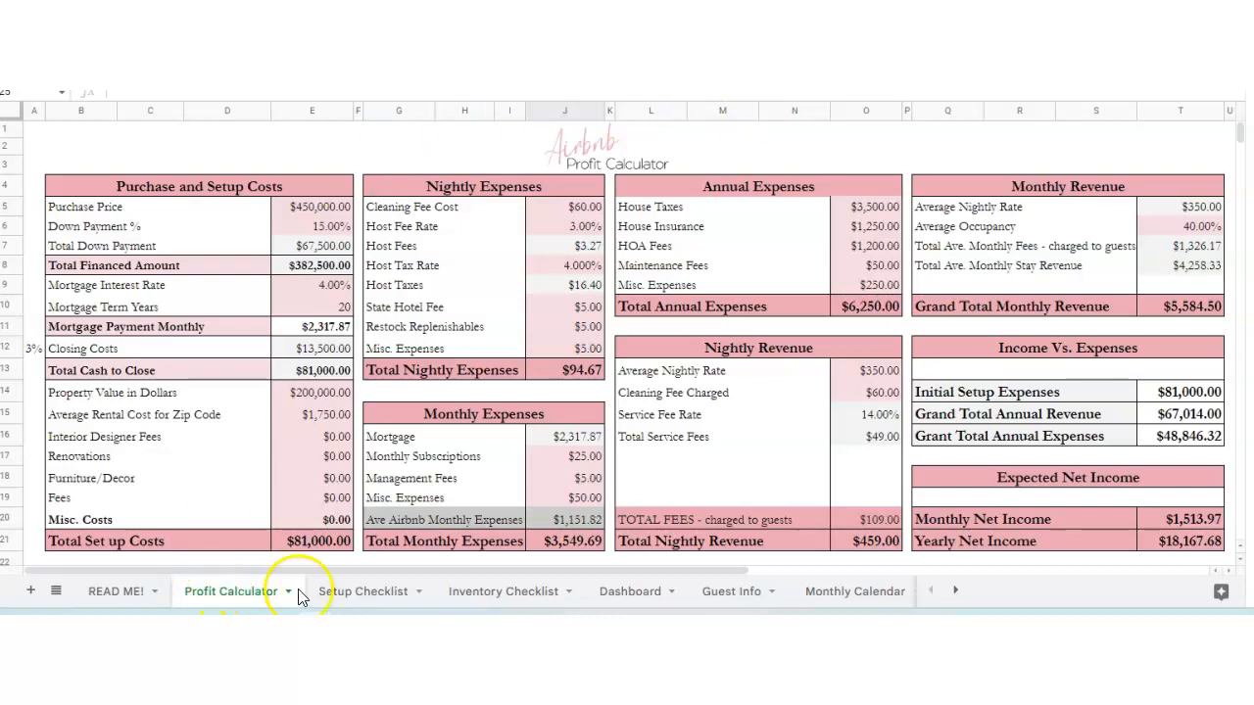
mouse_move(196, 382)
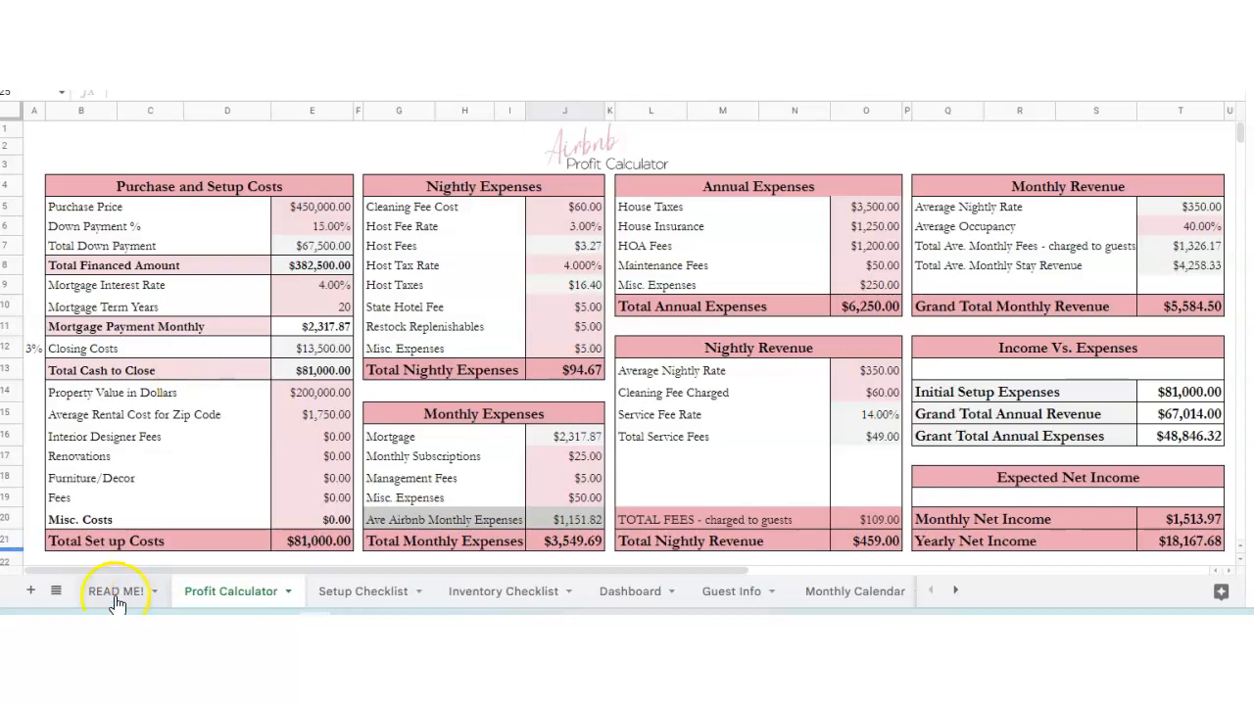
- Enter a $250,000 Purchase Price on the Profit Calculator
left_click(115, 592)
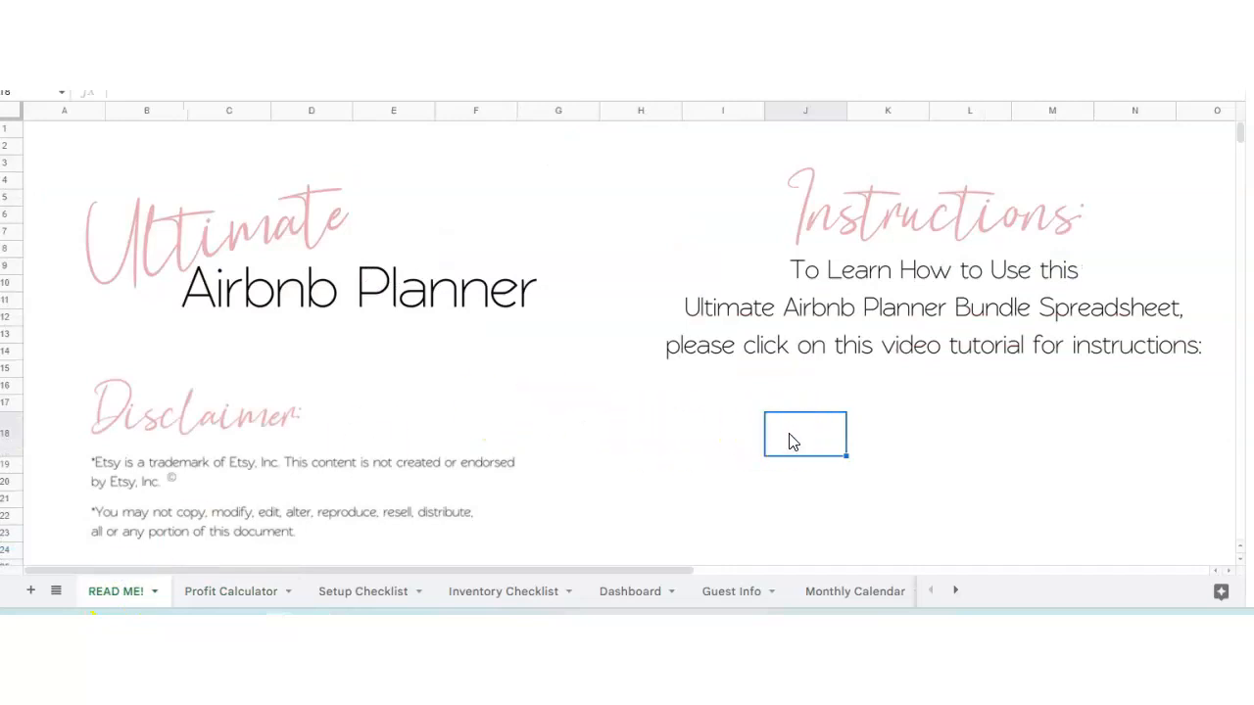
left_click(231, 592)
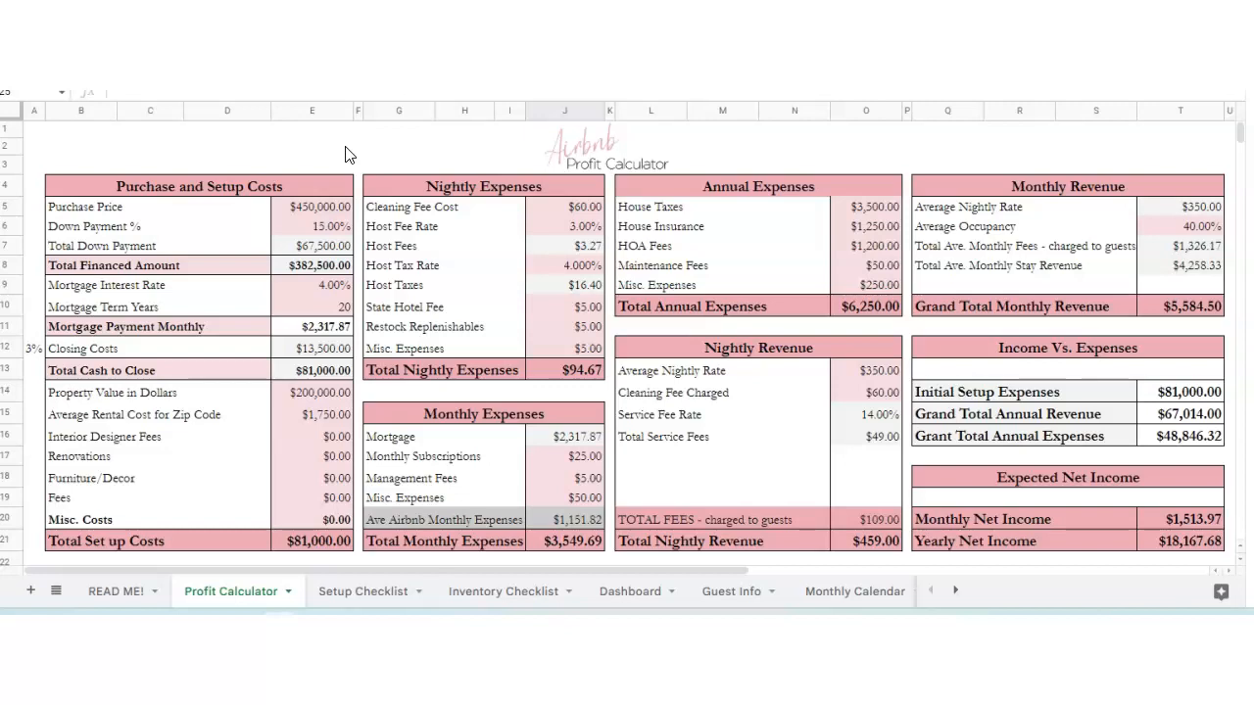
left_click(312, 207)
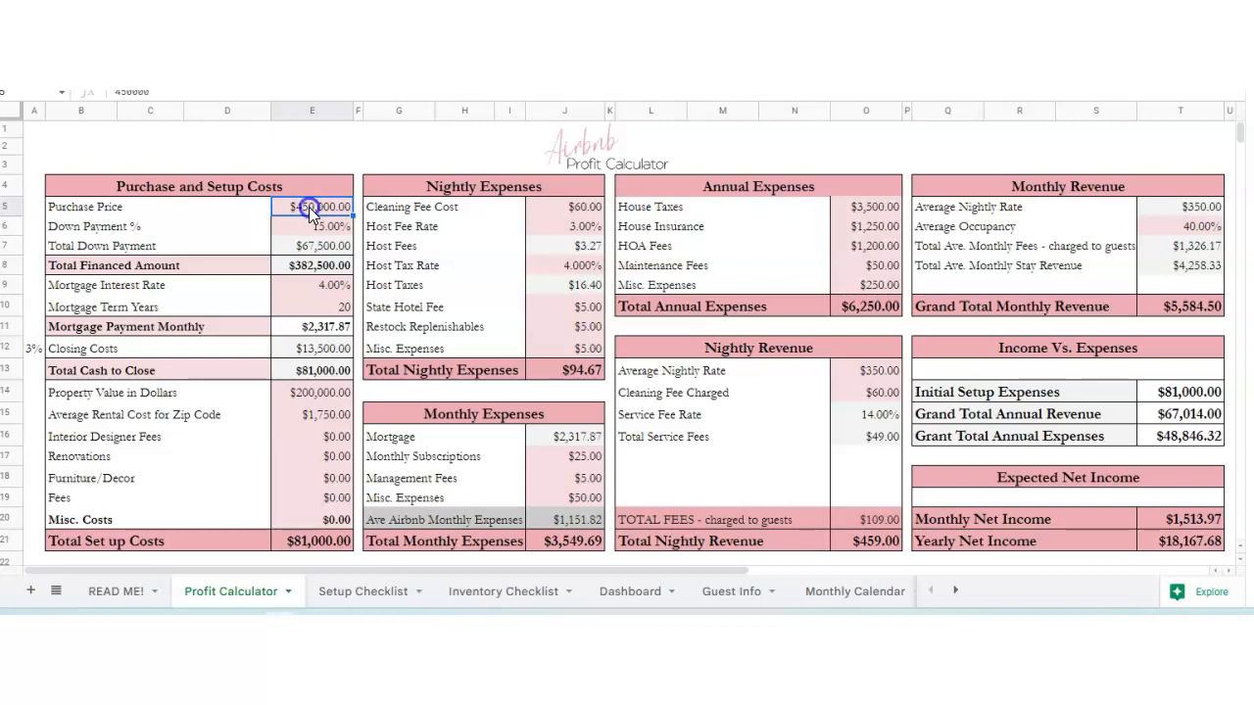
type("250")
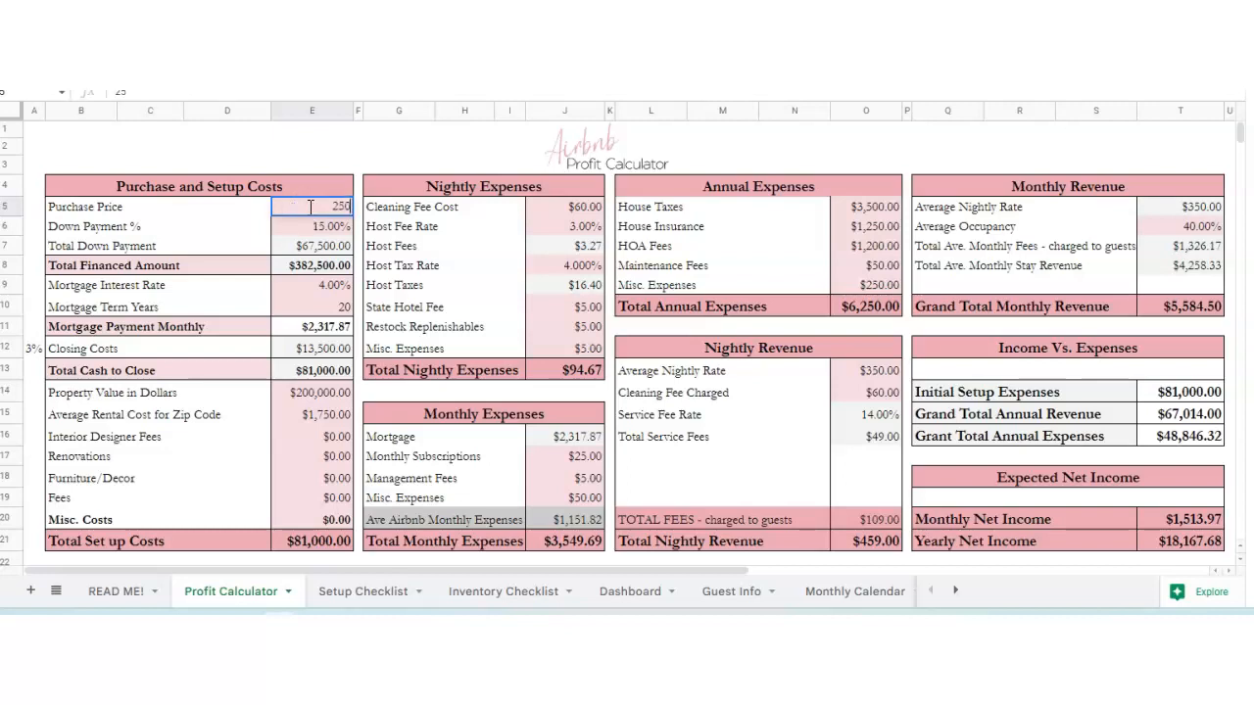
type("2500000.00")
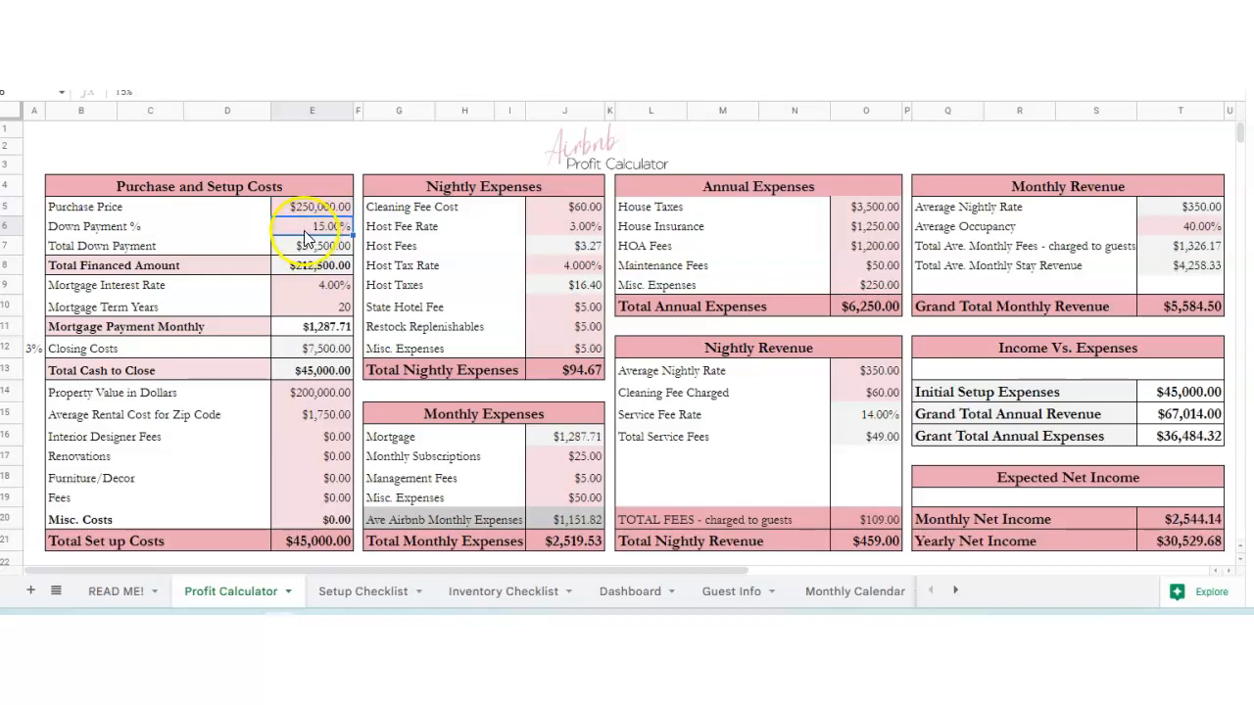
- Set the closing cost rate in A12 to 4%, giving $47,500 total setup costs
left_click(312, 285)
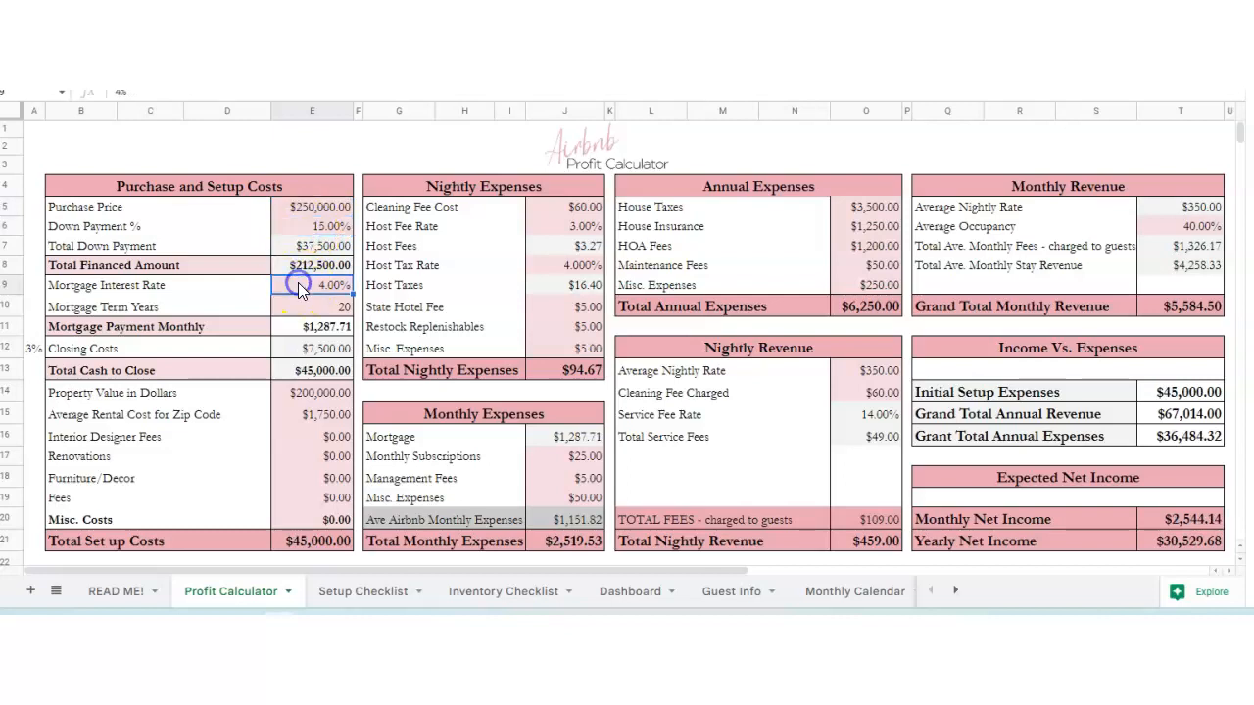
left_click(311, 307)
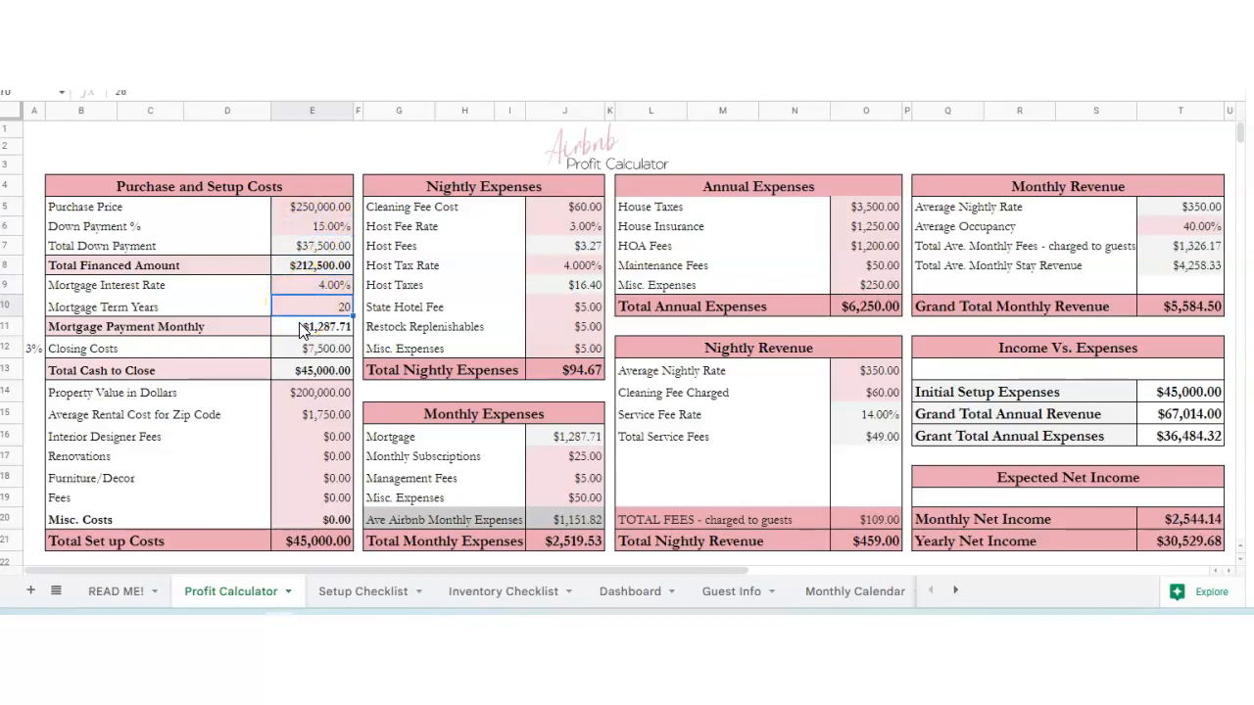
left_click(311, 326)
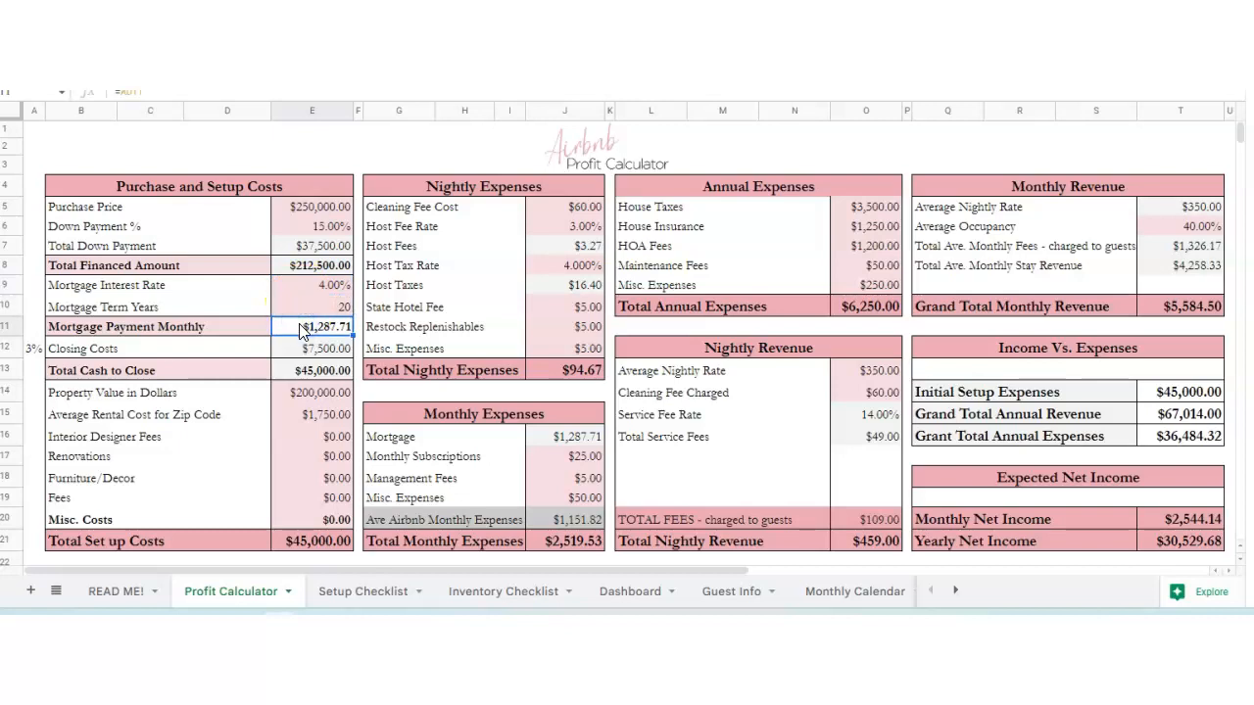
left_click(34, 348)
type("4")
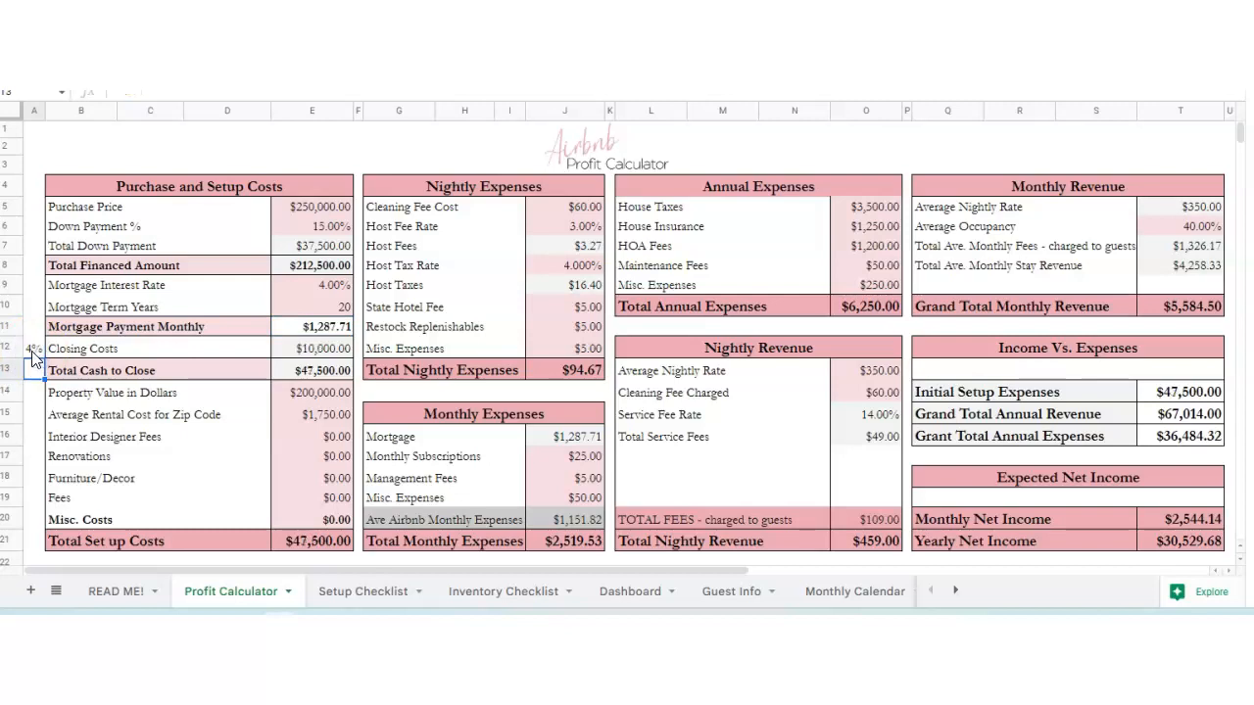
left_click(312, 393)
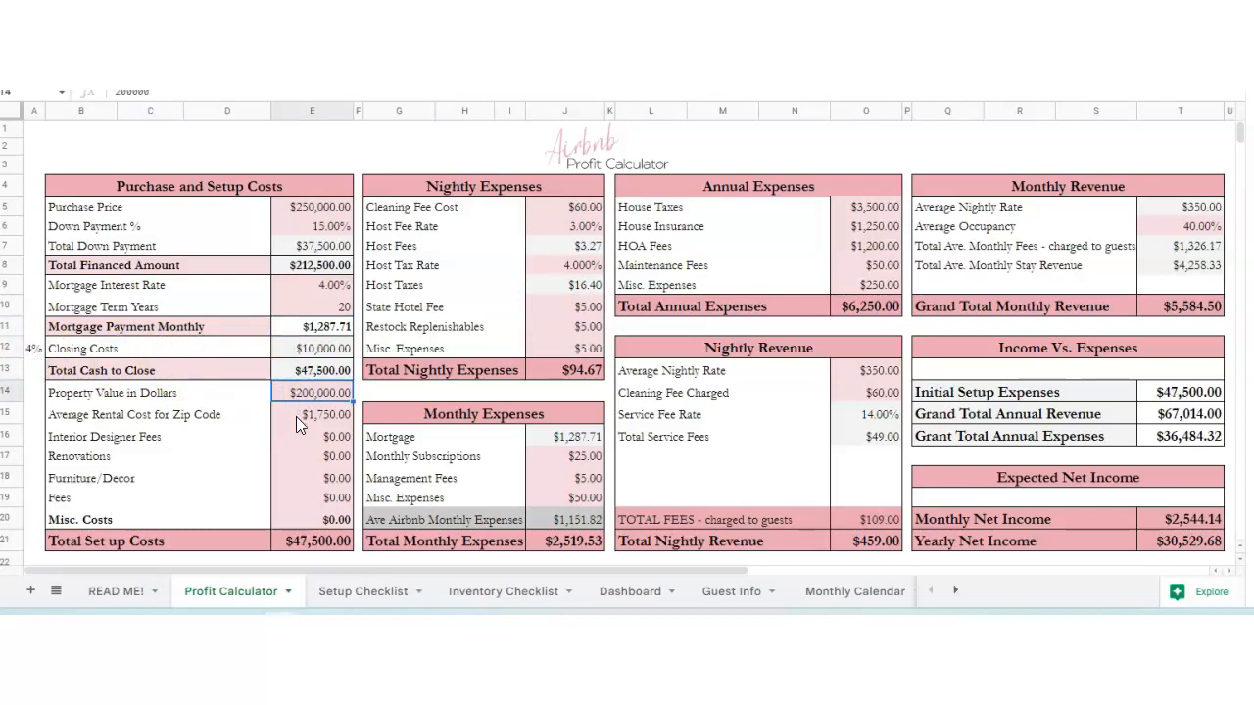
left_click(312, 414)
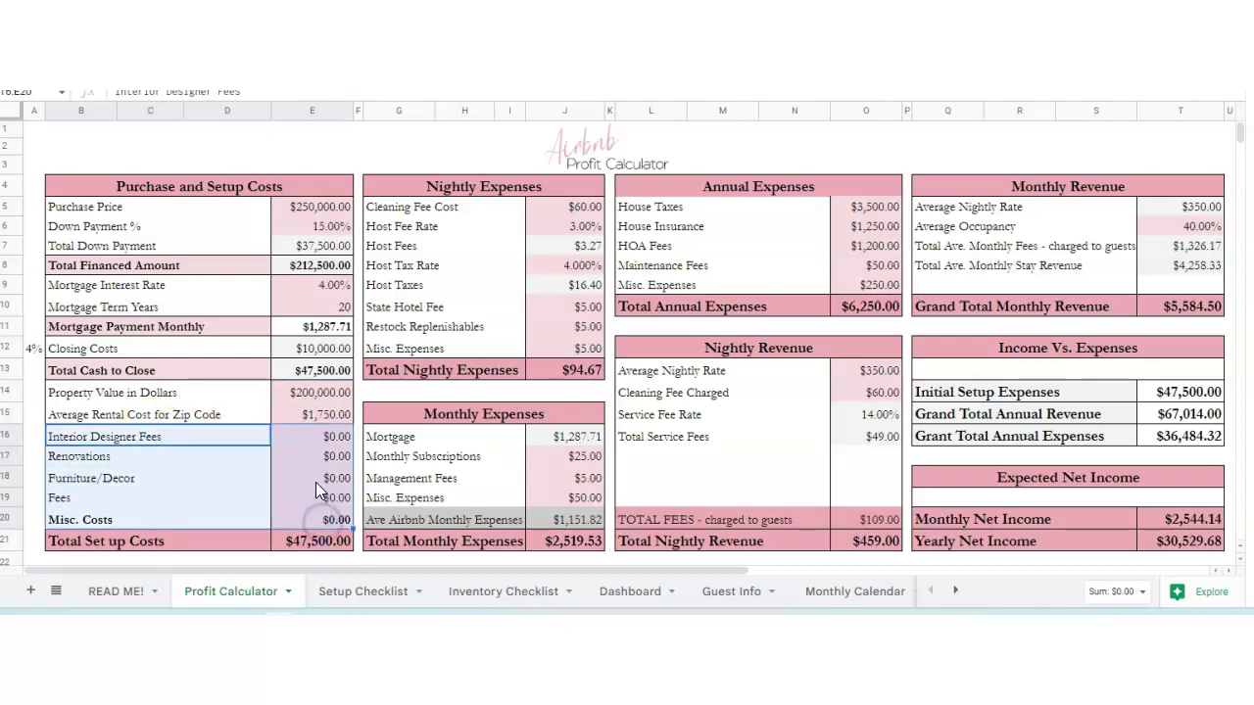
left_click(312, 541)
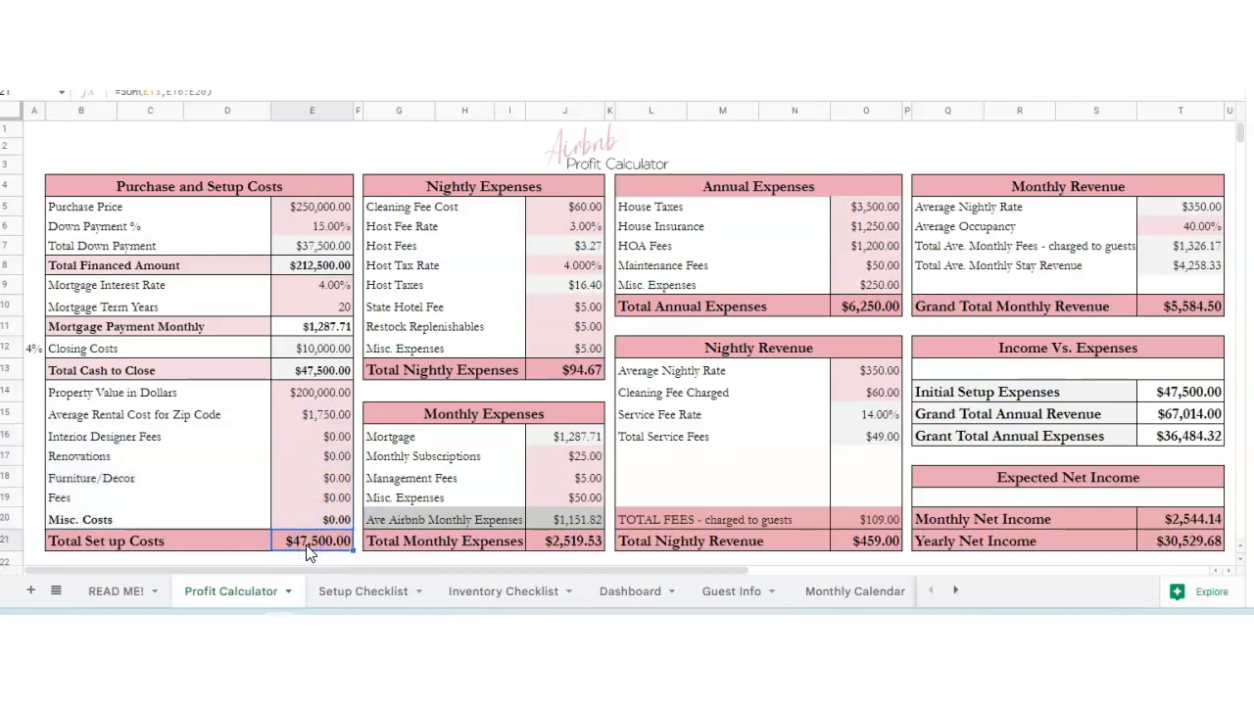
mouse_move(549, 217)
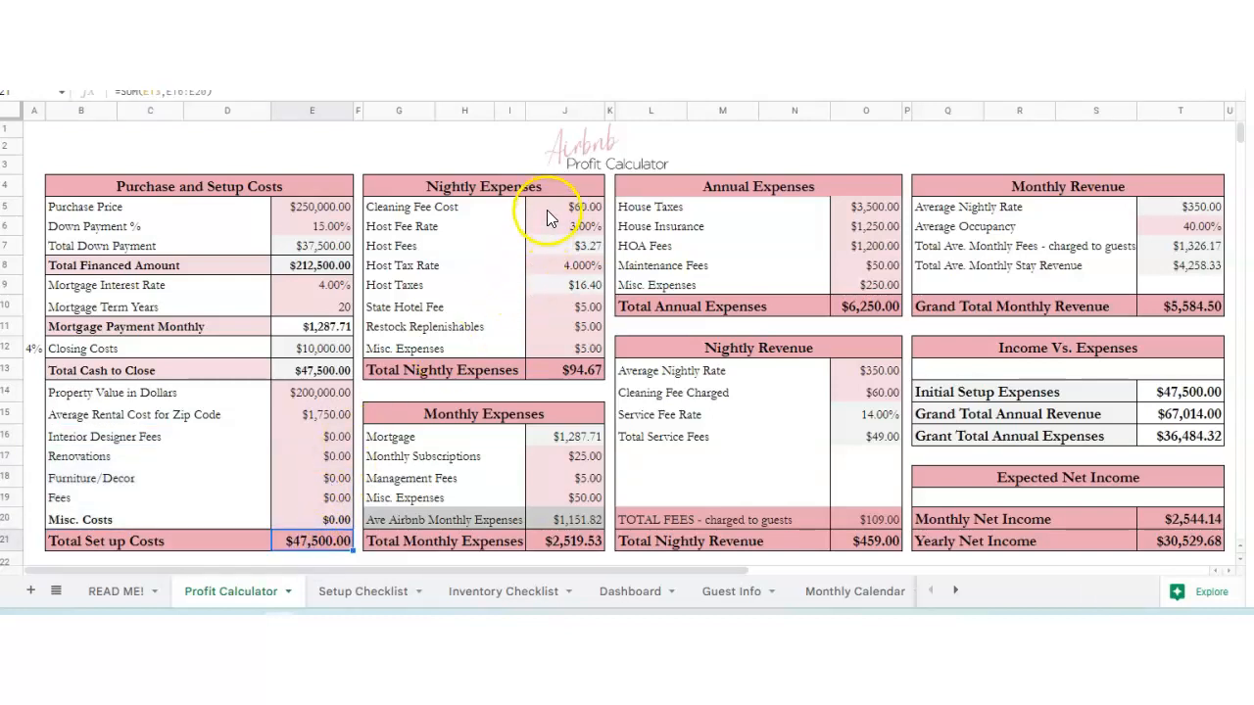
- Set State Hotel Fee to $0 and Restock Replenishables to $15 in Nightly Expenses
left_click(564, 206)
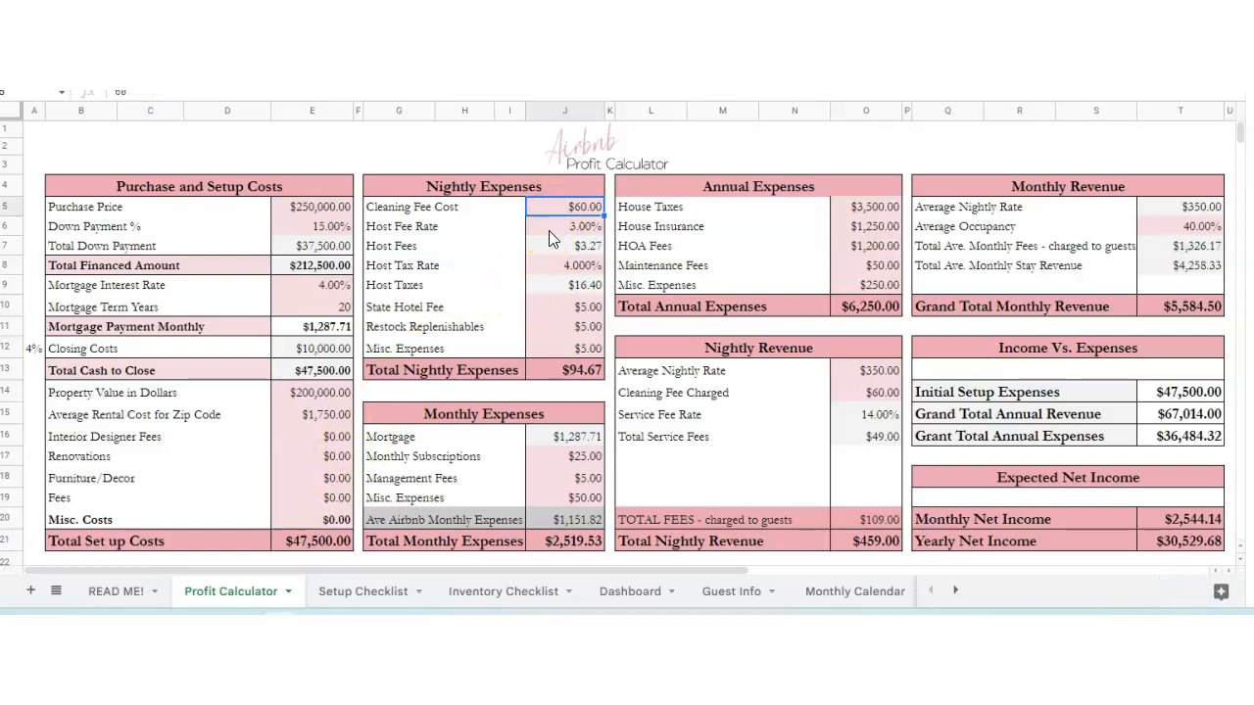
mouse_move(567, 250)
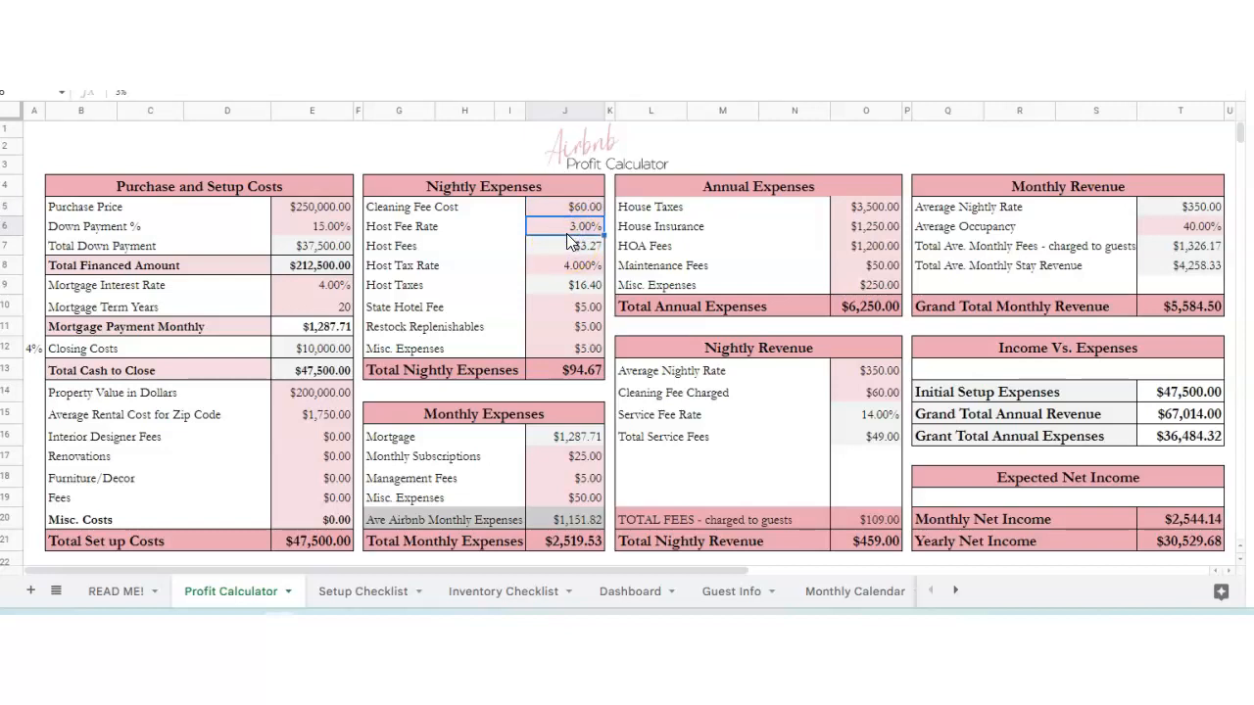
left_click(565, 265)
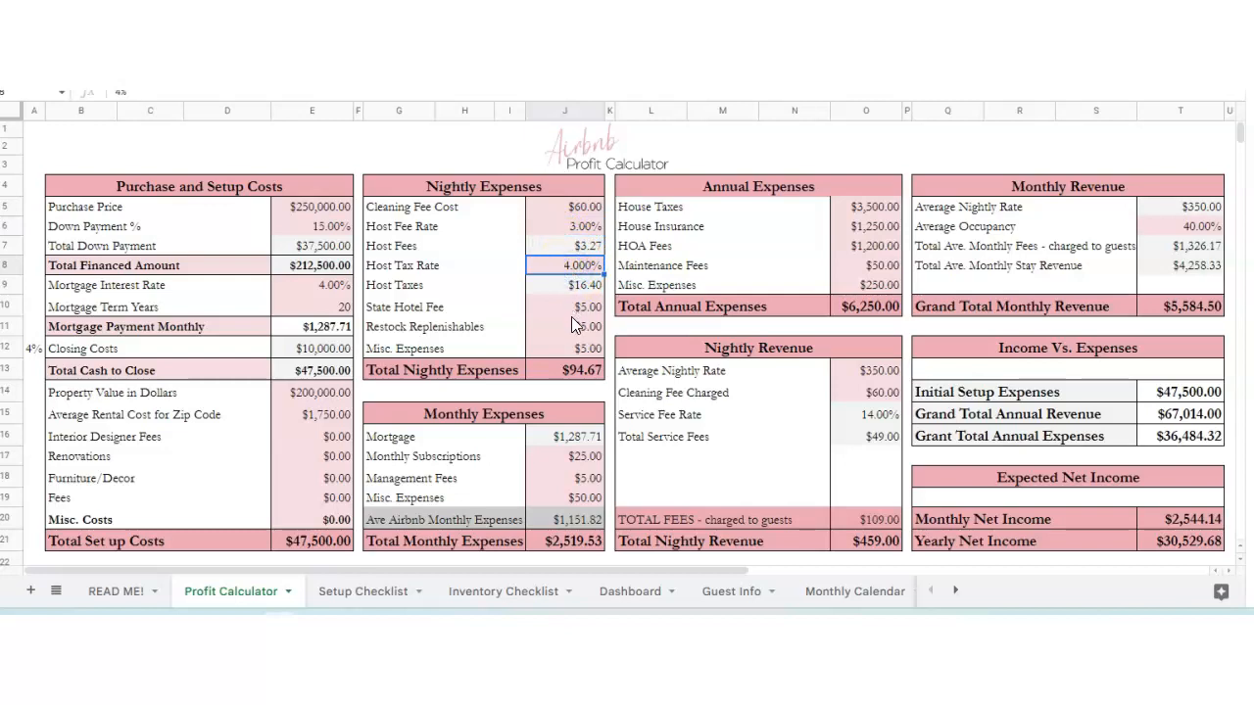
left_click(563, 307)
type("0")
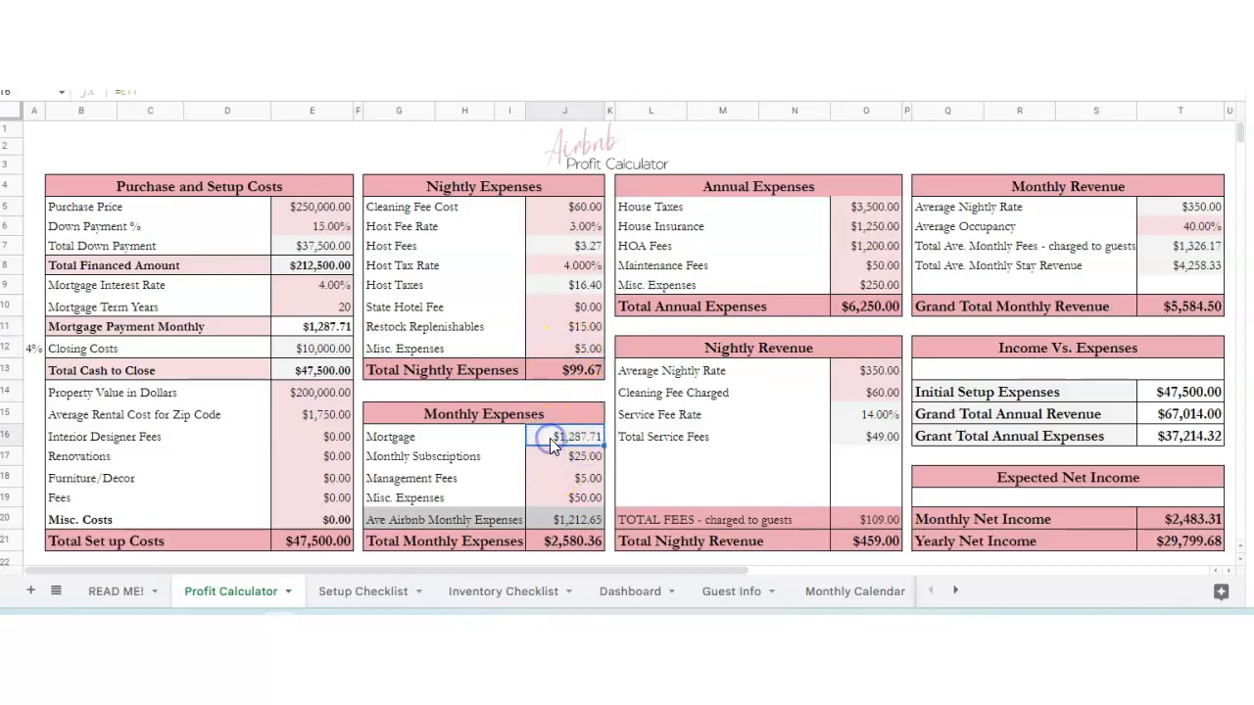
left_click(311, 326)
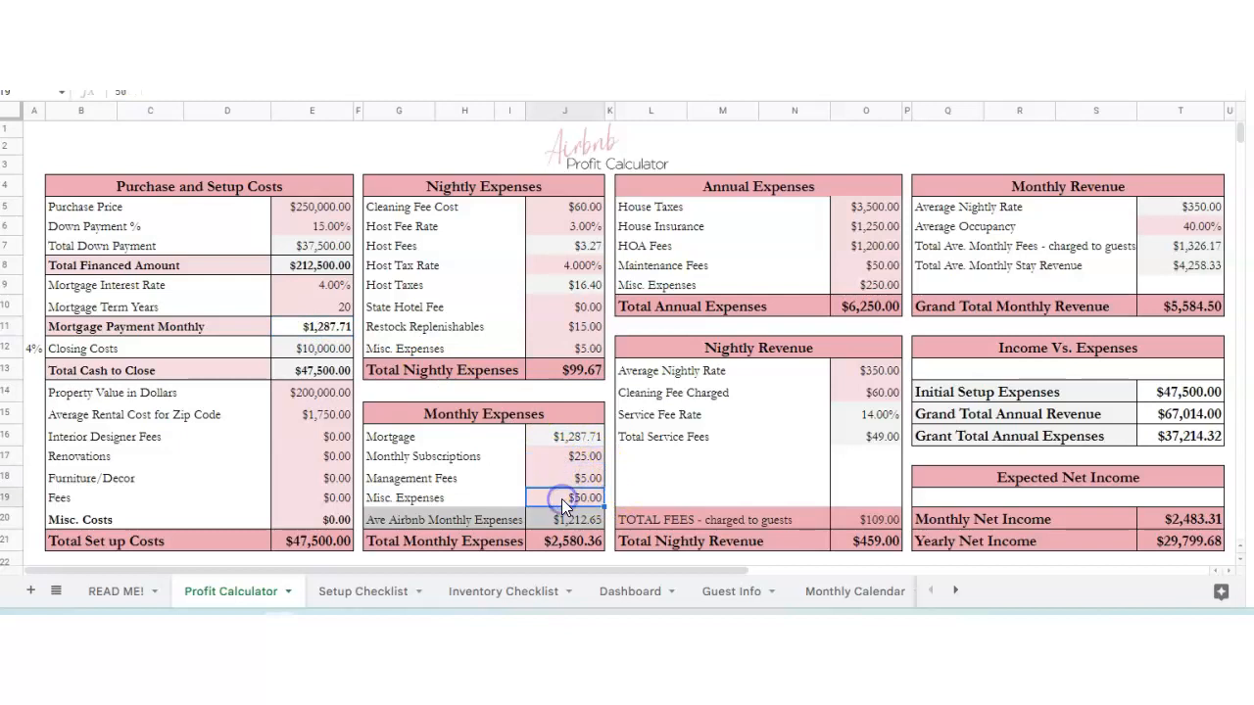
left_click(564, 519)
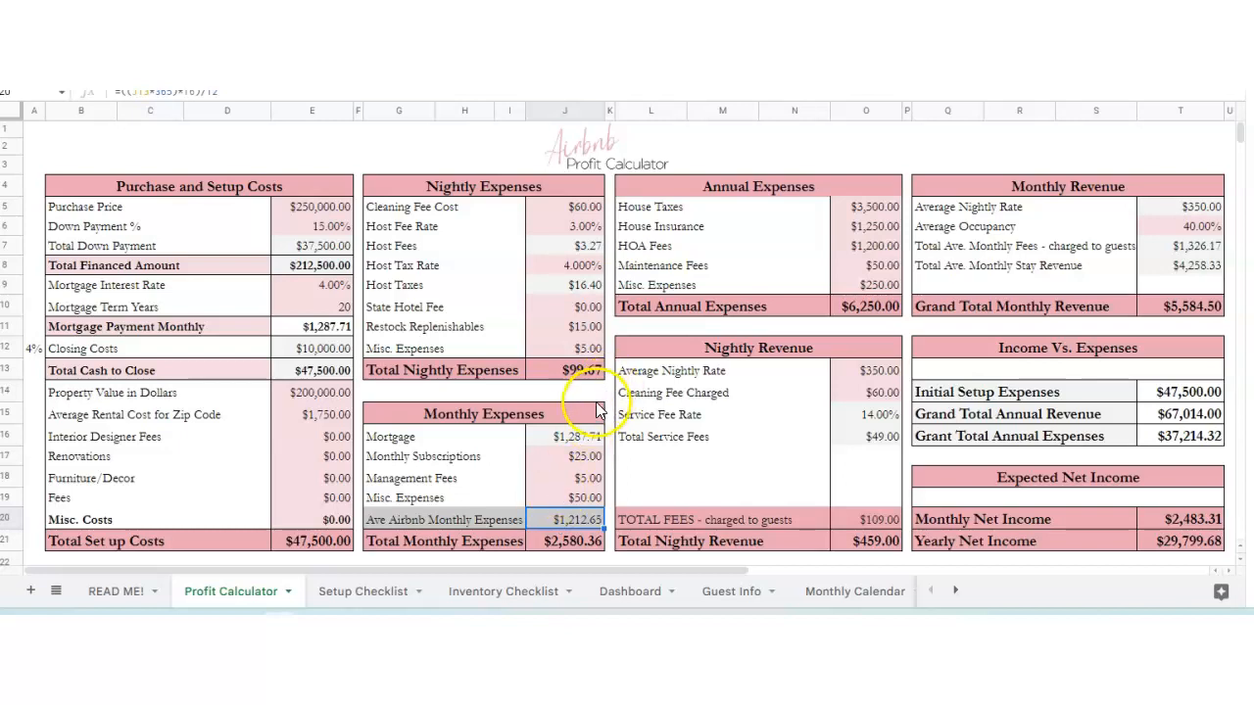
mouse_move(556, 552)
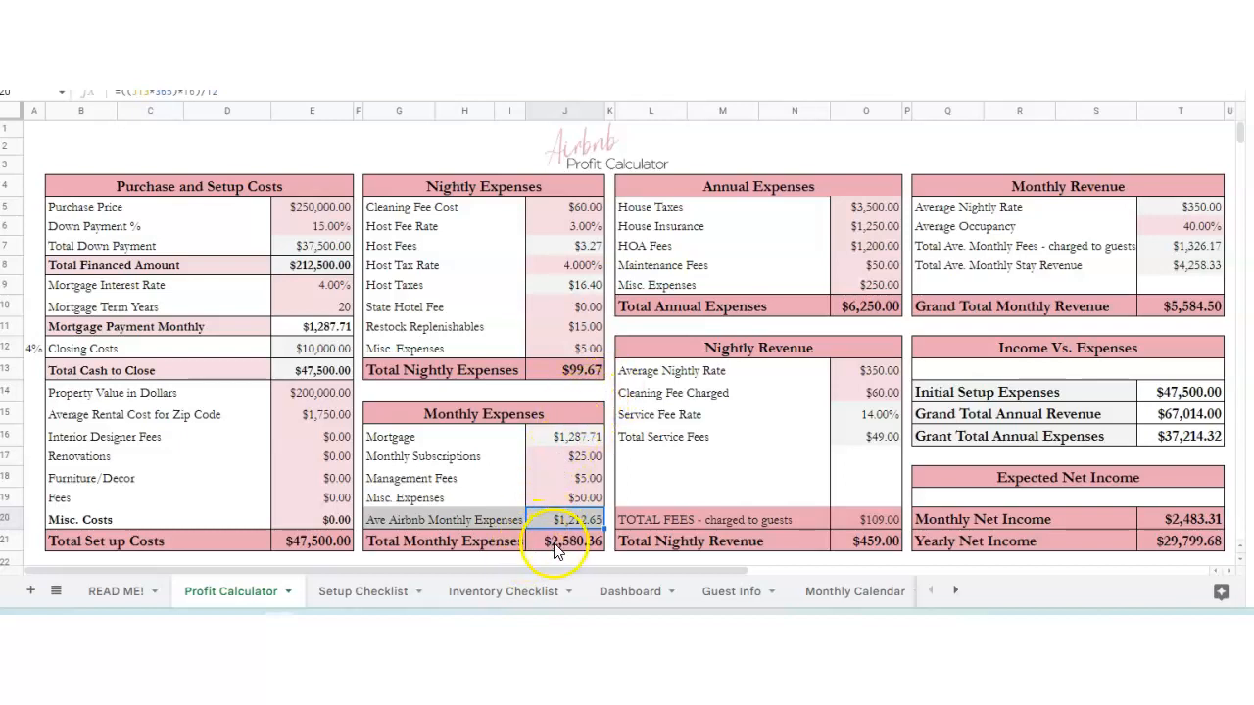
left_click(560, 542)
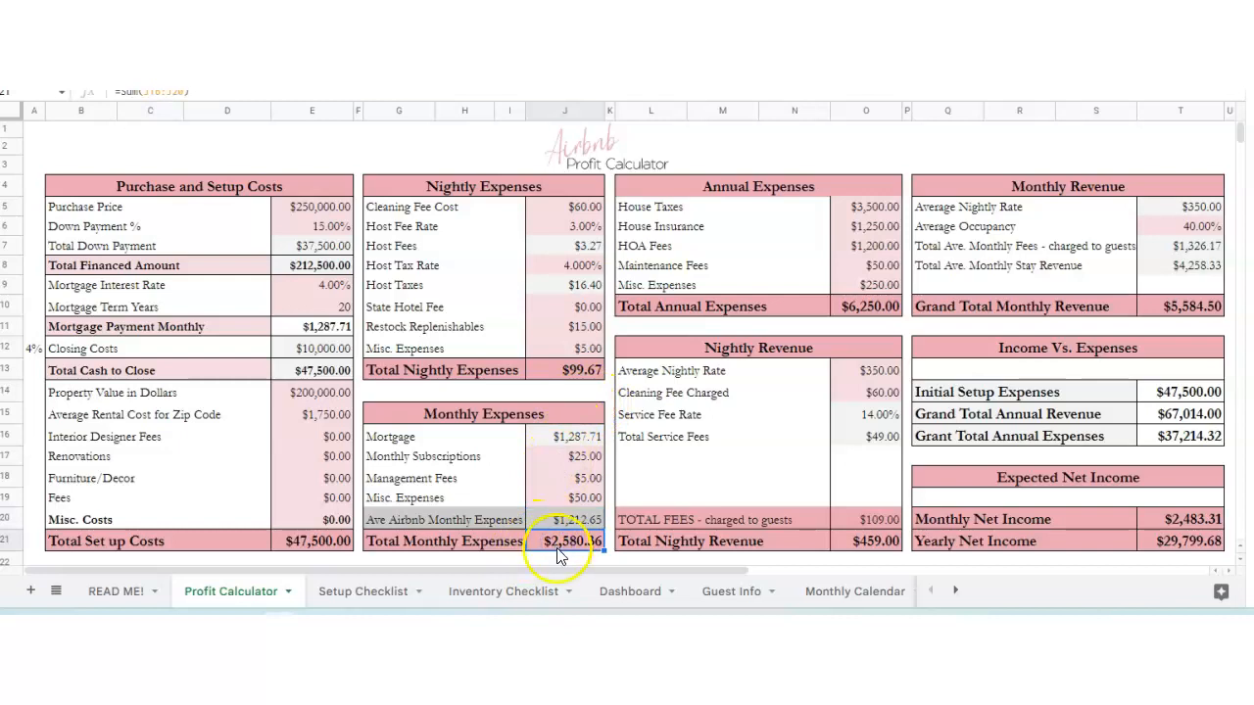
left_click(866, 306)
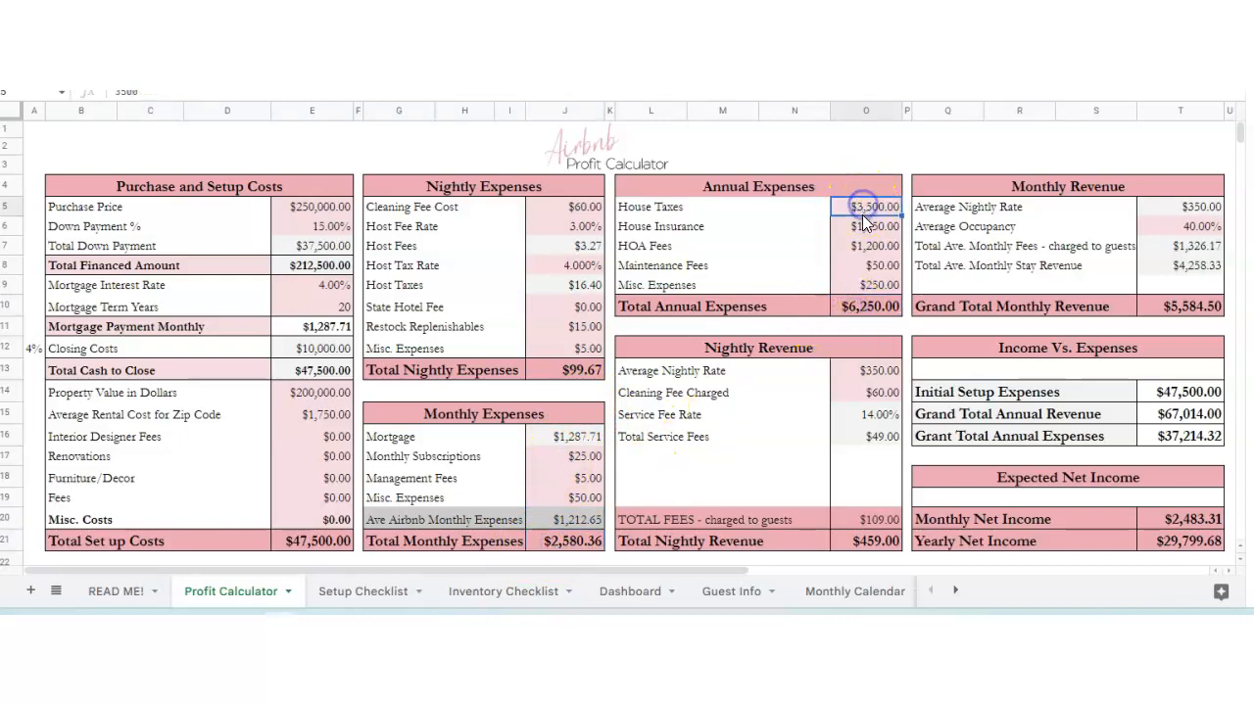
- Change House Taxes in Annual Expenses to $0
left_click(866, 246)
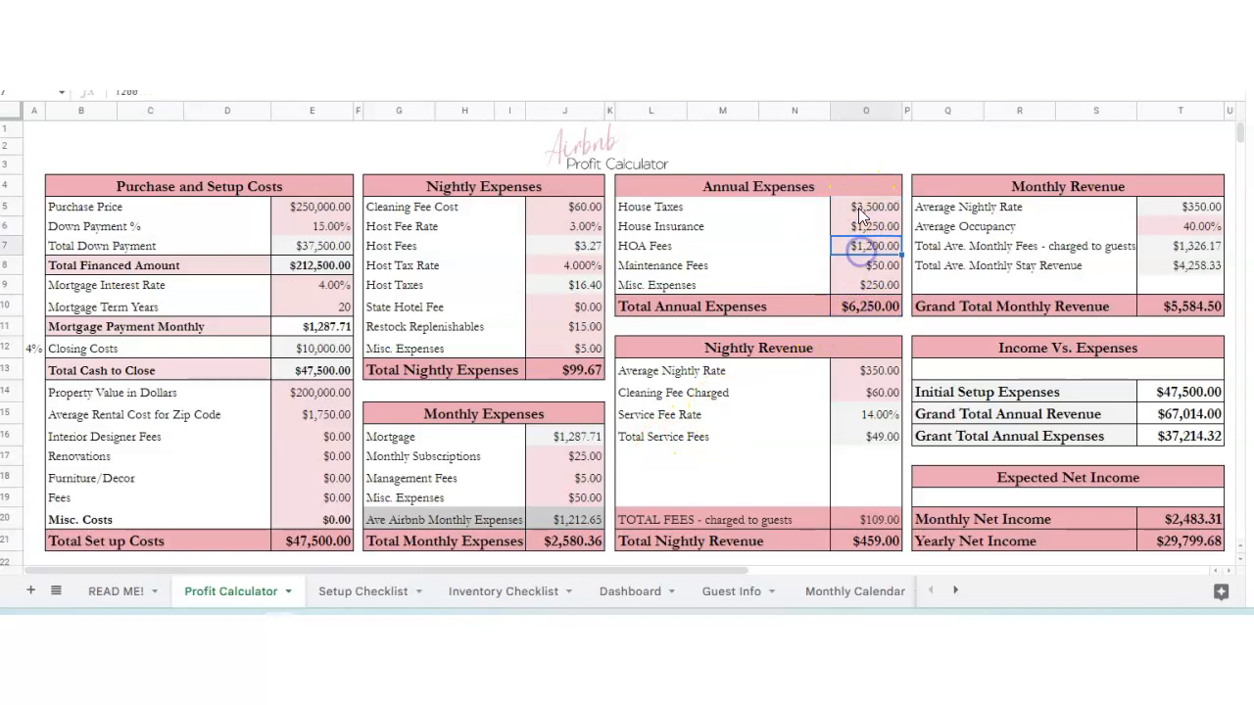
left_click(866, 207)
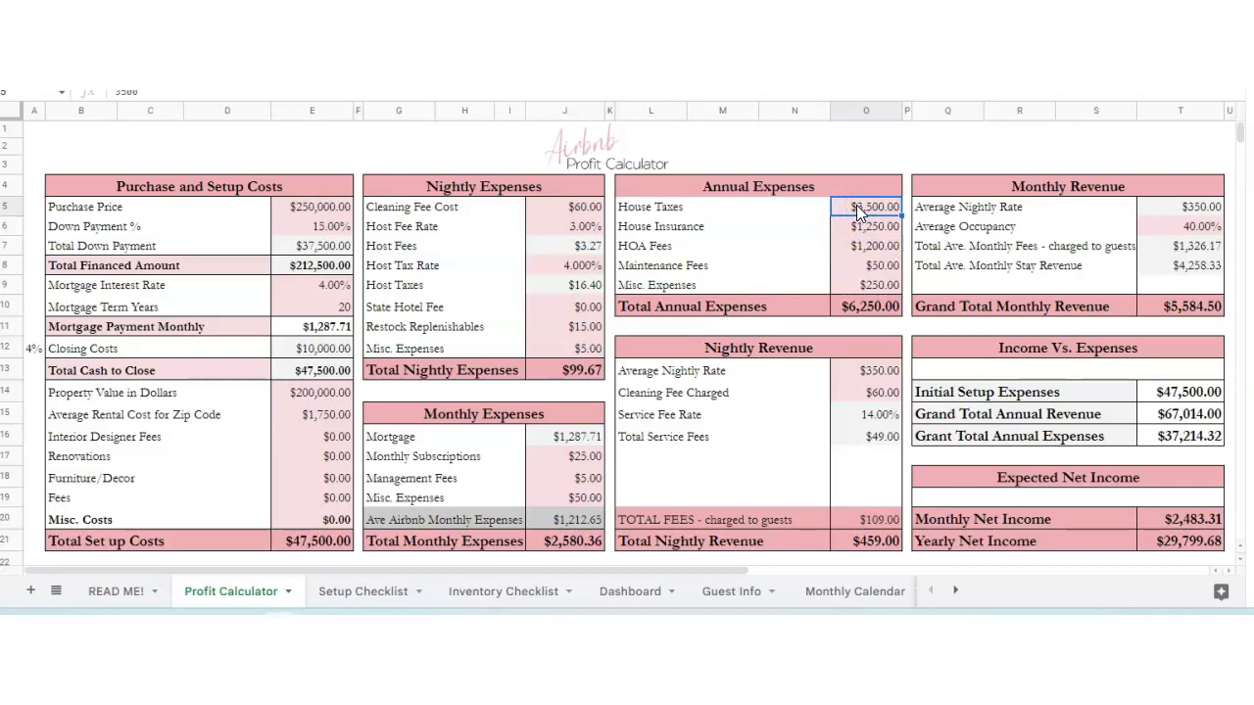
type("0")
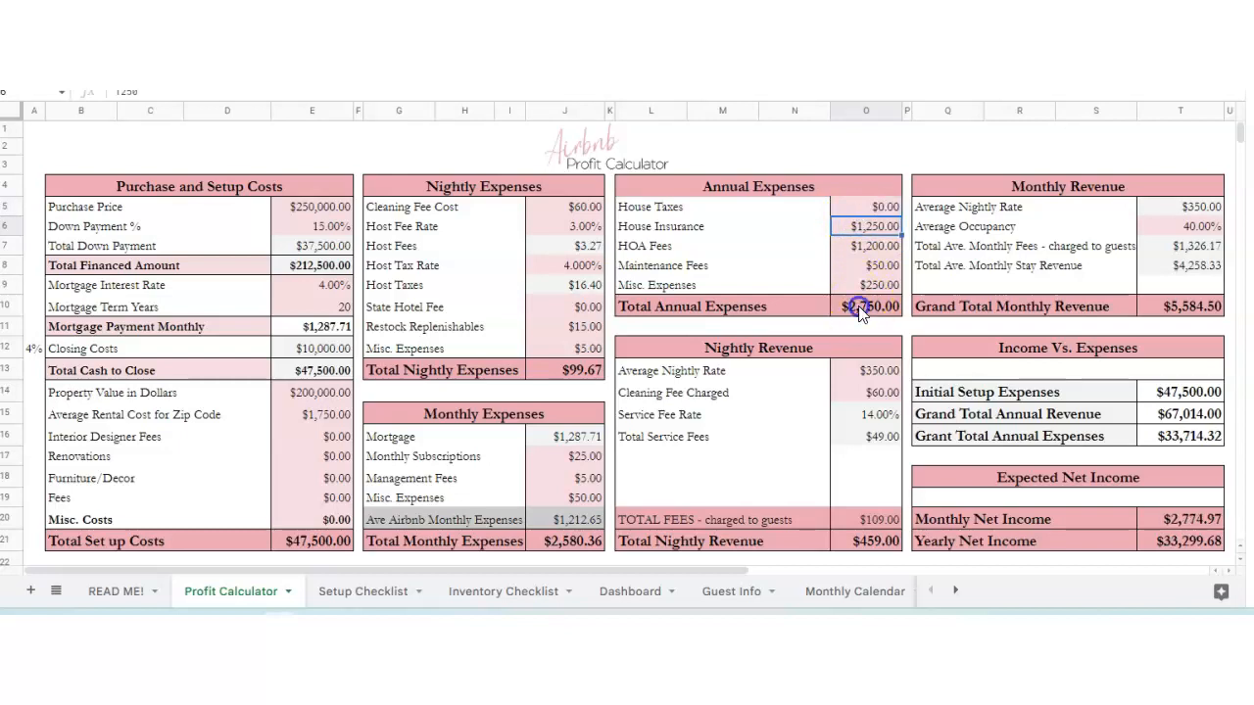
left_click(866, 370)
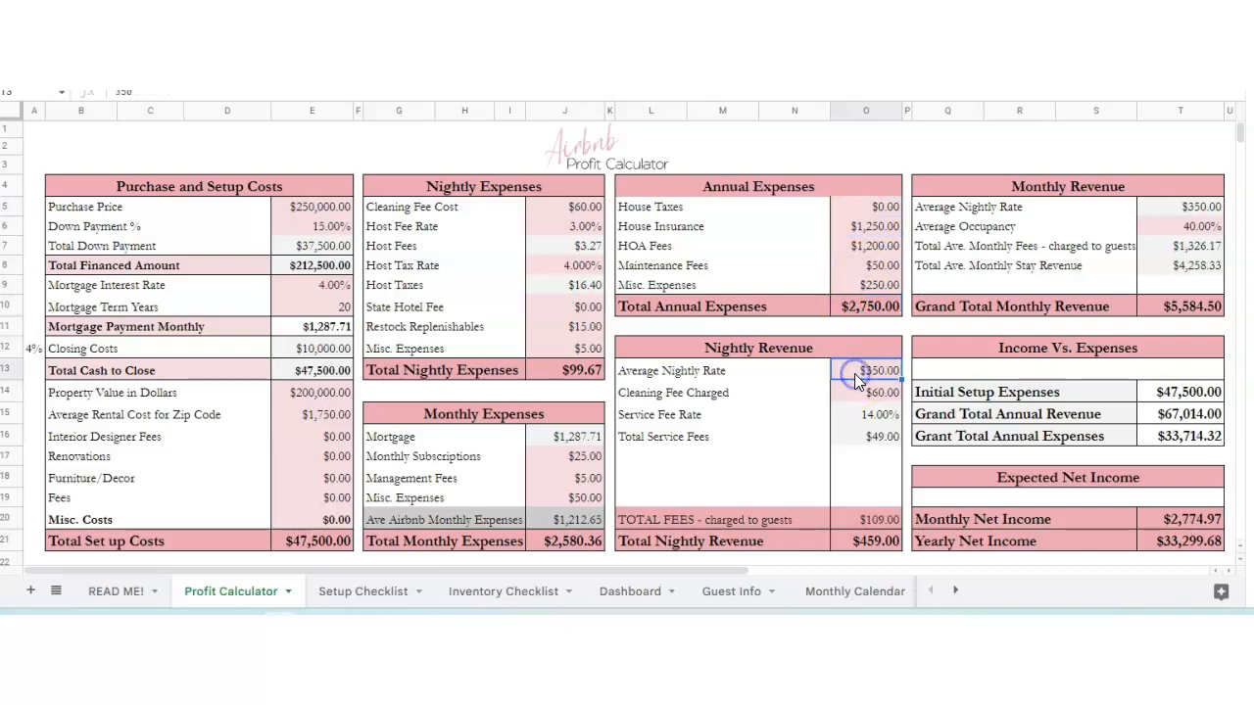
- Review the cleaning fee, service fee and Total Nightly Revenue formulas
left_click(865, 370)
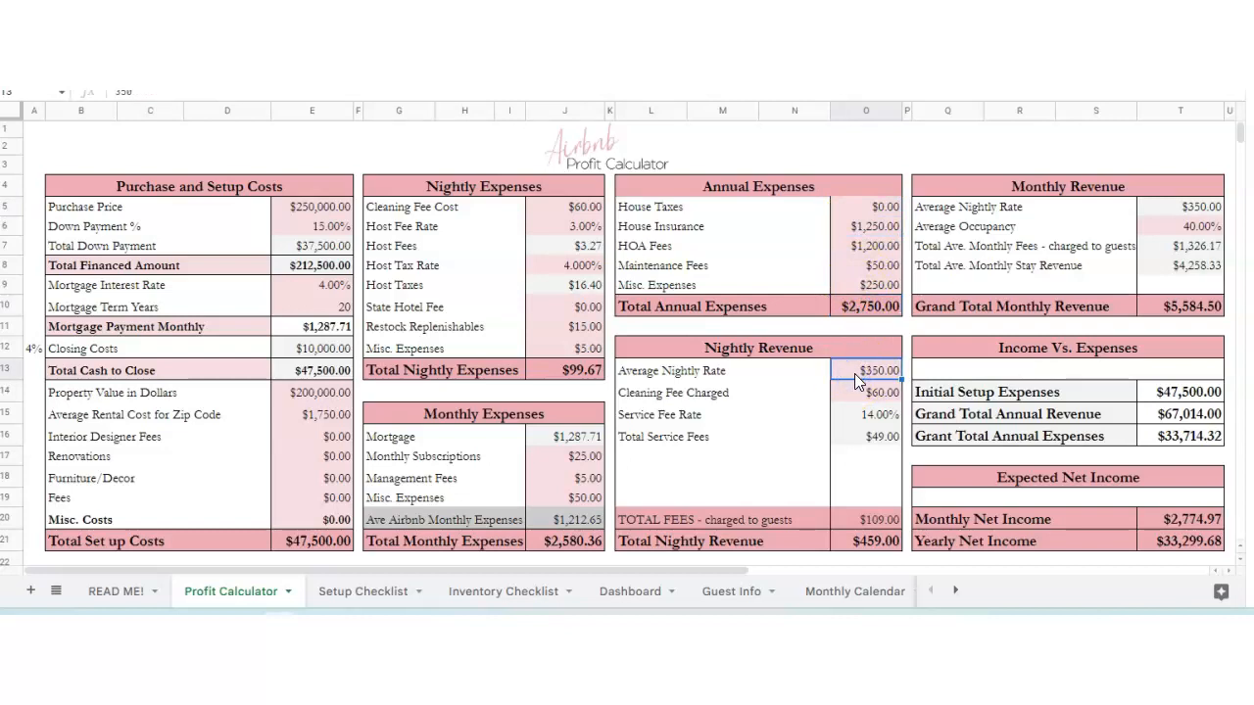
left_click(871, 392)
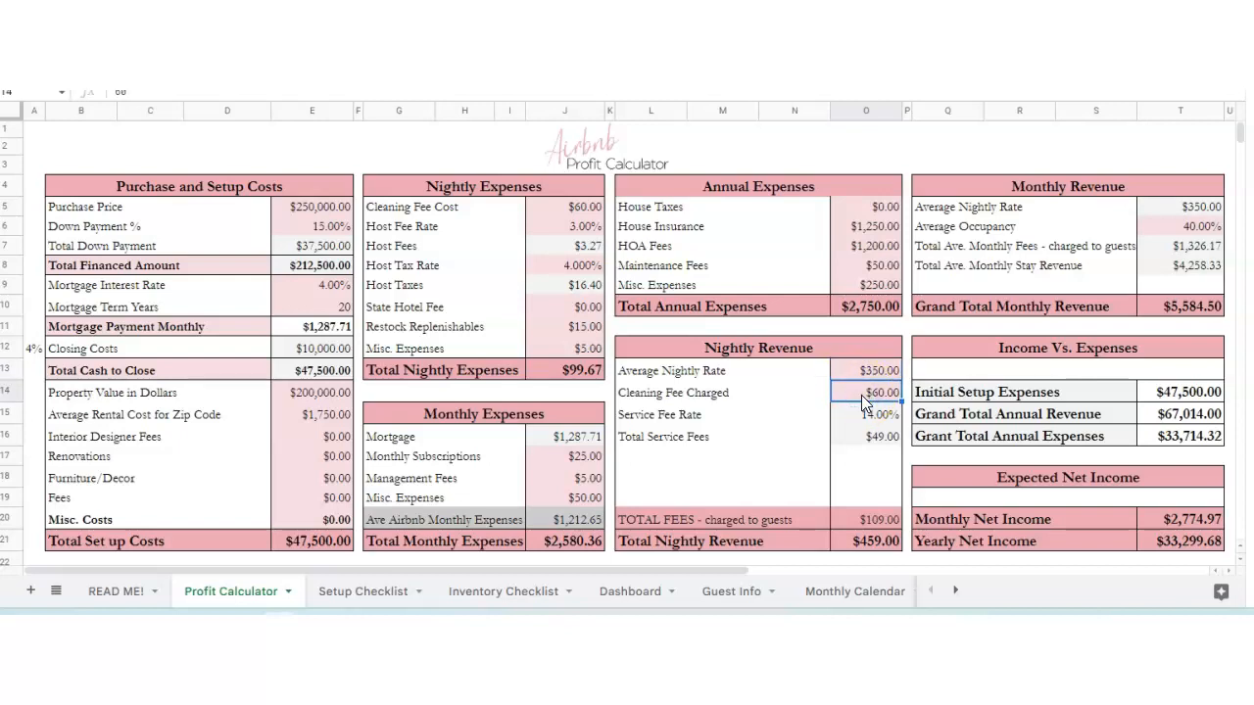
left_click(866, 414)
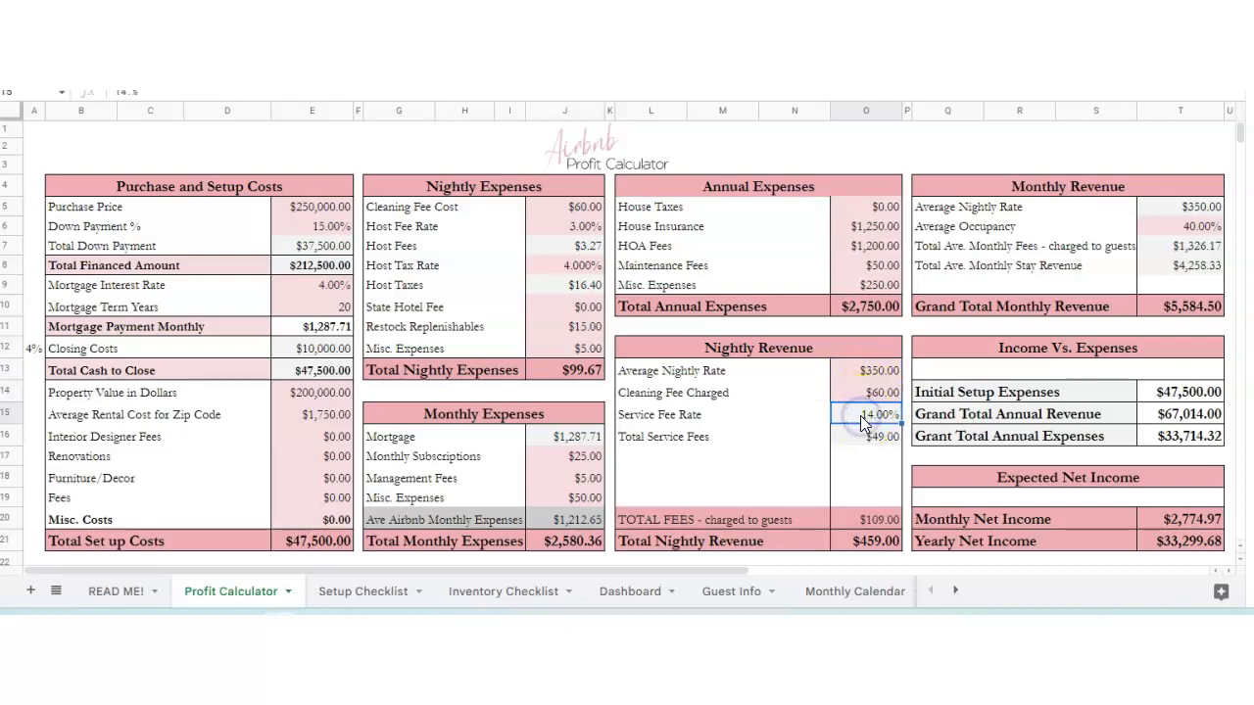
left_click(865, 437)
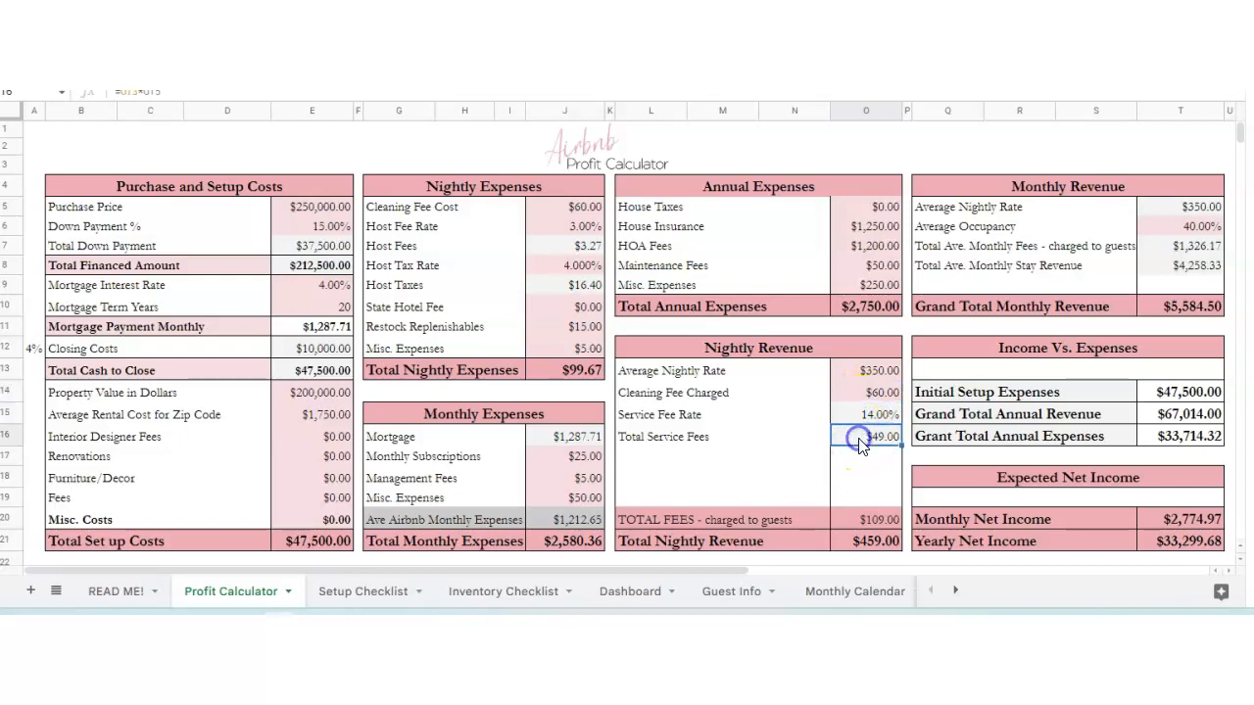
left_click(874, 540)
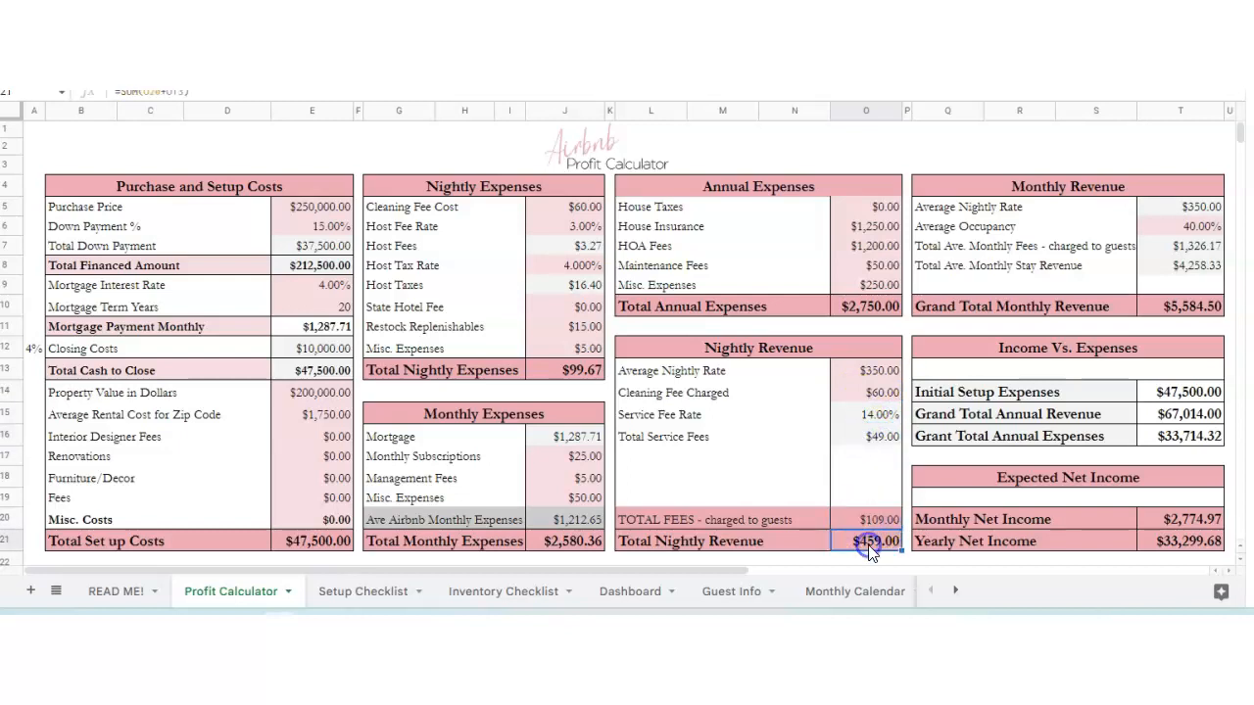
- Check the grand total revenue, expenses and Monthly Net Income formulas, then show Setup Checklist
left_click(1180, 307)
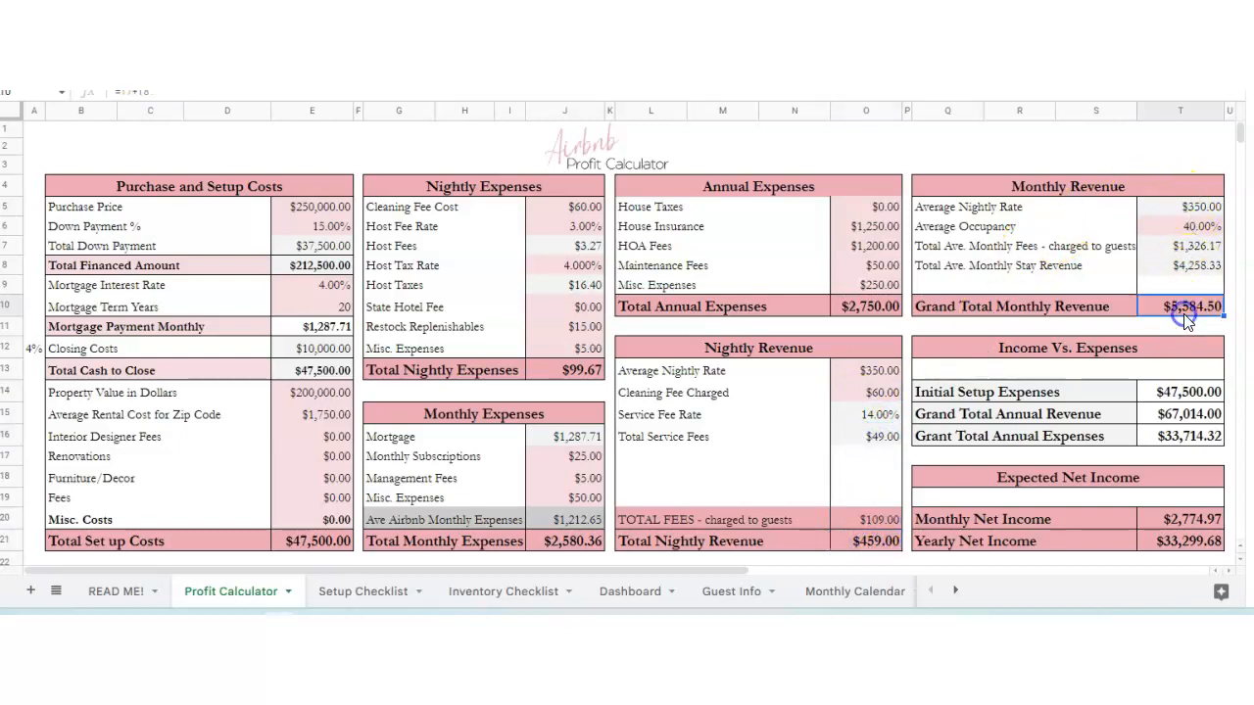
mouse_move(1147, 319)
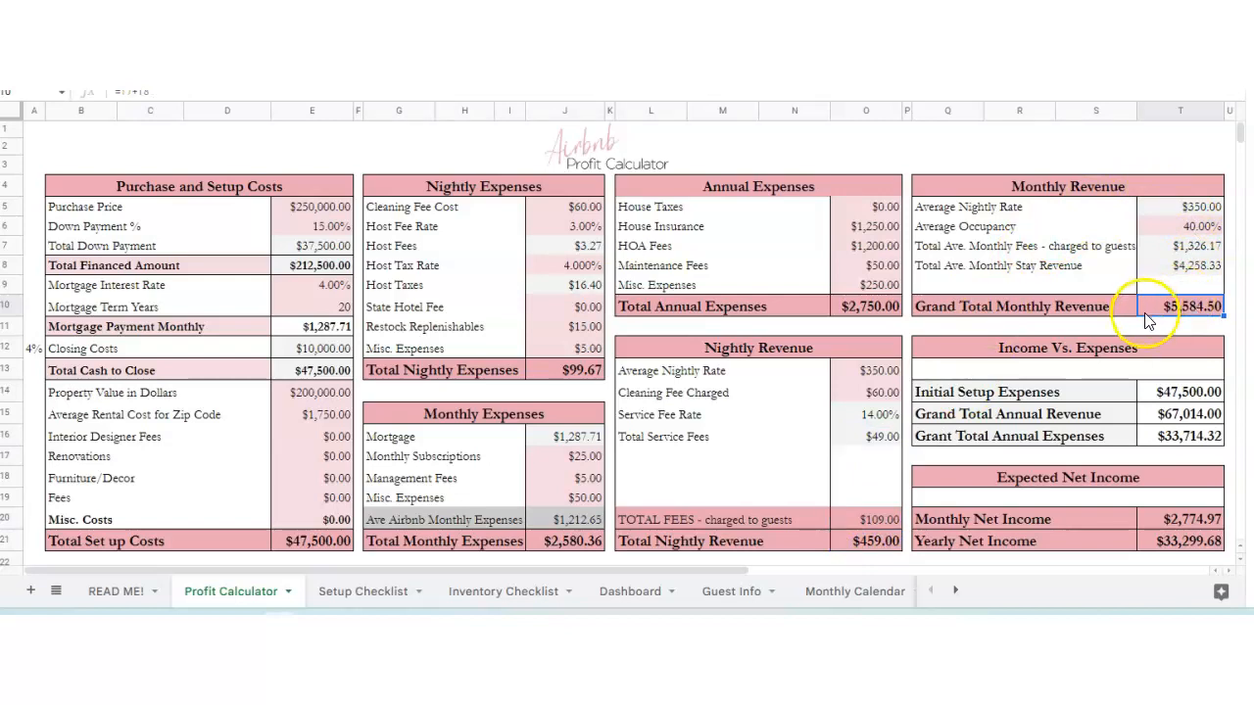
left_click(1172, 413)
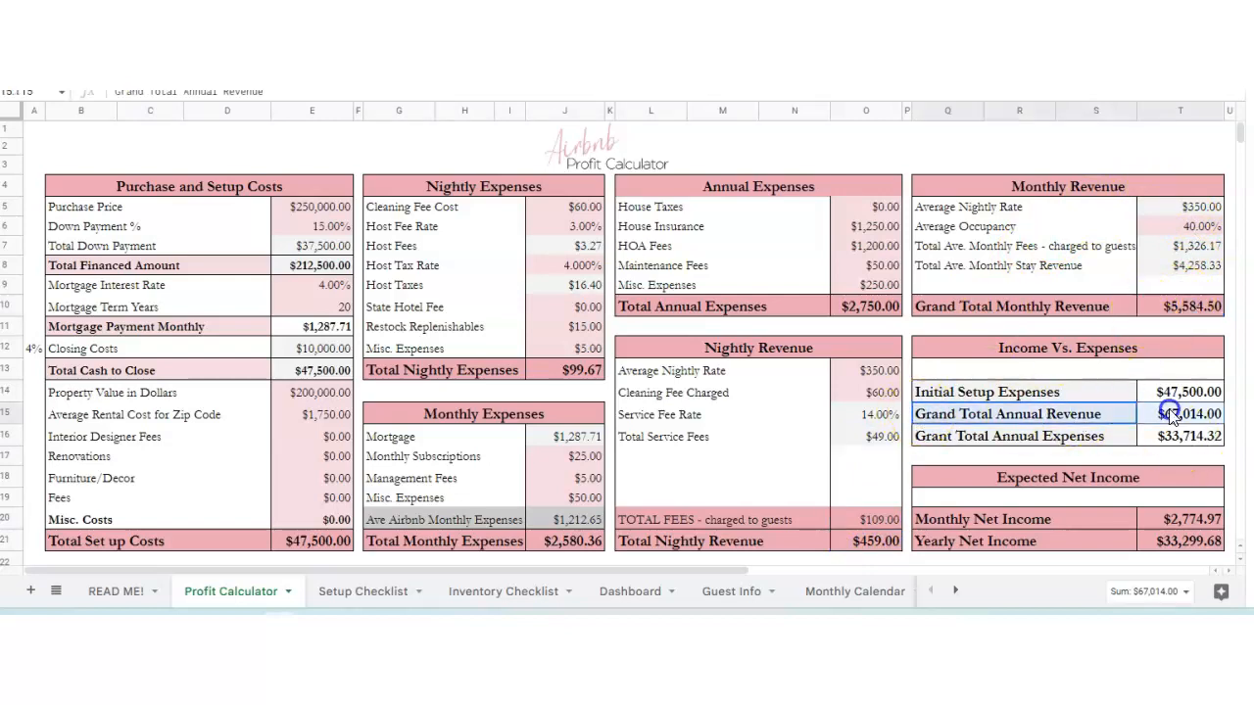
left_click(1184, 437)
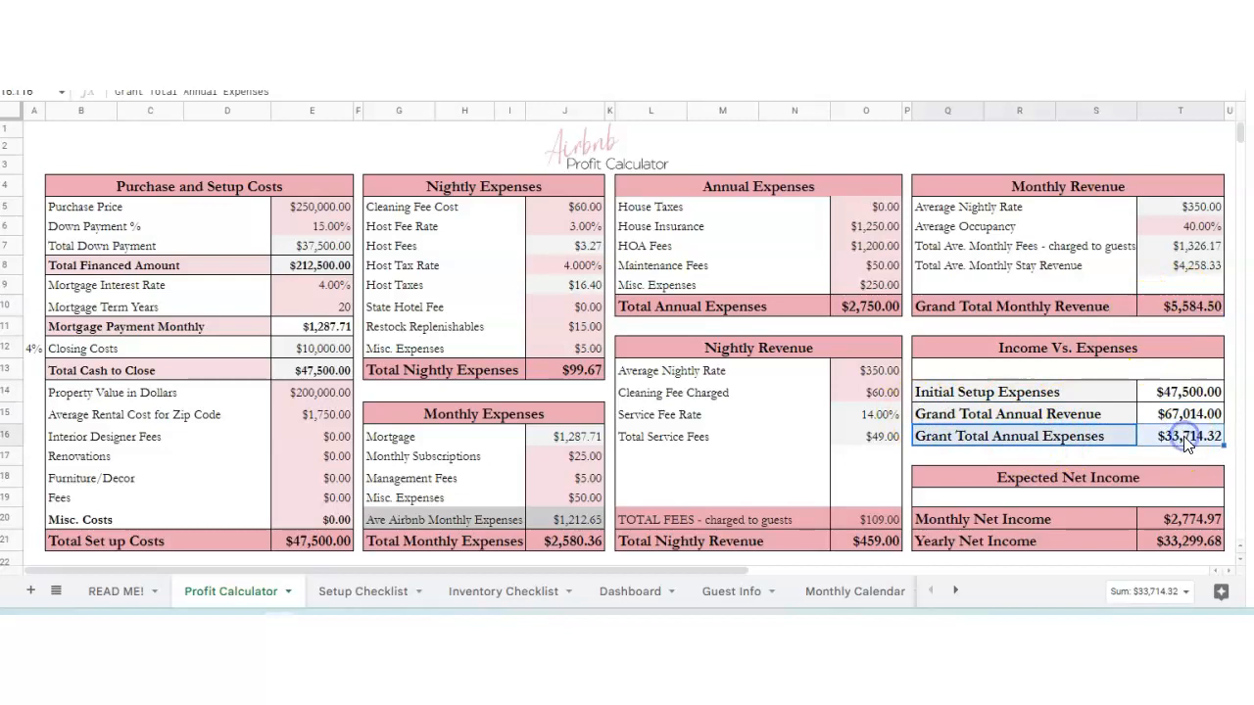
left_click(1188, 519)
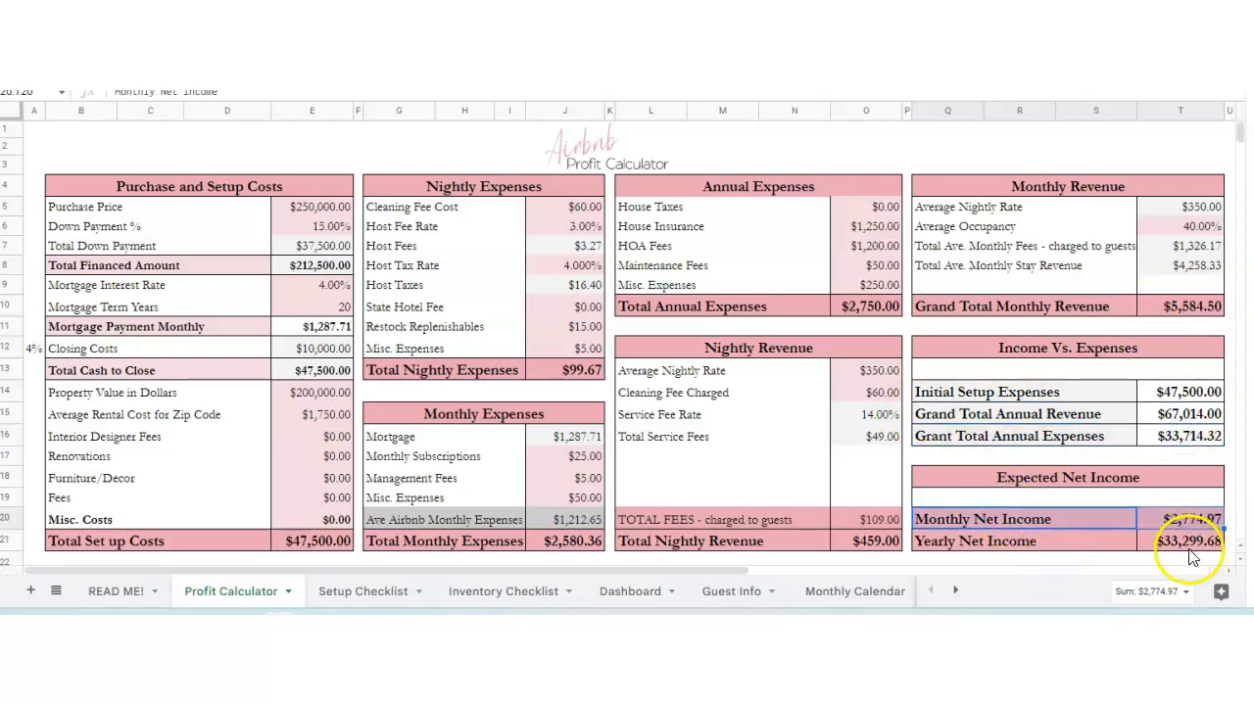
left_click(1185, 520)
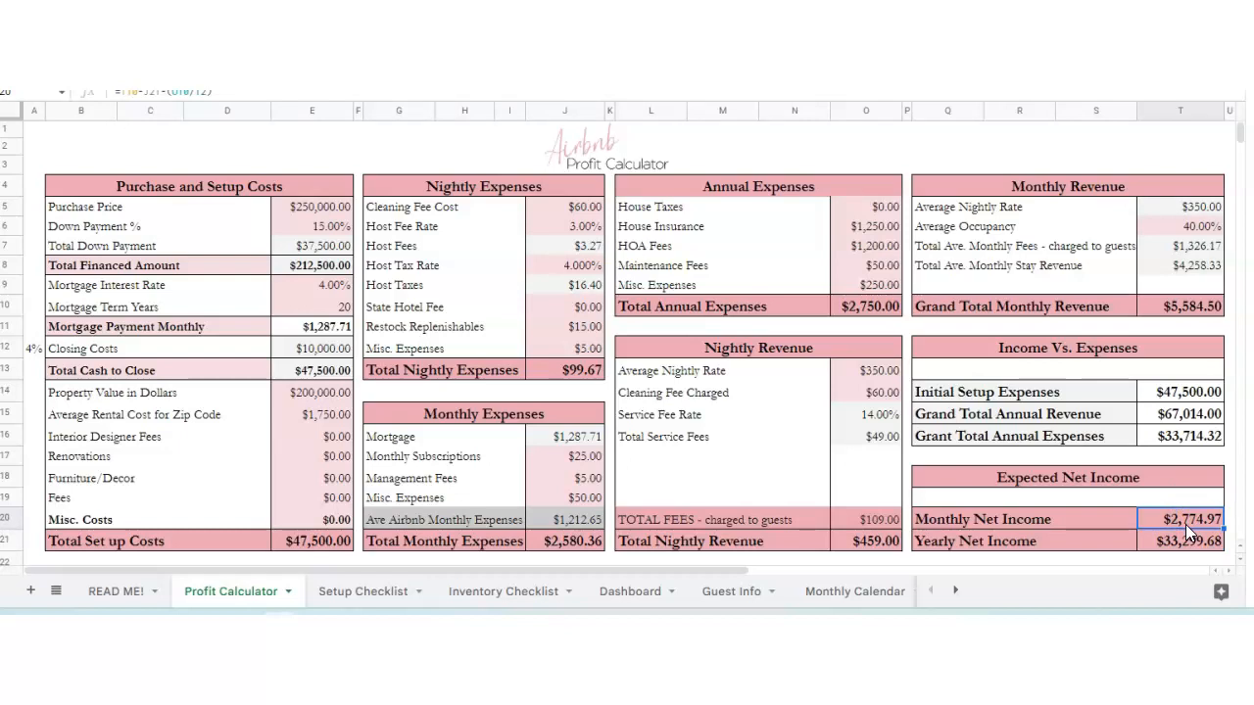
left_click(311, 326)
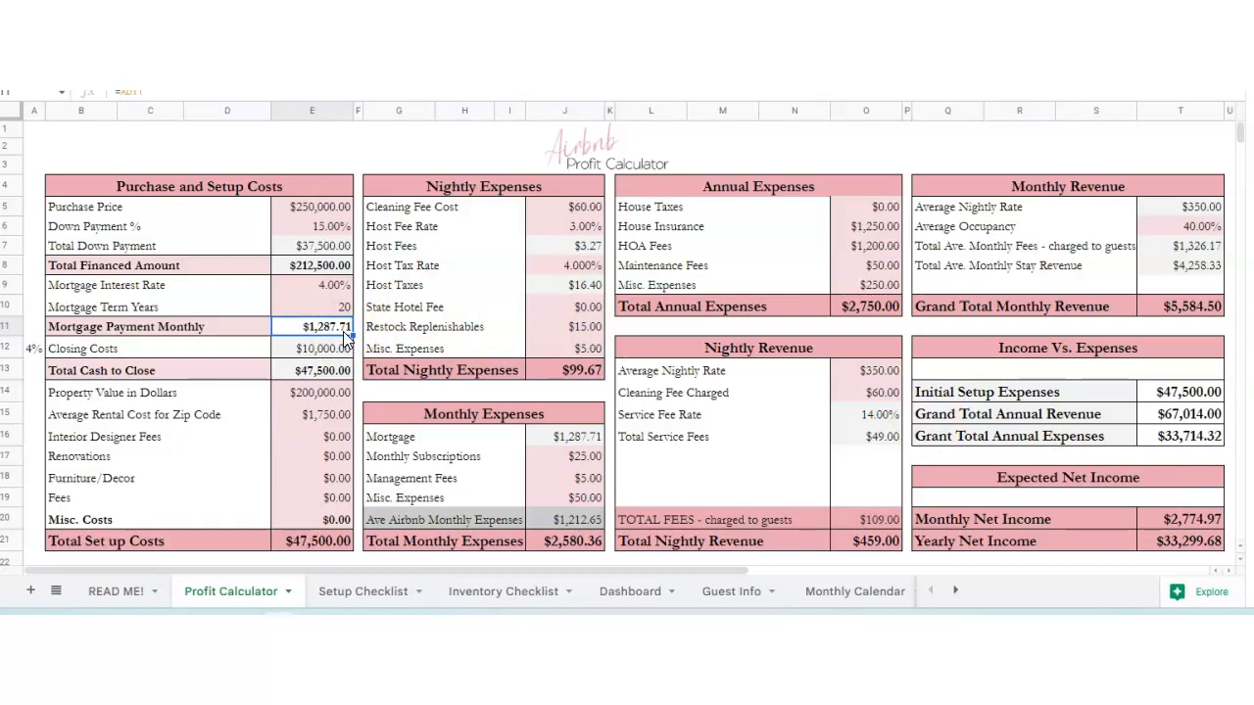
left_click(1186, 519)
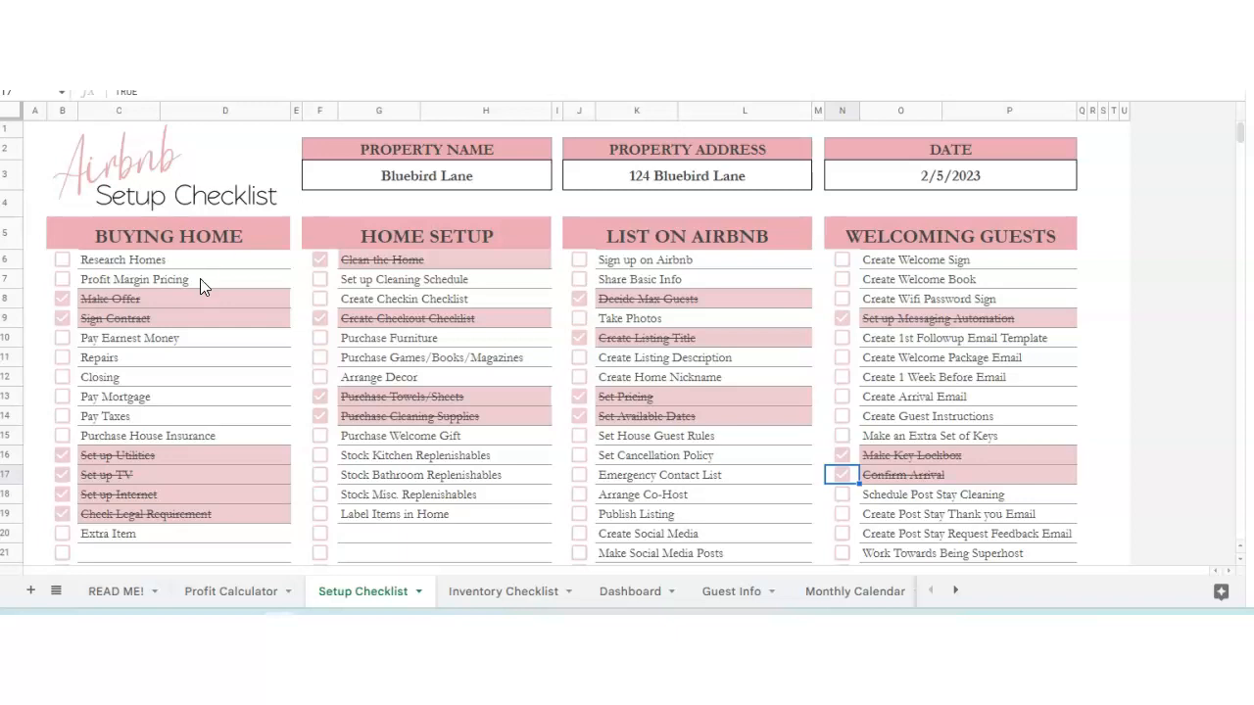
scroll("down", 3)
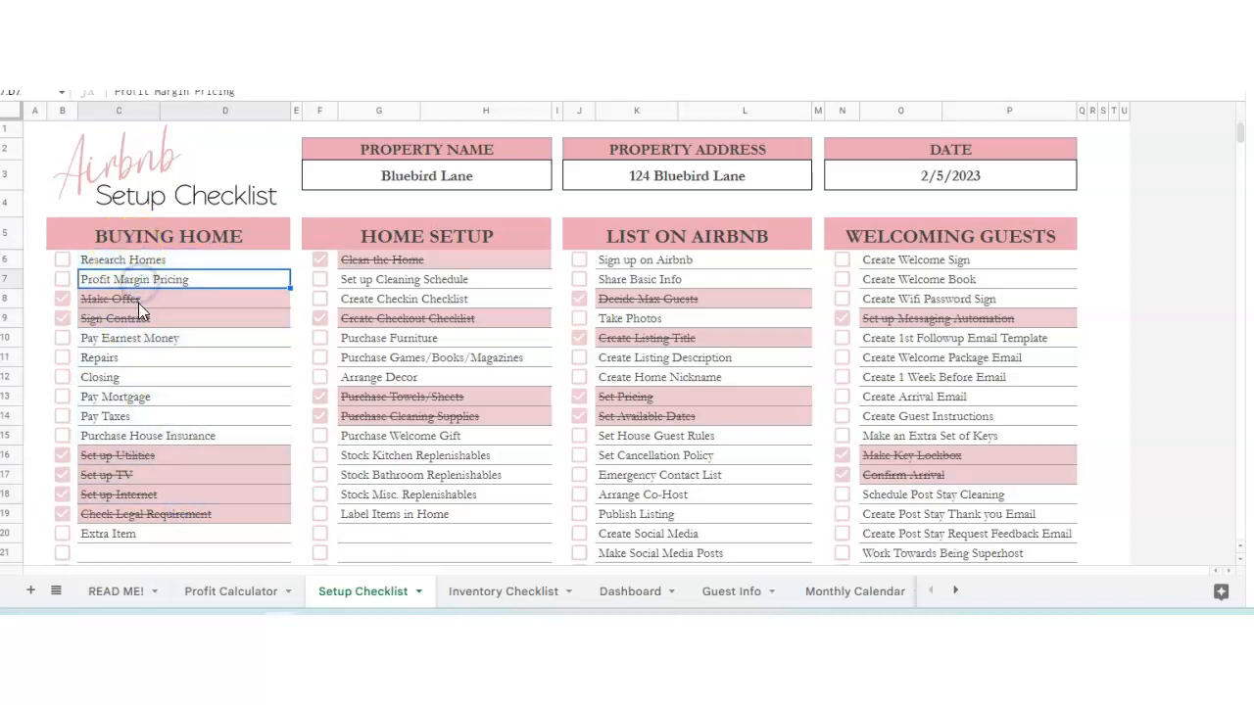
left_click(131, 338)
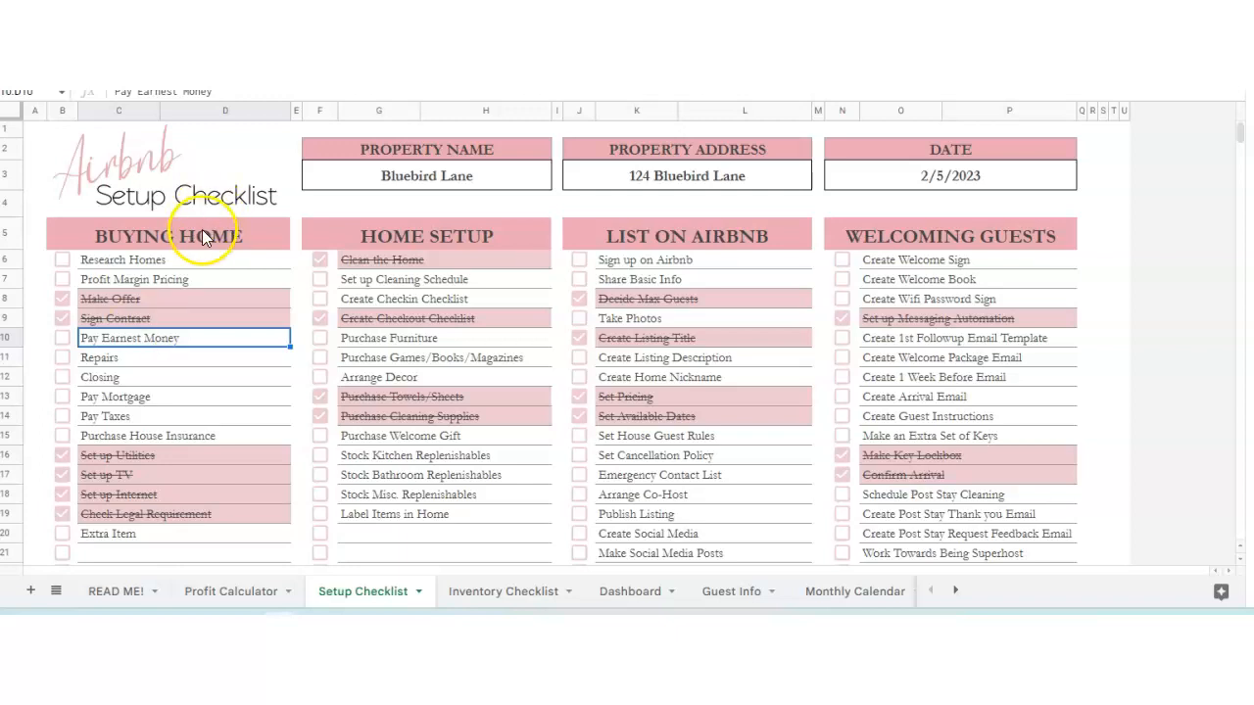
- Add an ticked Extra Item task to Home Setup, tick Purchase Welcome Gift, and retype the header
left_click(426, 235)
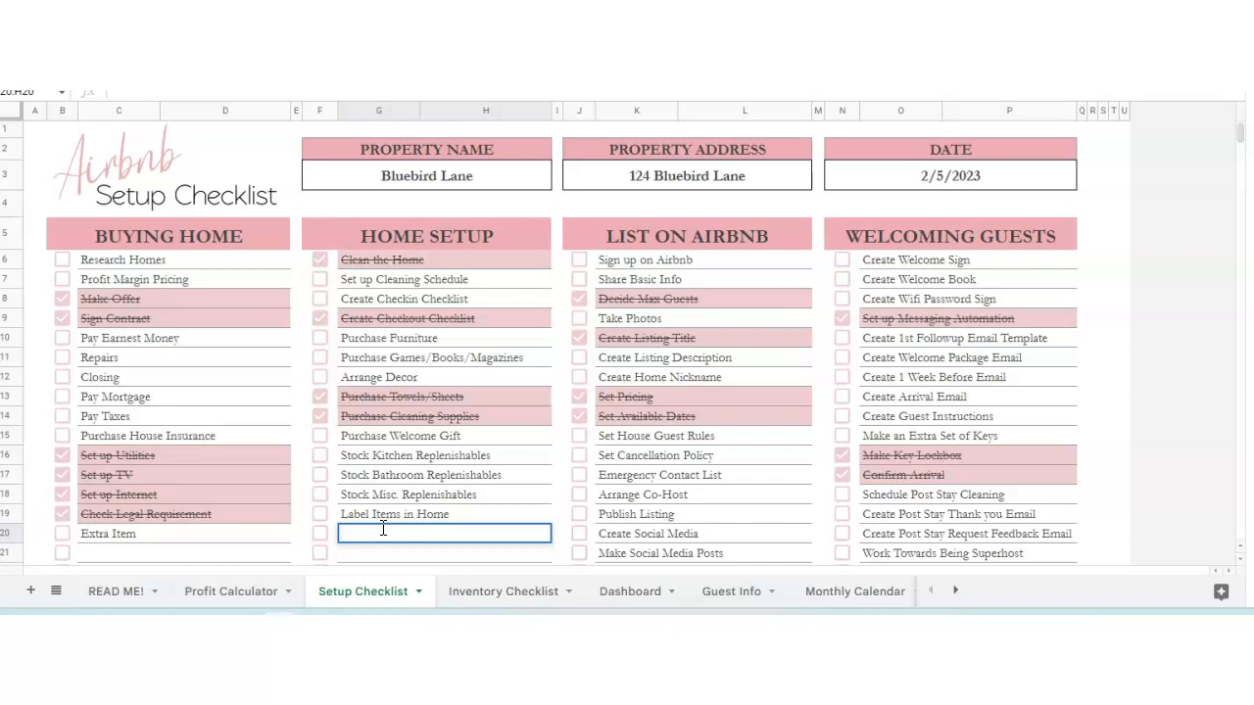
type("Extra Item")
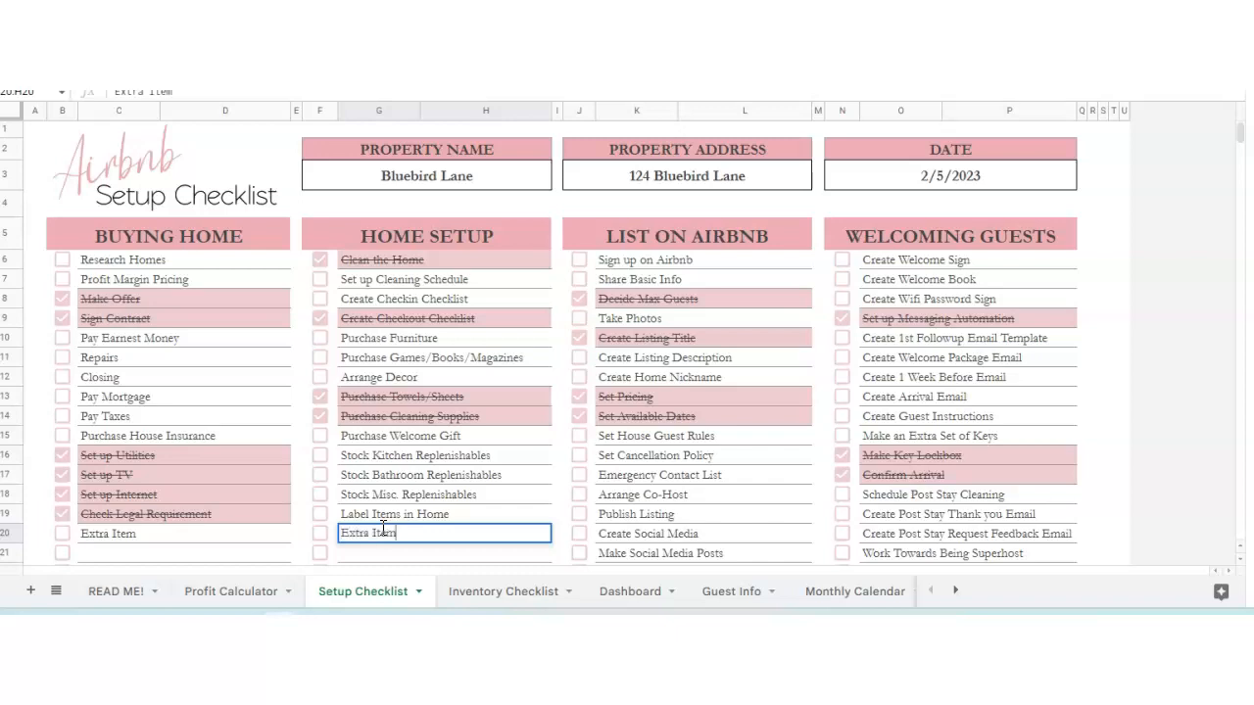
left_click(319, 533)
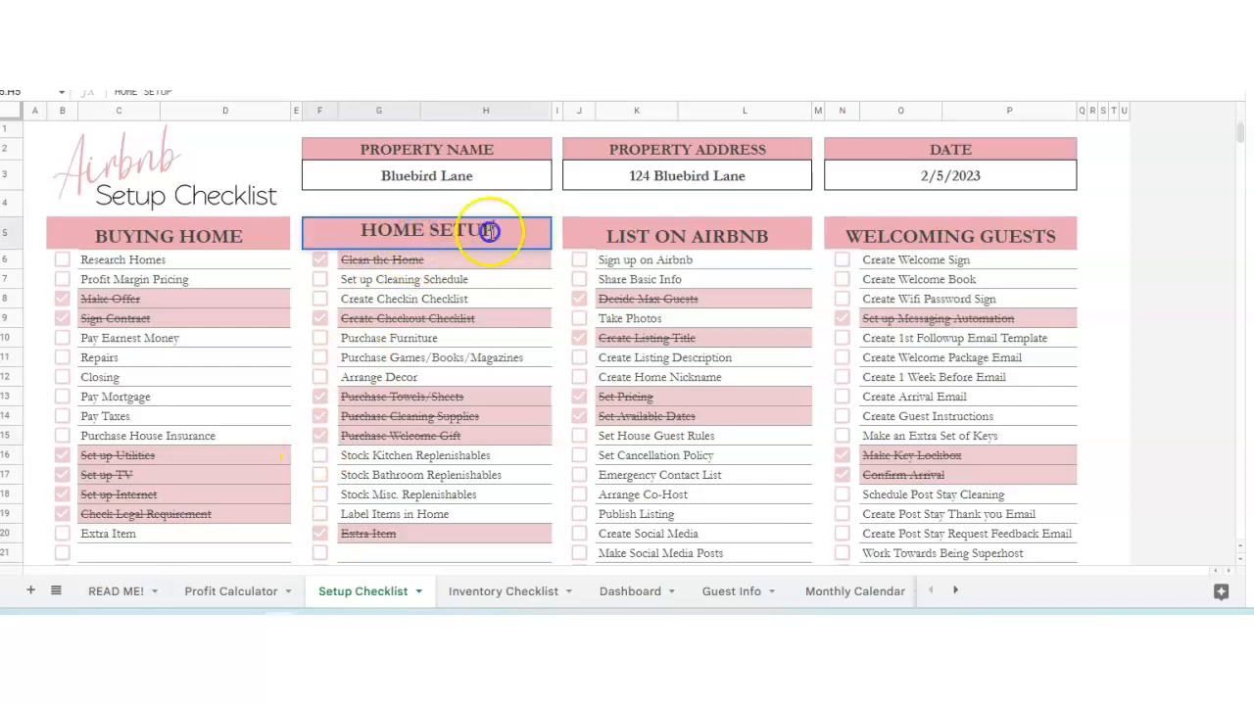
type("SE")
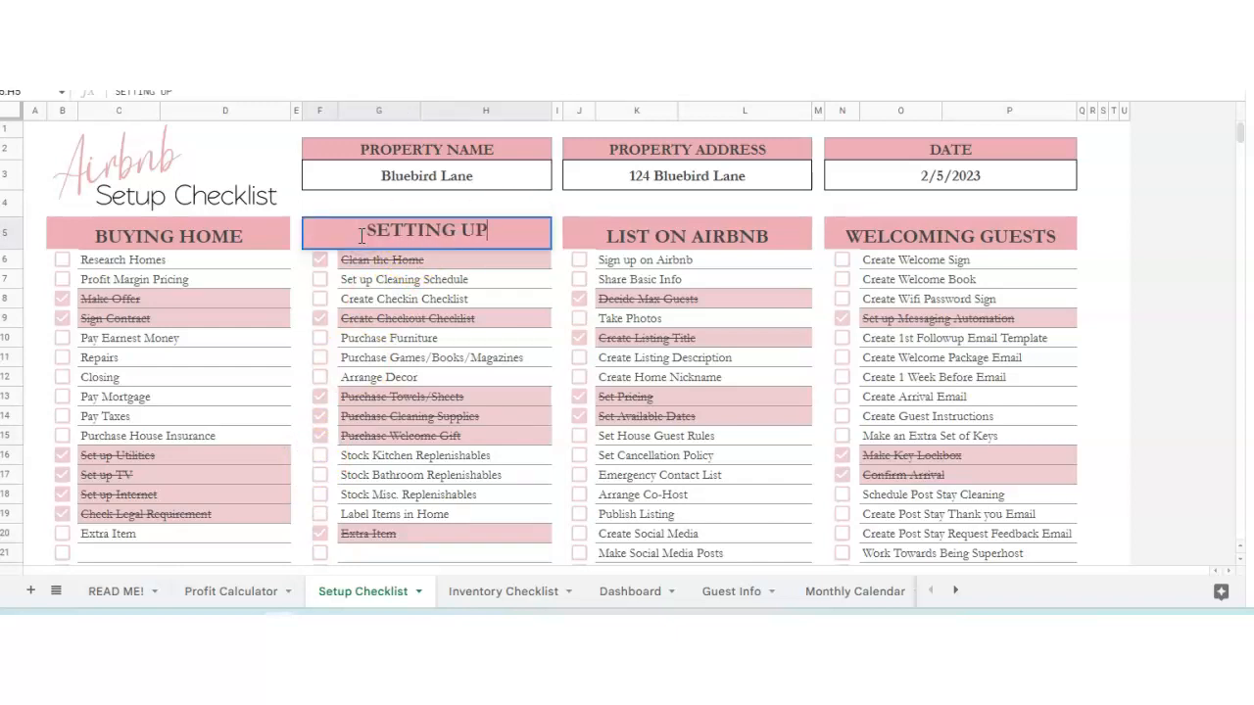
type("HOME SETUP")
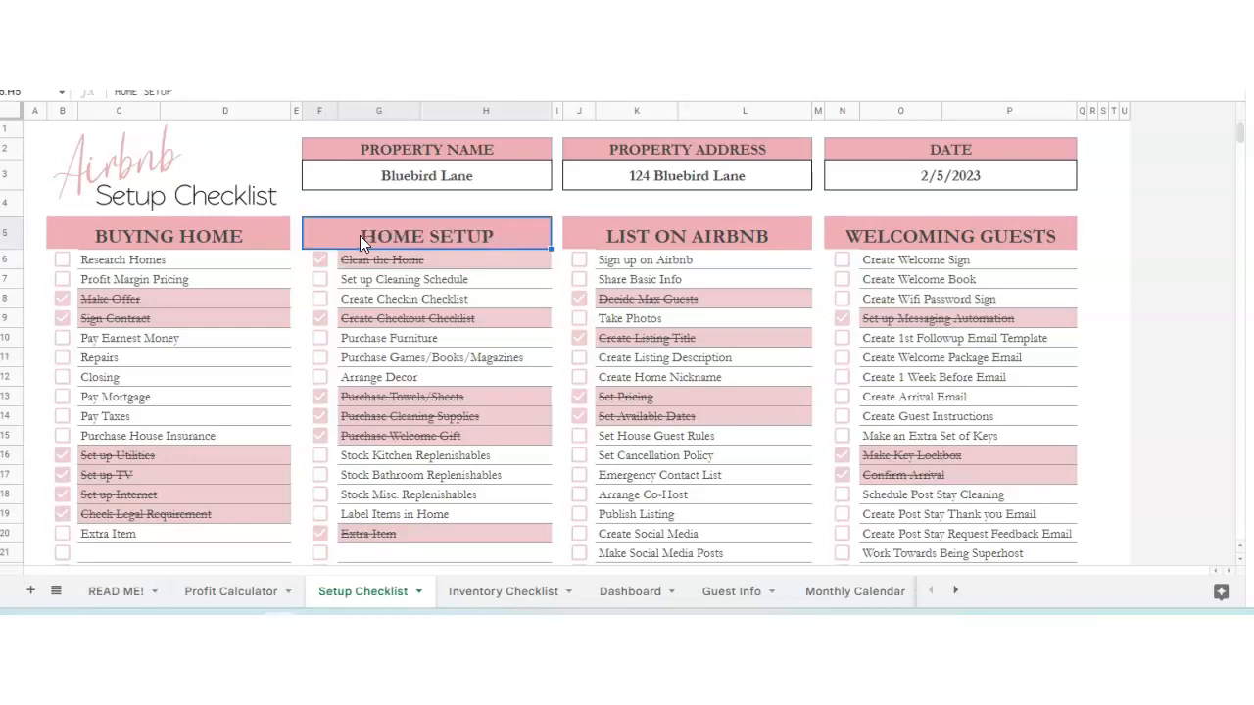
mouse_move(461, 294)
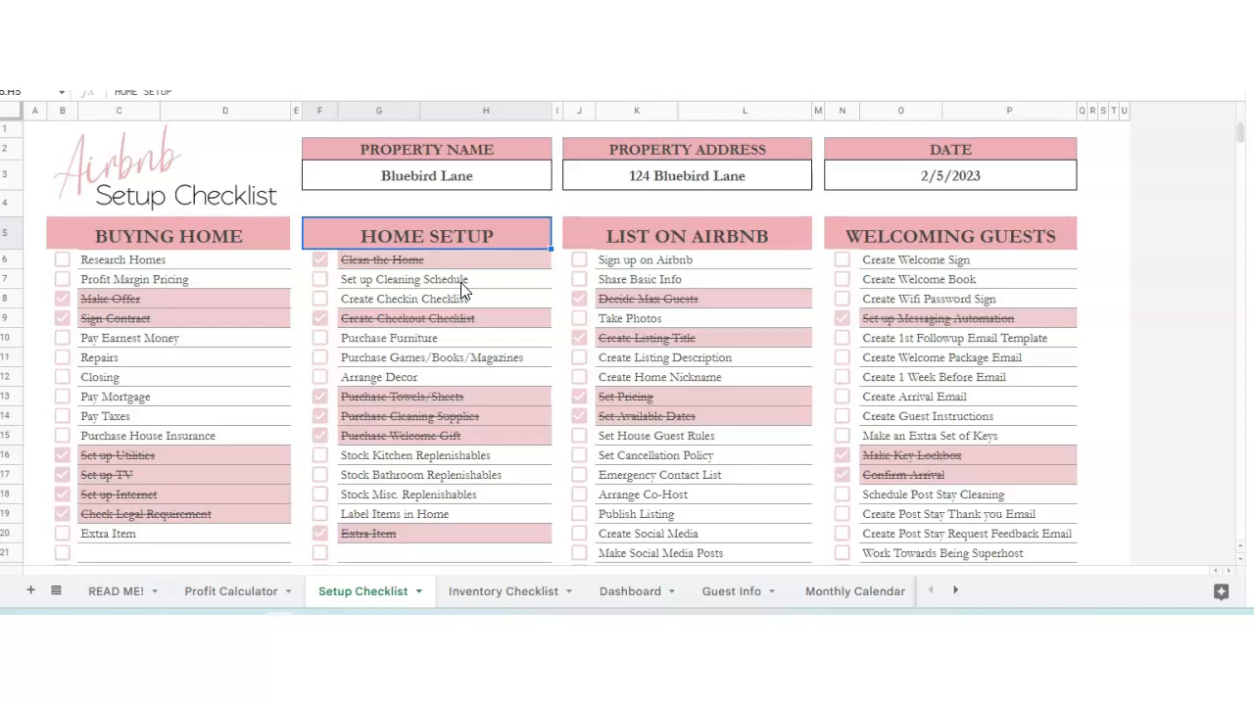
- Tick Create Home Nickname and Set Cancellation Policy in List on Airbnb
left_click(578, 260)
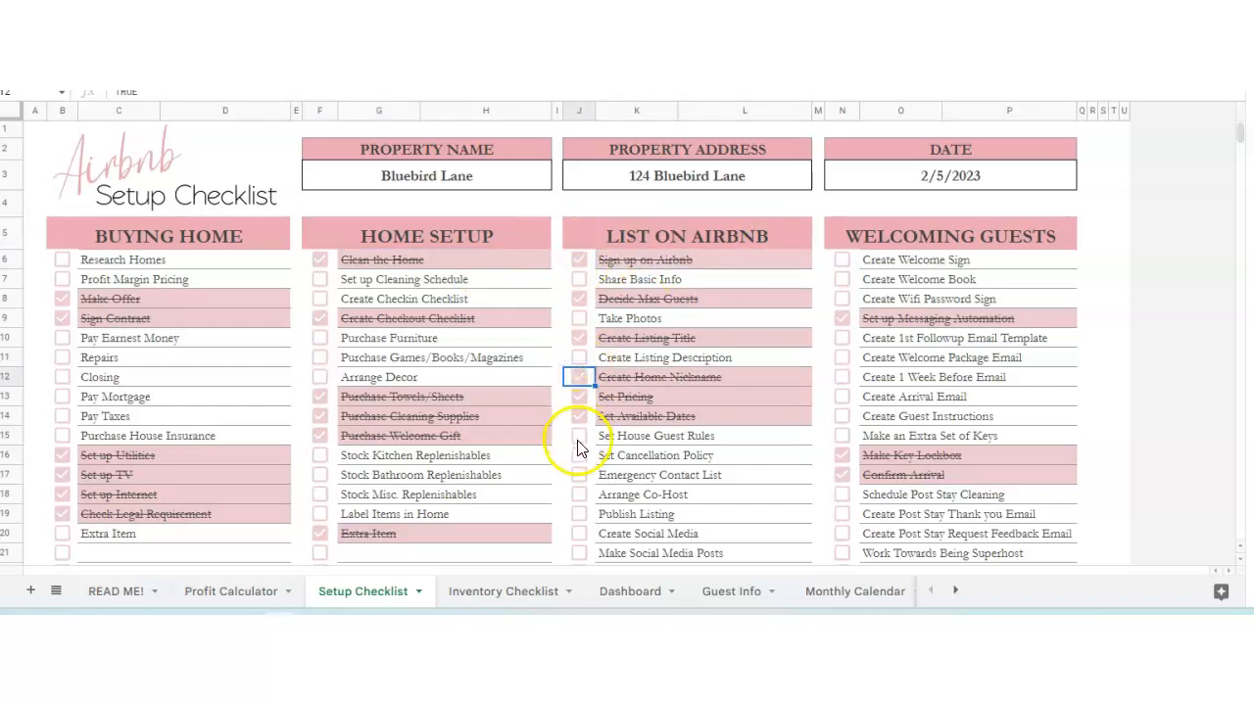
left_click(578, 454)
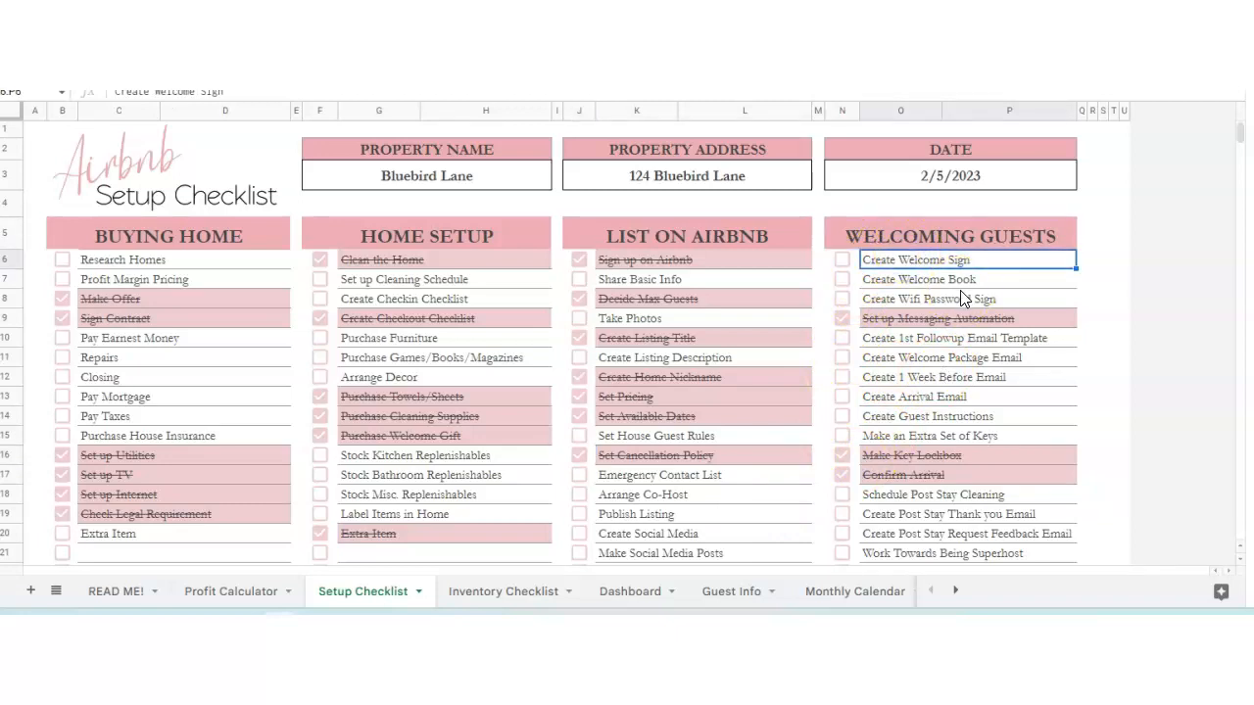
scroll("down", 3)
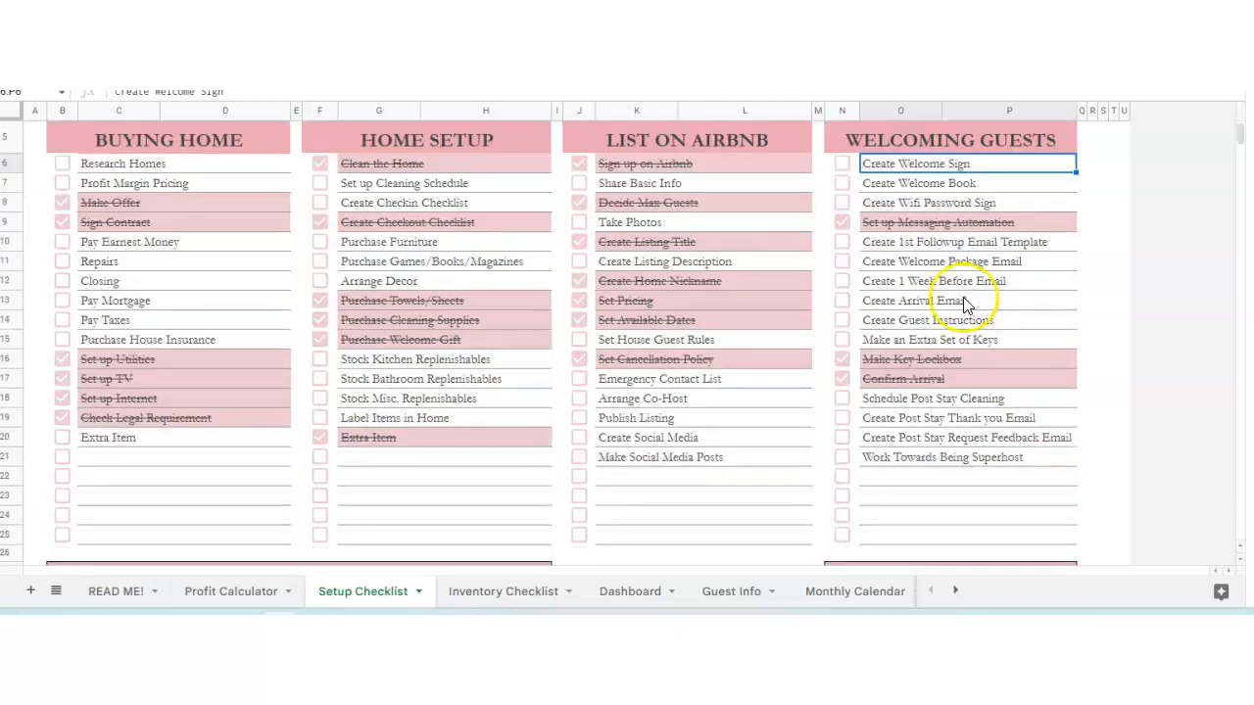
scroll("down", 3)
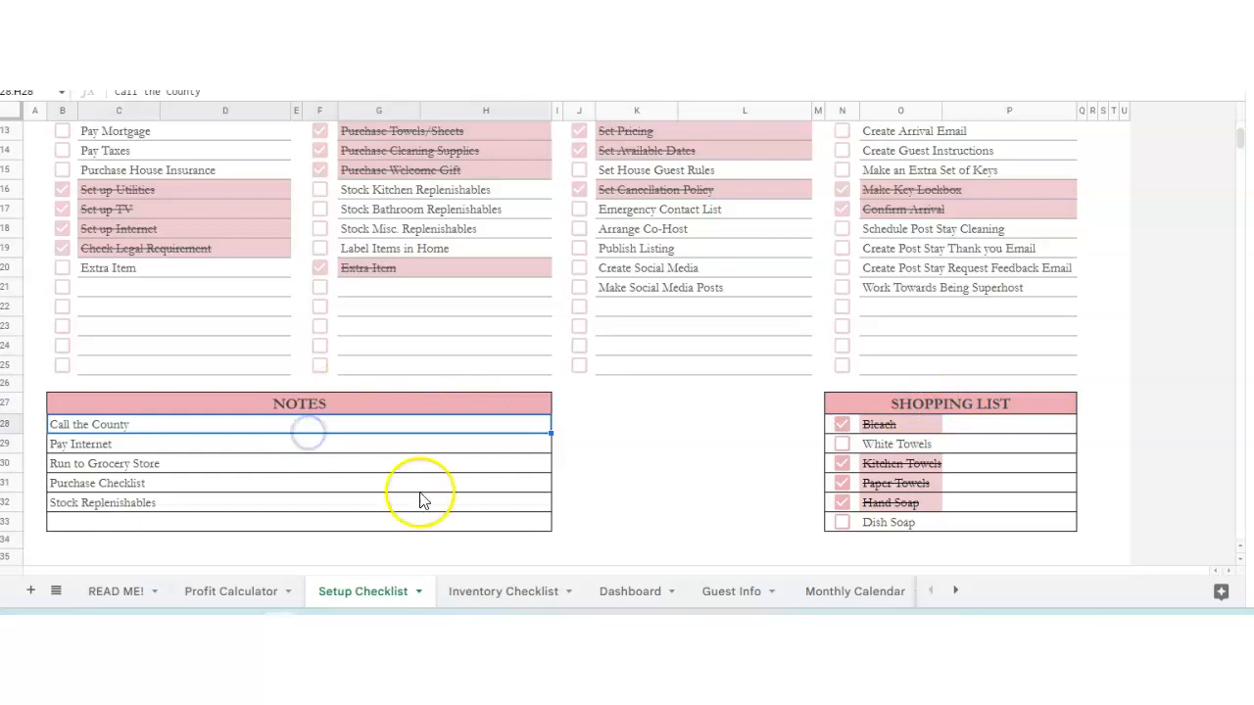
- On Inventory Checklist, add Extra Item under Kitchen/Dining and tick Toaster, Microwave and Plates
left_click(502, 592)
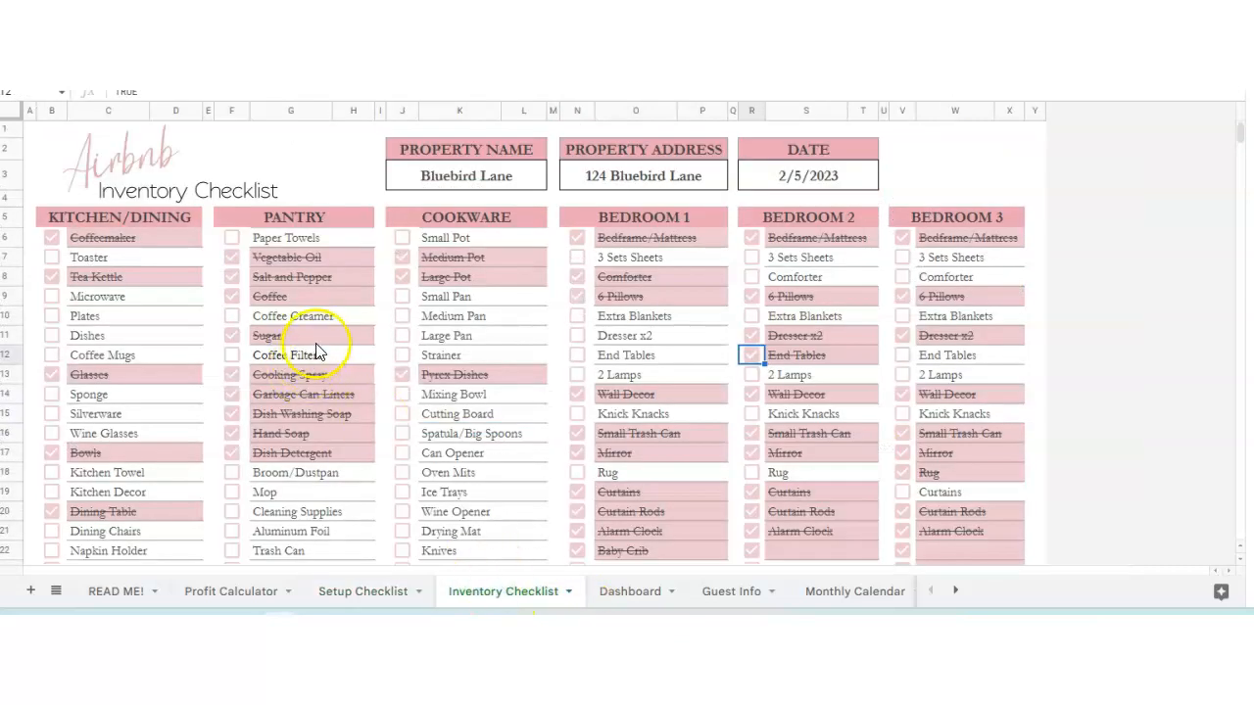
mouse_move(340, 343)
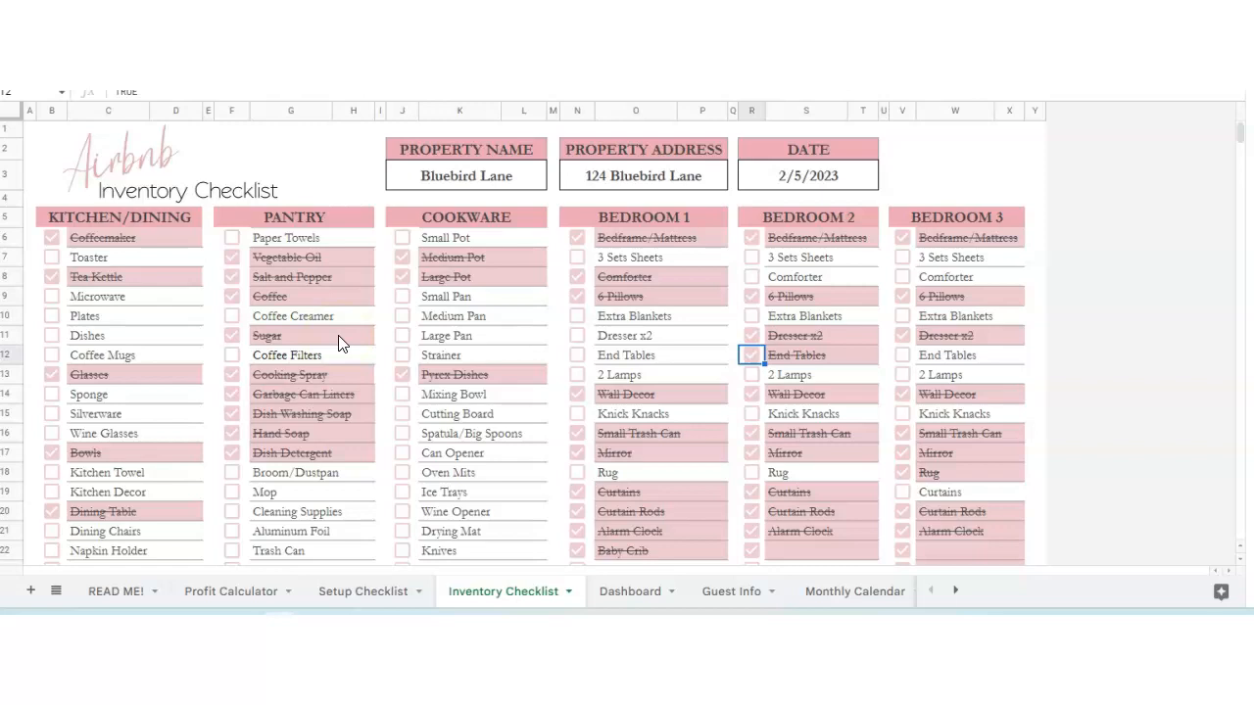
mouse_move(327, 350)
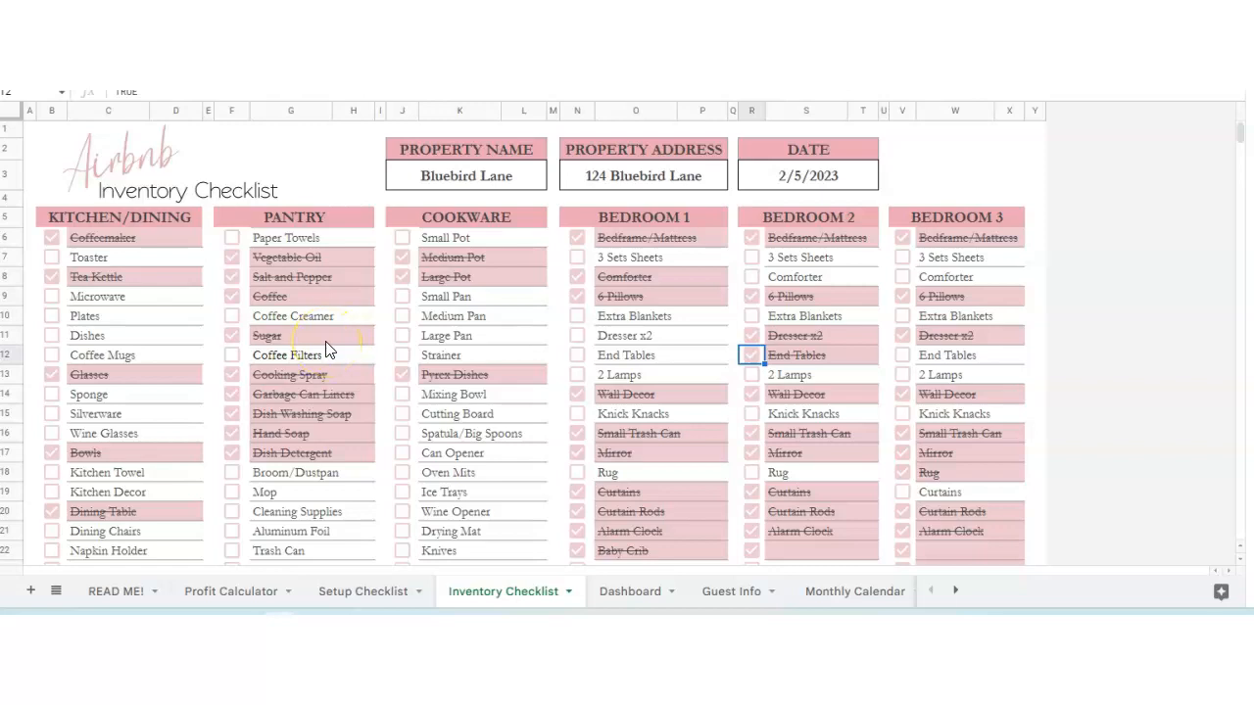
mouse_move(73, 144)
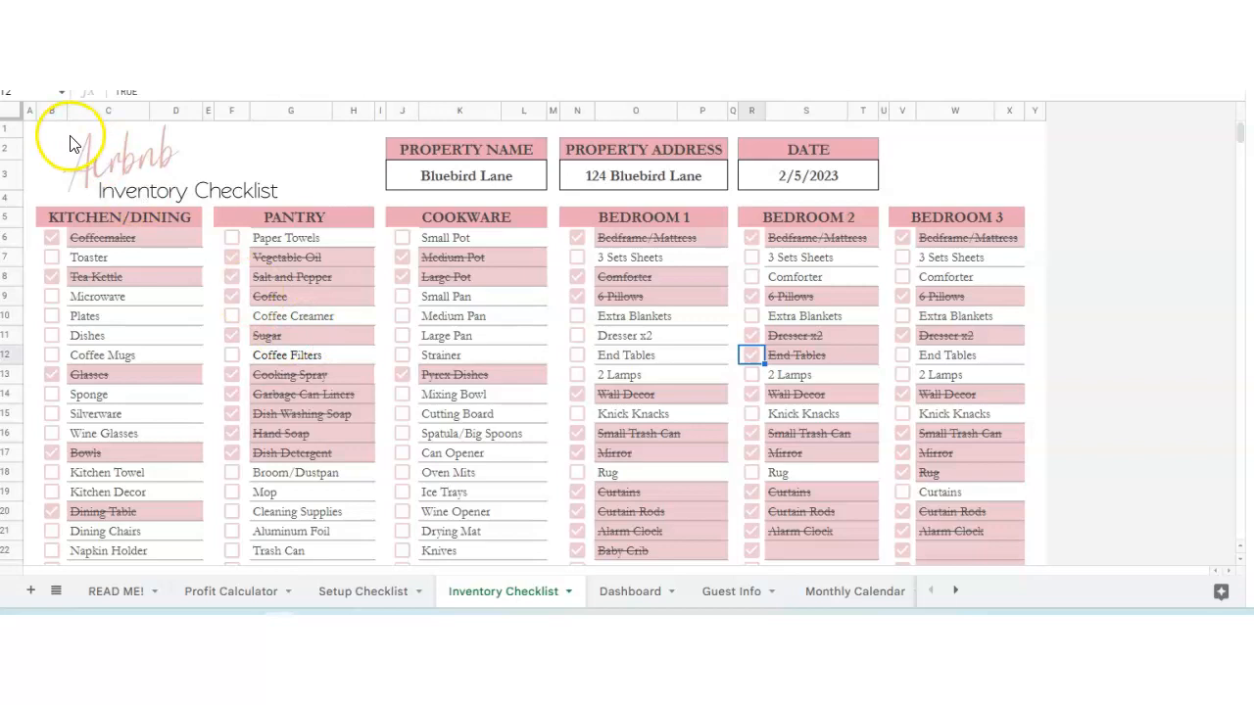
mouse_move(133, 230)
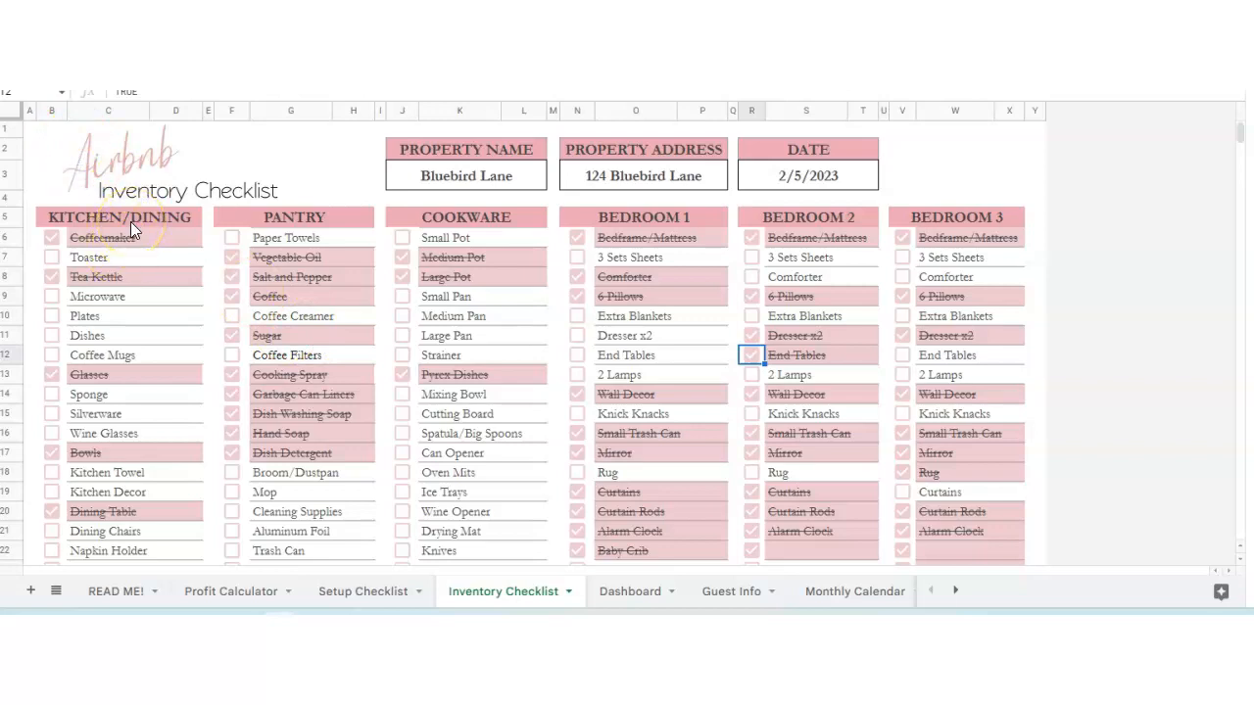
left_click(119, 217)
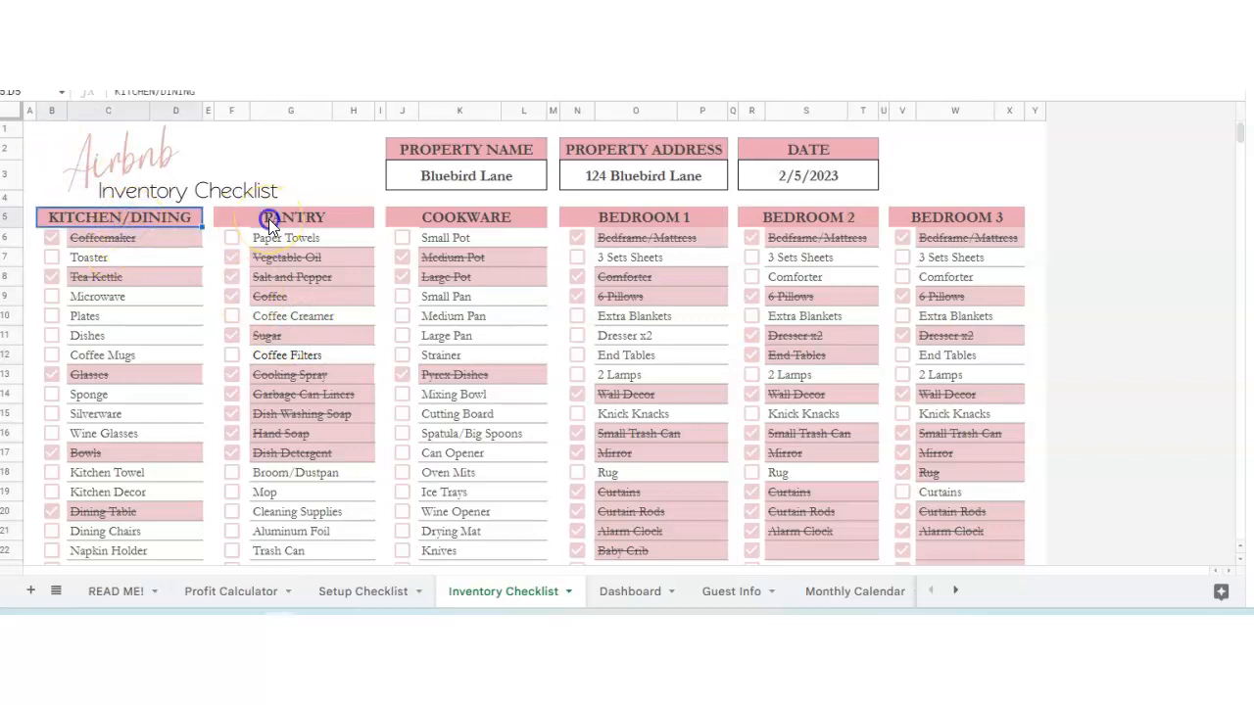
scroll("down", 3)
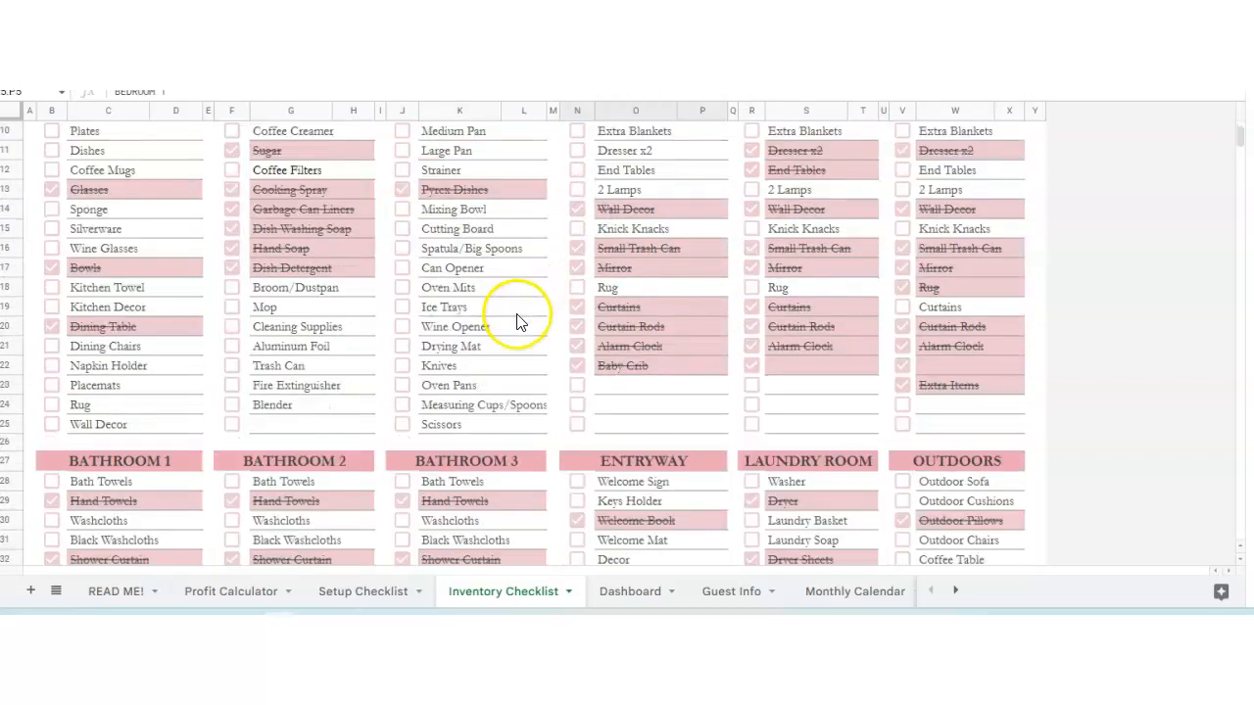
scroll("down", 3)
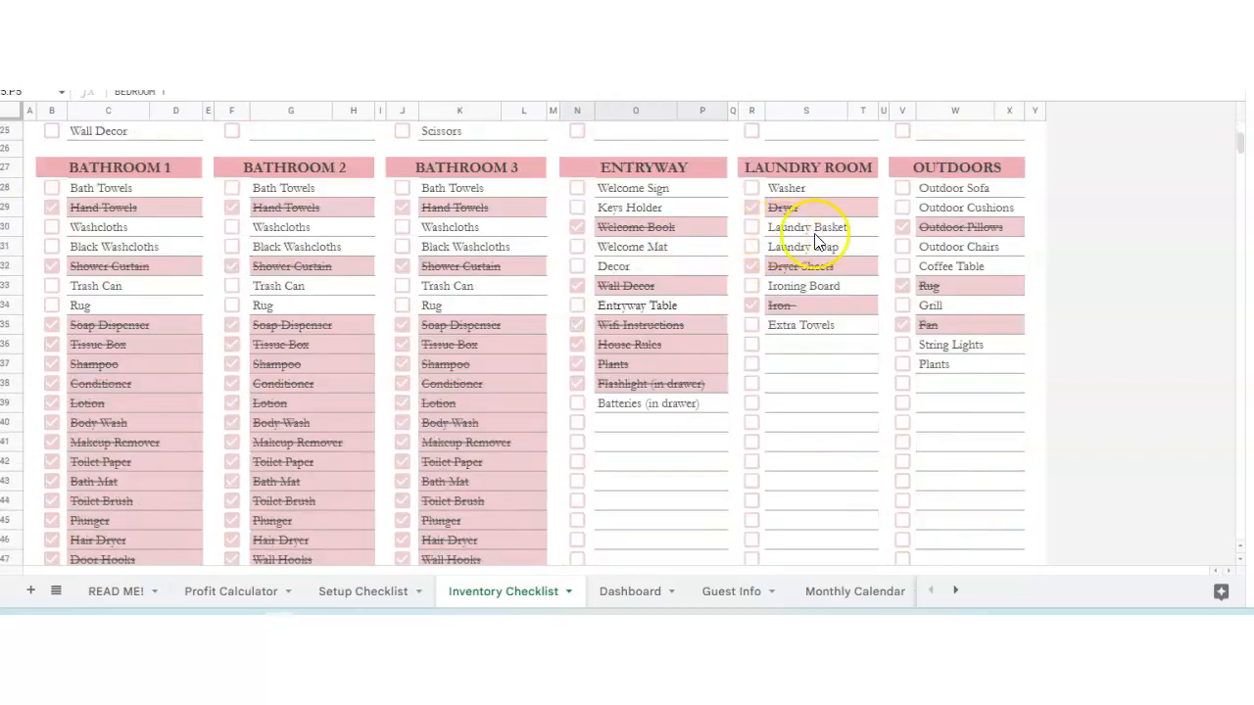
scroll("down", 3)
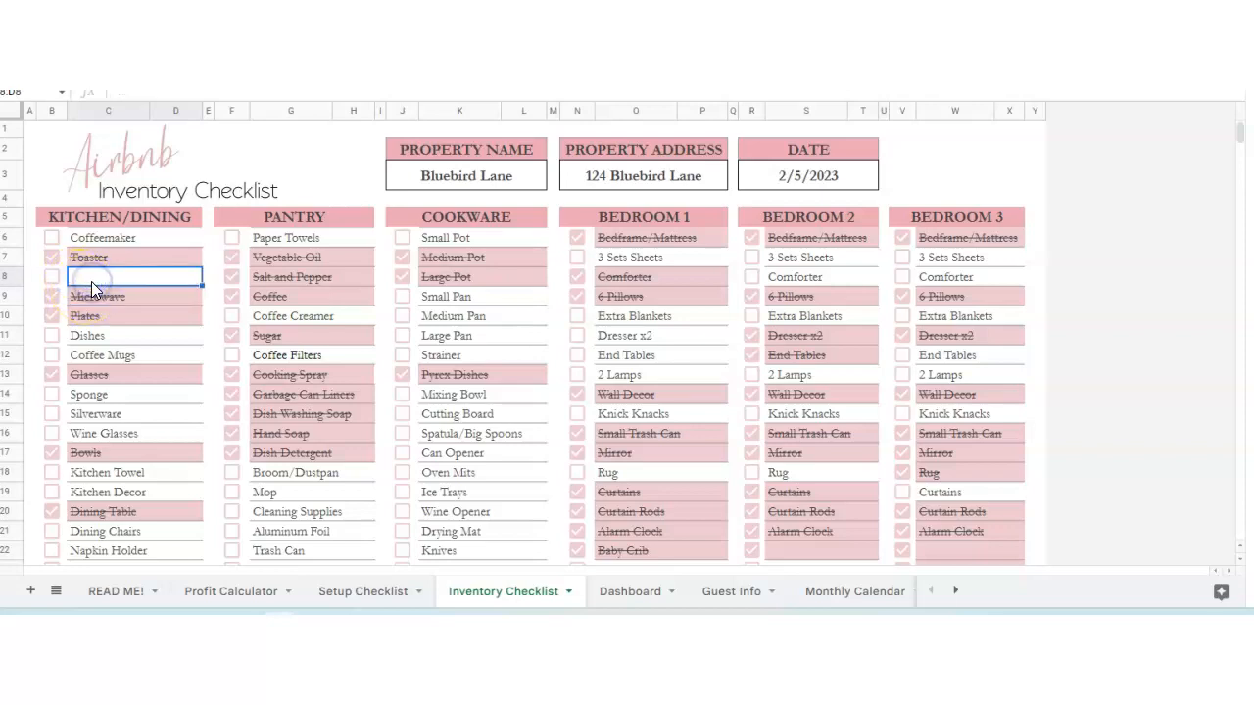
type("Extra Item")
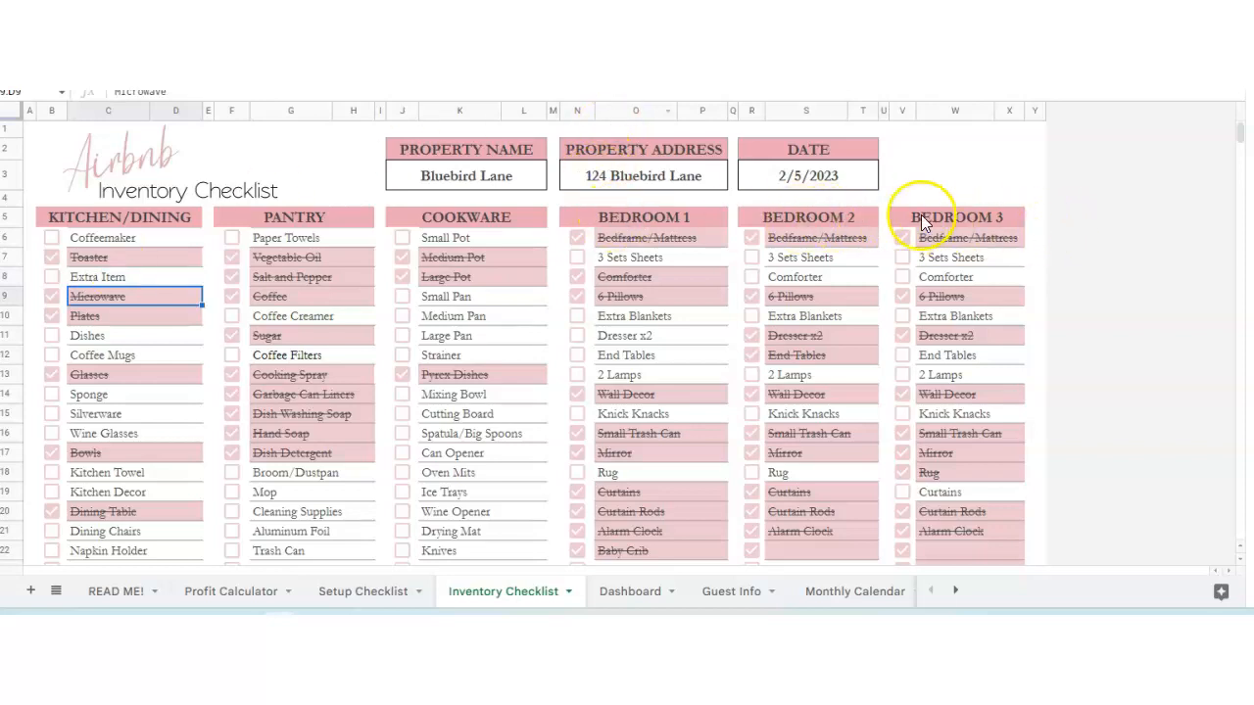
left_click(955, 216)
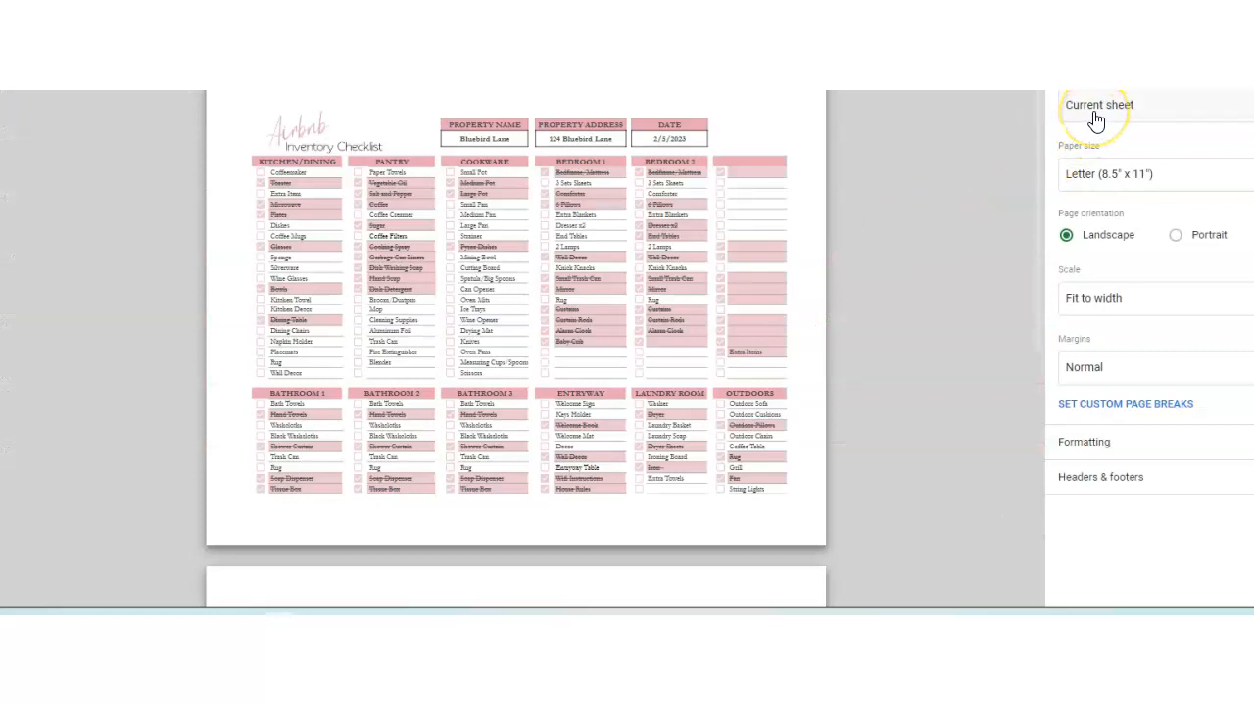
scroll("down", 3)
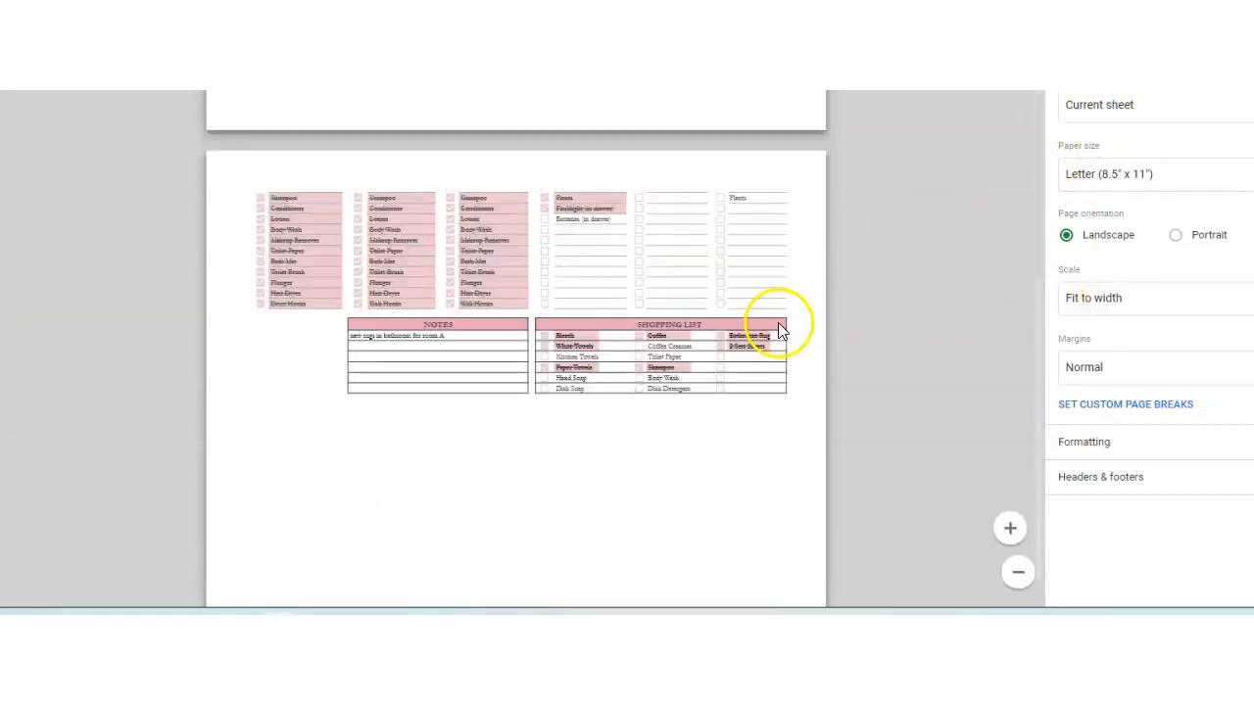
left_click(1132, 298)
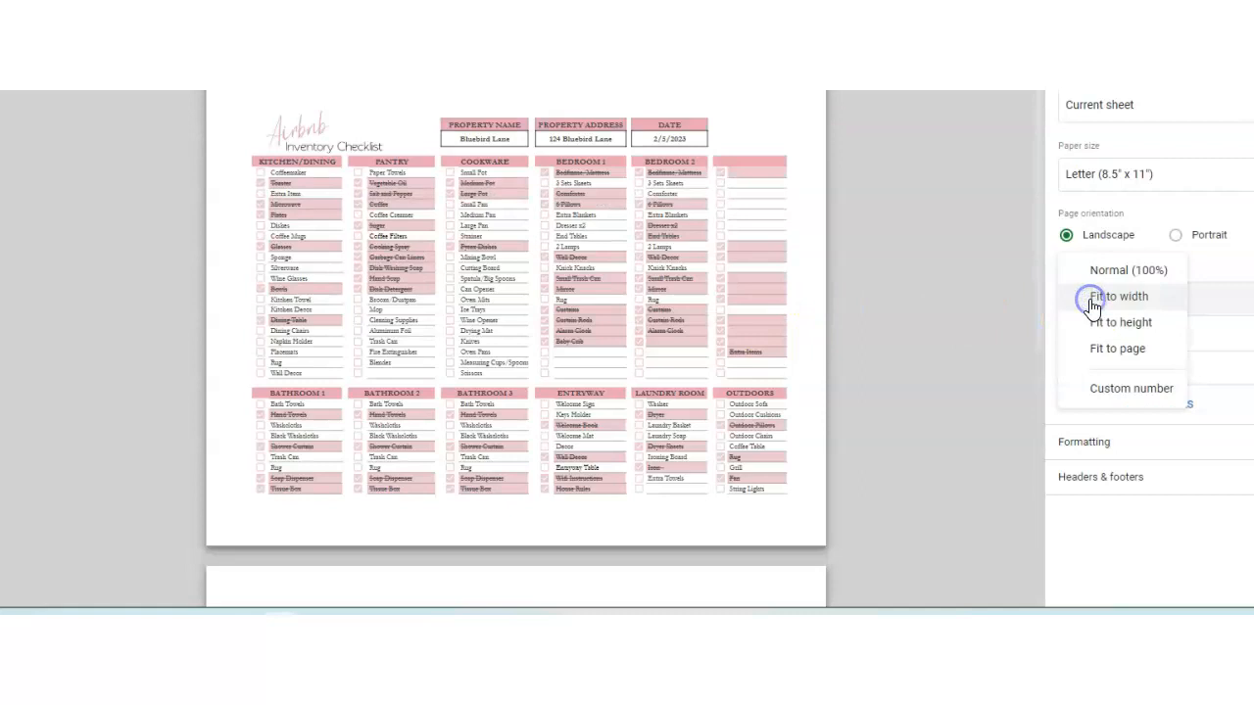
left_click(1117, 296)
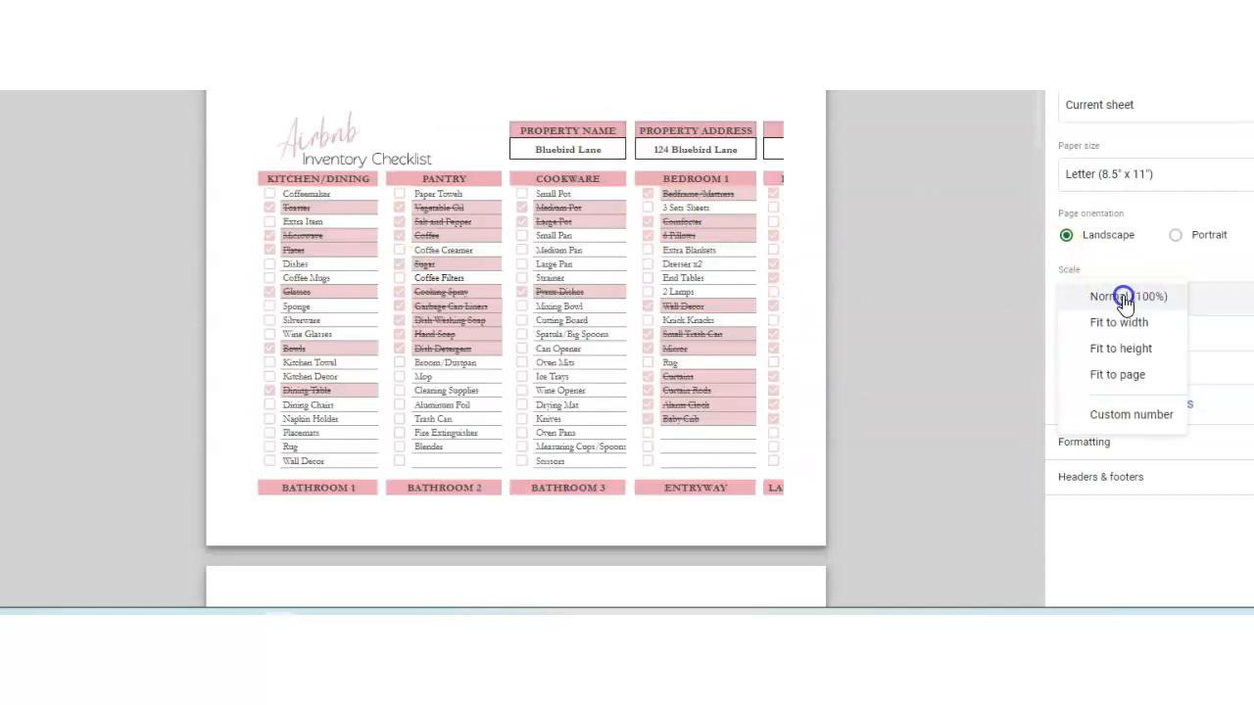
left_click(1117, 322)
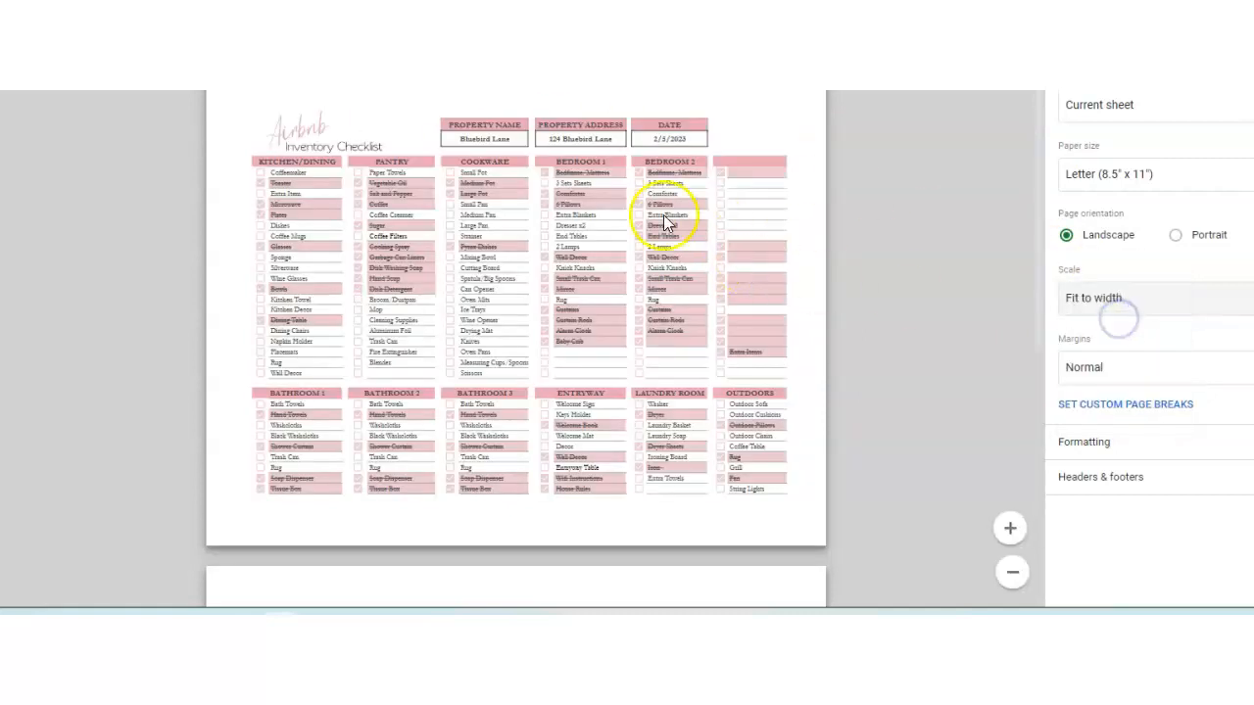
mouse_move(717, 164)
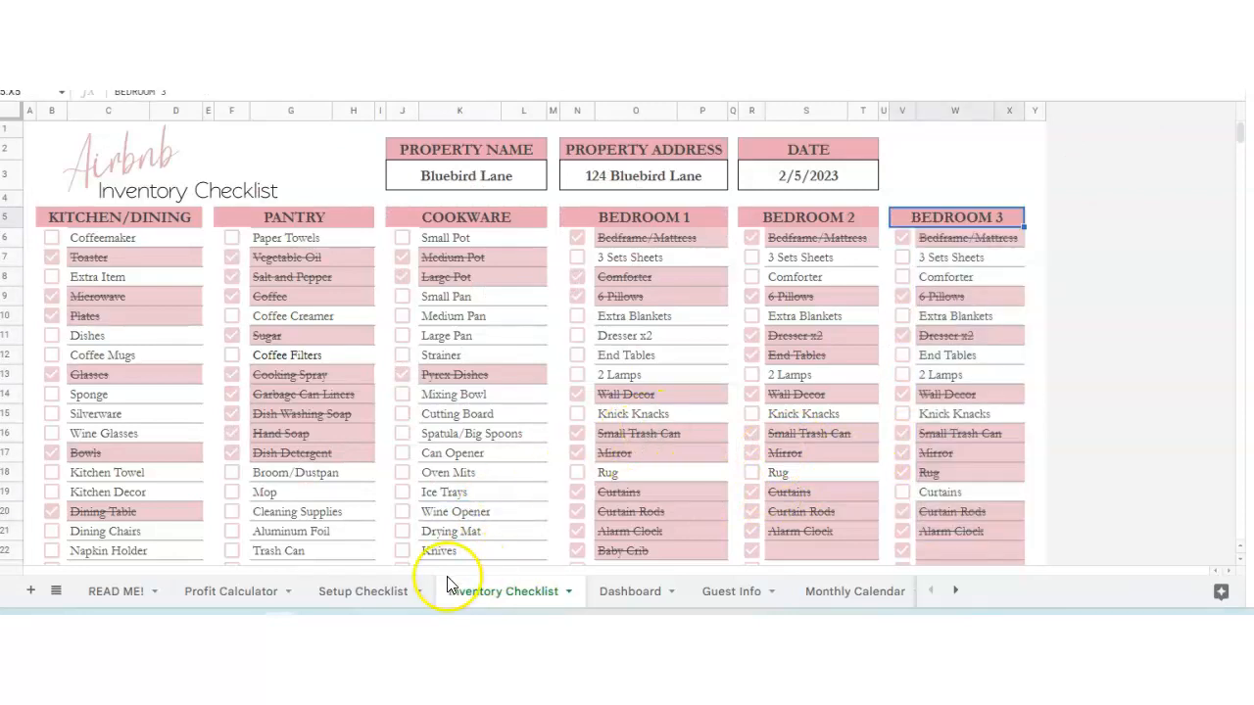
- Open the Dashboard and select the Number of Bookings per Month chart
left_click(629, 590)
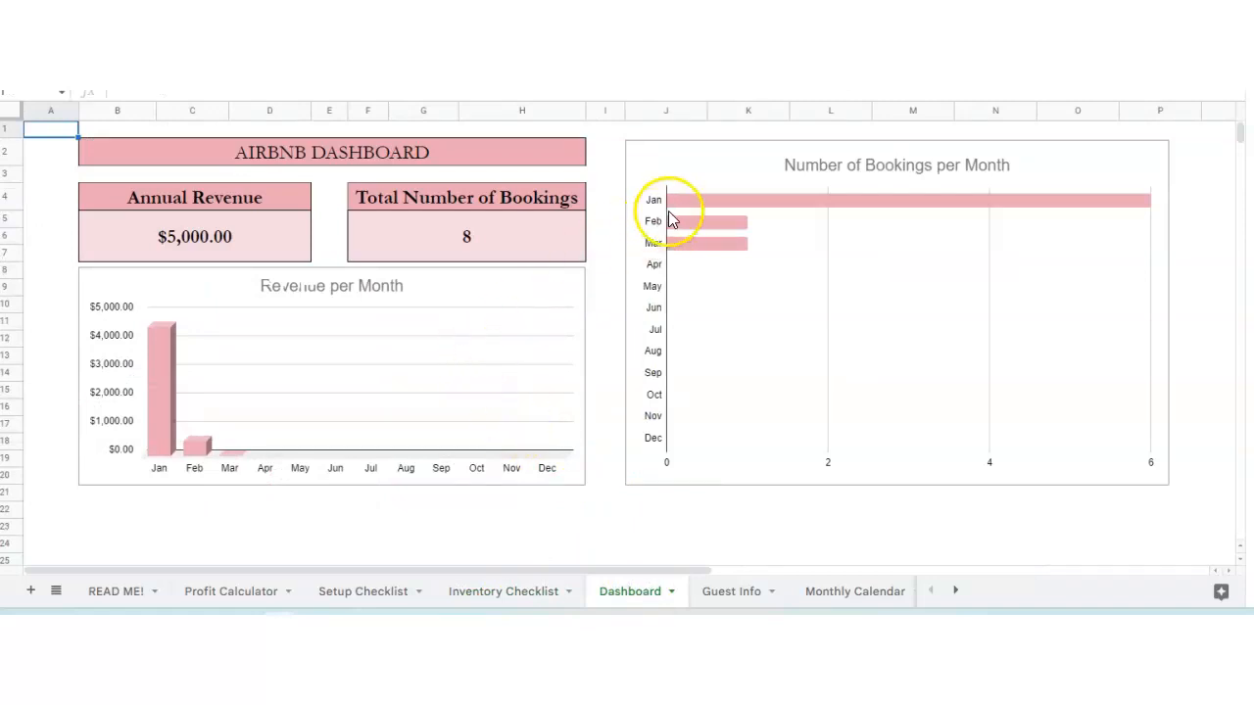
left_click(675, 205)
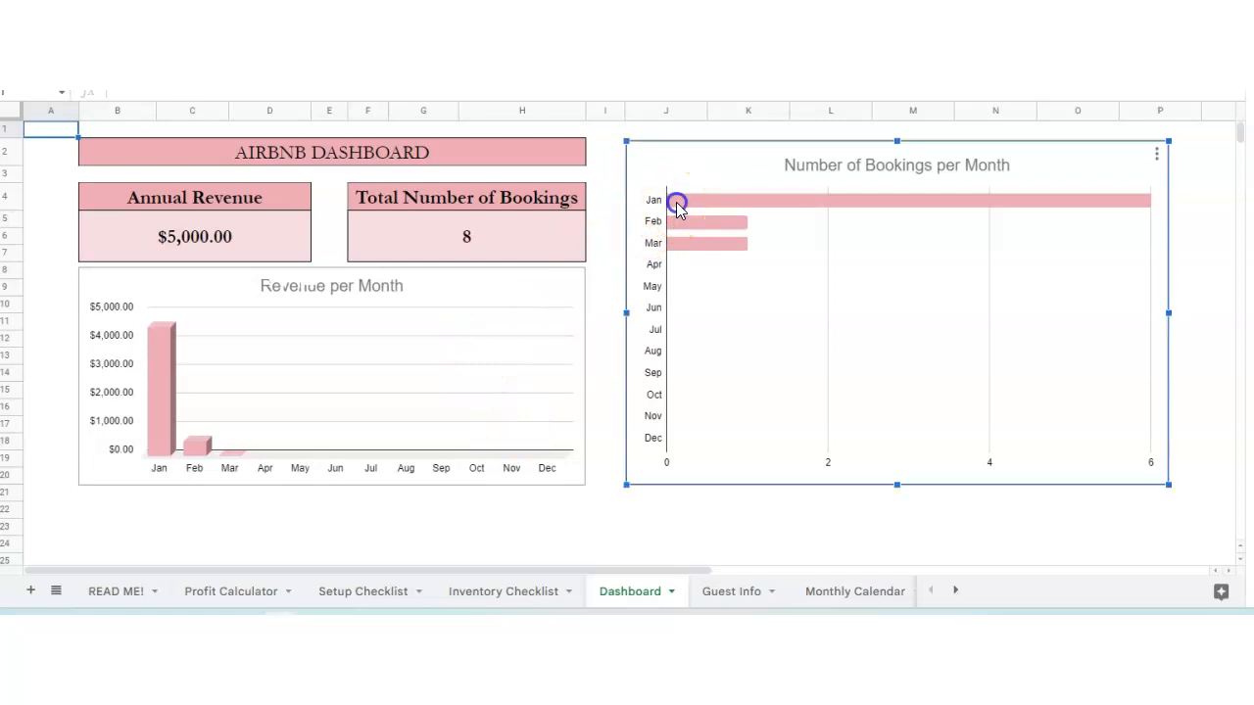
mouse_move(729, 235)
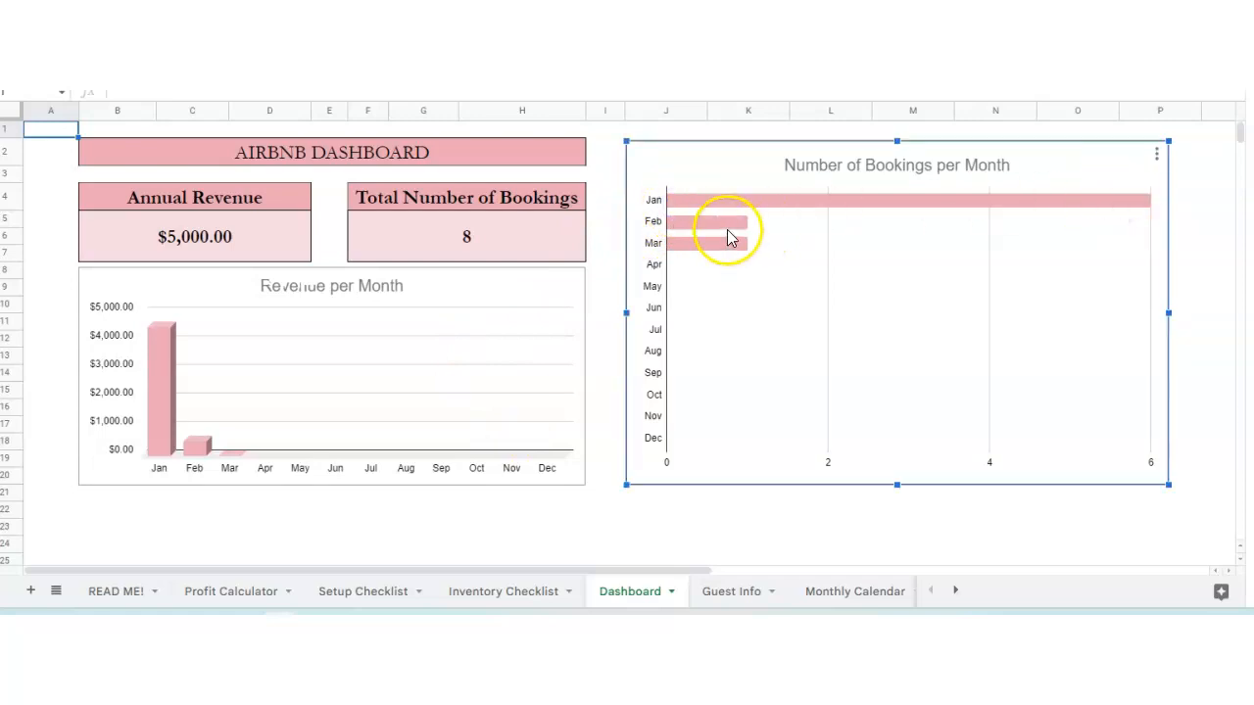
mouse_move(185, 374)
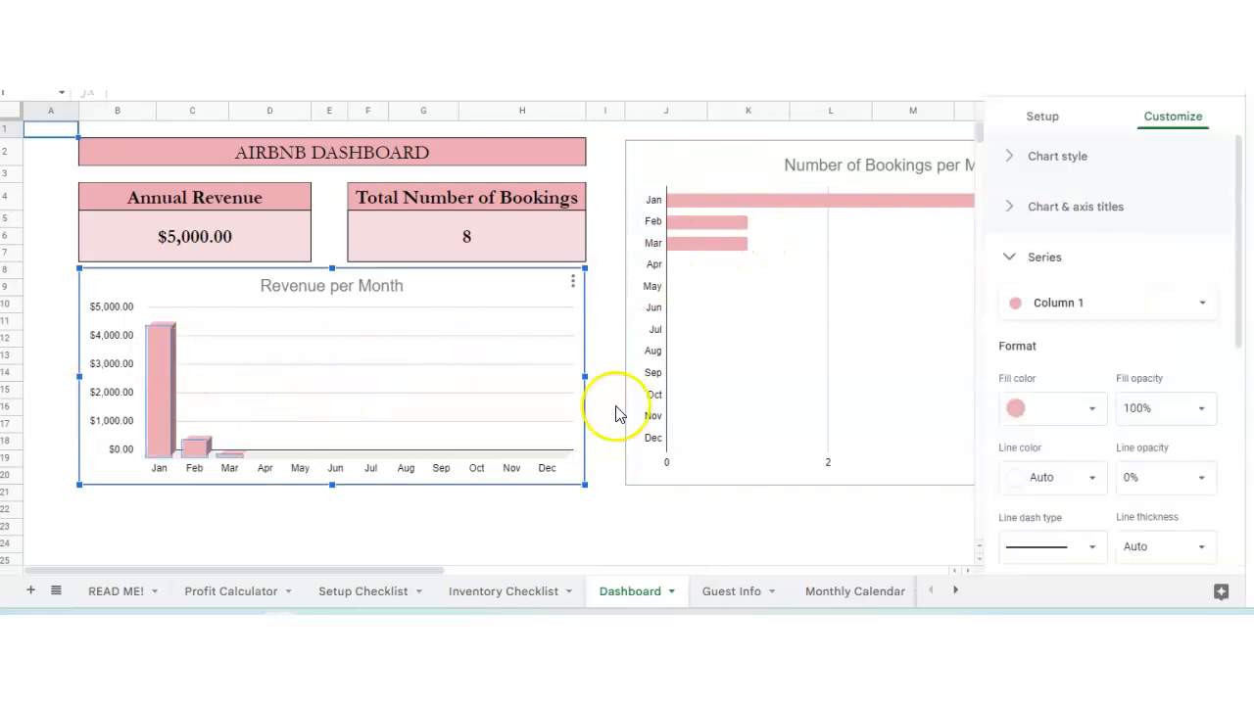
left_click(730, 591)
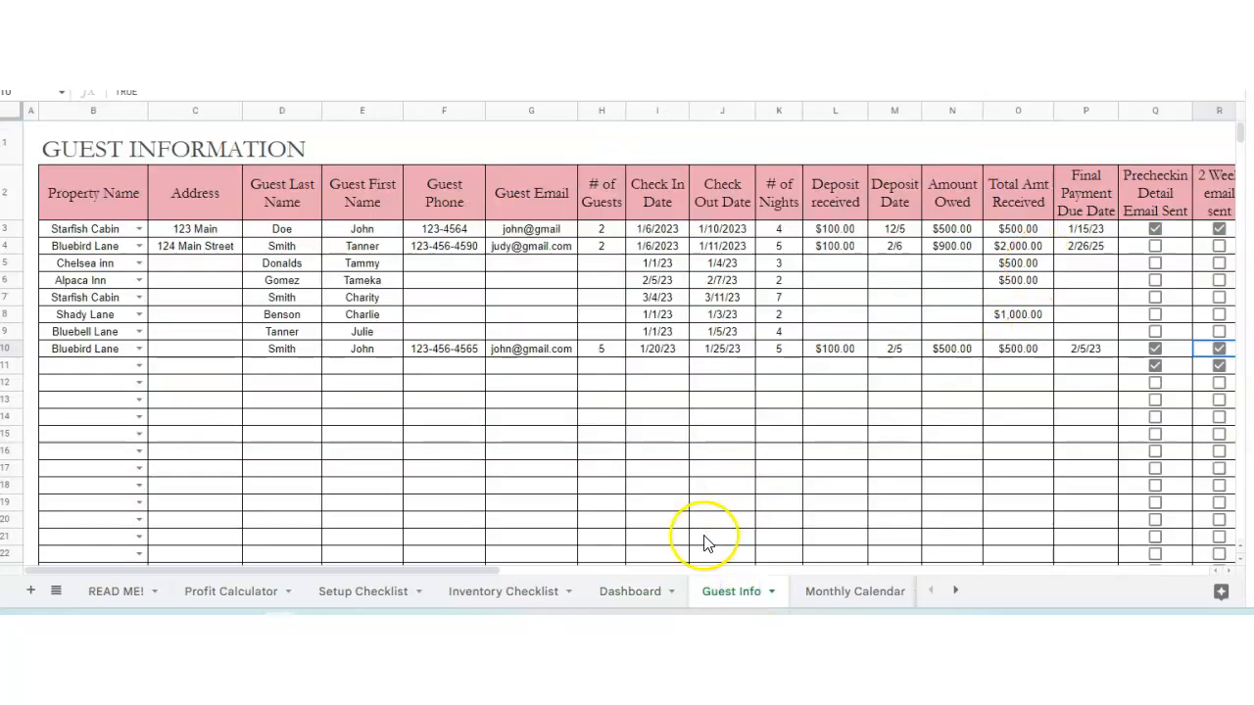
- Choose Ruby Estate as the property for the new booking in row 11
left_click(630, 592)
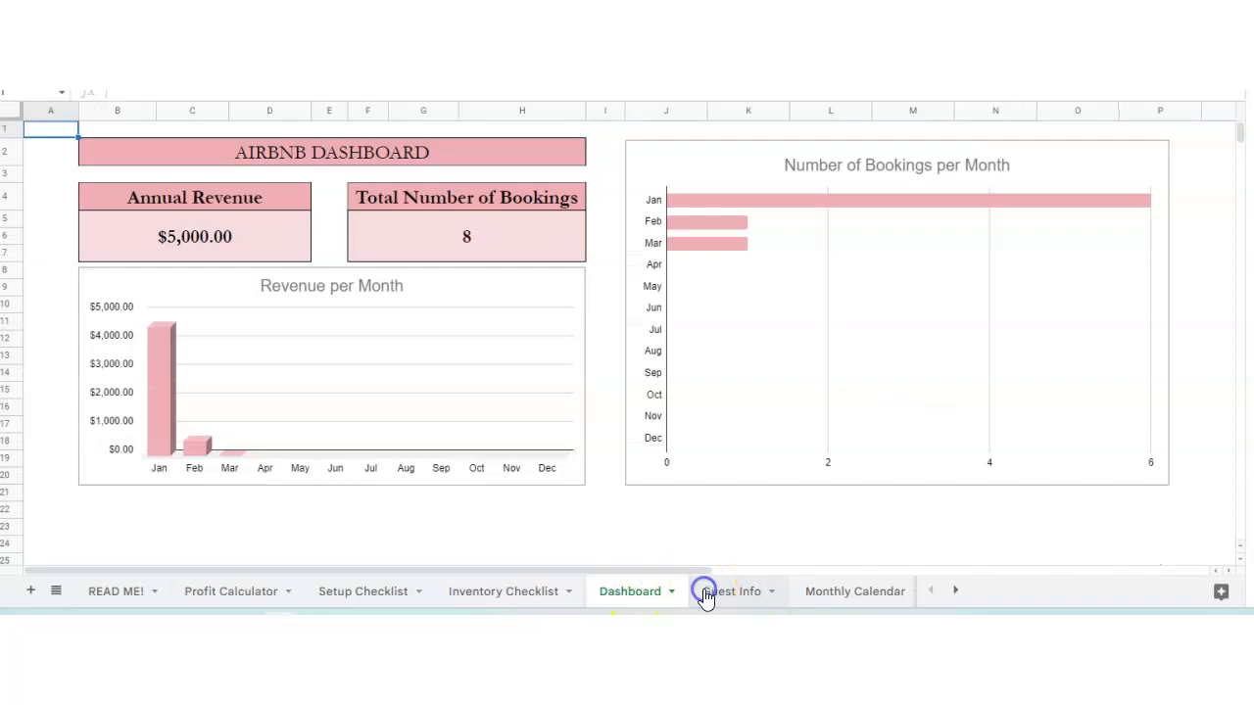
left_click(727, 591)
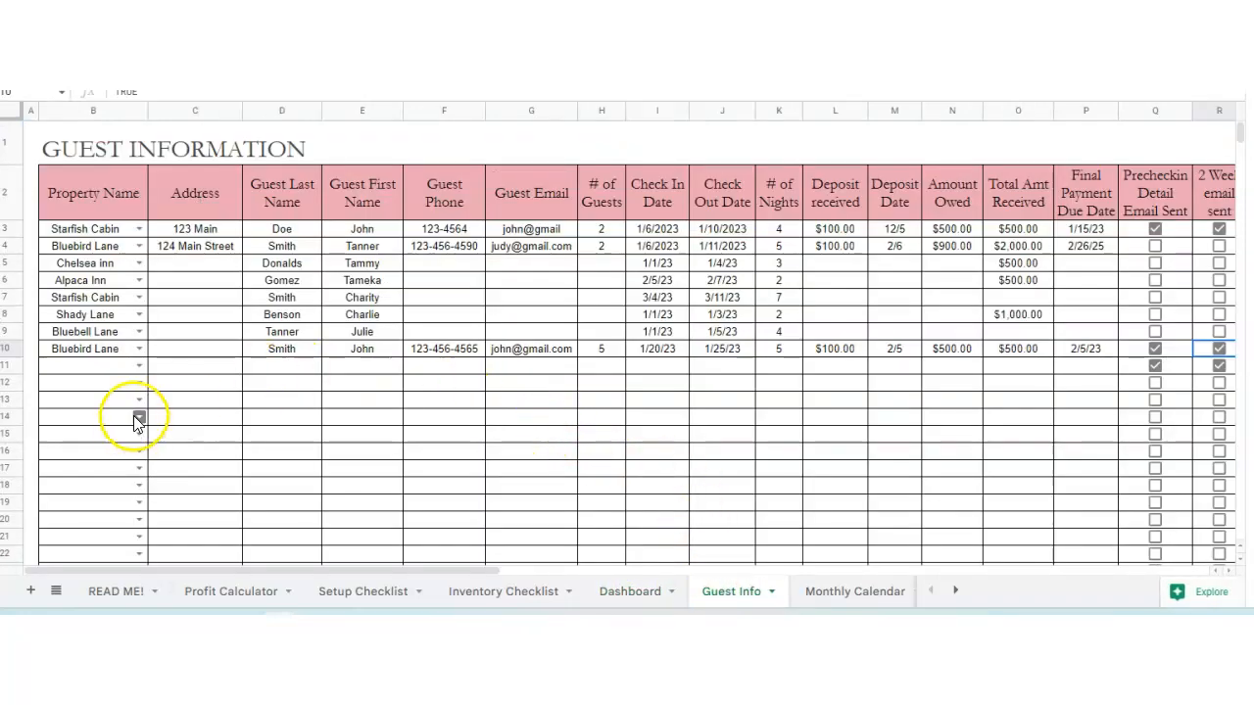
left_click(137, 366)
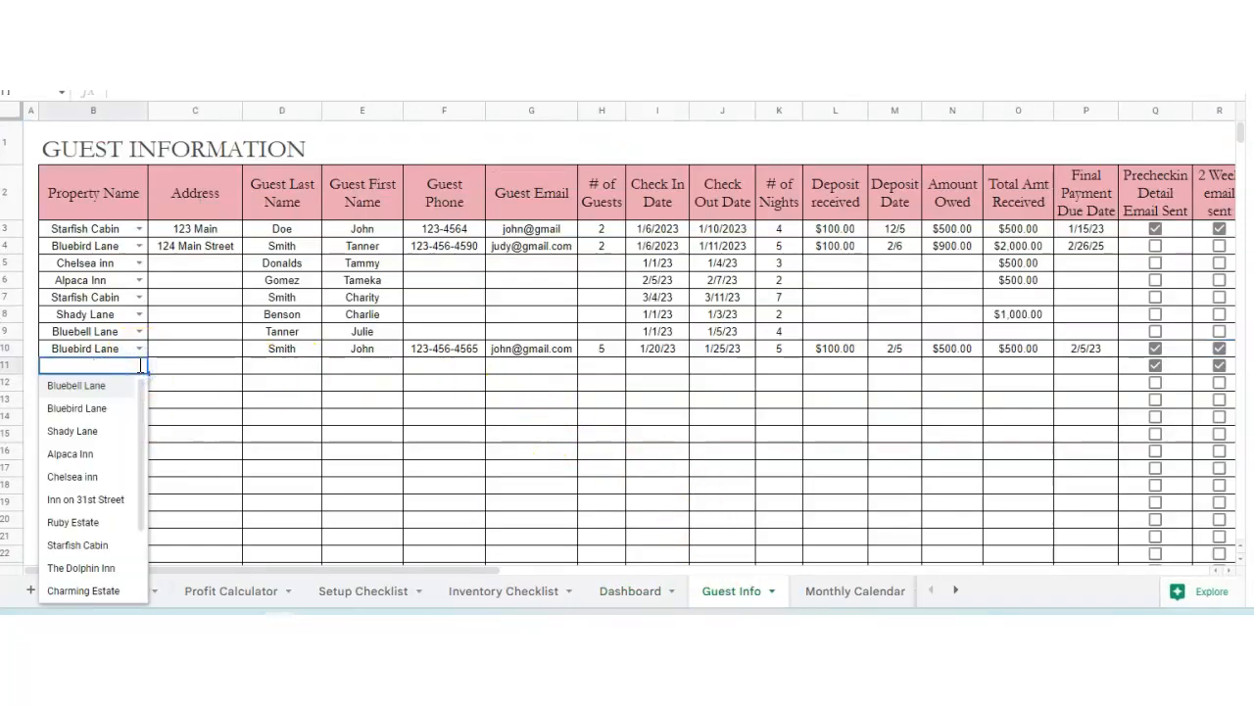
mouse_move(98, 331)
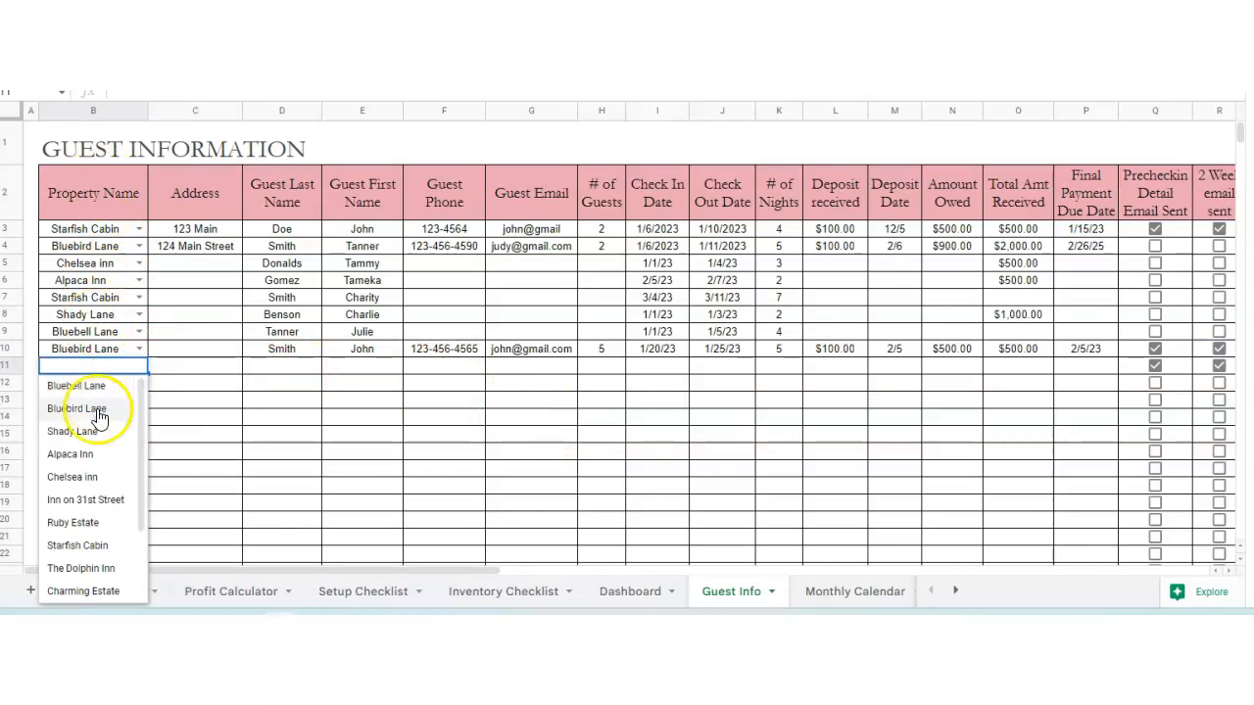
mouse_move(93, 529)
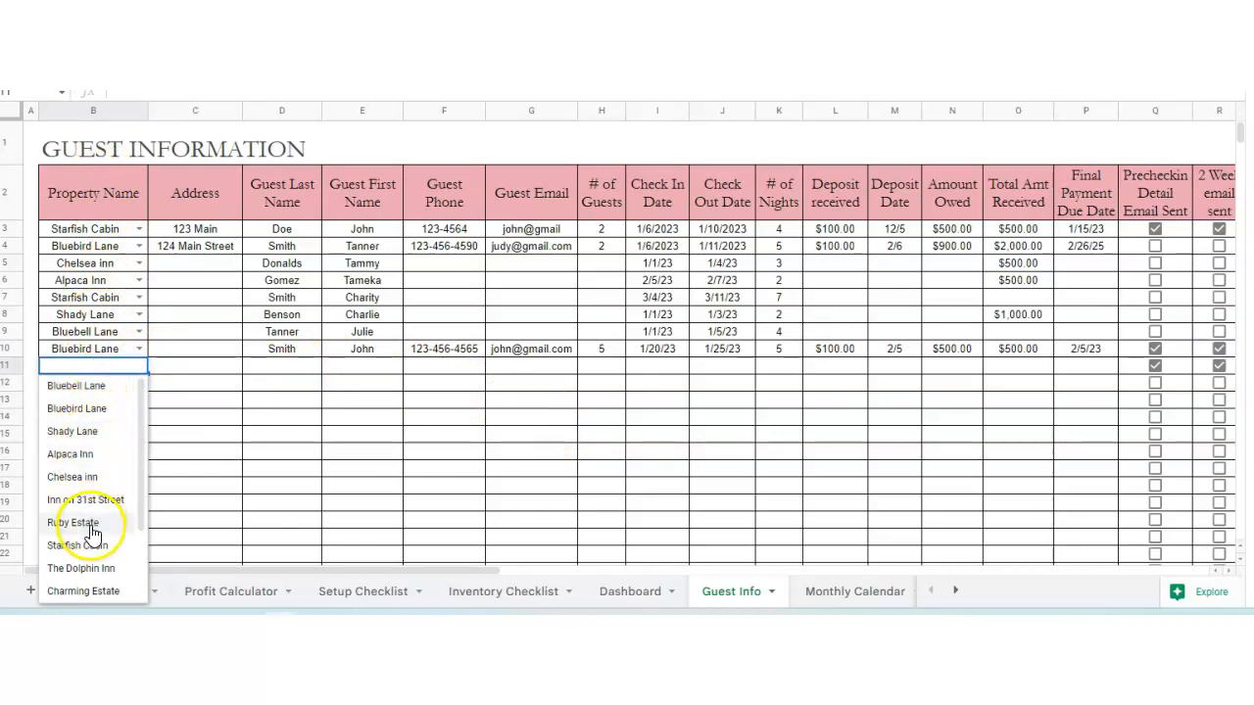
left_click(70, 522)
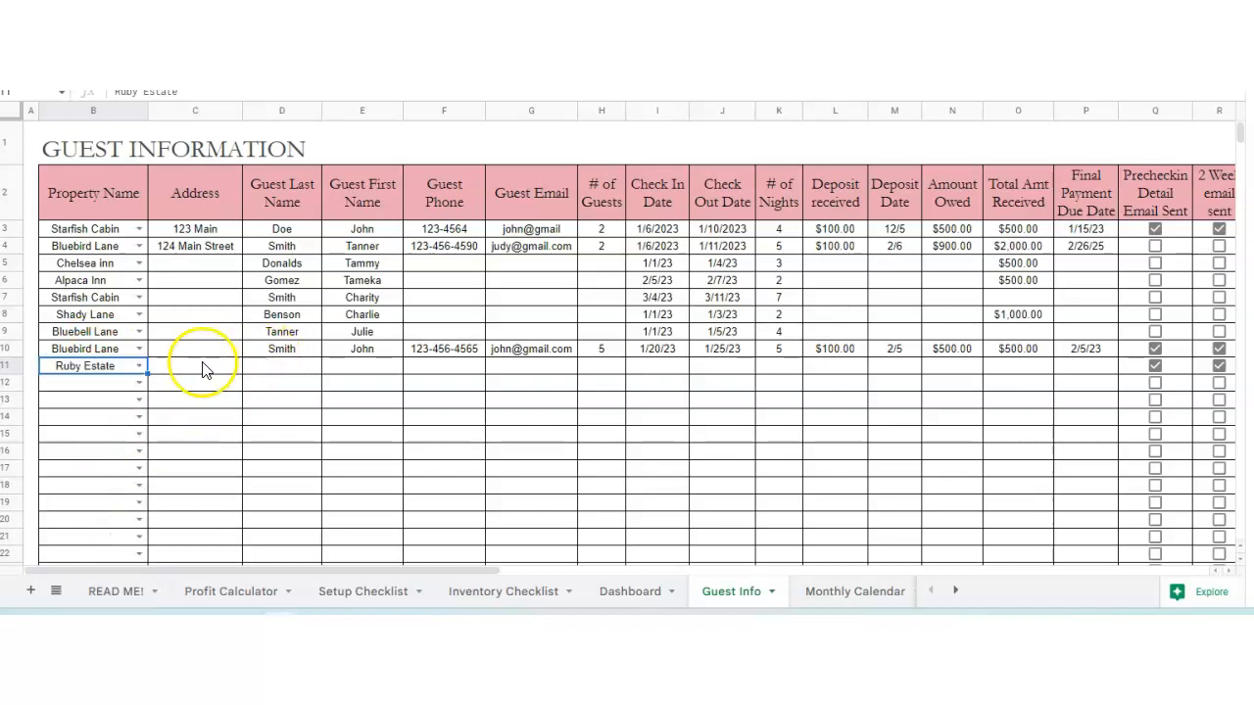
left_click(195, 246)
type("124 Main Street")
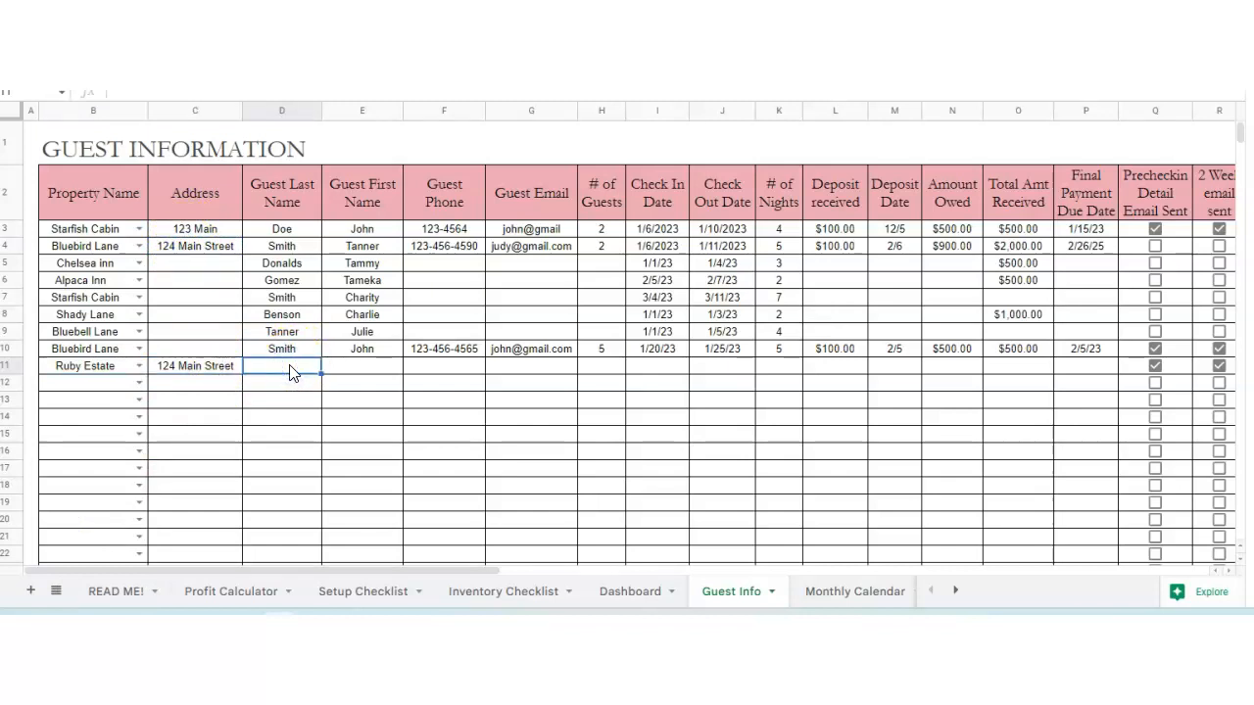
type("S")
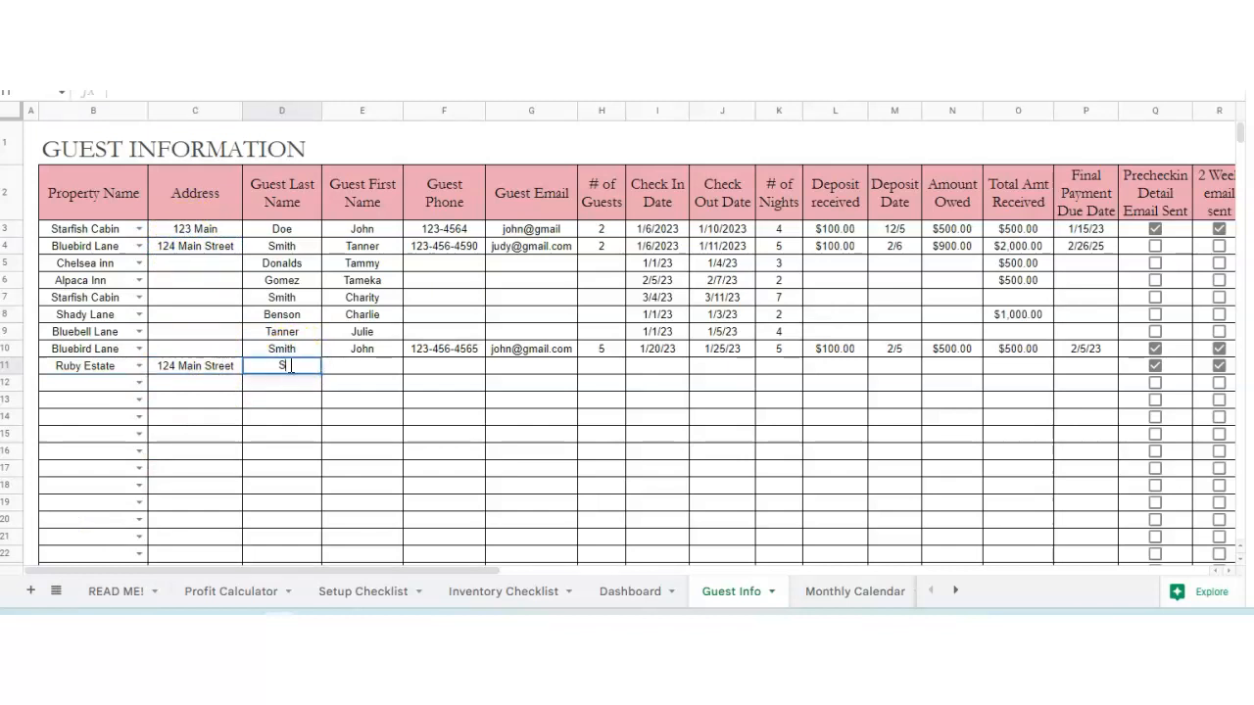
type("Smith")
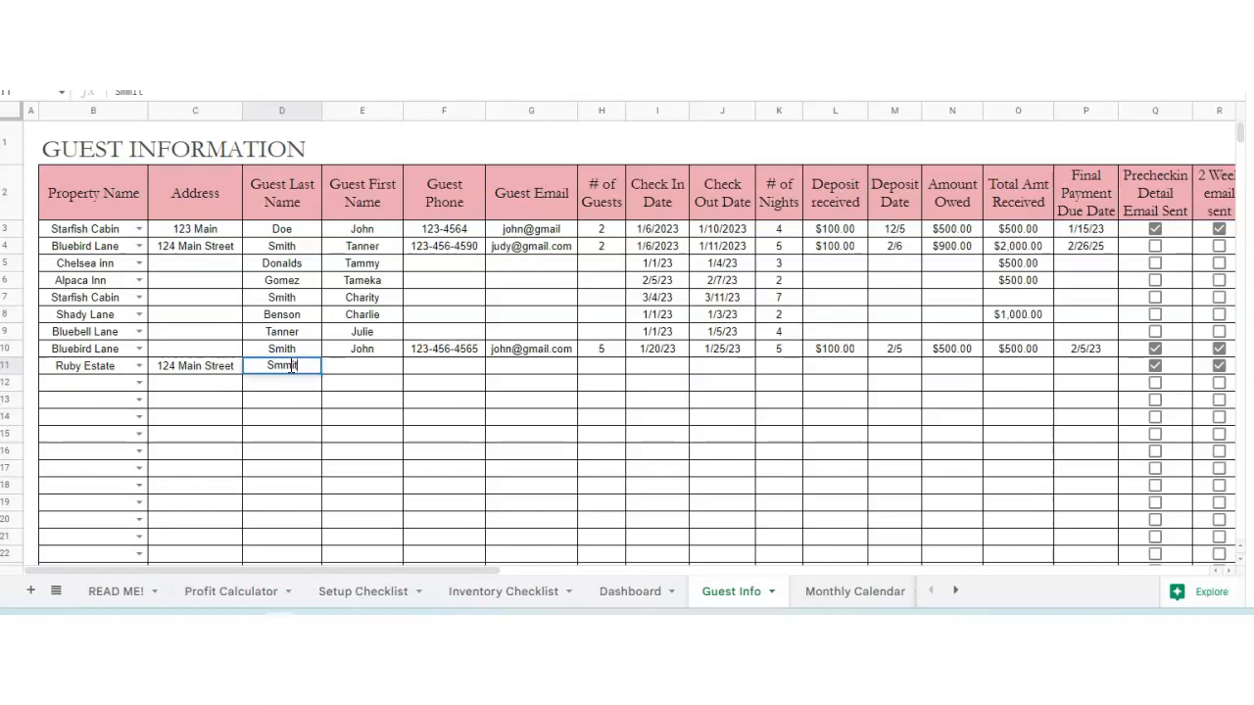
key("Backspace")
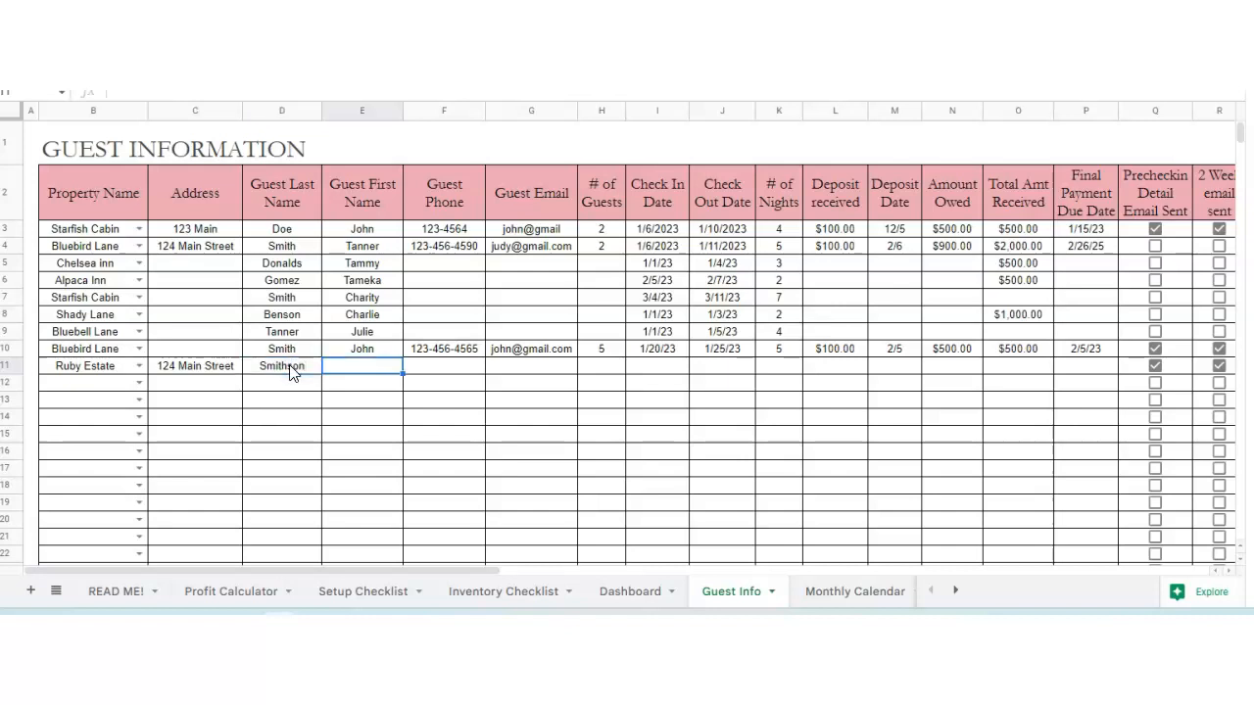
type("Charlotte")
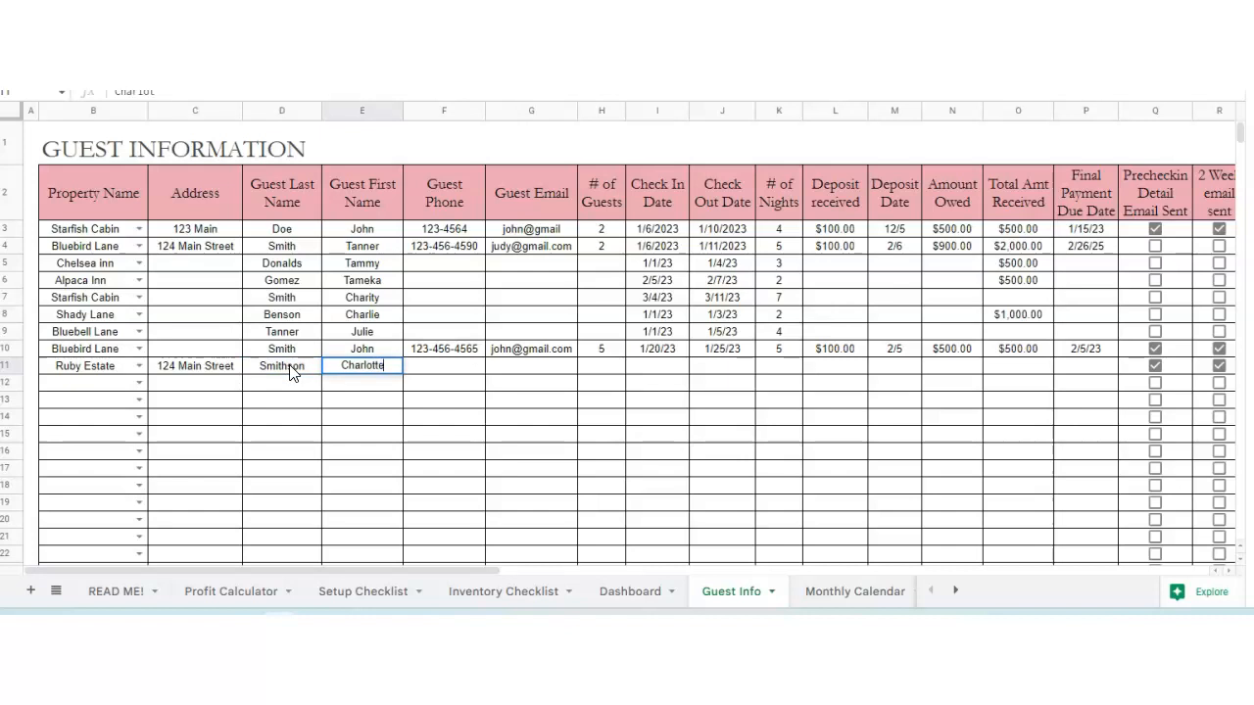
left_click(443, 366)
type("5")
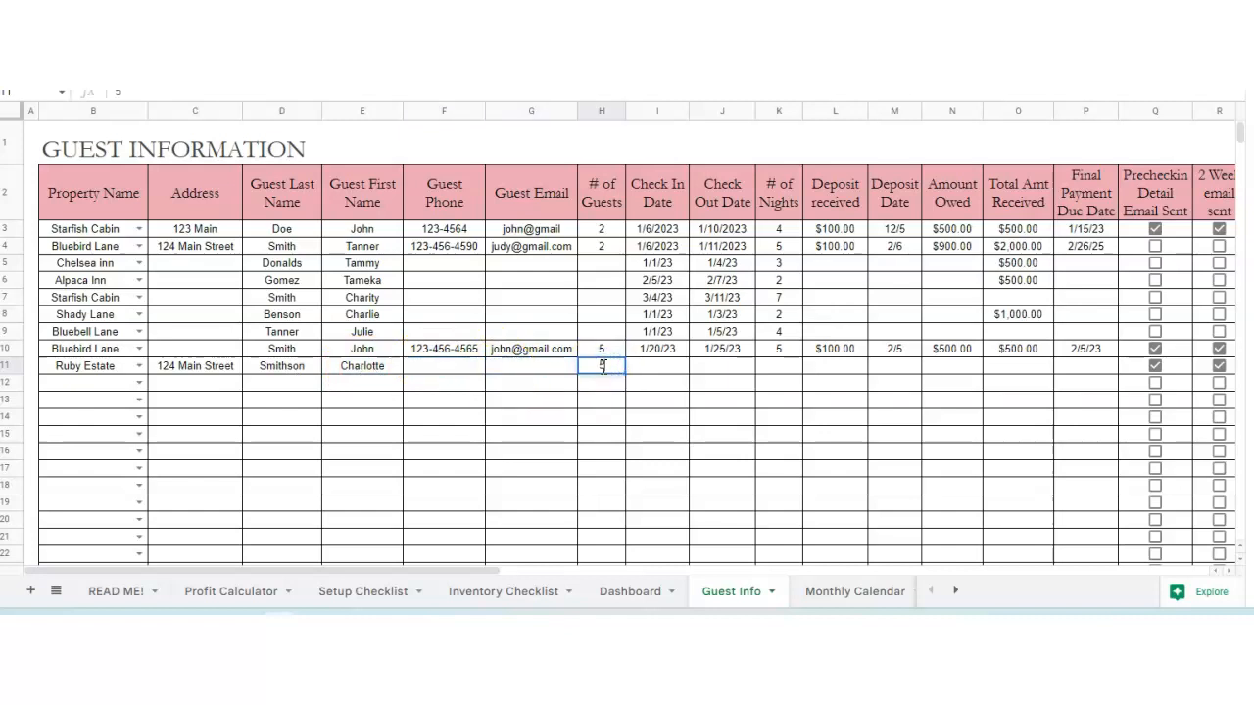
type("1/")
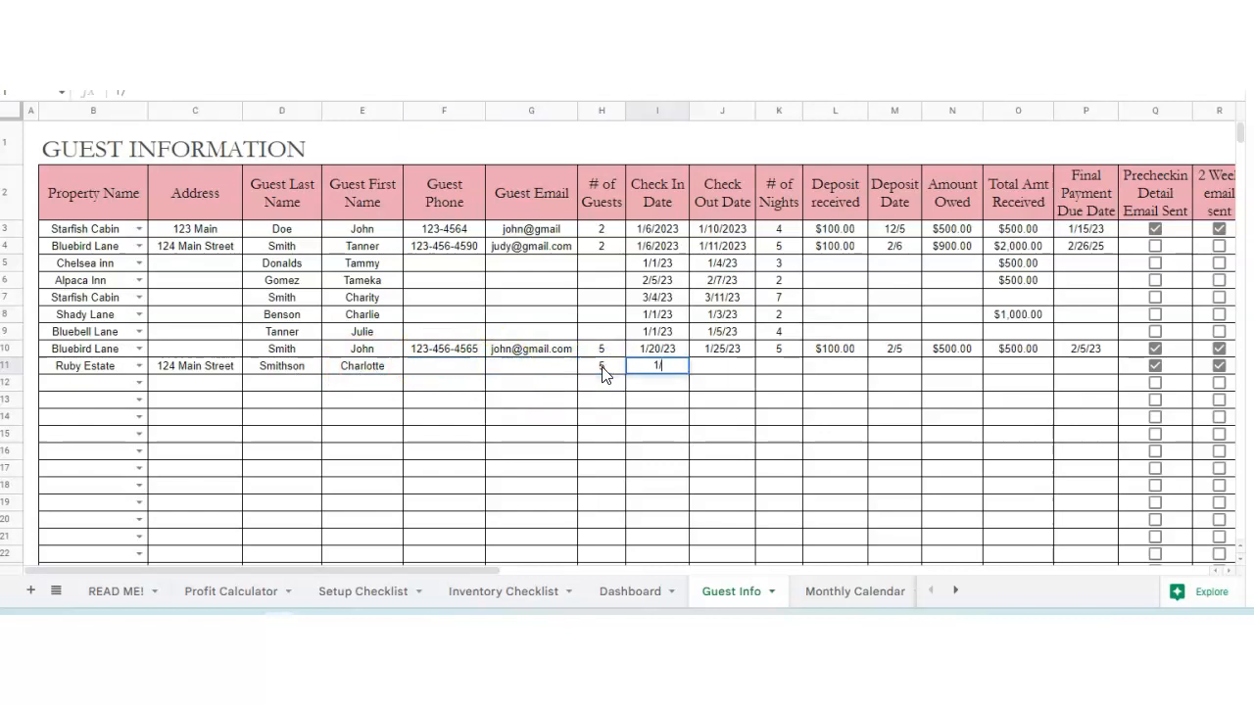
type("2/1")
left_click(722, 365)
type("2/5/2")
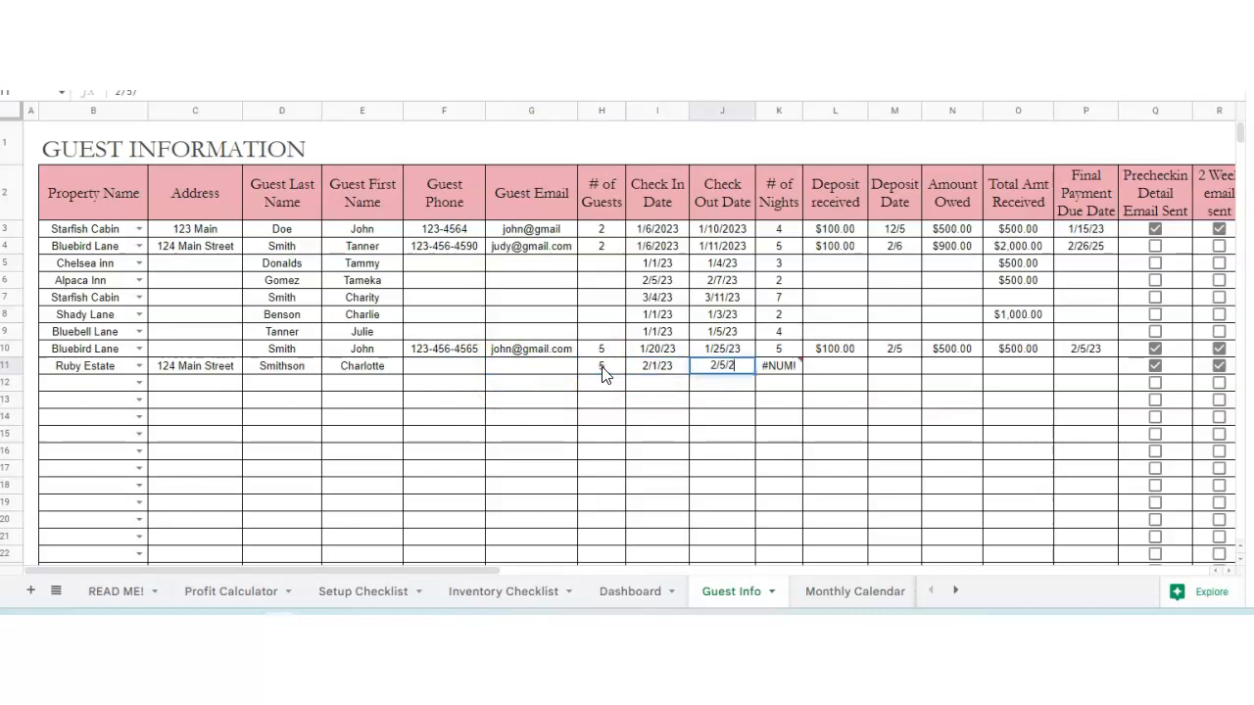
- Fill in the $100 deposit, $1,000.00 amount owed and the payment date
left_click(778, 366)
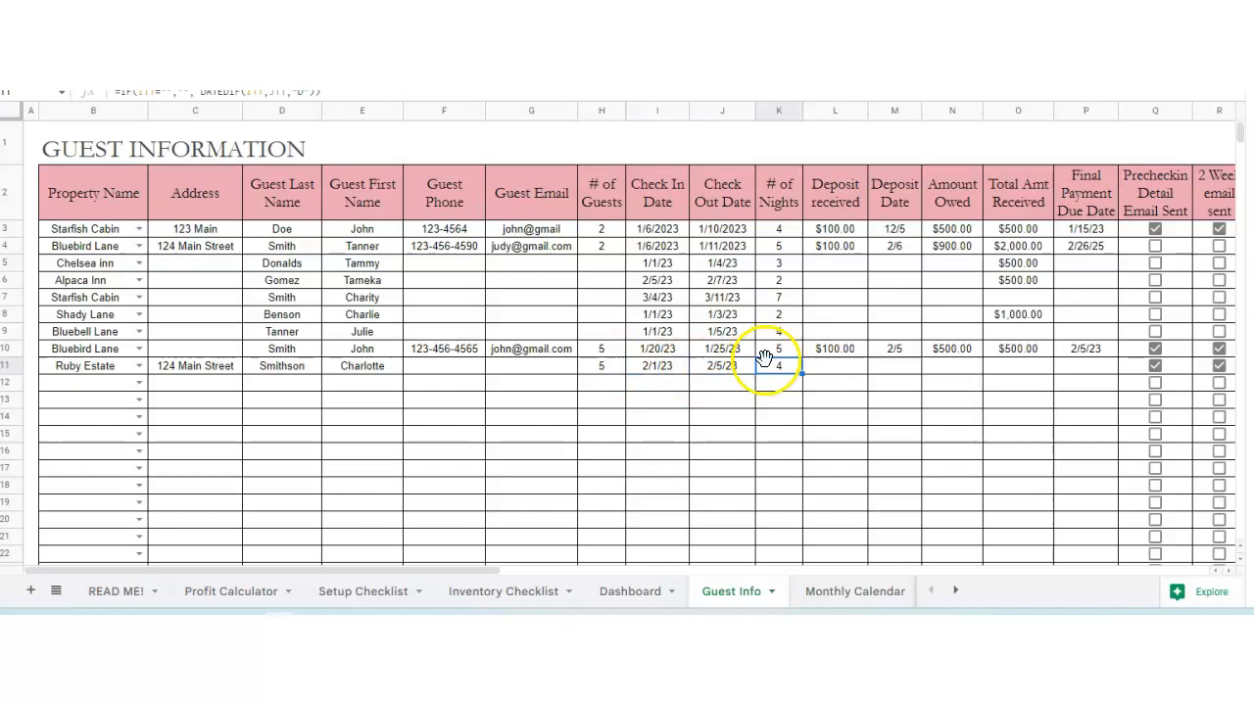
left_click(835, 366)
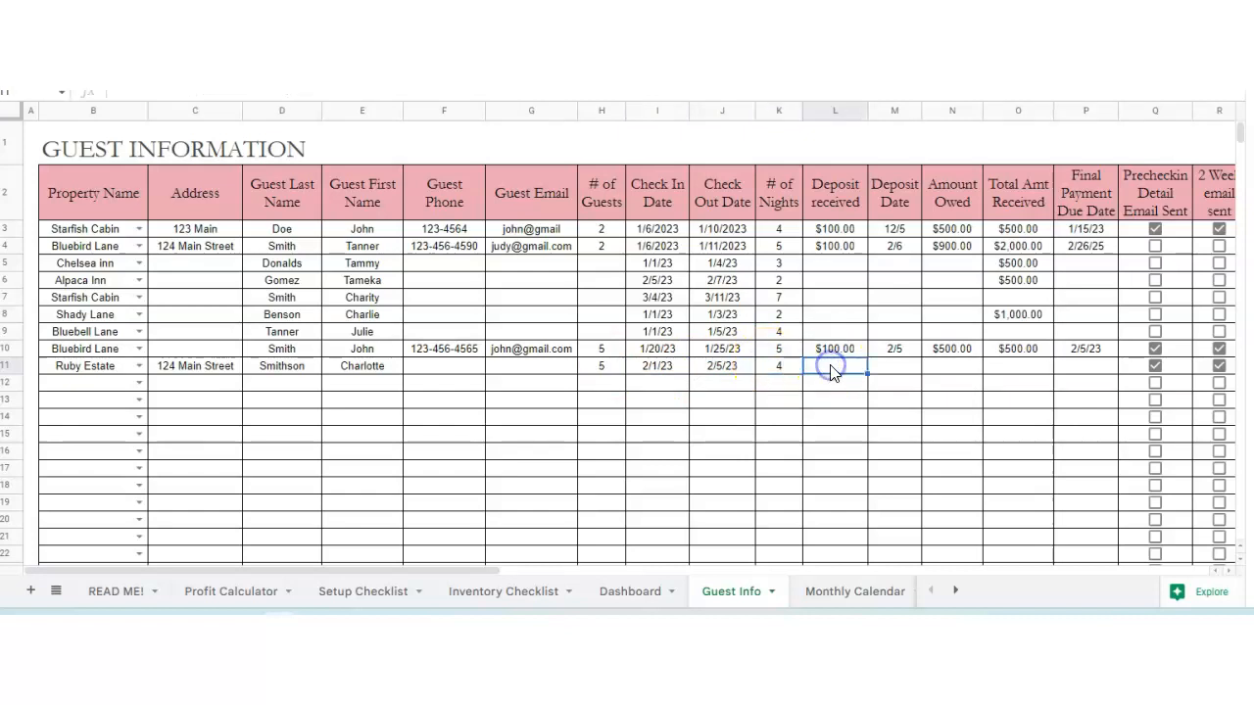
type("100.00")
left_click(895, 366)
type("1/5")
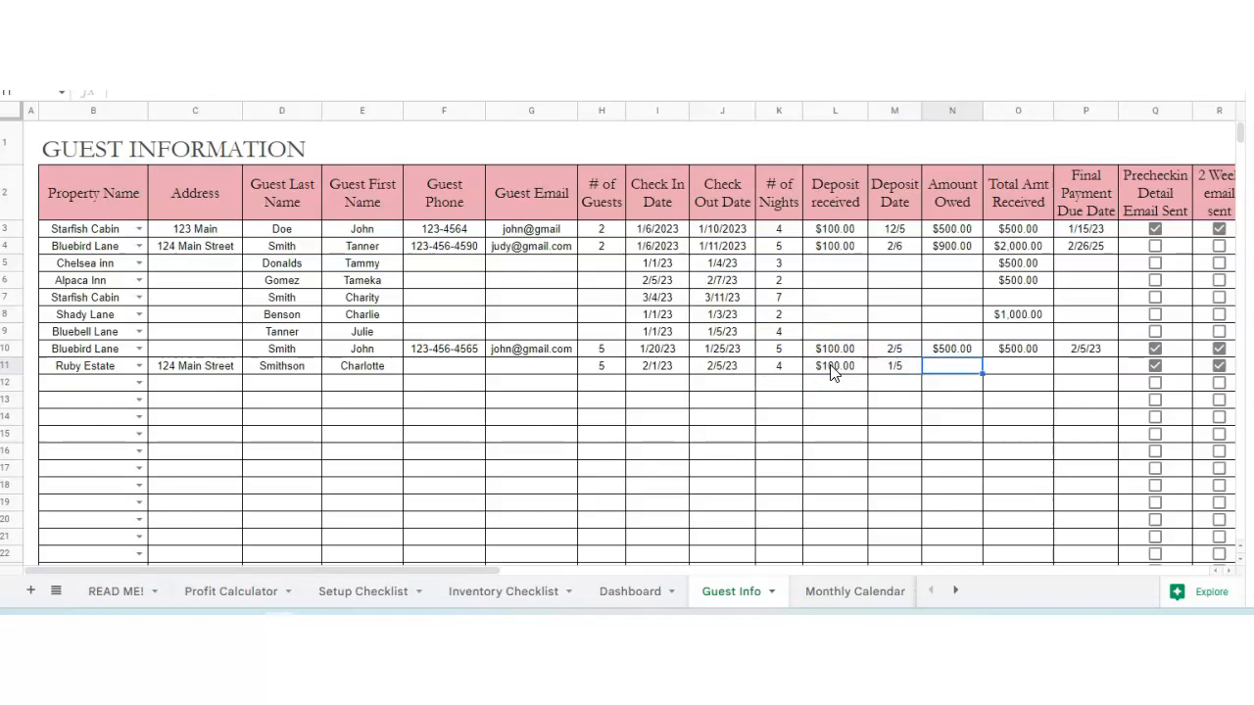
type("$1,000.00")
left_click(1018, 366)
type("$2,000.00")
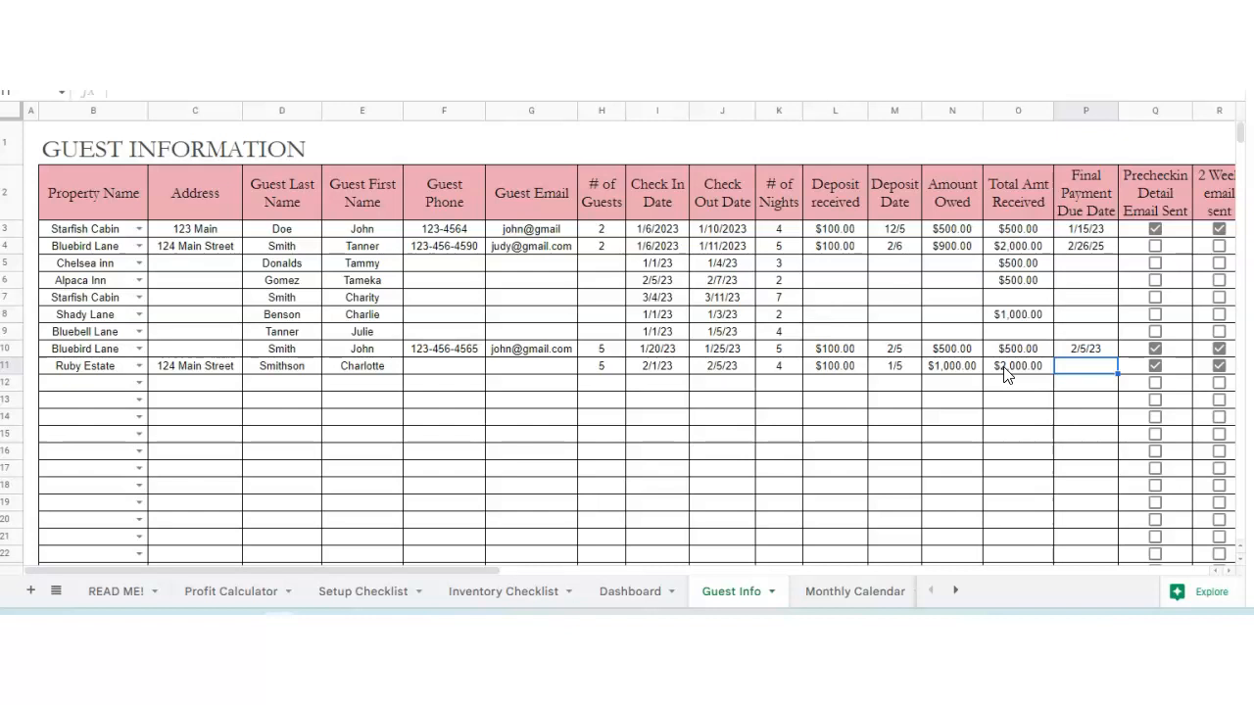
type("2/4/23")
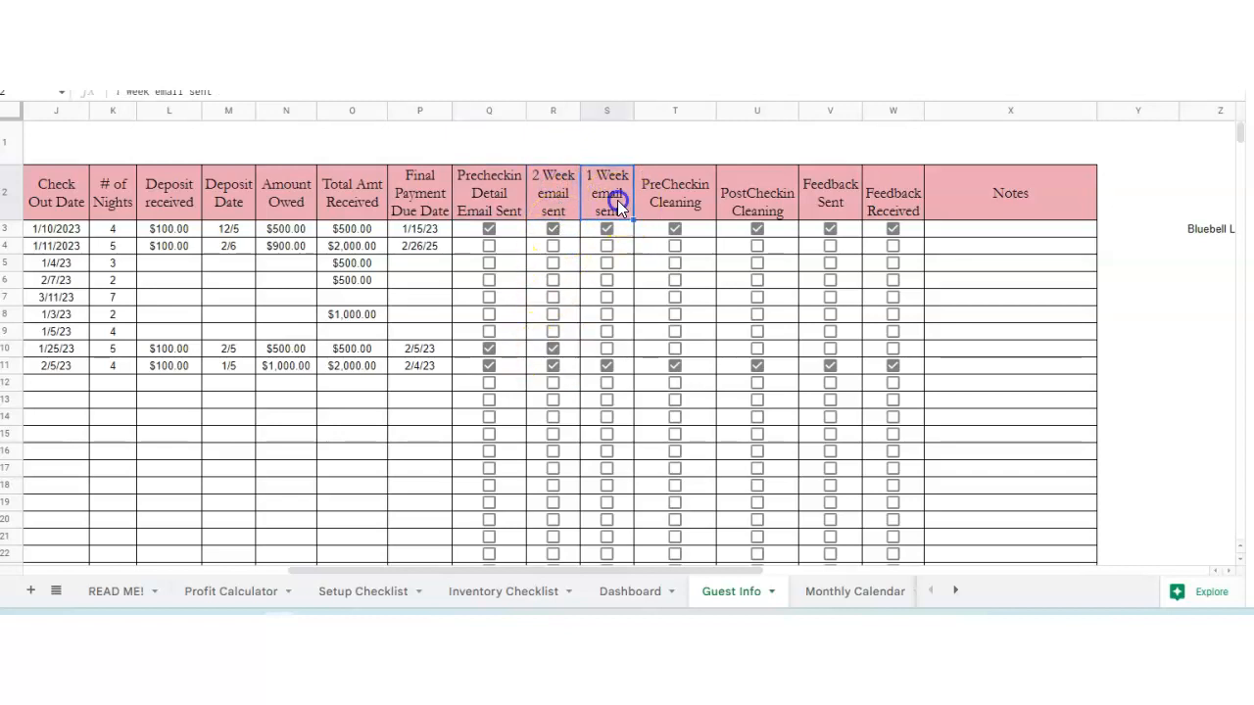
- Set final payment due to 2/4/23 and tick row 11's email, cleaning and feedback boxes
left_click(675, 193)
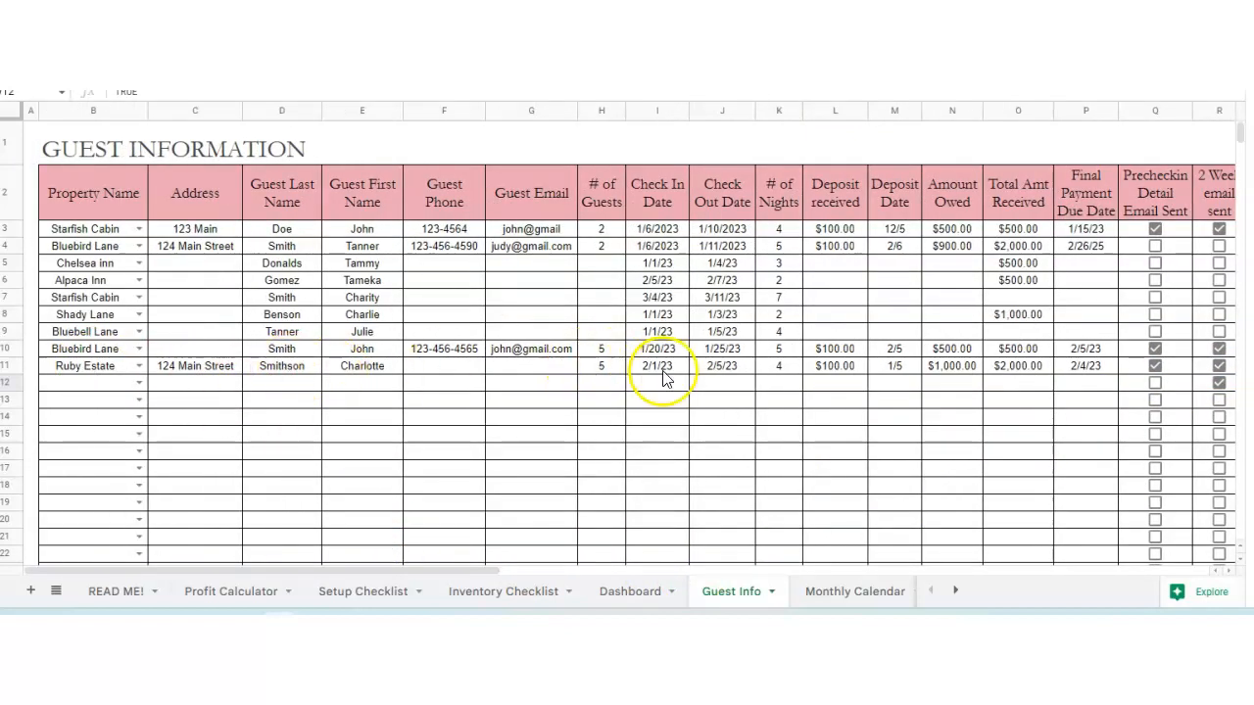
mouse_move(631, 592)
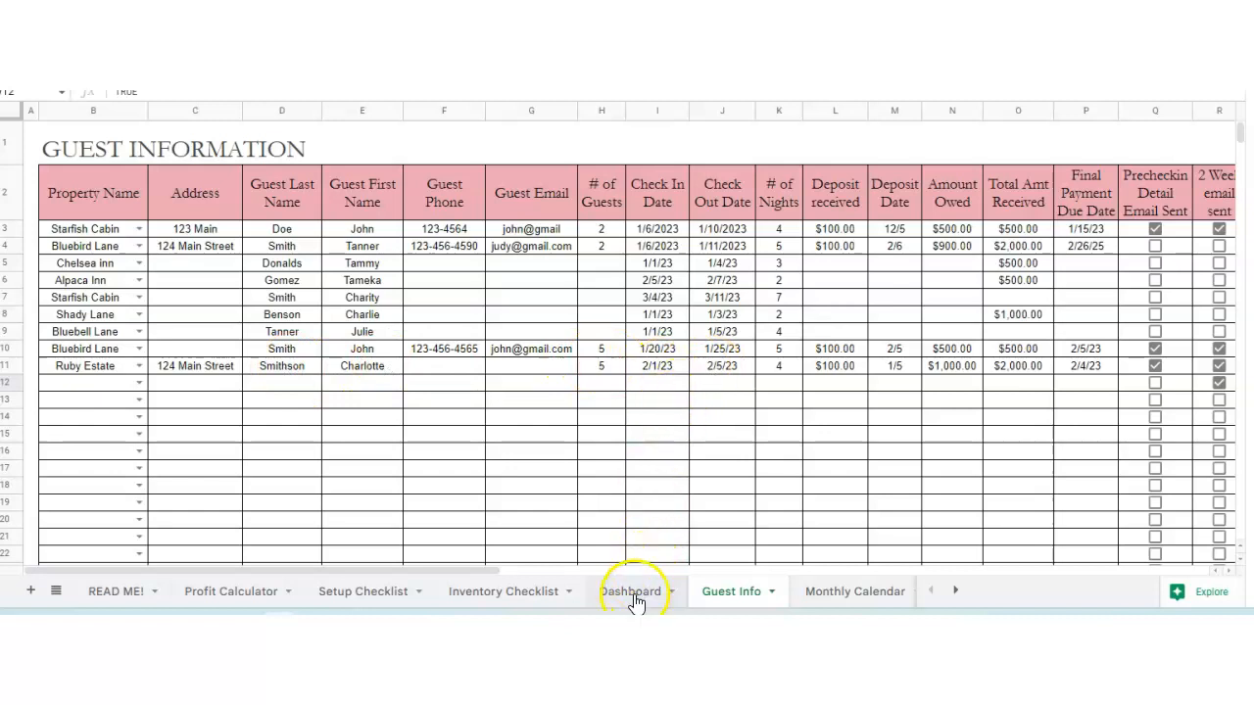
- Compare the Monthly Calendar against the Guest Info booking's check-in date
left_click(758, 592)
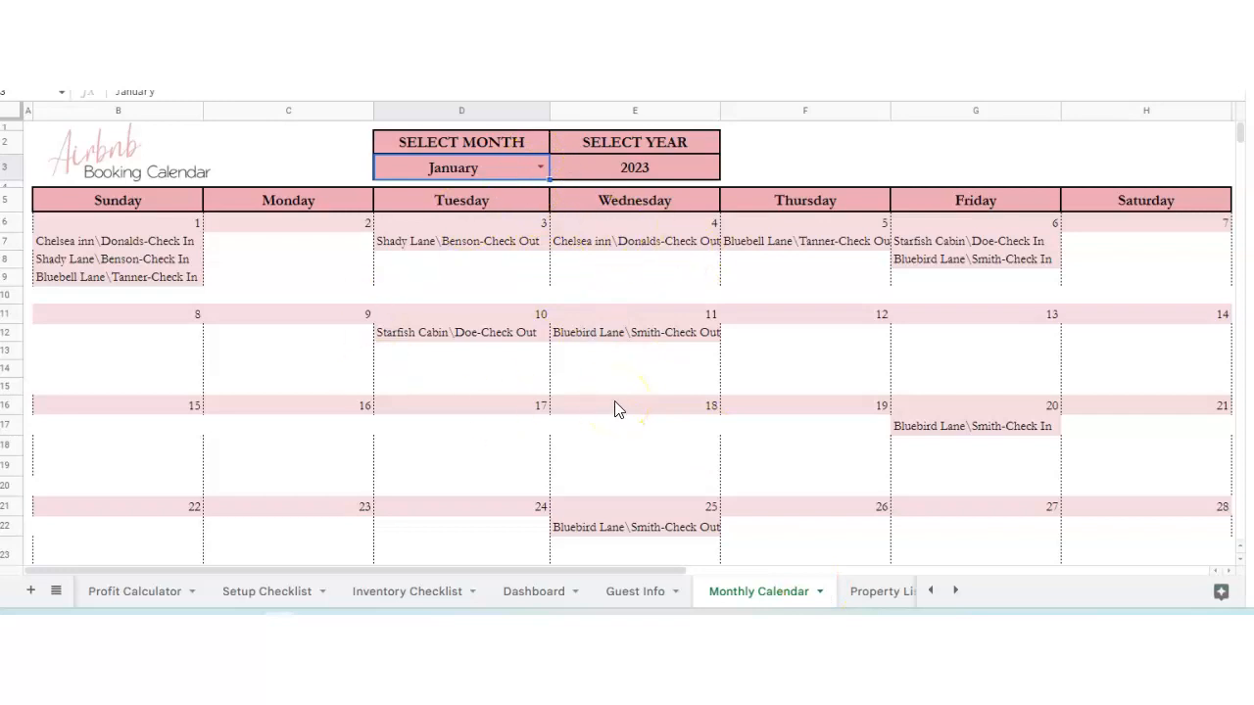
left_click(633, 591)
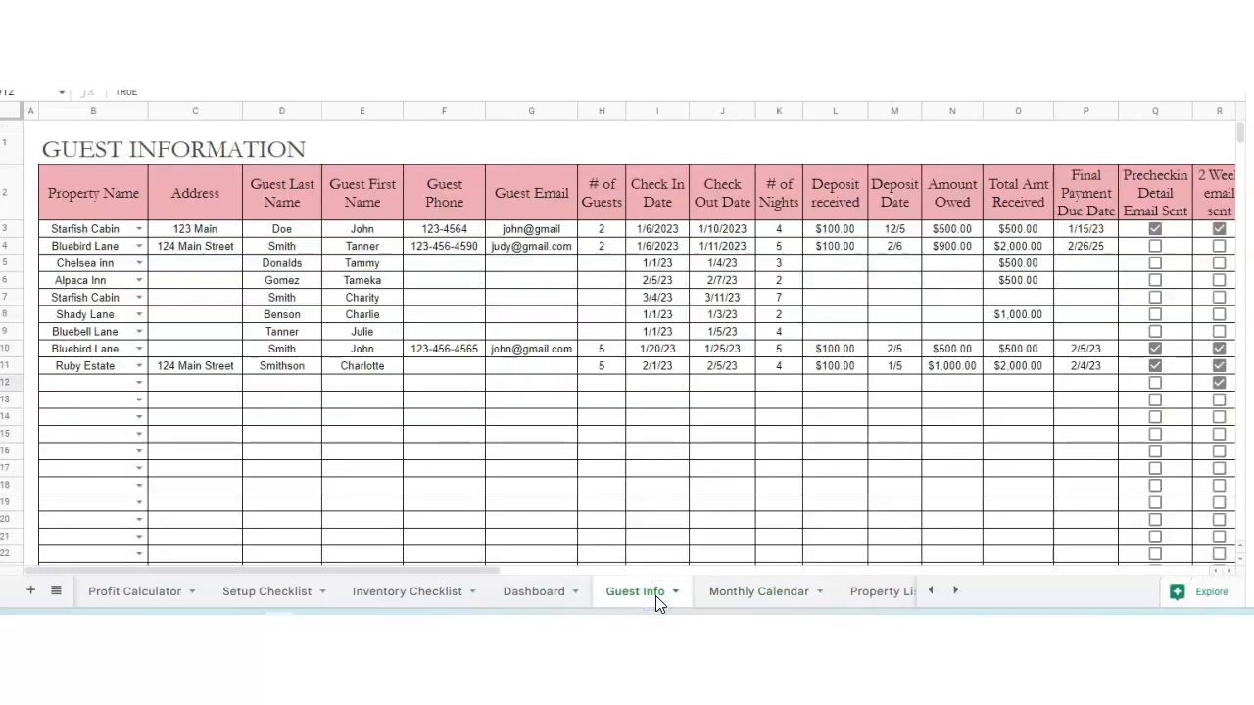
left_click(758, 591)
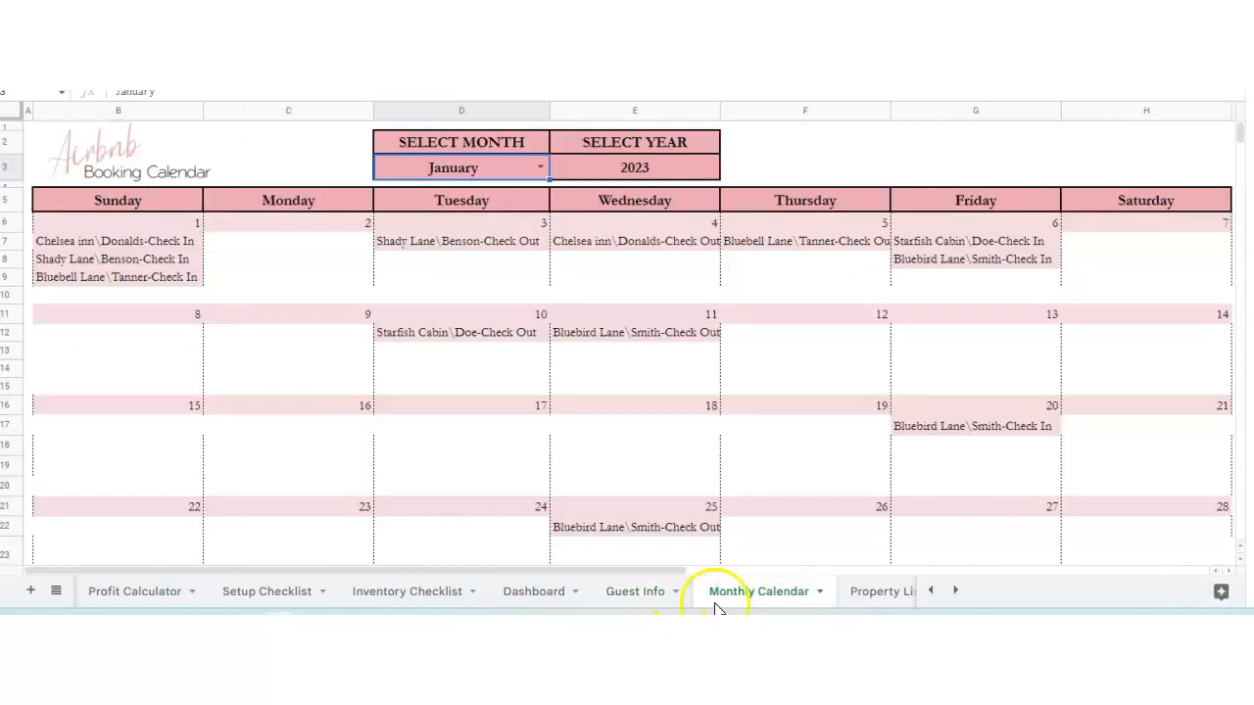
left_click(633, 591)
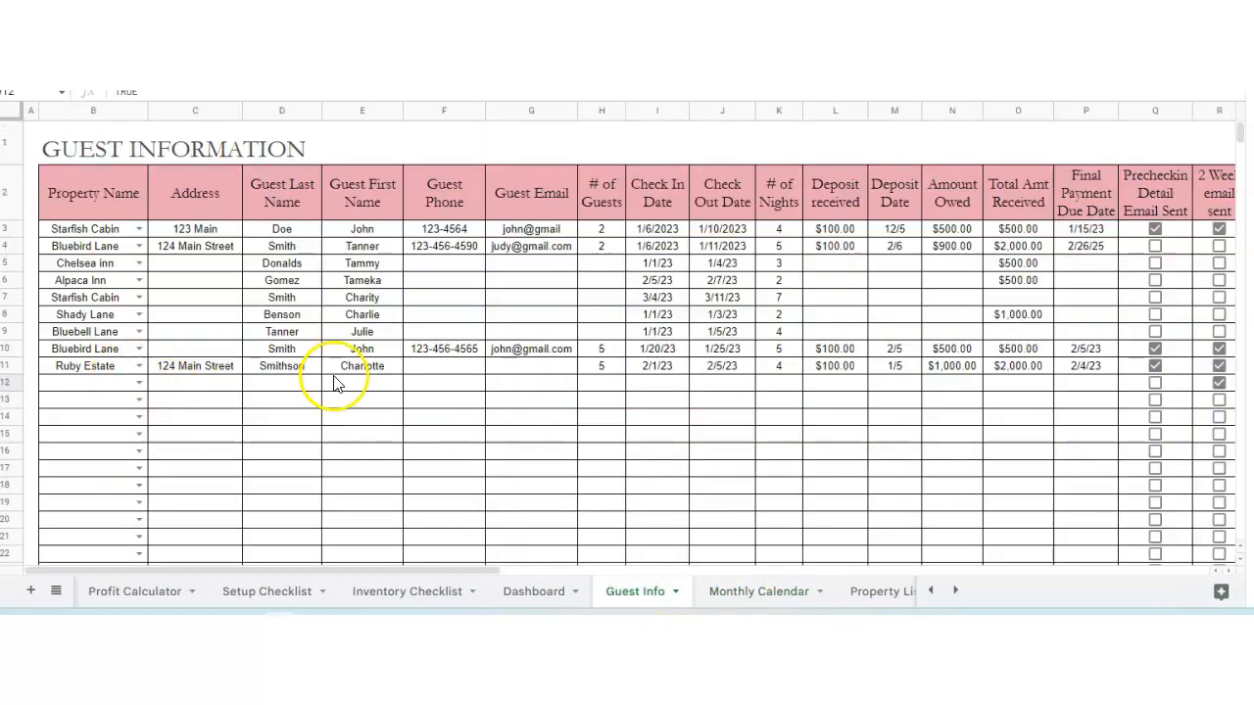
left_click(281, 366)
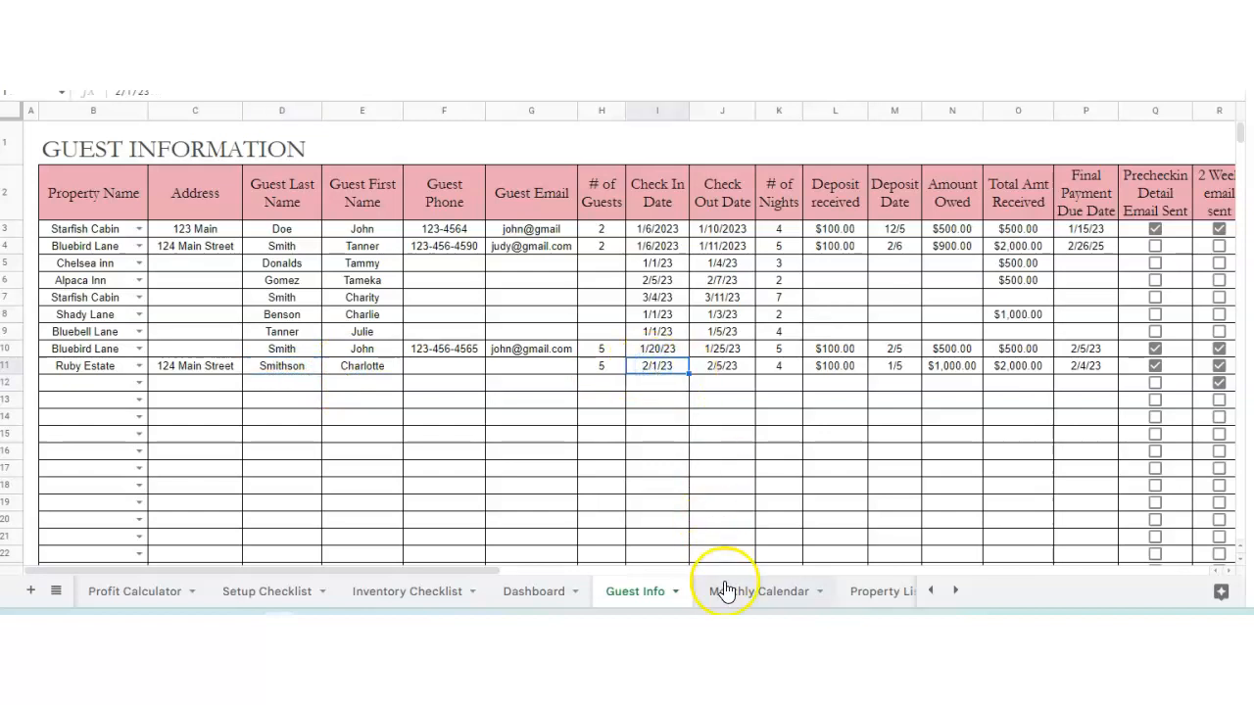
- Show February in the calendar and inspect Ruby Estate's check-in on the 1st
left_click(753, 591)
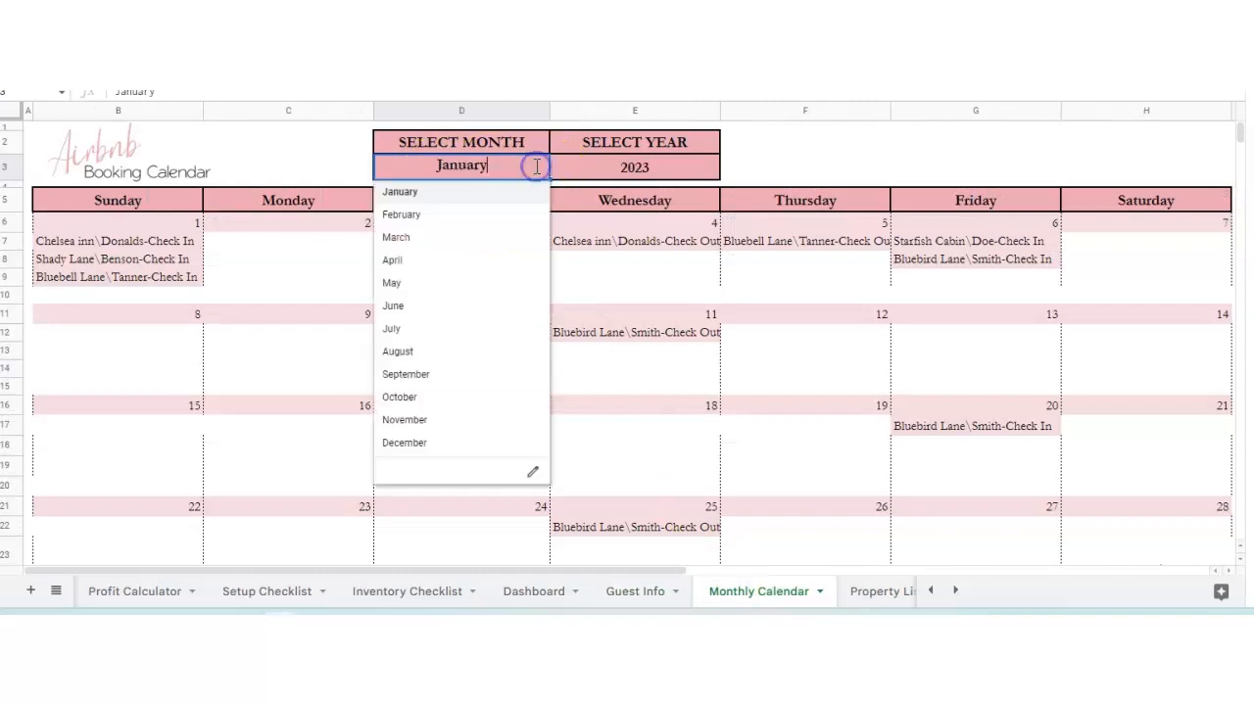
left_click(400, 215)
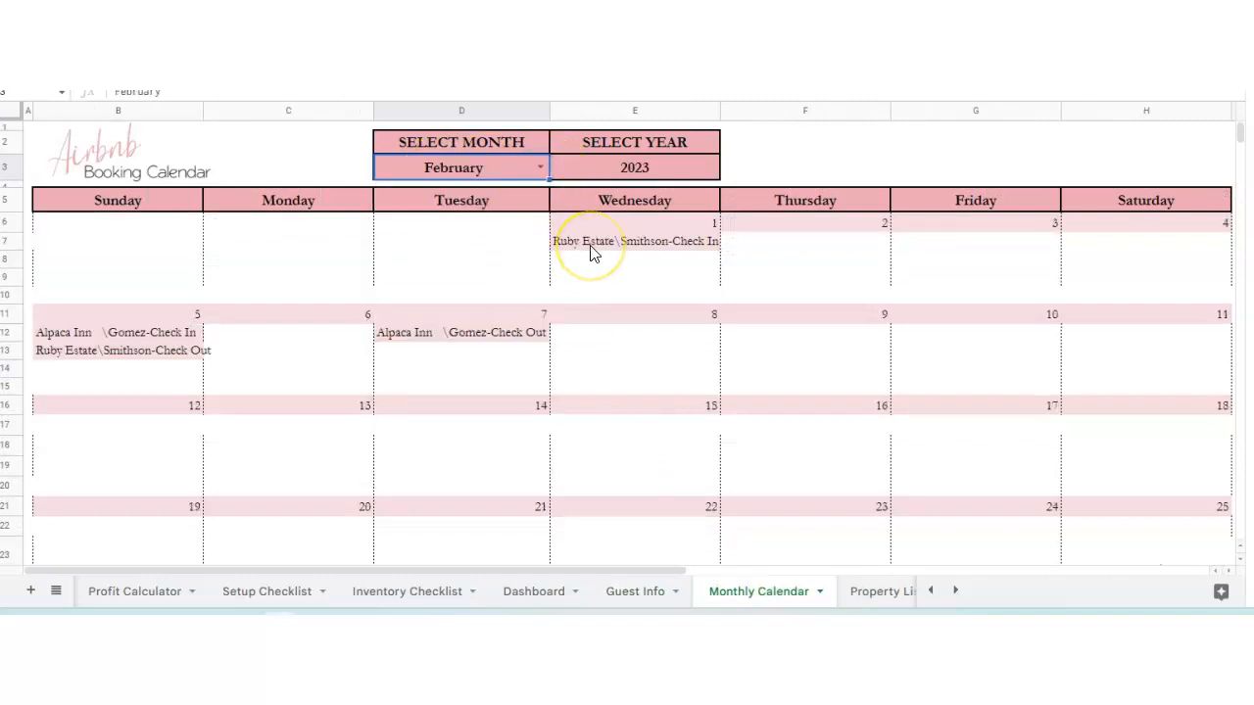
left_click(635, 241)
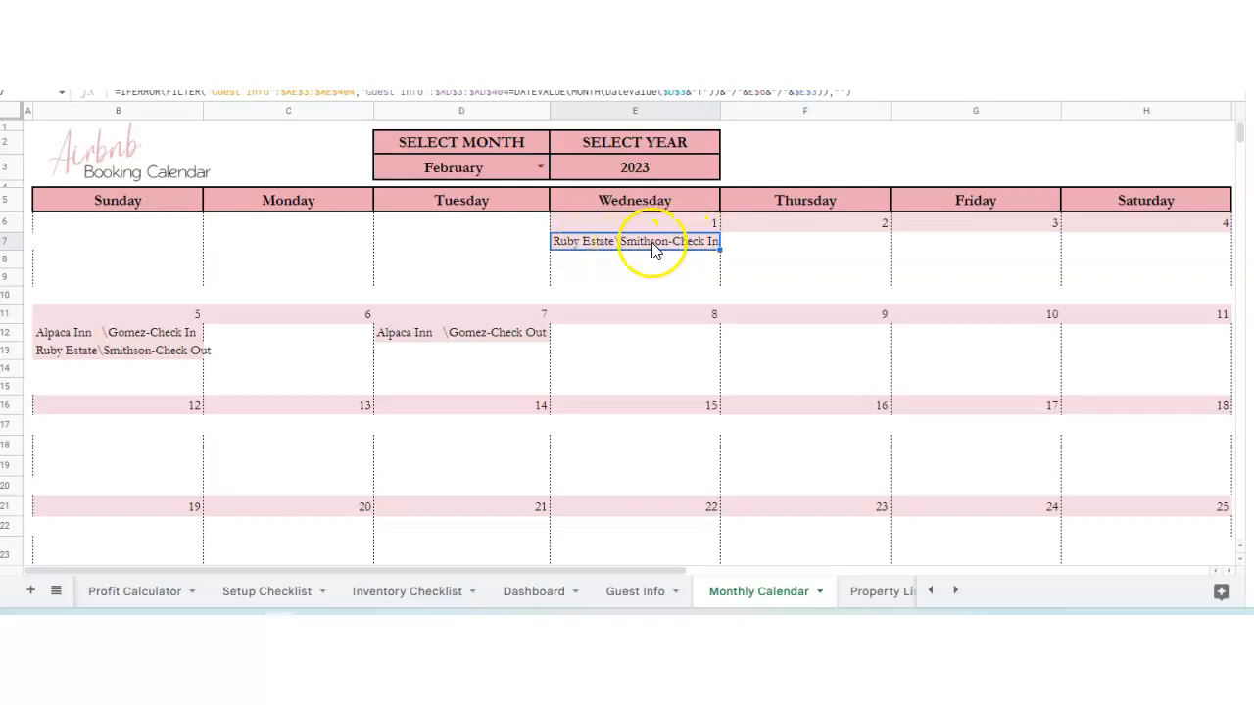
mouse_move(144, 359)
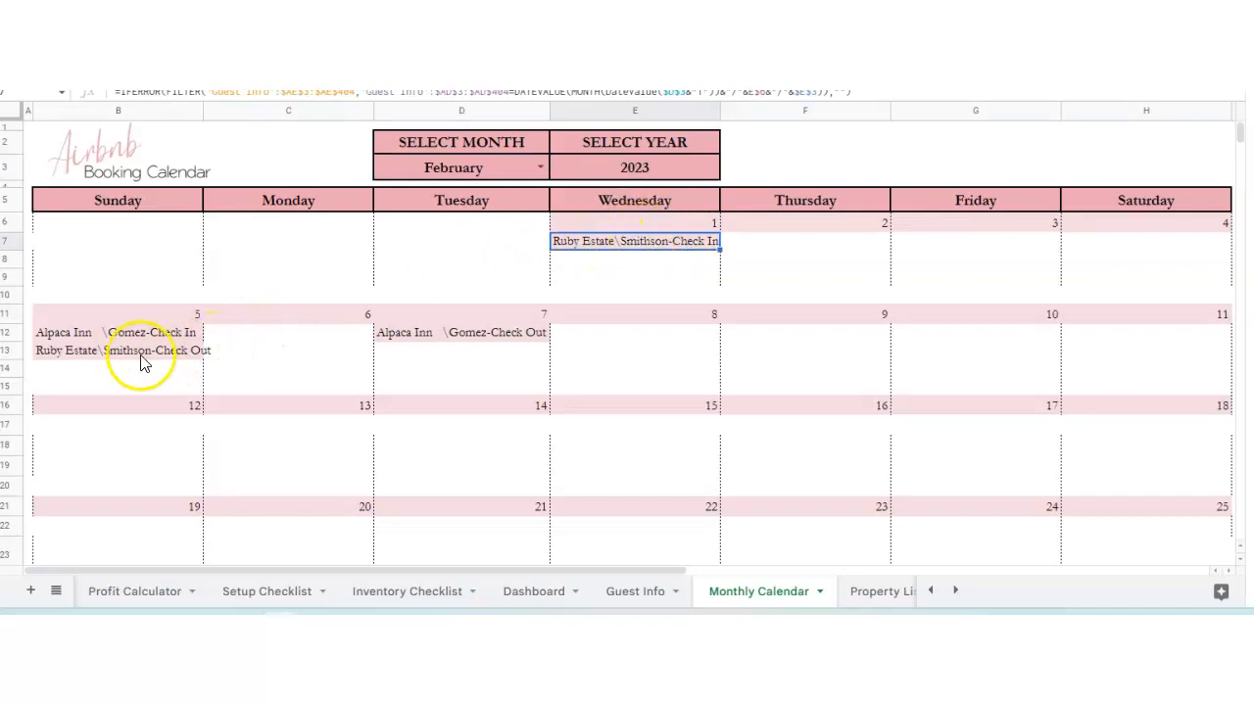
mouse_move(563, 343)
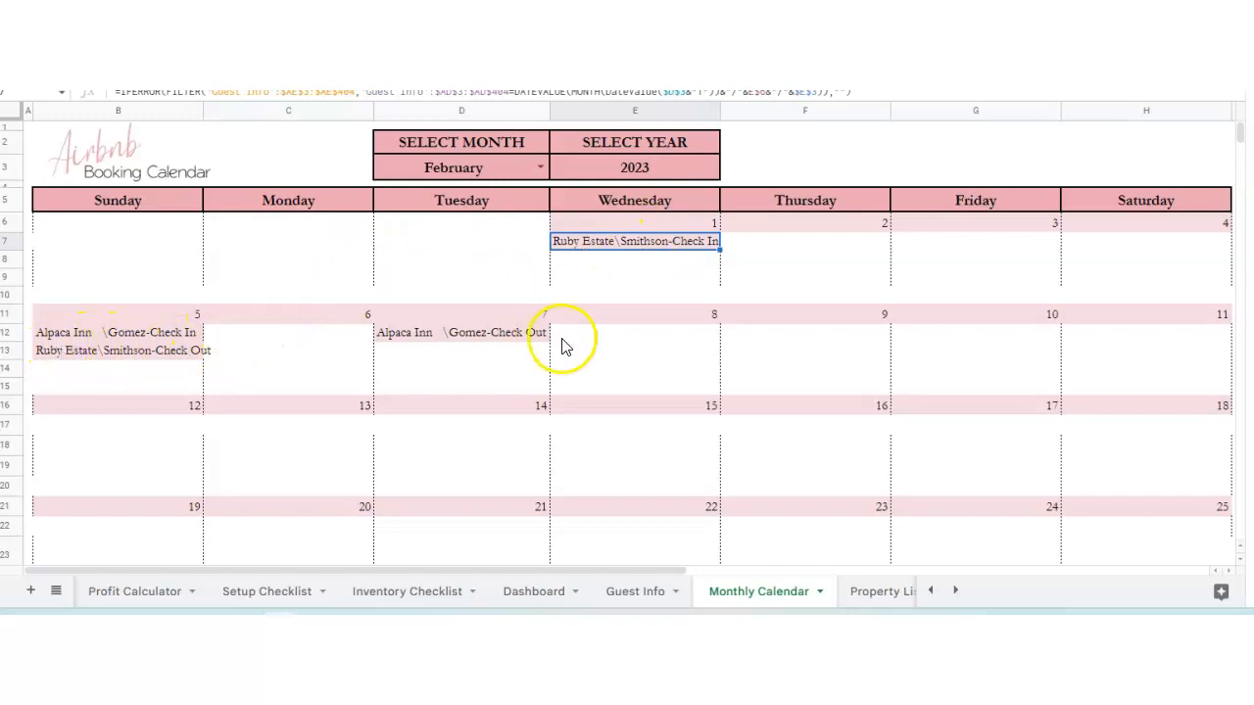
mouse_move(539, 206)
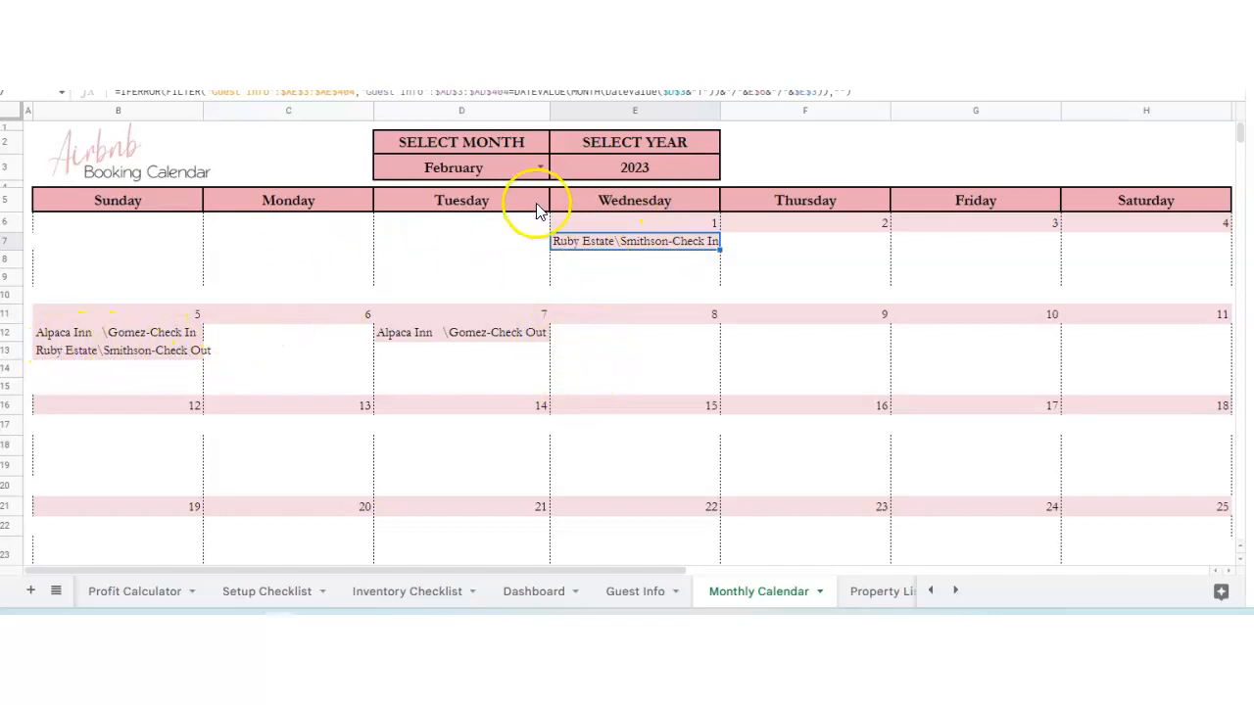
- Try 2024 as the calendar year, then review January's Chelsea Inn check-in entry
left_click(635, 167)
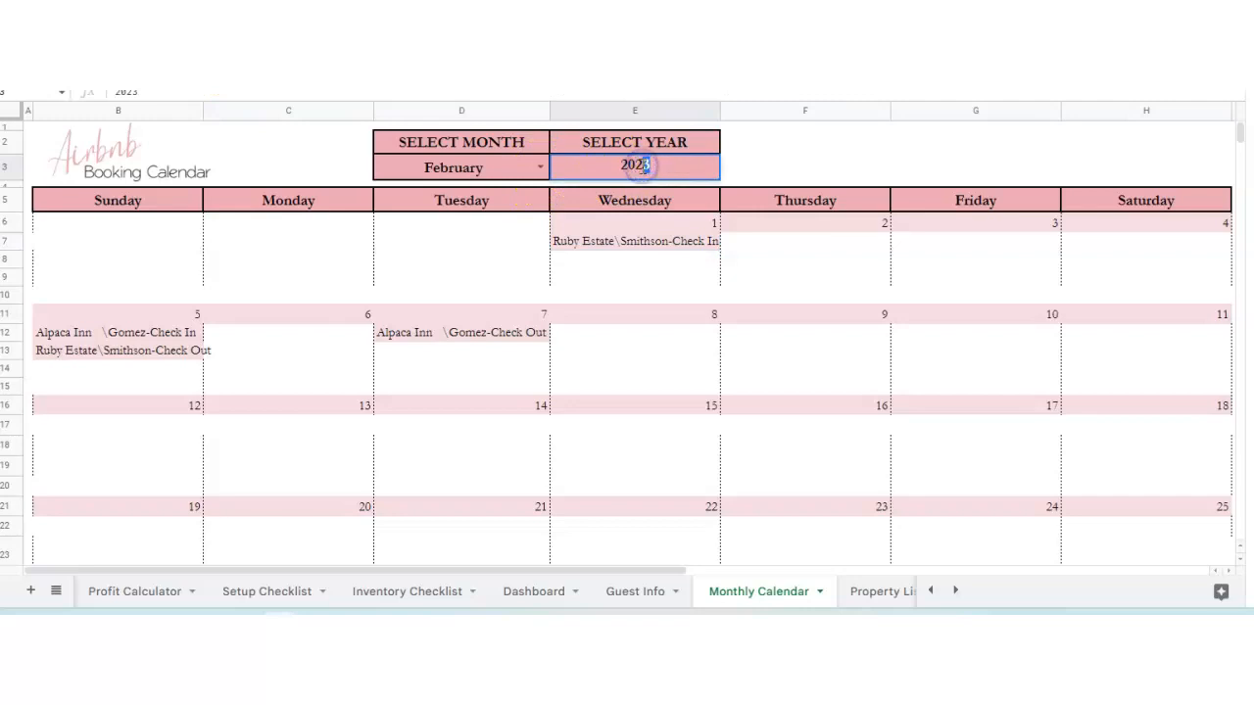
type("2024")
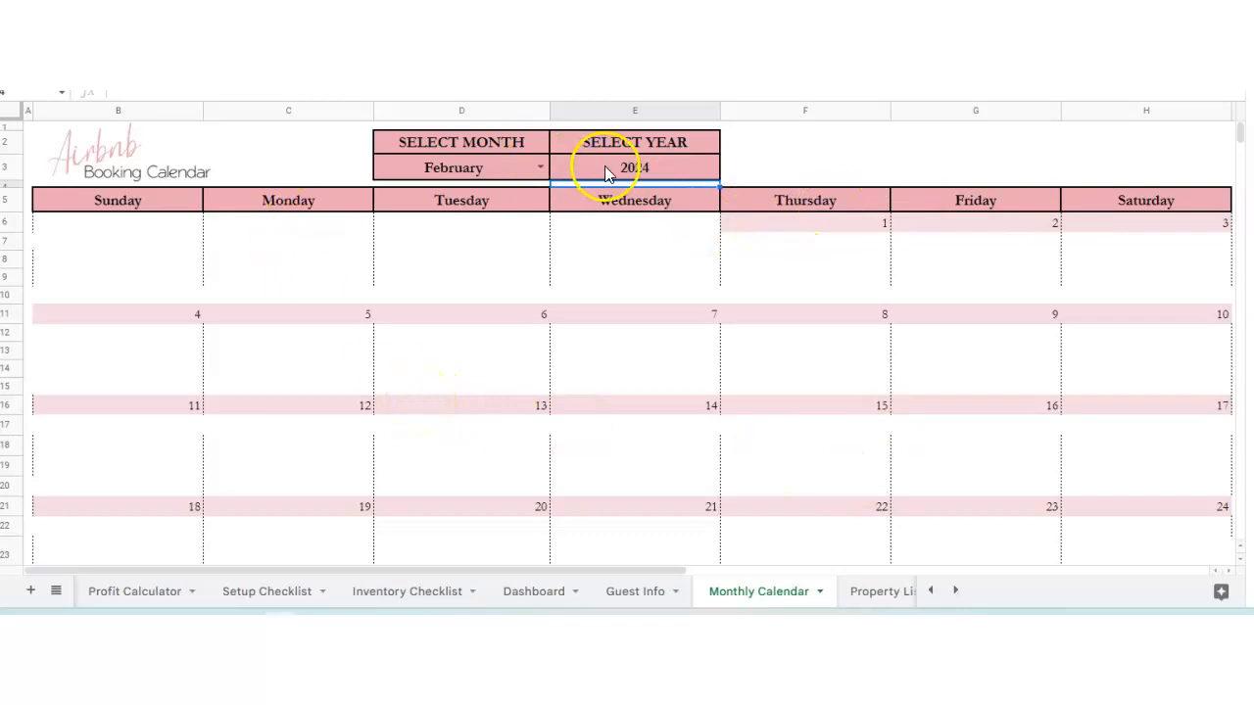
left_click(635, 167)
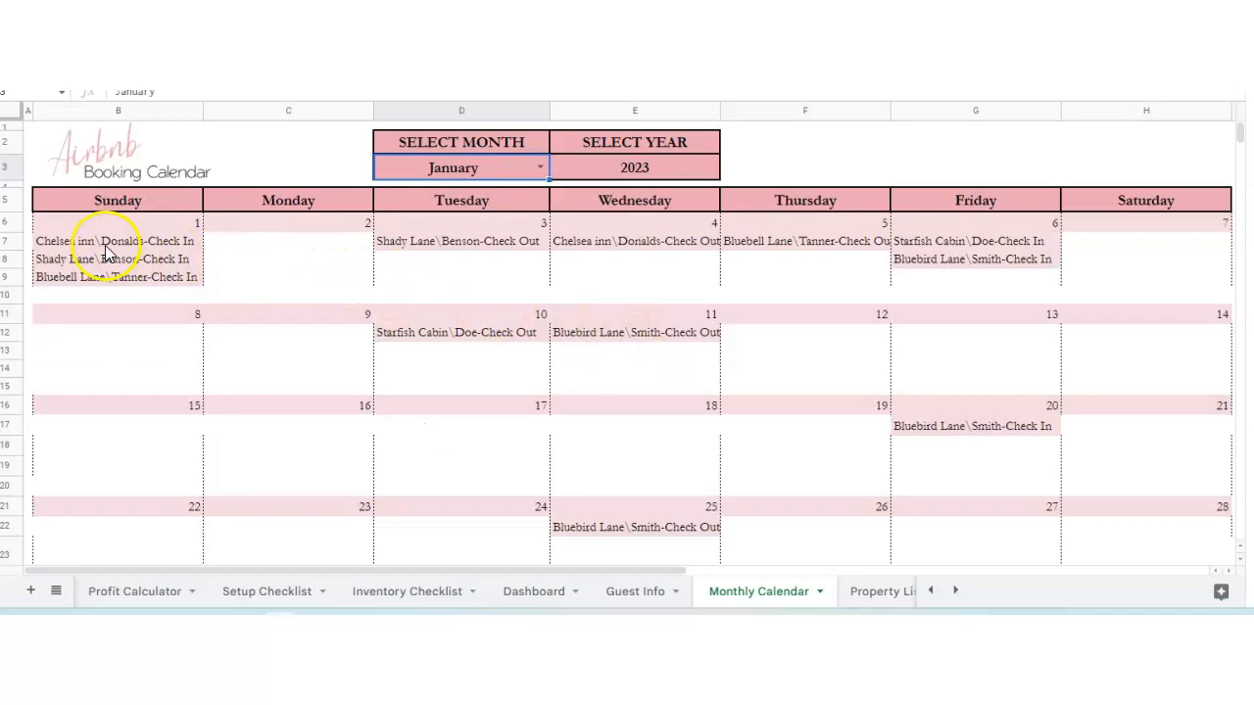
left_click(116, 241)
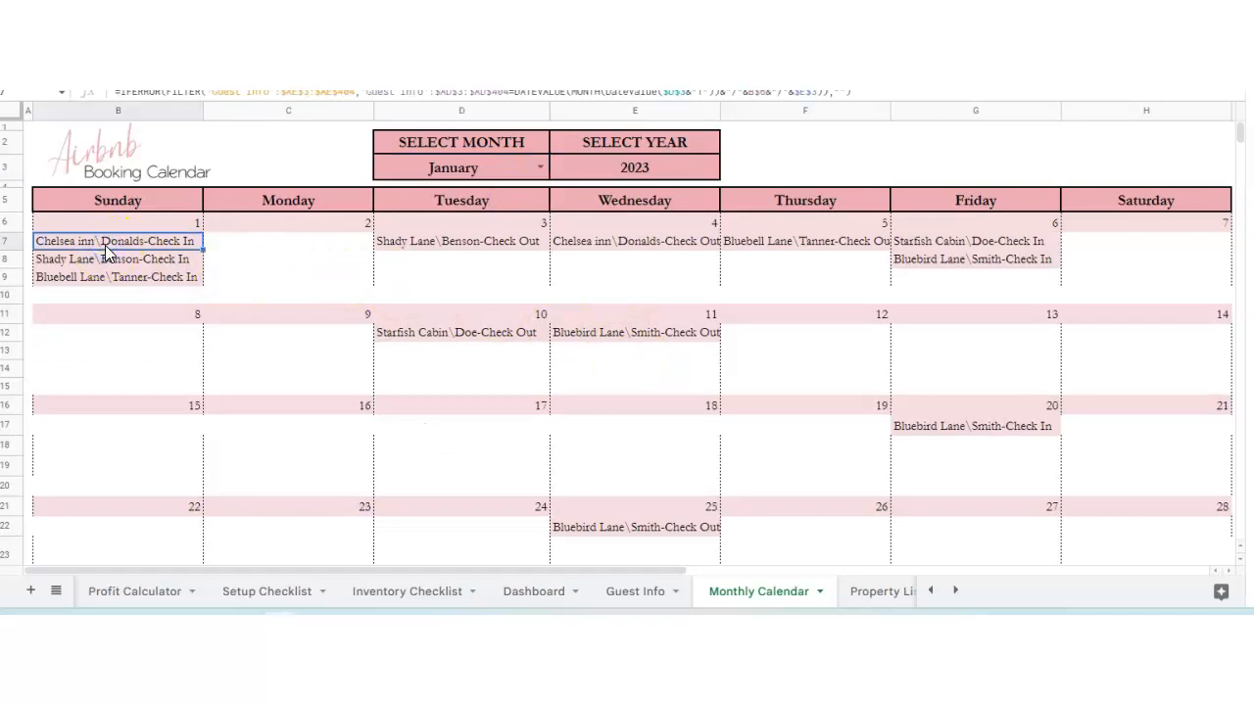
scroll("down", 3)
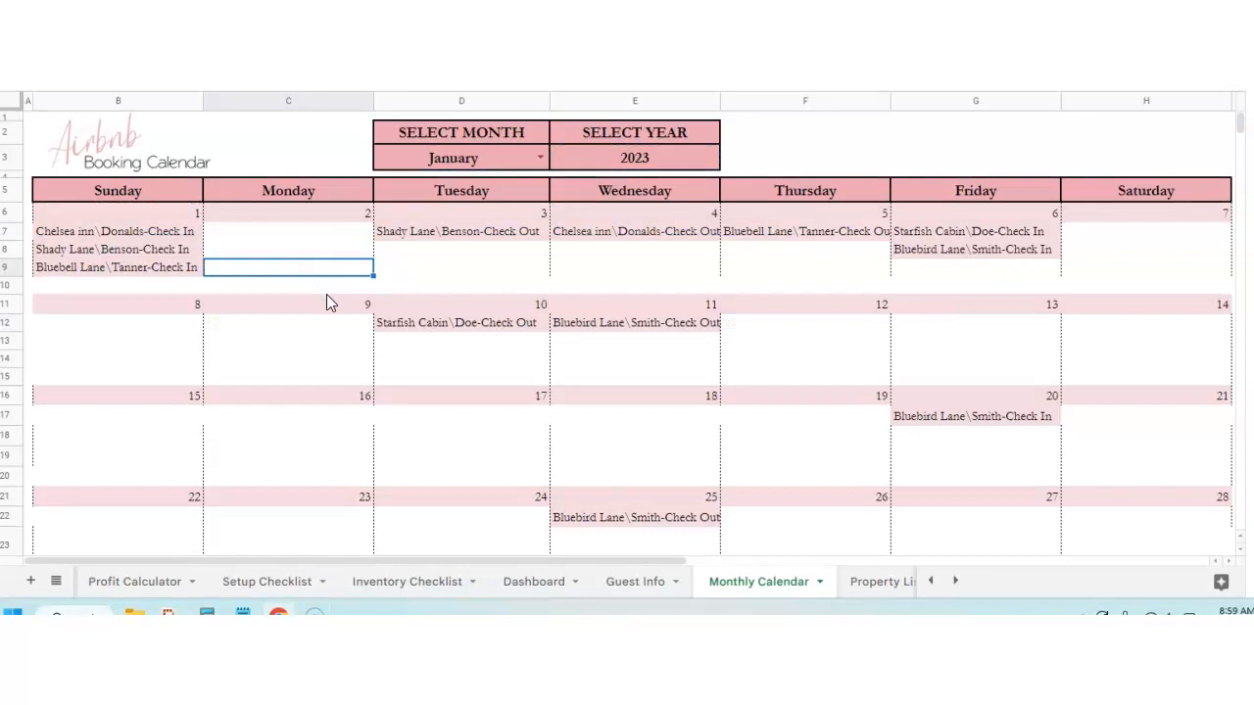
mouse_move(608, 363)
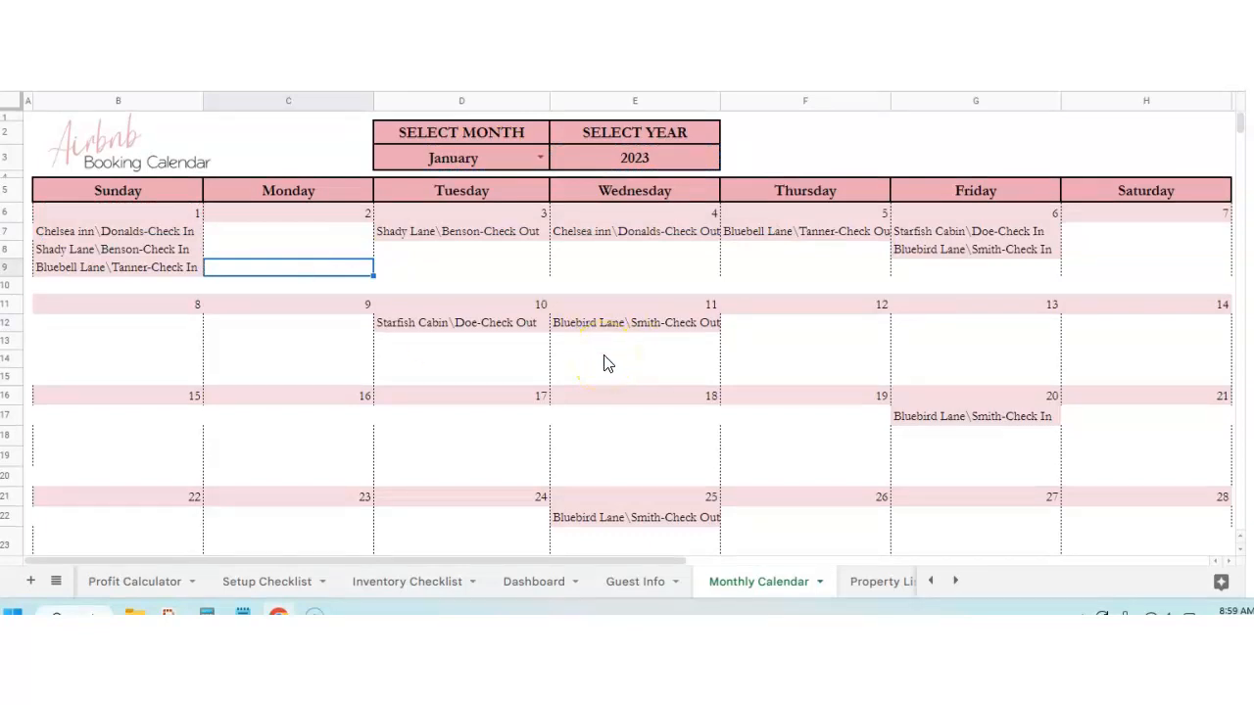
mouse_move(847, 596)
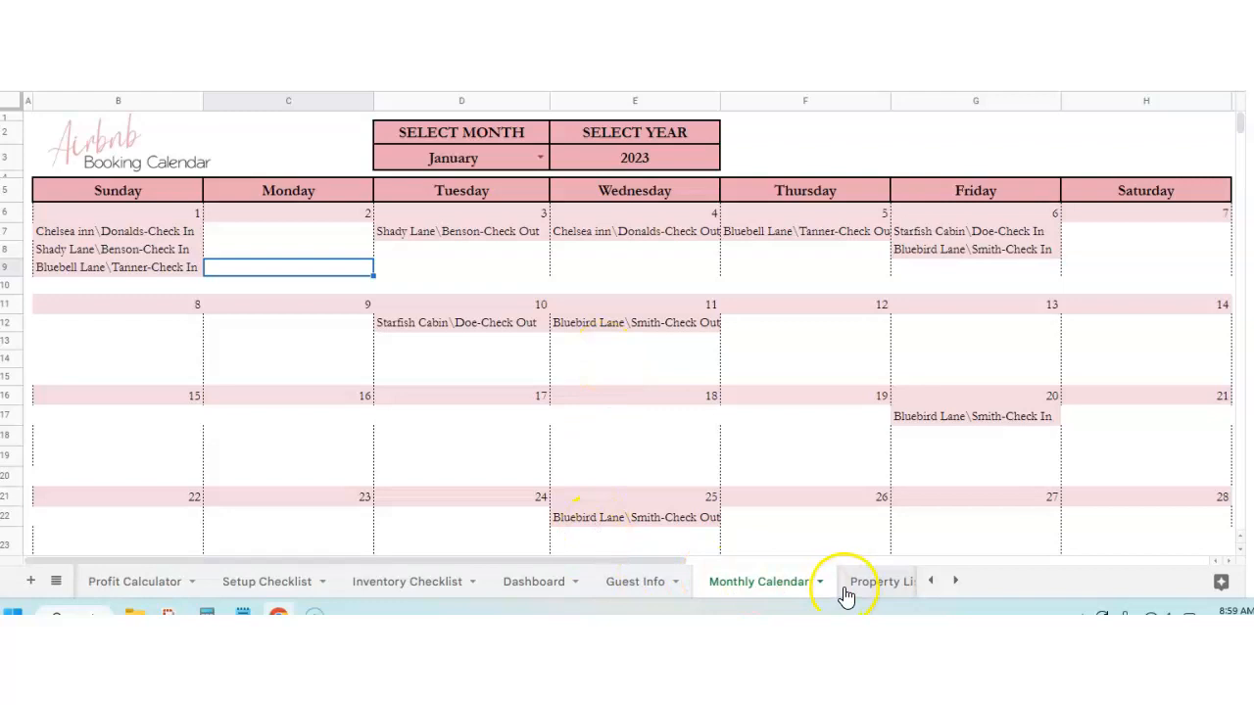
mouse_move(853, 593)
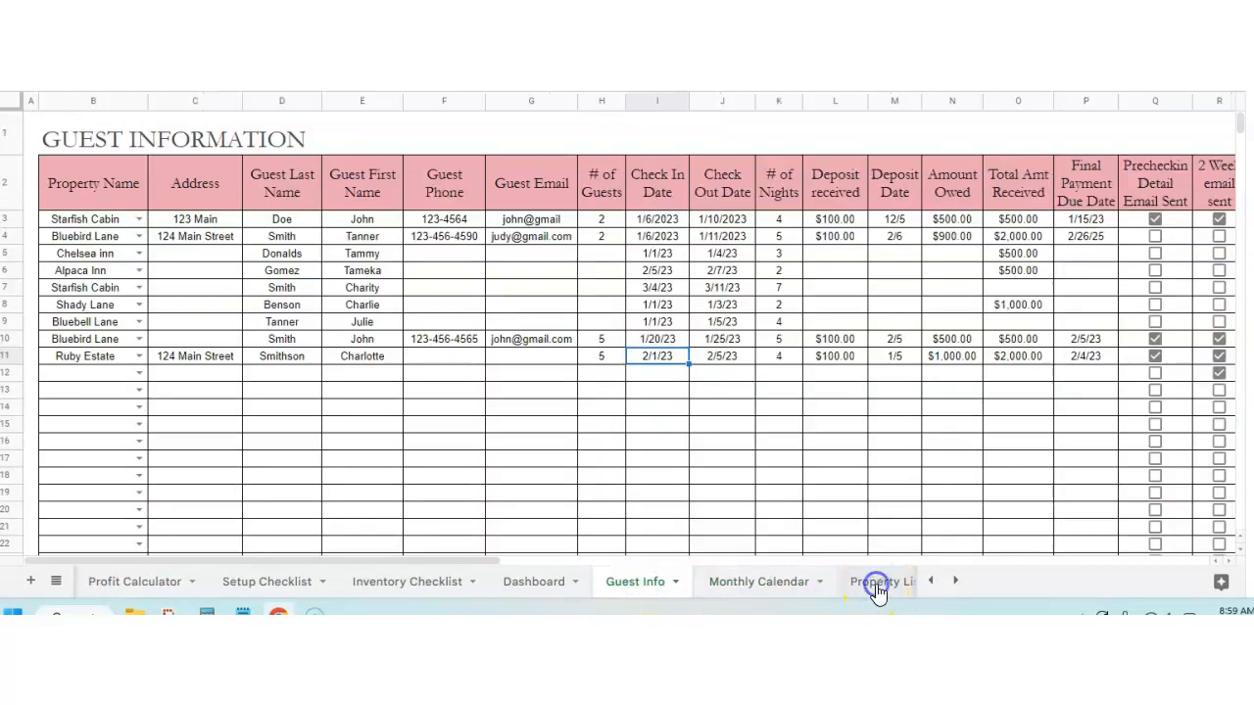
- Add Property 4 in row 19: address 1, 5 guests, Airbnb, Pool, Waterfront, $250.00 nightly
left_click(875, 582)
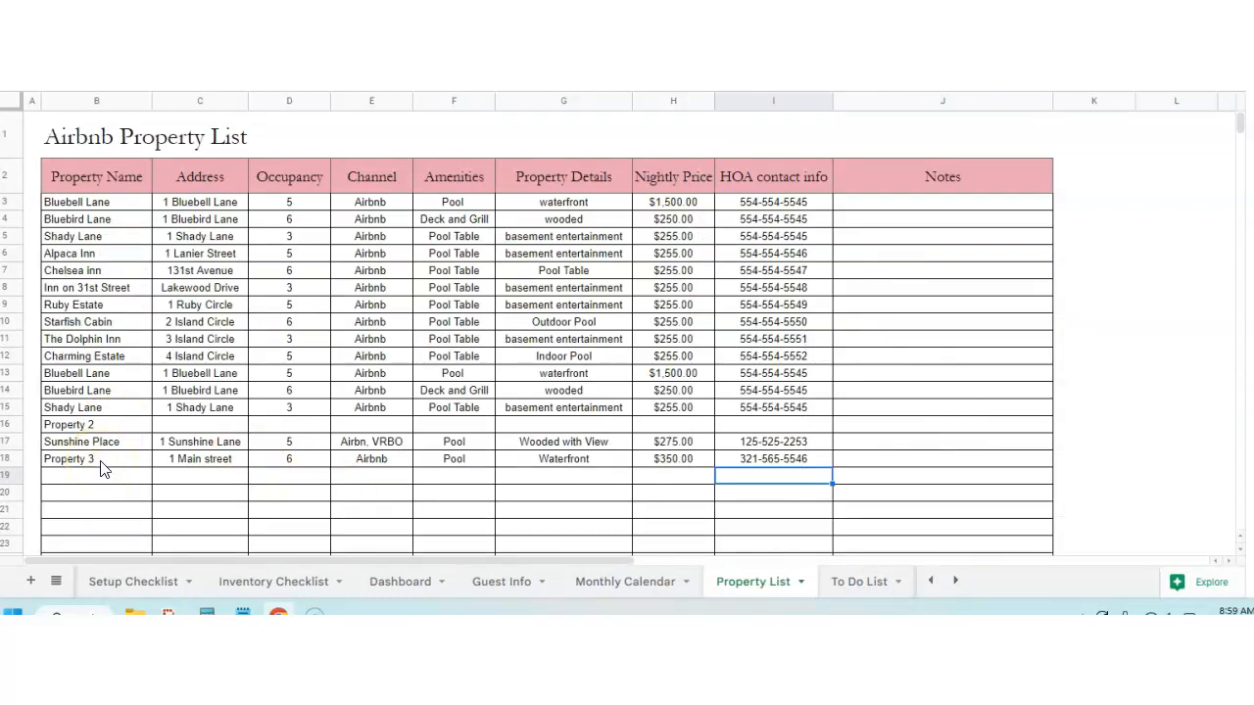
left_click(96, 476)
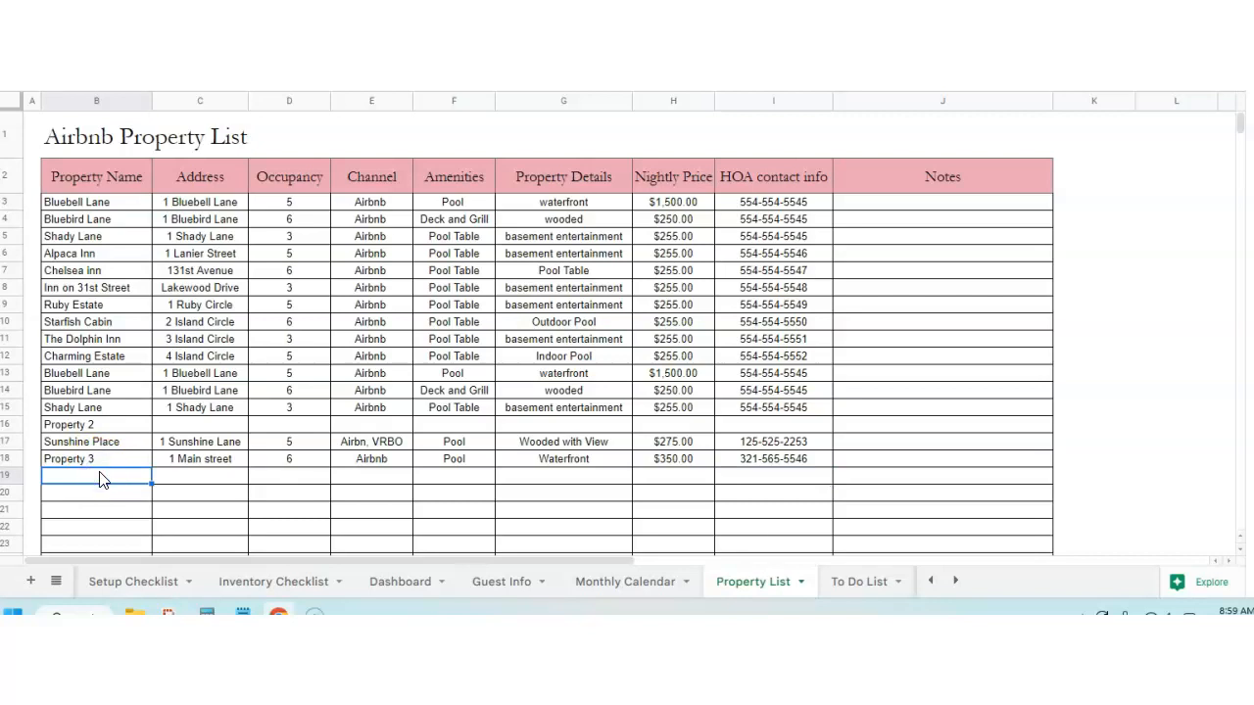
type("Property 4")
left_click(454, 475)
type("Poo")
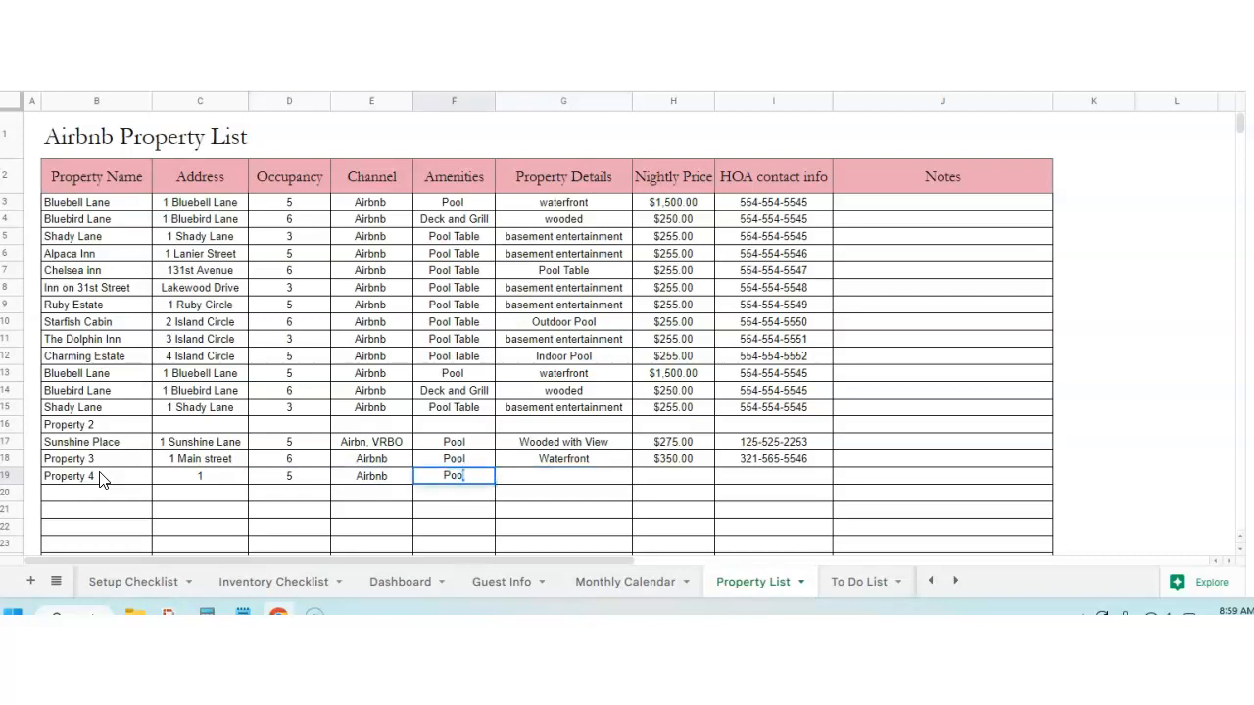
type("Waterfront")
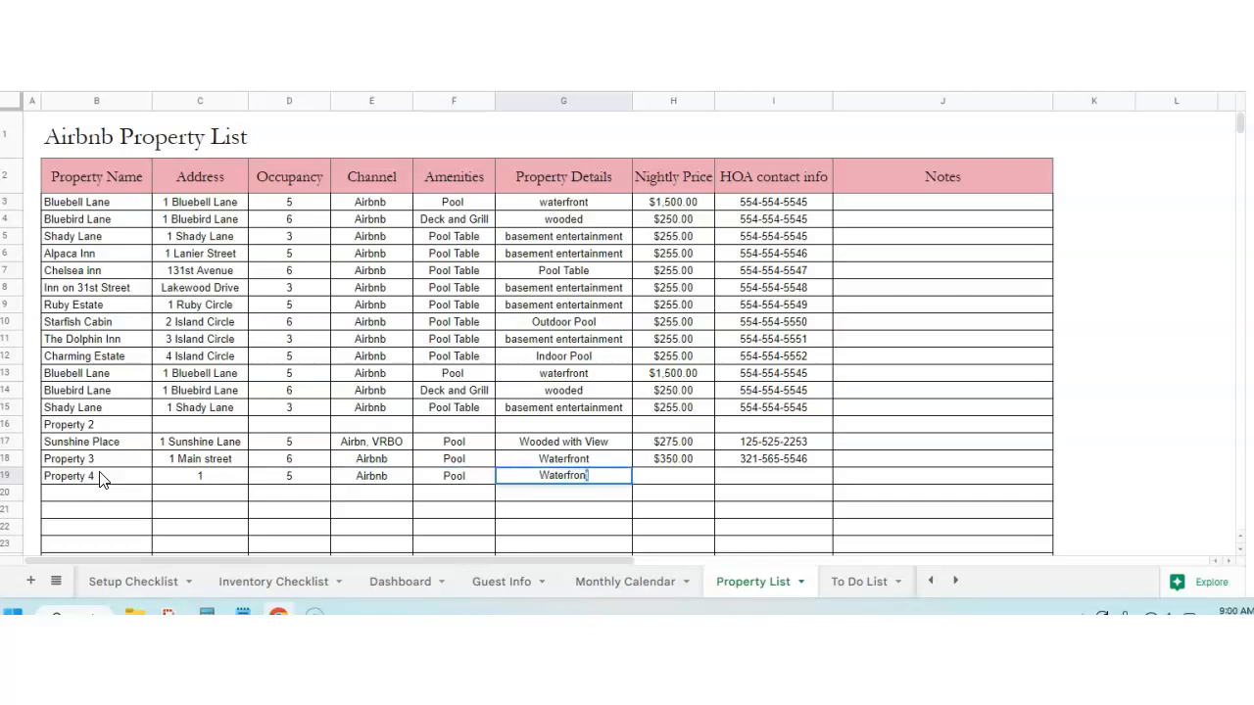
left_click(672, 476)
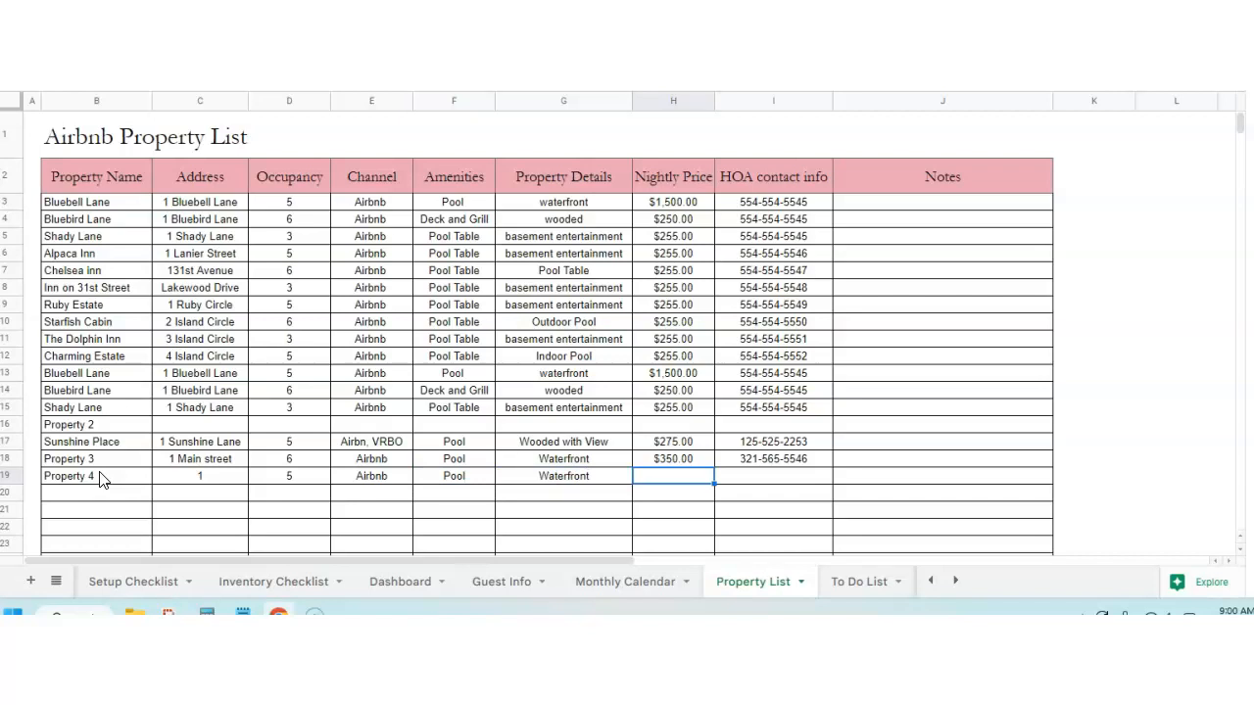
type("250")
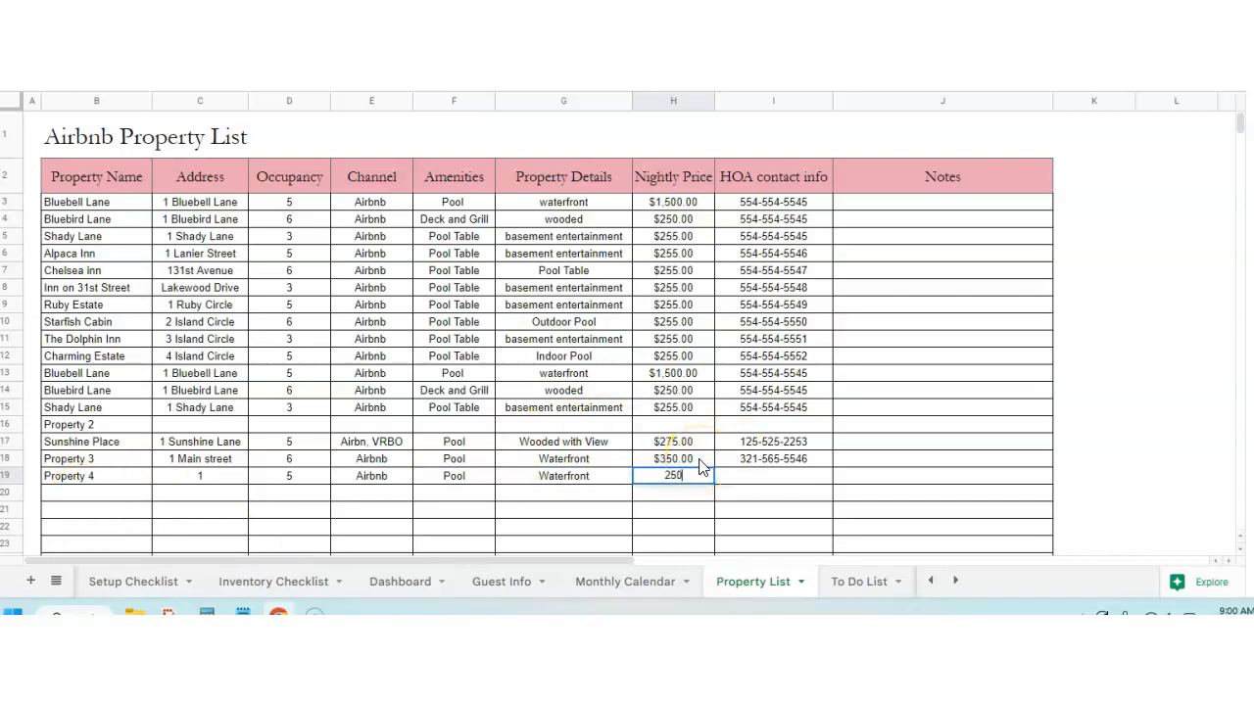
left_click(773, 458)
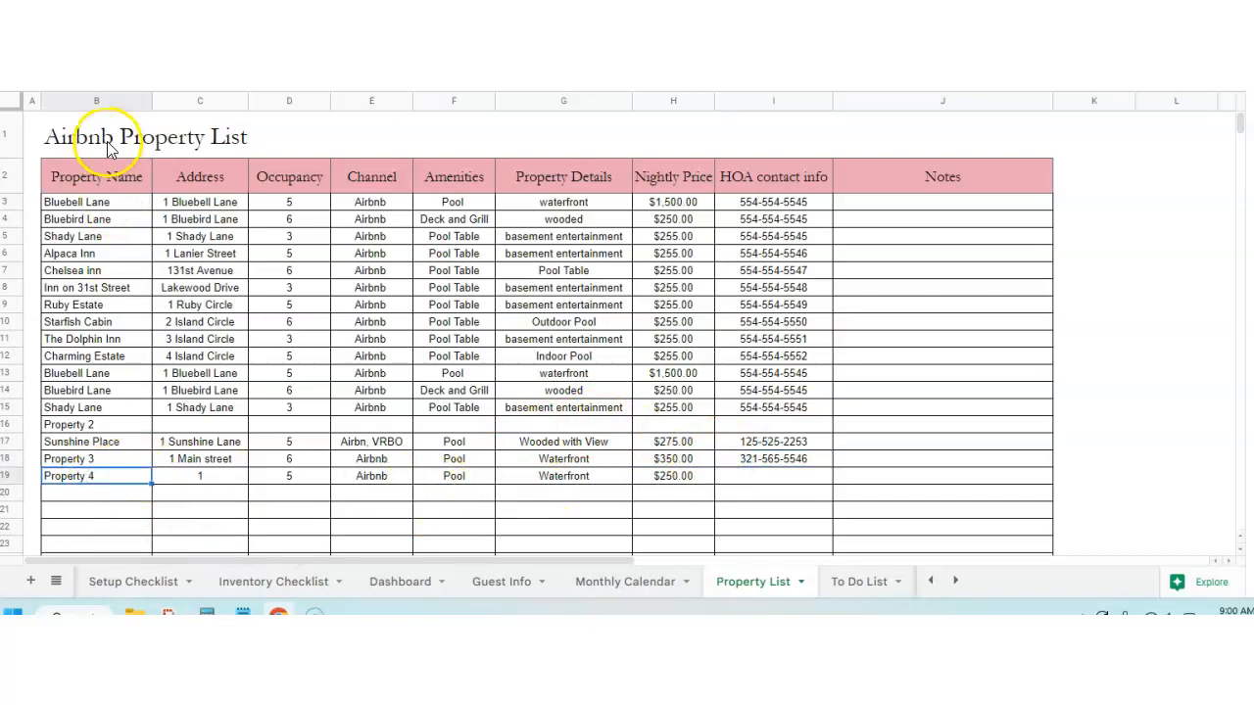
left_click(96, 101)
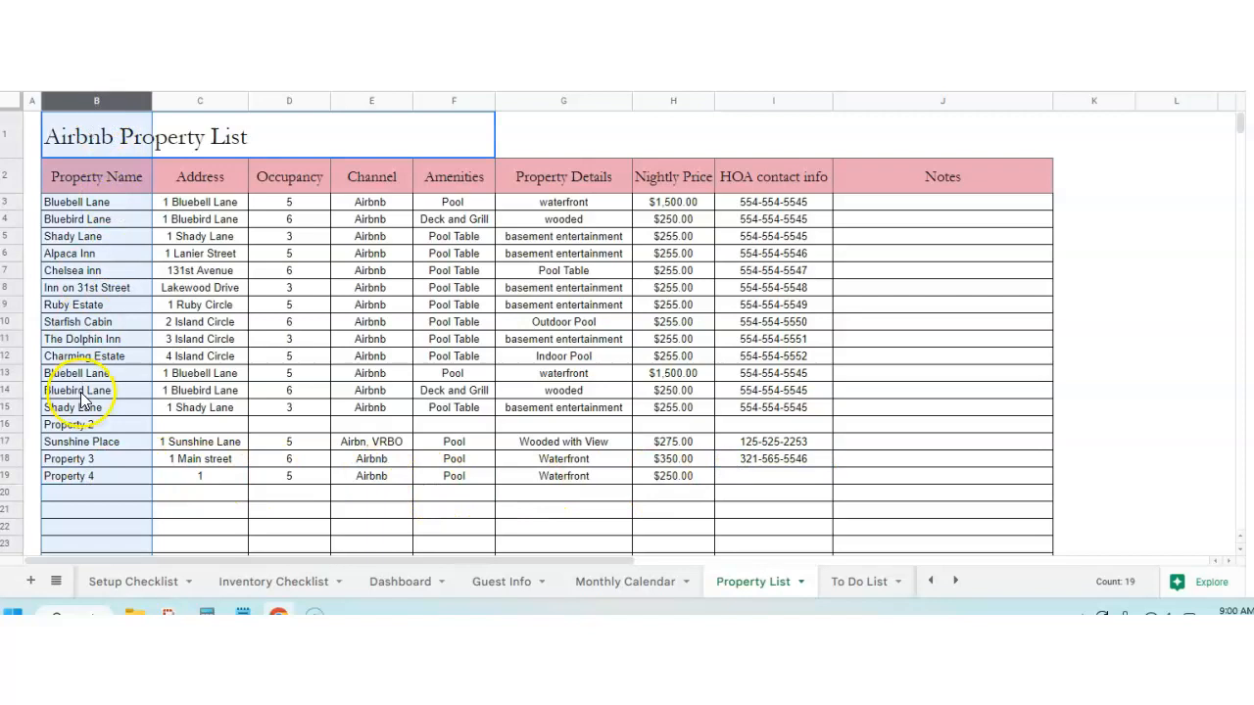
mouse_move(503, 591)
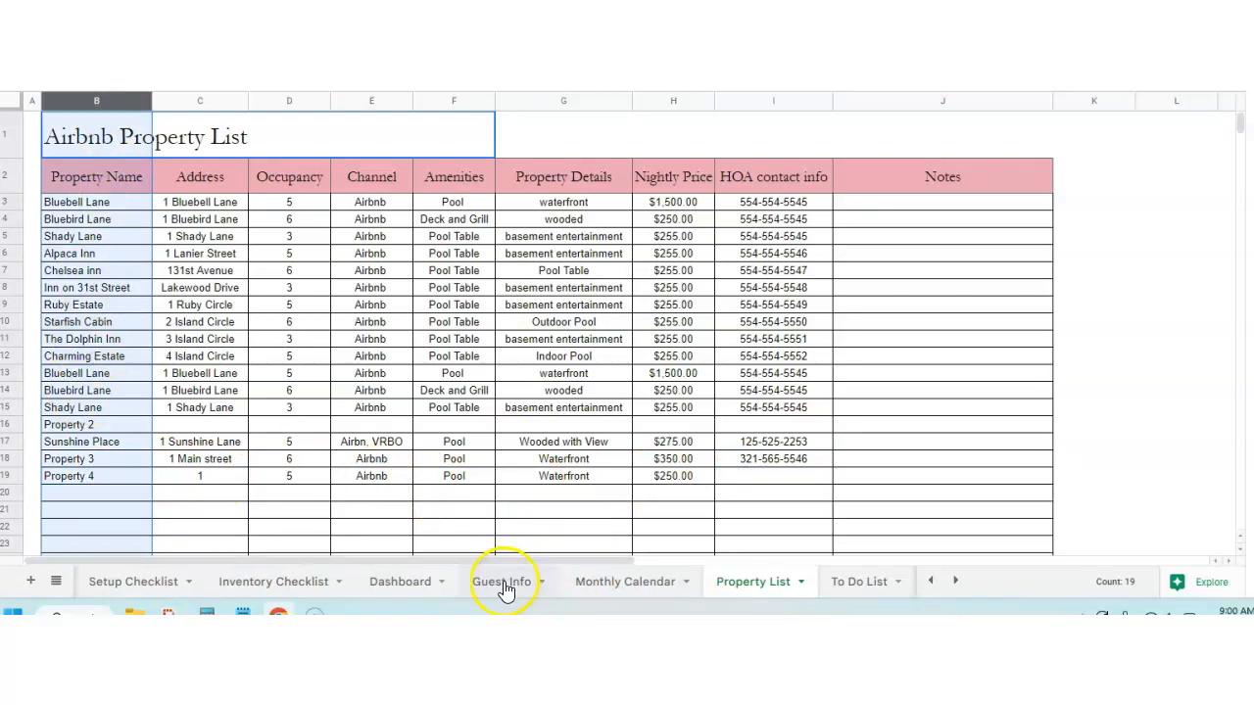
left_click(500, 582)
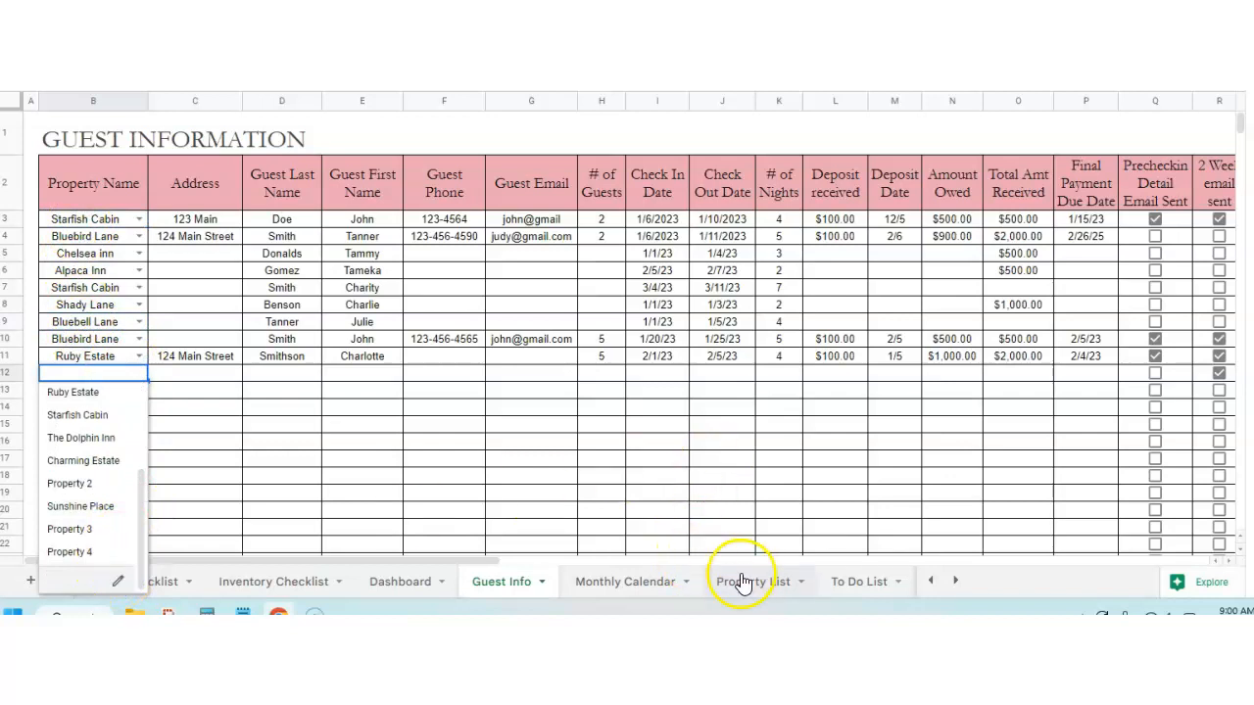
left_click(748, 581)
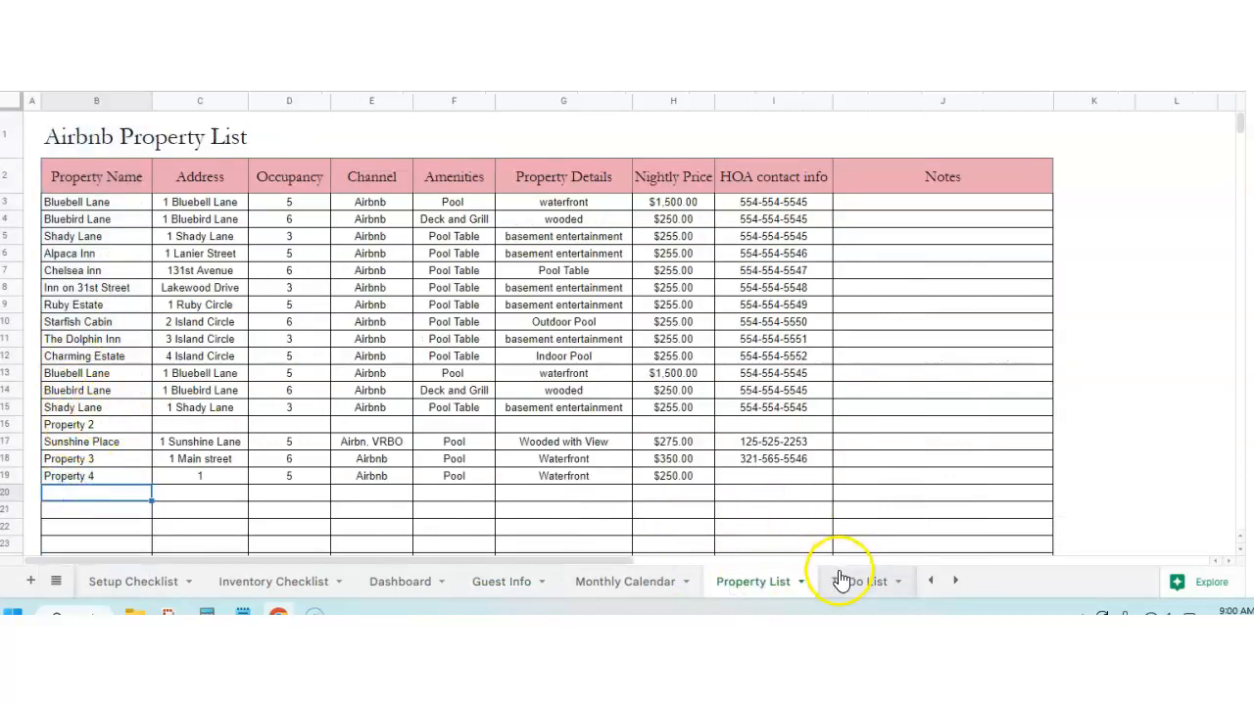
- Enter the 2/5/23 due date in the To Do List
left_click(861, 581)
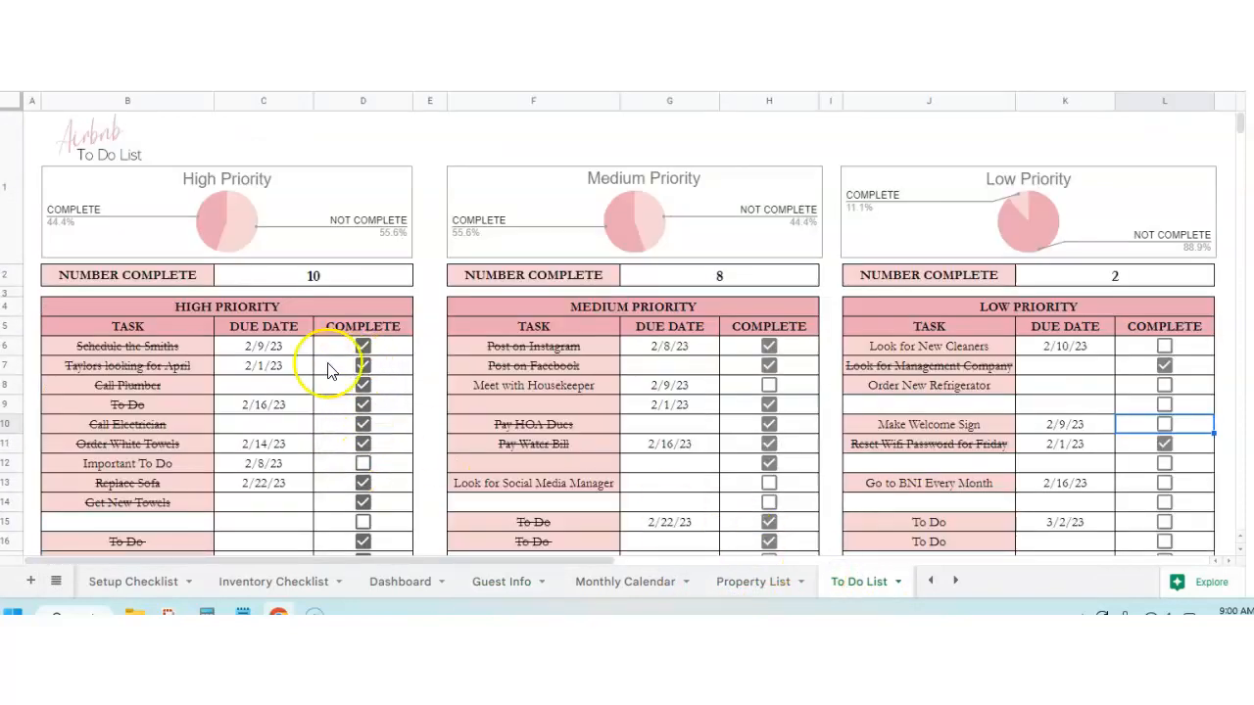
mouse_move(247, 193)
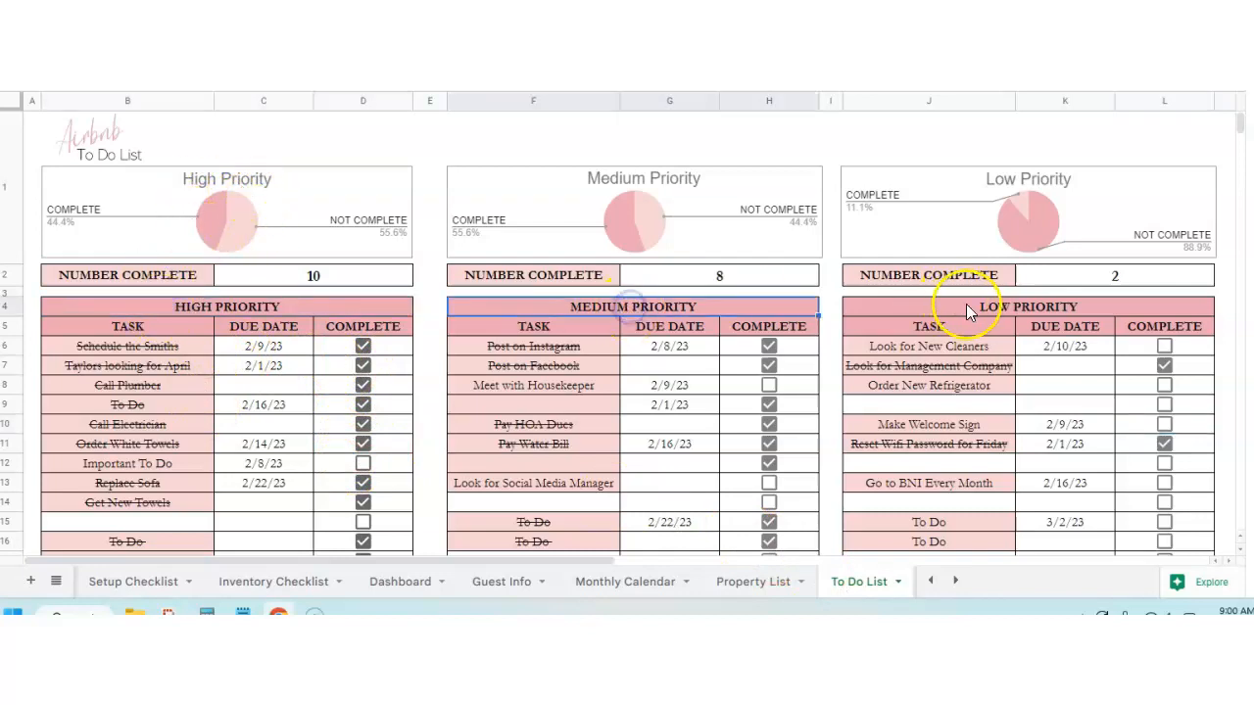
scroll("down", 3)
type("To Do")
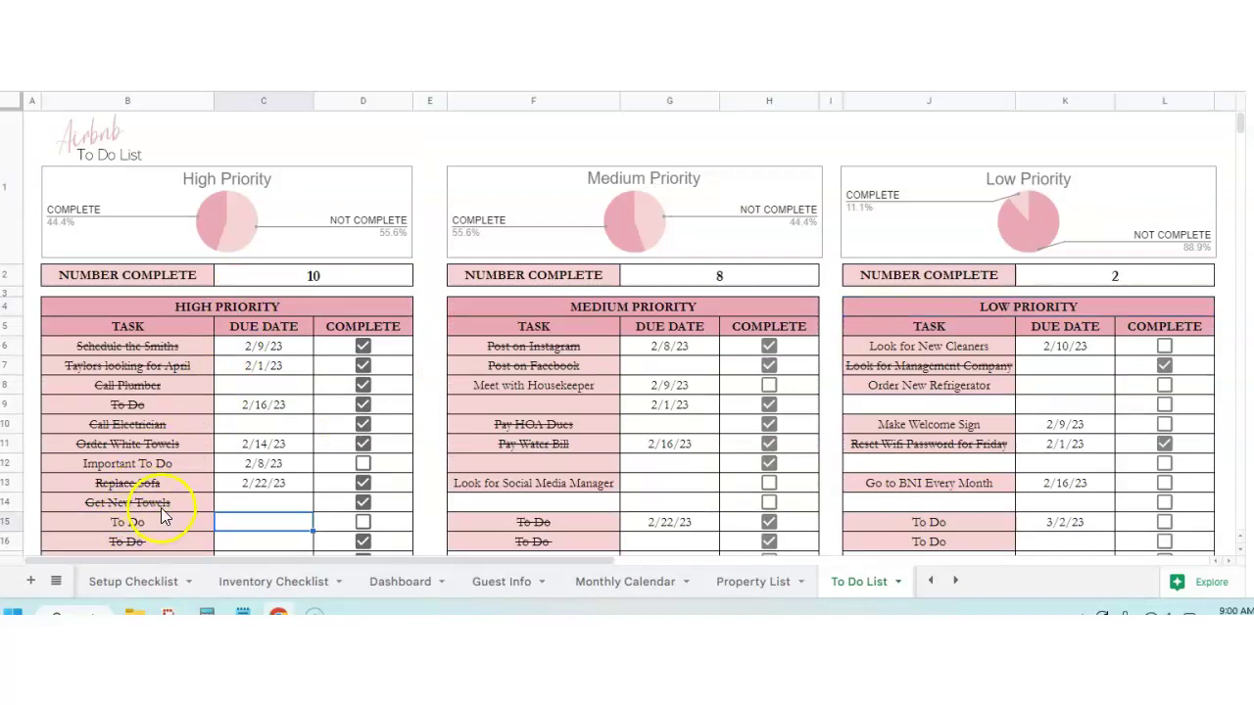
type("2/5/")
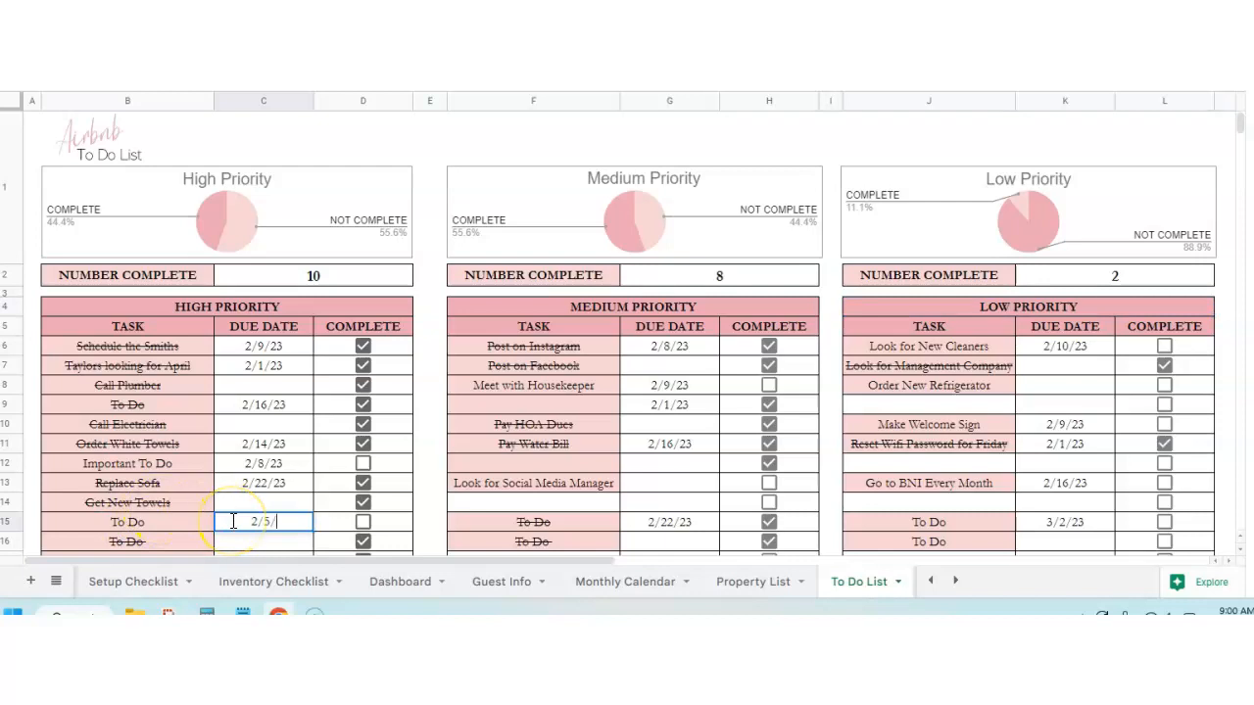
left_click(263, 541)
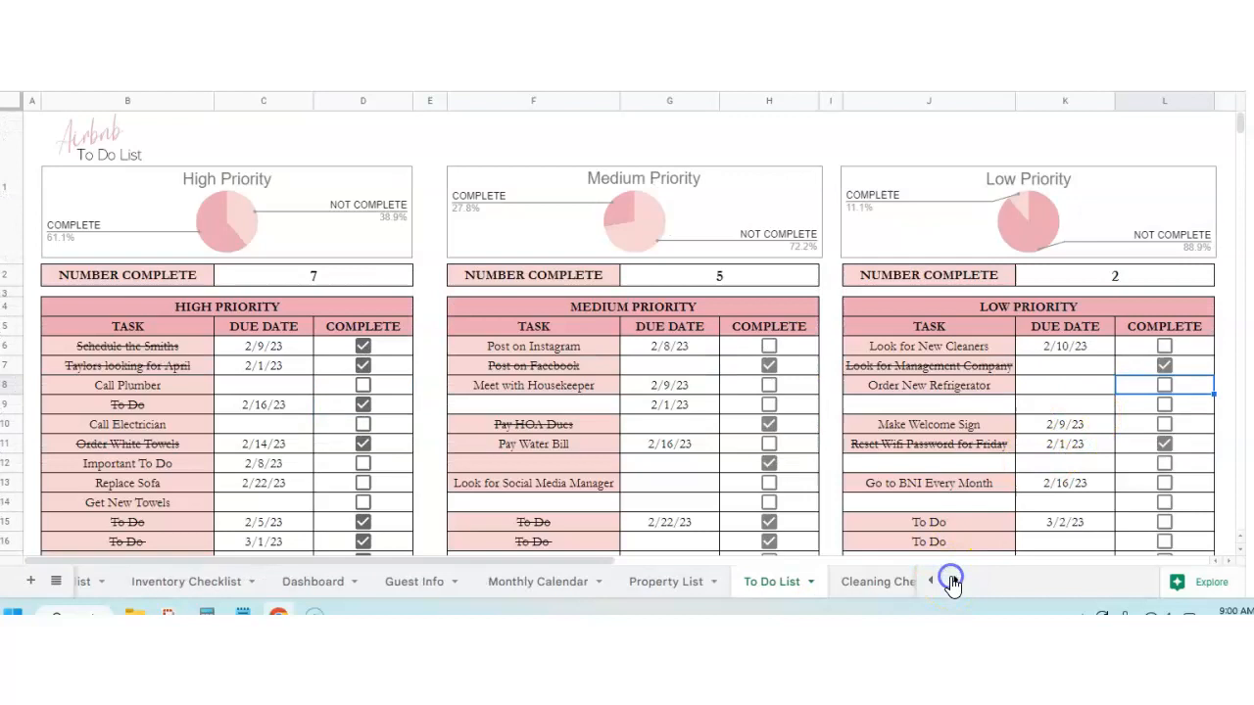
- Open the Bluebird Lane Cleaning Checklist and scroll through its room sections
left_click(952, 581)
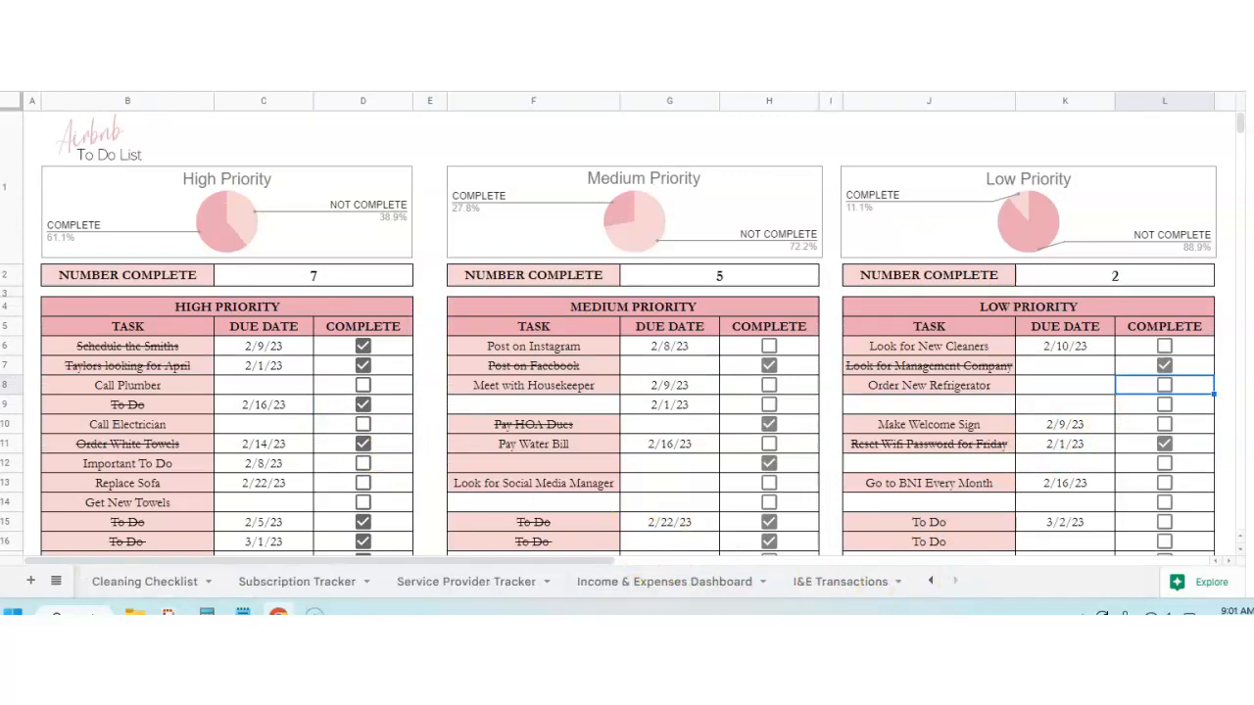
left_click(145, 582)
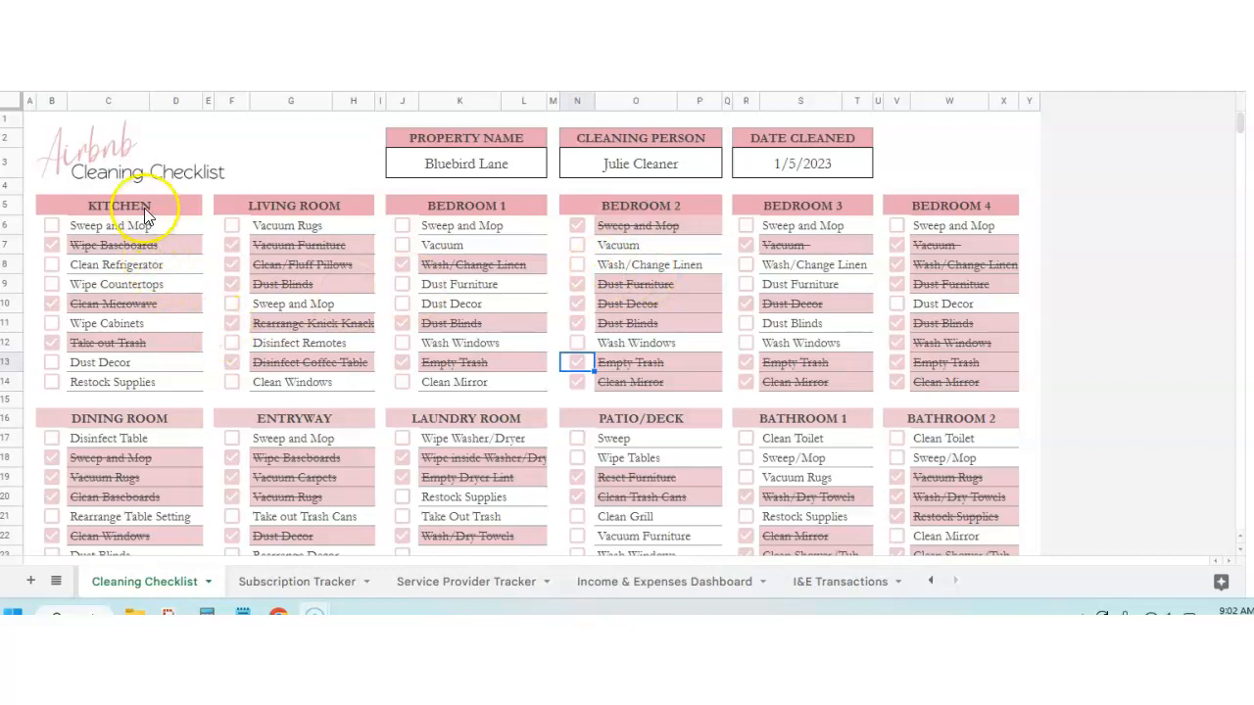
left_click(293, 205)
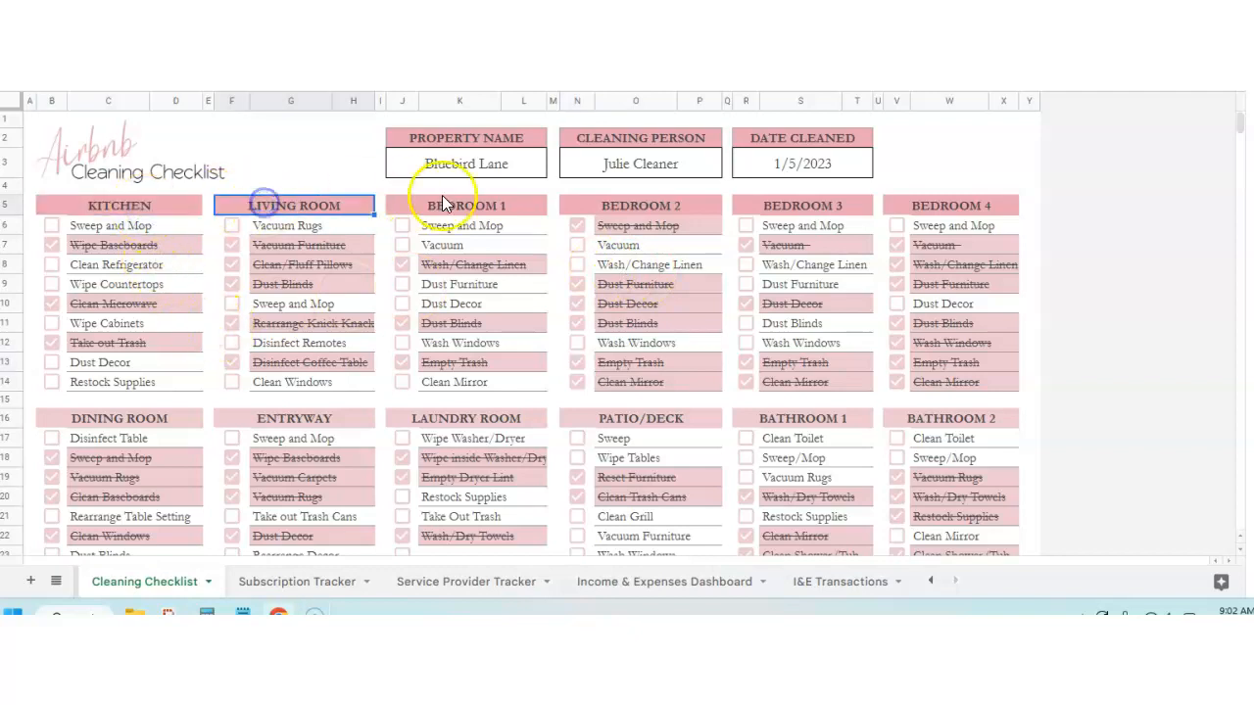
left_click(107, 418)
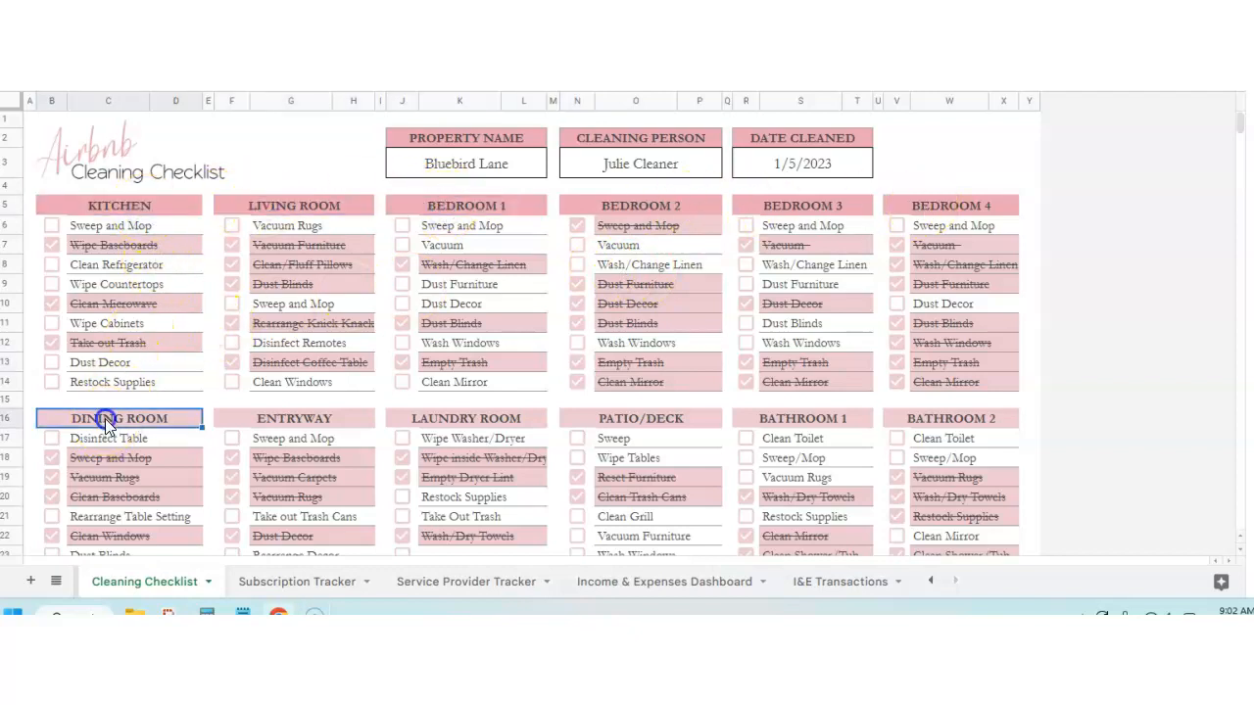
scroll("down", 3)
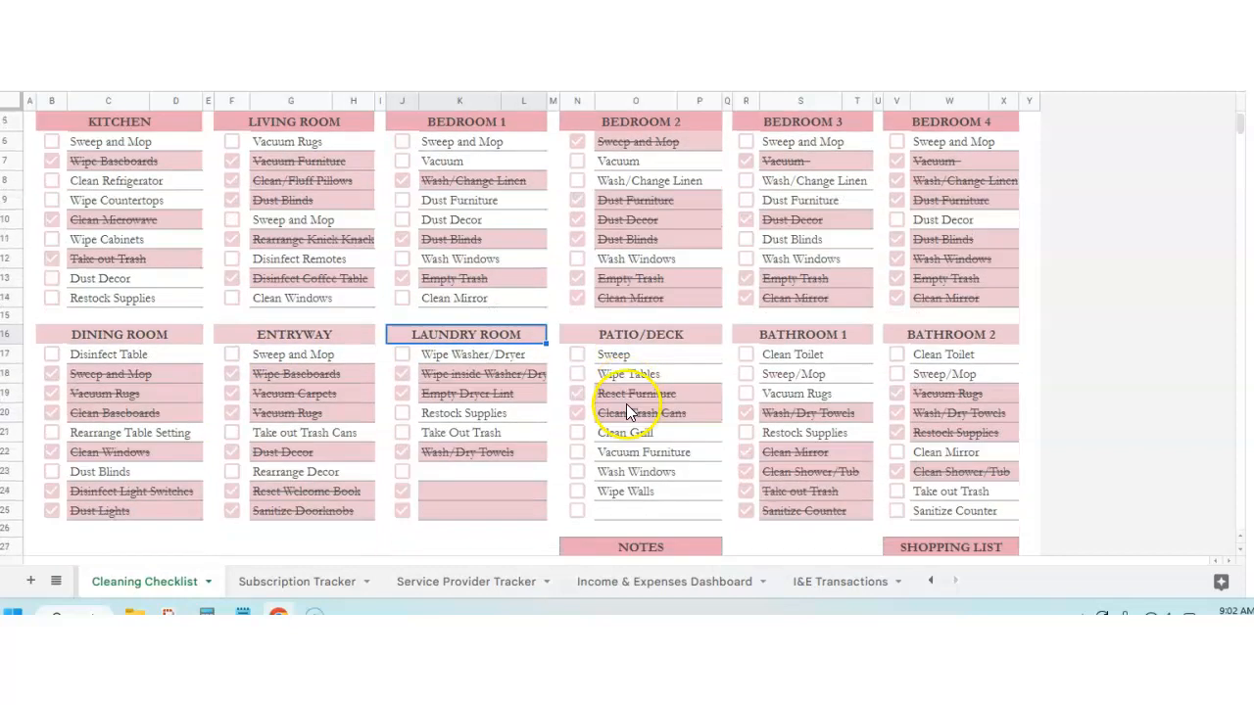
scroll("down", 3)
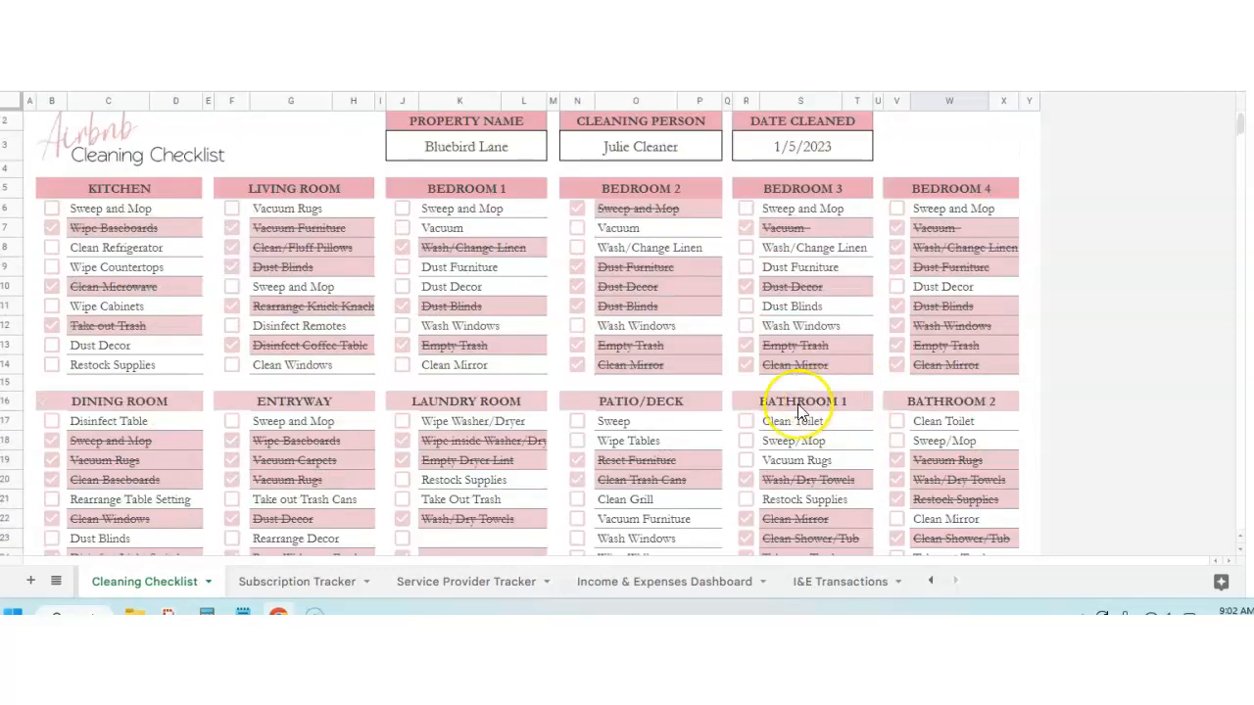
mouse_move(164, 208)
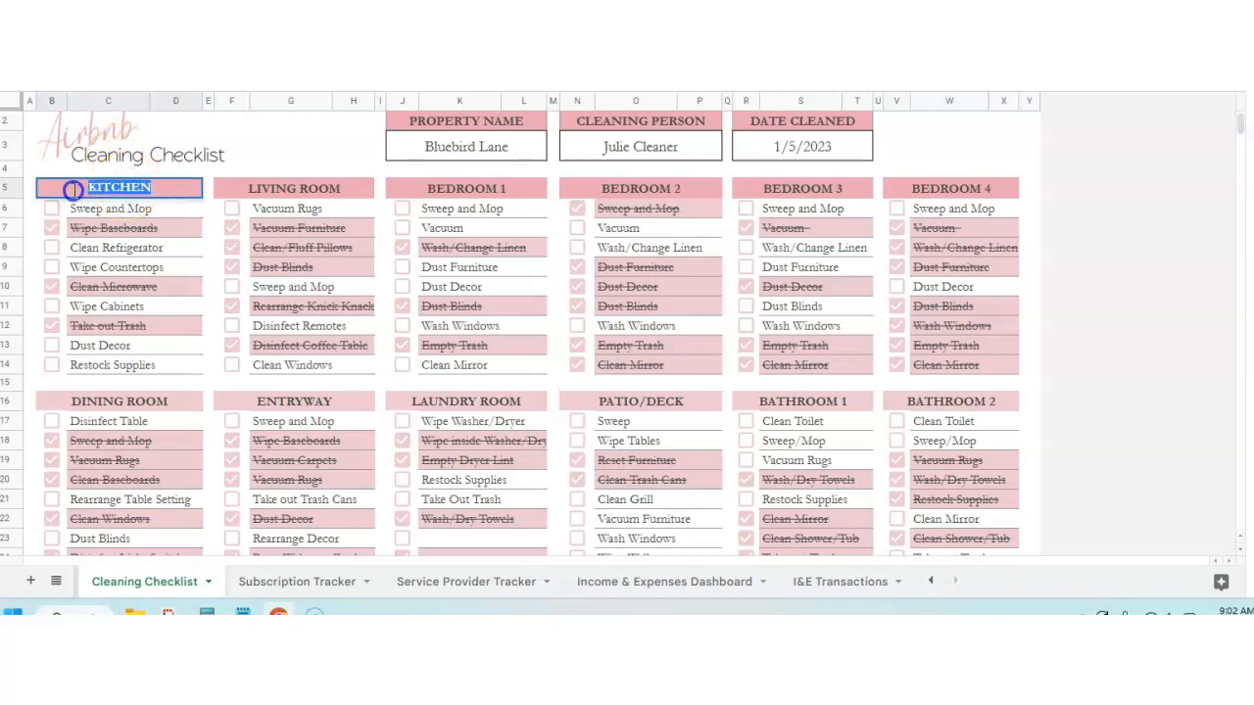
type("GREAT ROO")
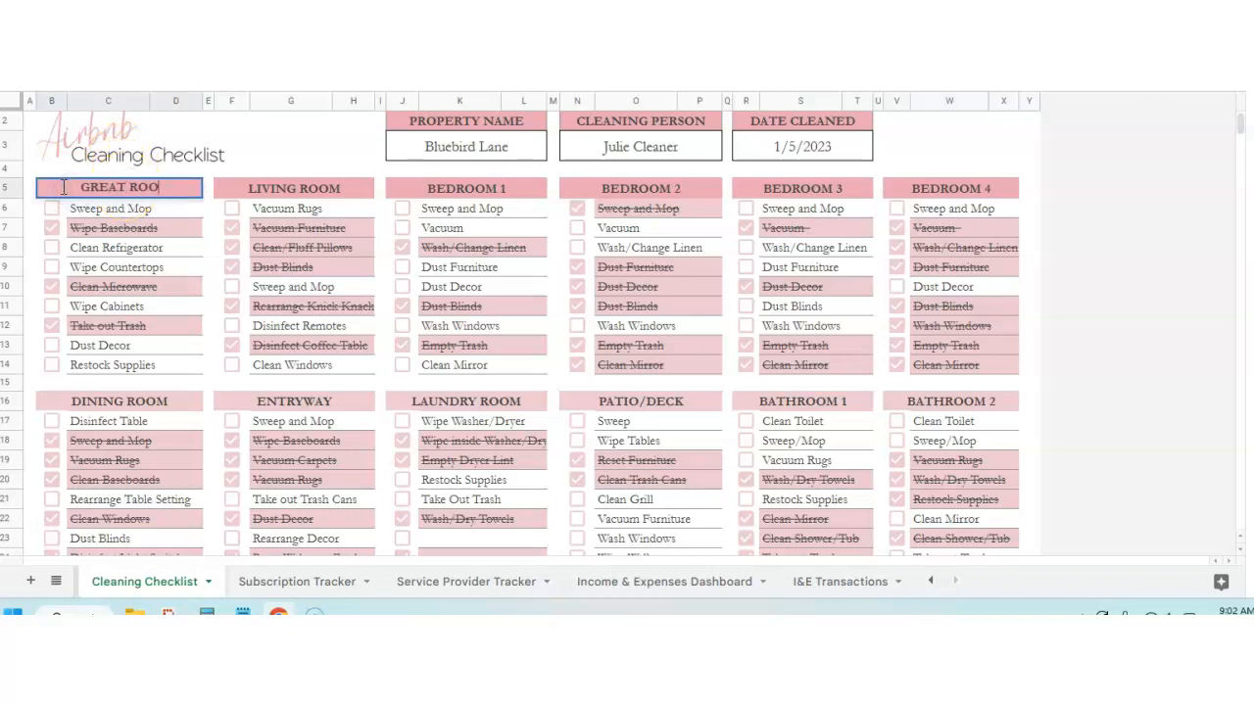
left_click(111, 208)
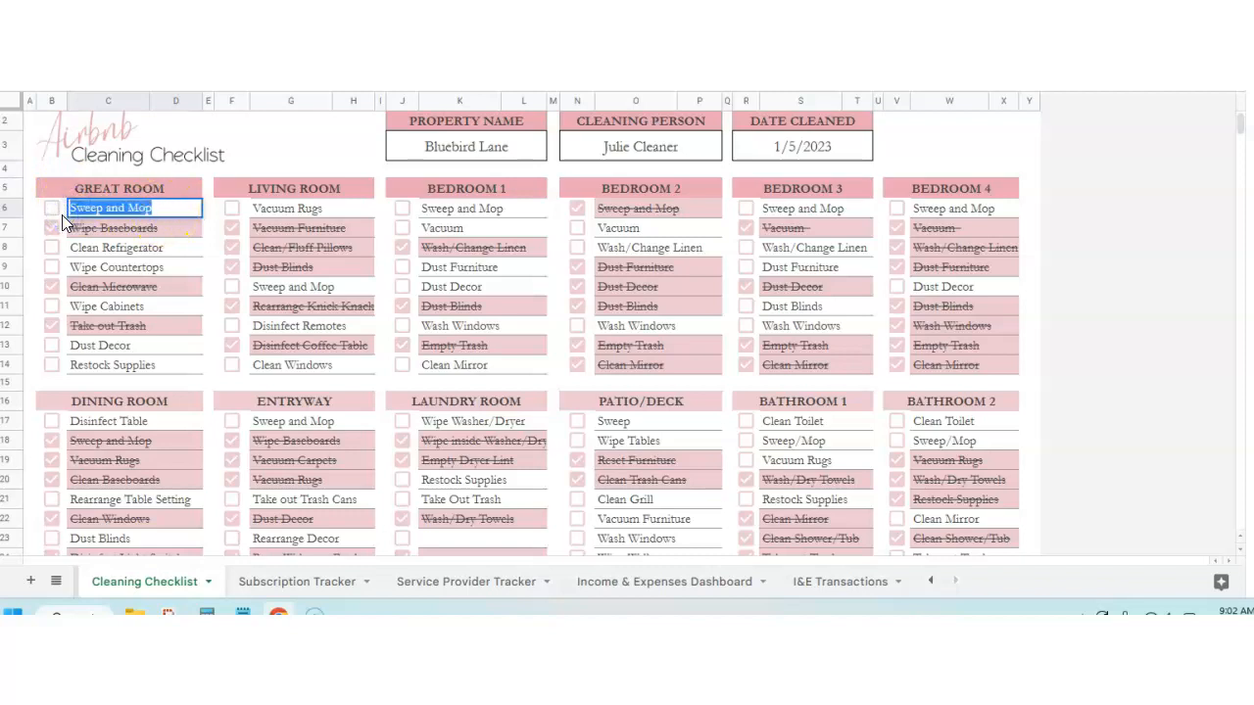
type("Vacuum")
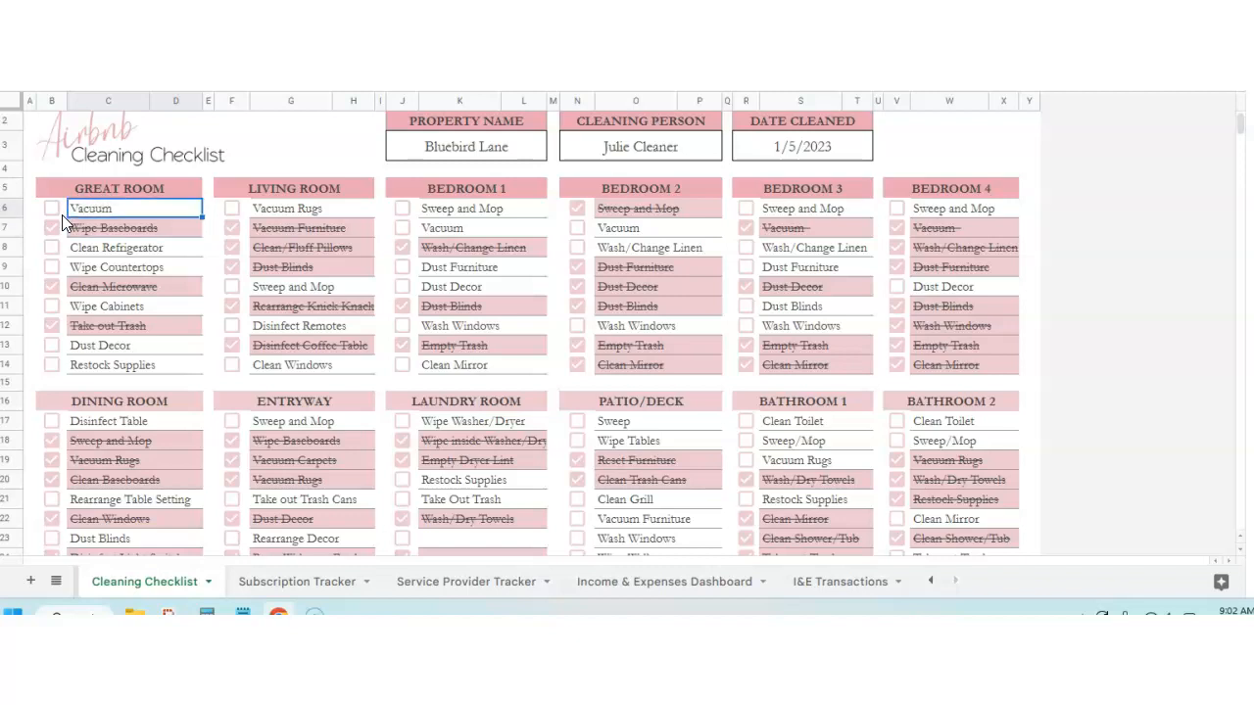
mouse_move(98, 273)
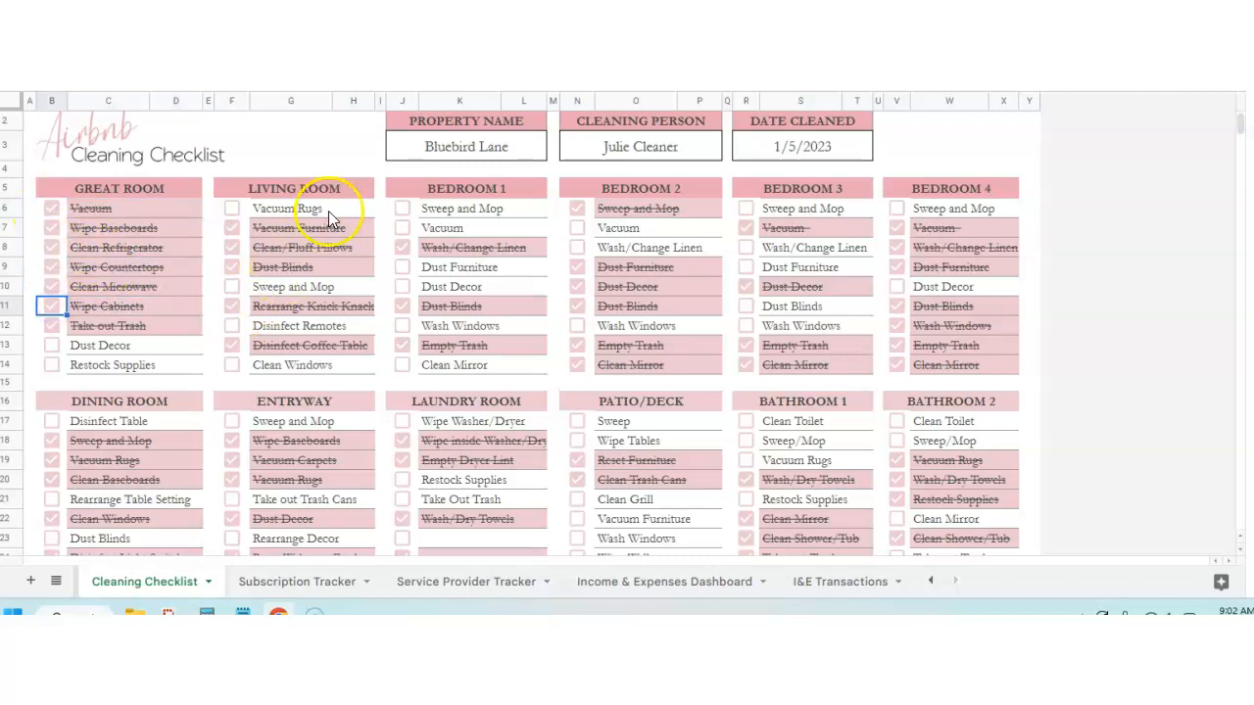
scroll("down", 3)
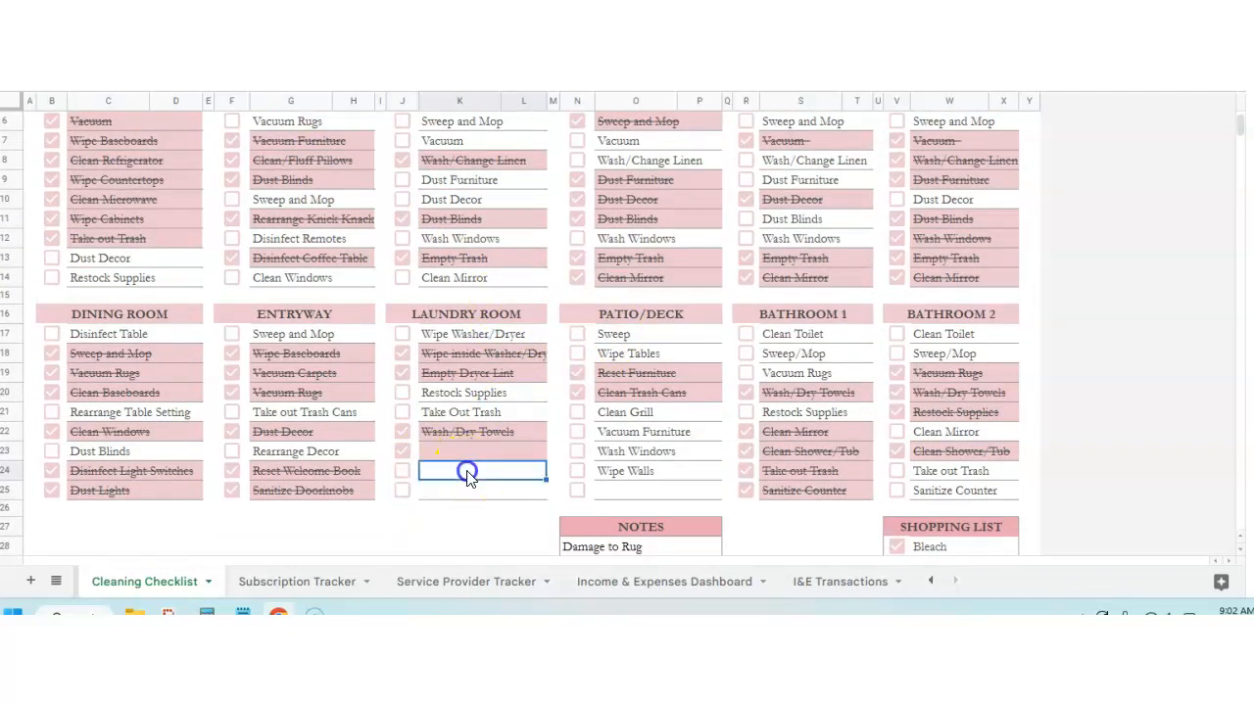
scroll("up", 3)
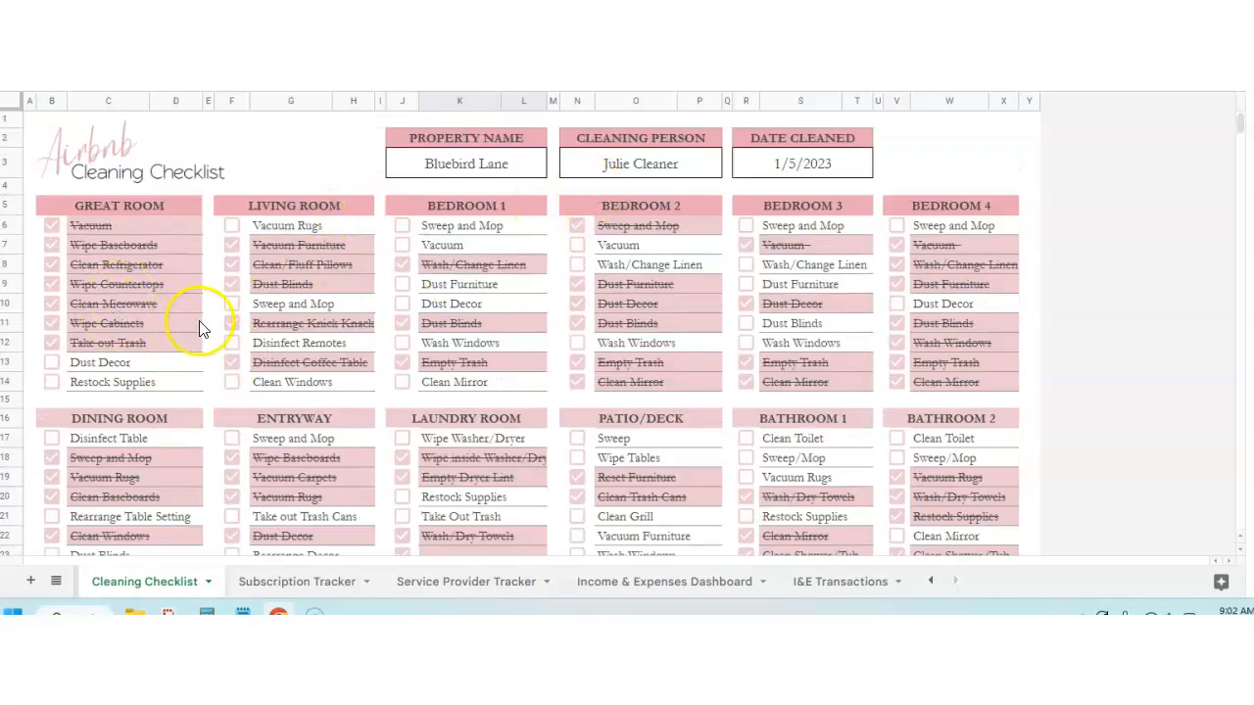
scroll("down", 3)
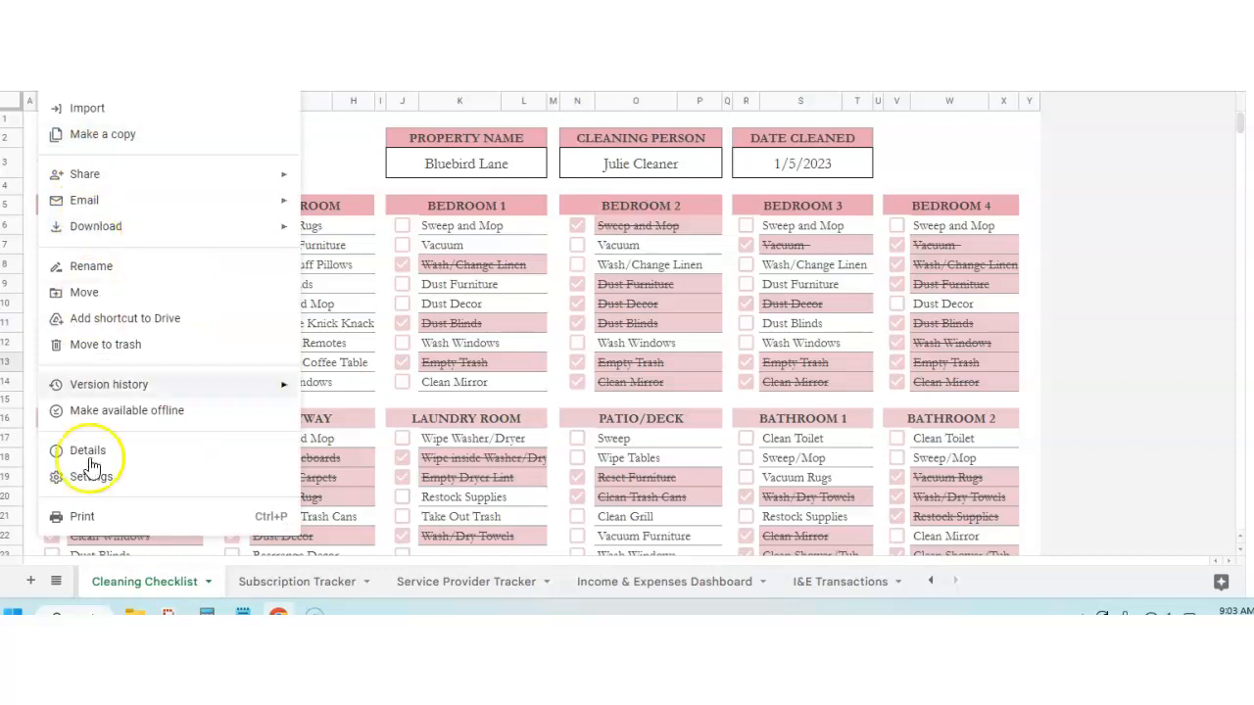
left_click(82, 516)
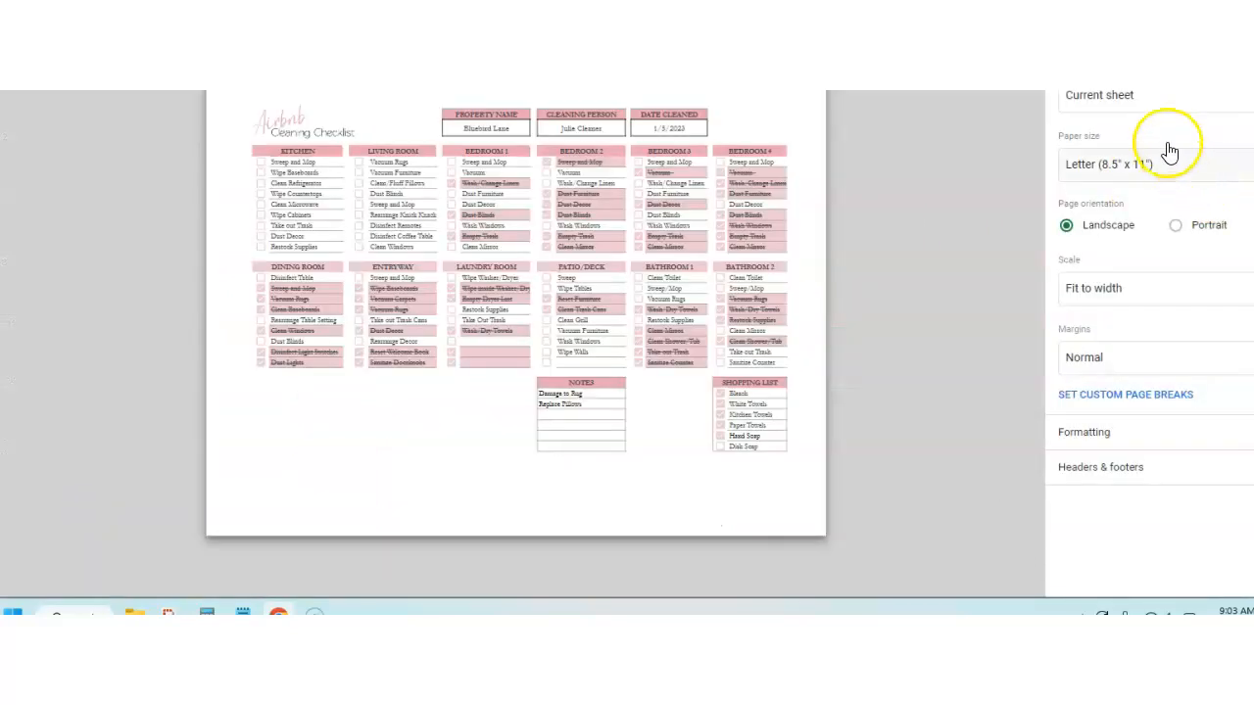
mouse_move(1129, 288)
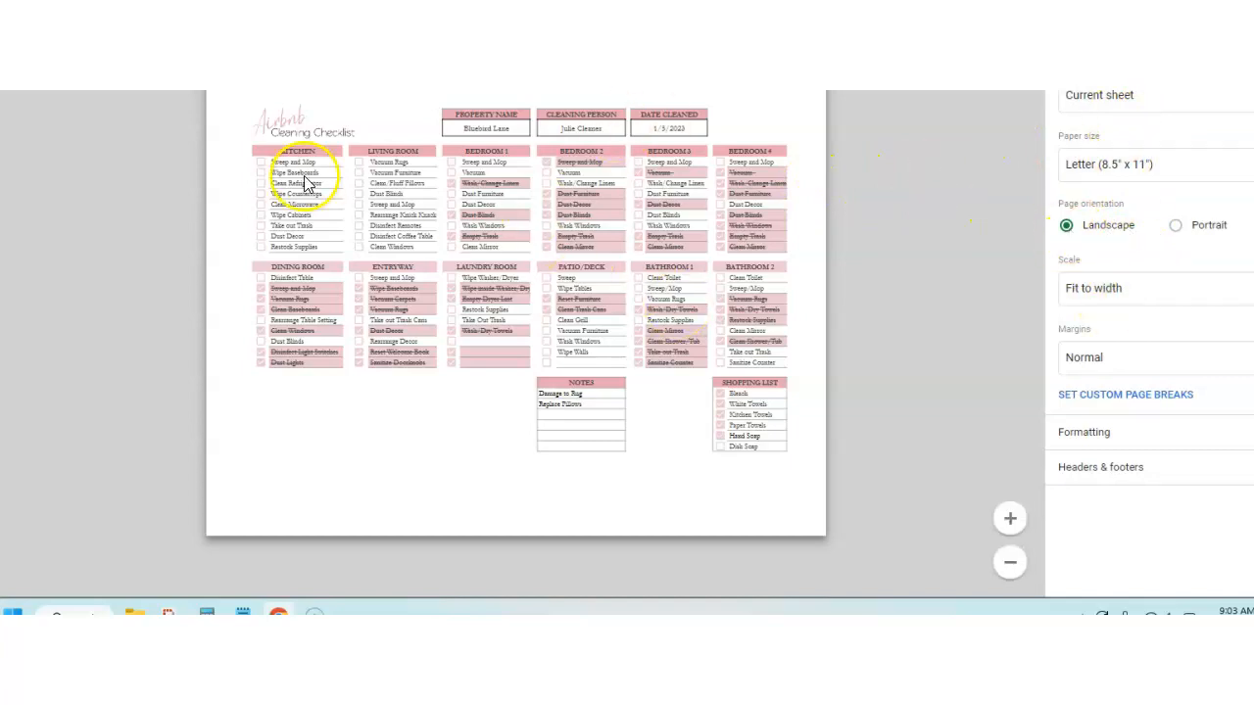
left_click(1175, 225)
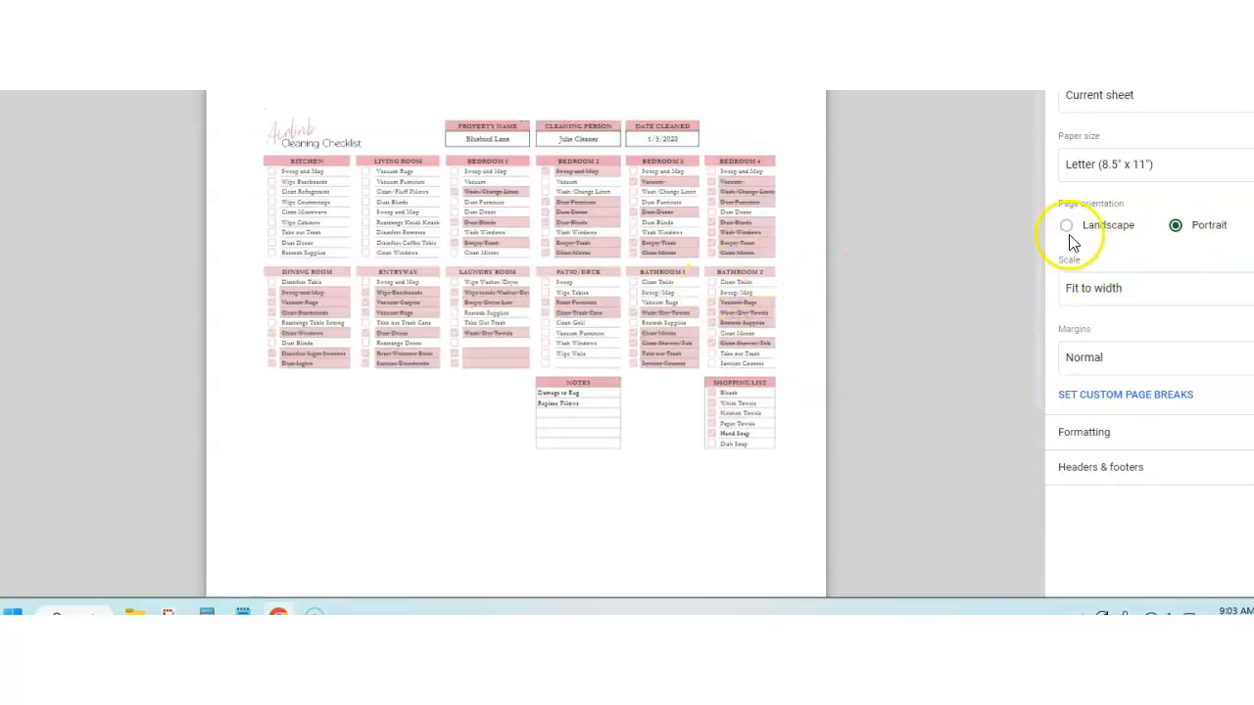
left_click(1066, 225)
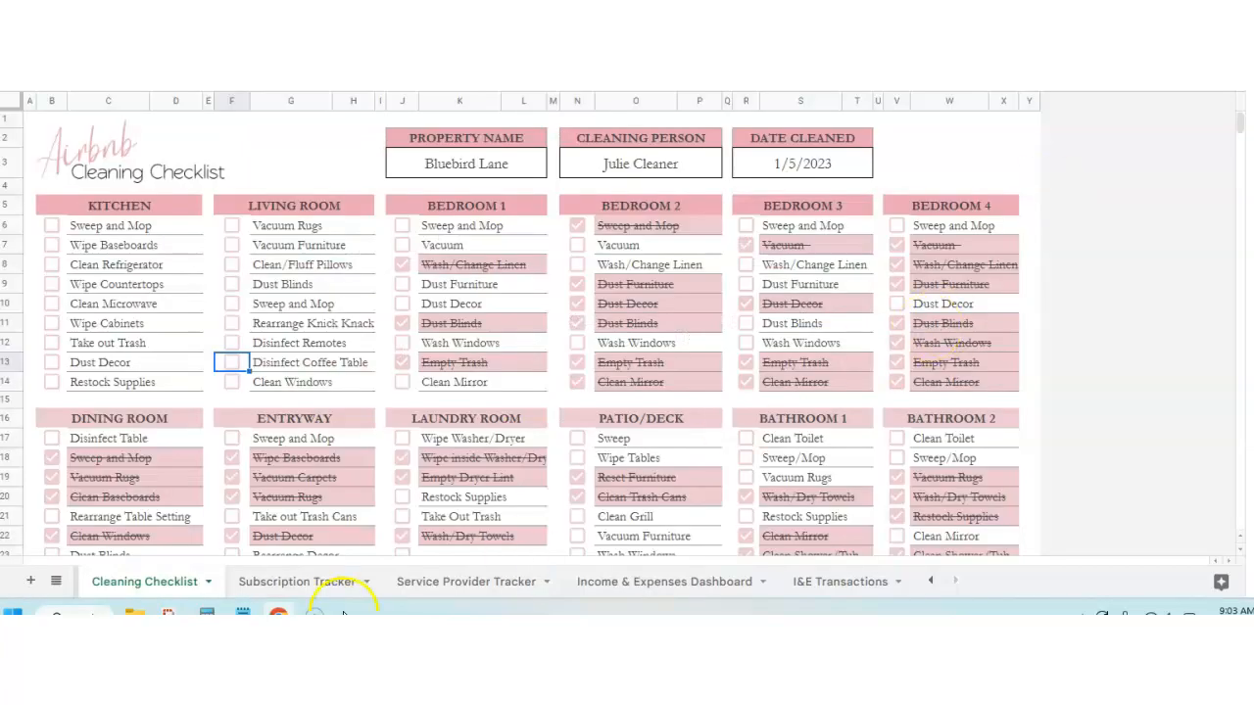
- Clear the Netflix subscription entry and re-enter Netflix as the name
left_click(294, 582)
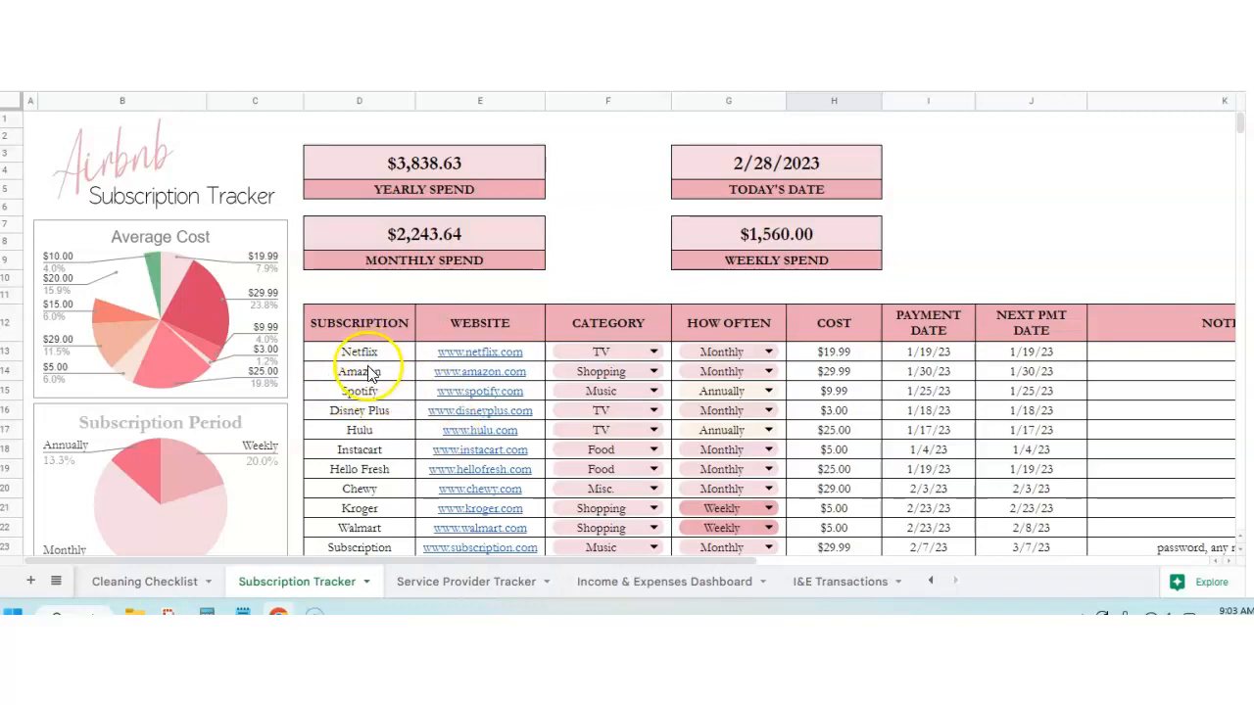
left_click(358, 350)
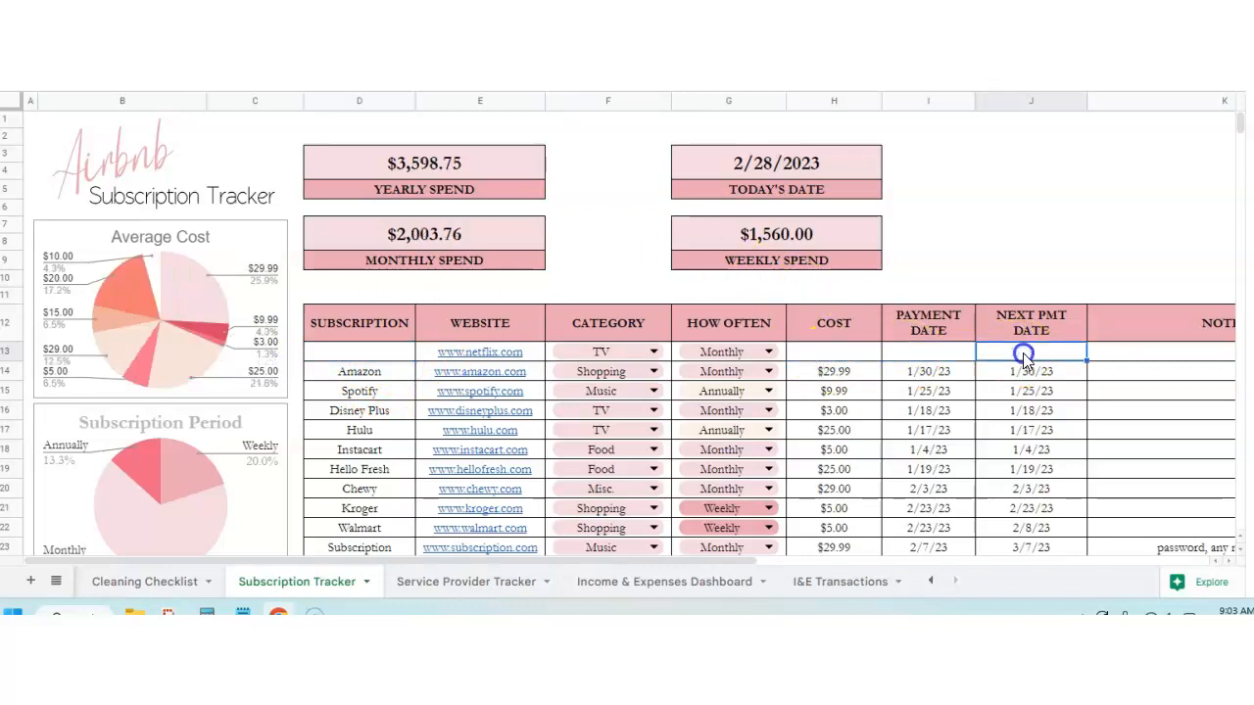
left_click(359, 350)
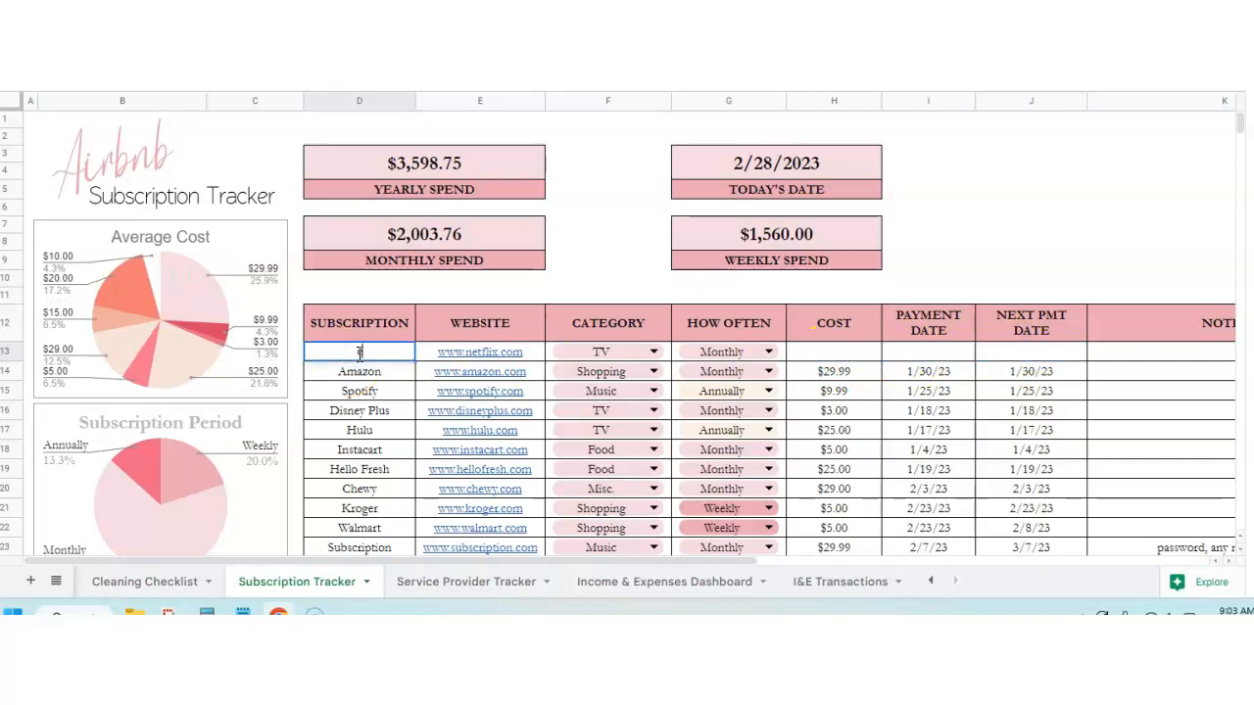
type("Netflix")
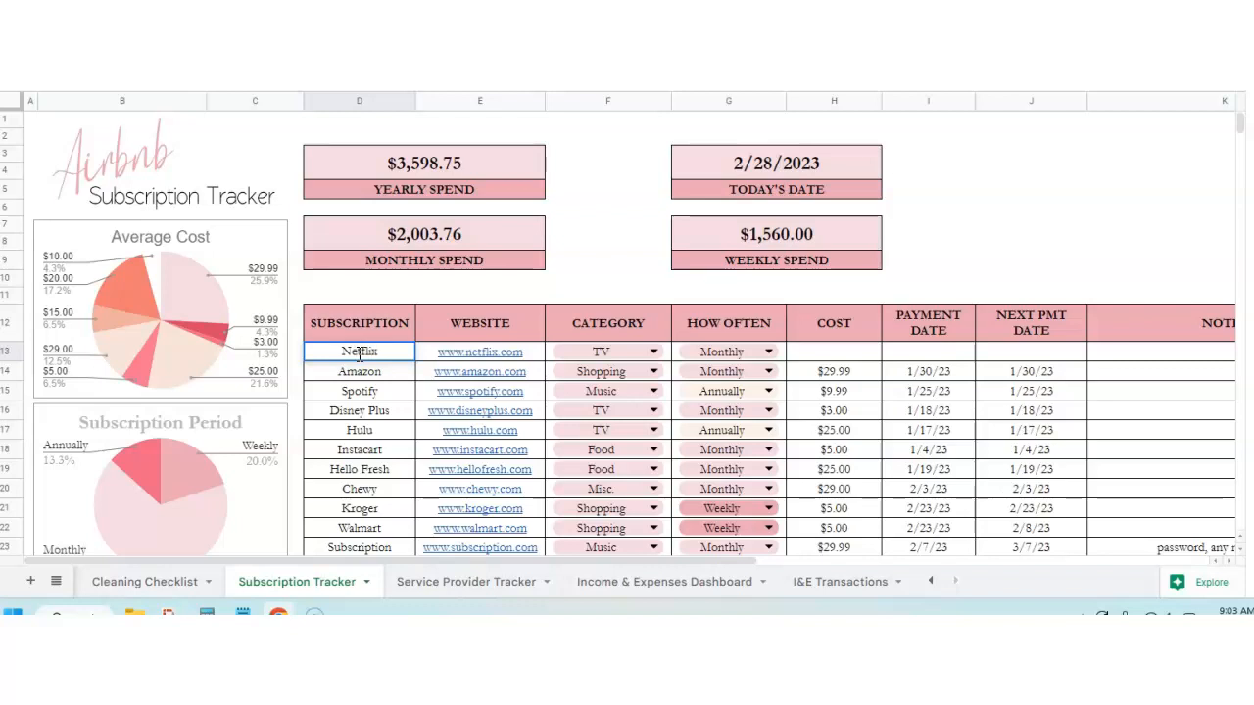
- Set Netflix cost to 19.00 and payment date 2/28/23, raising yearly spend to $3,826.75
left_click(652, 351)
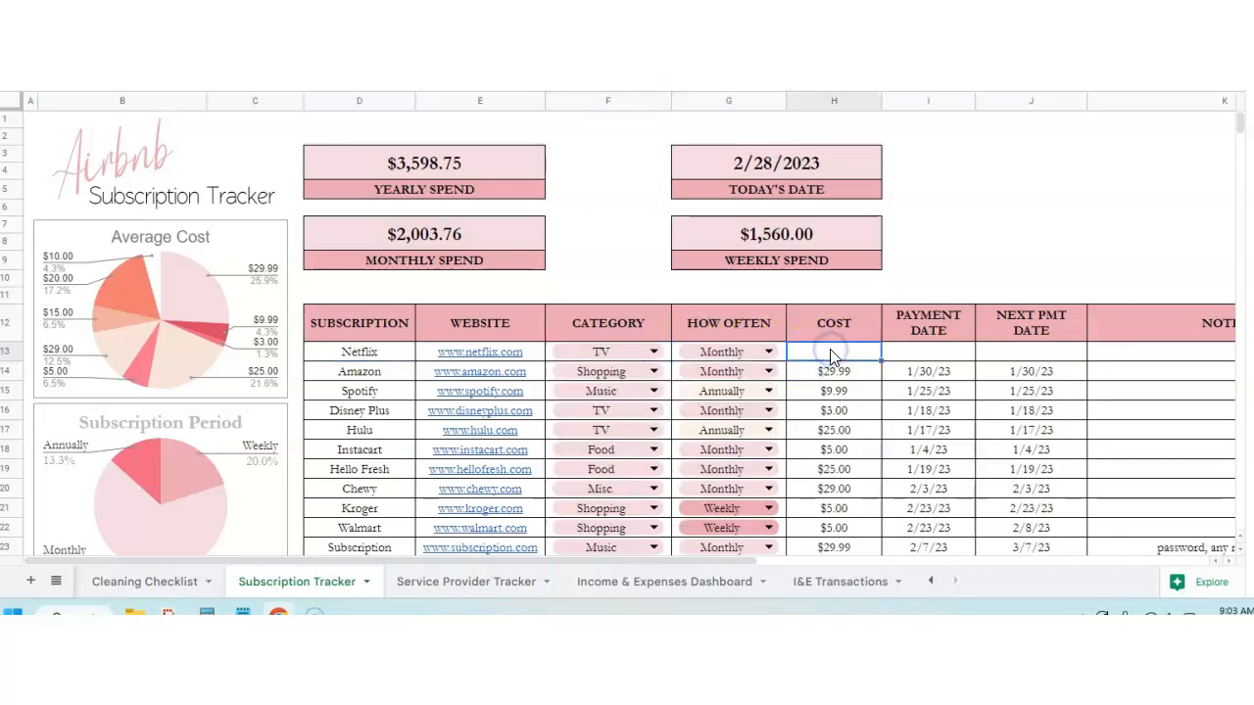
type("19.00")
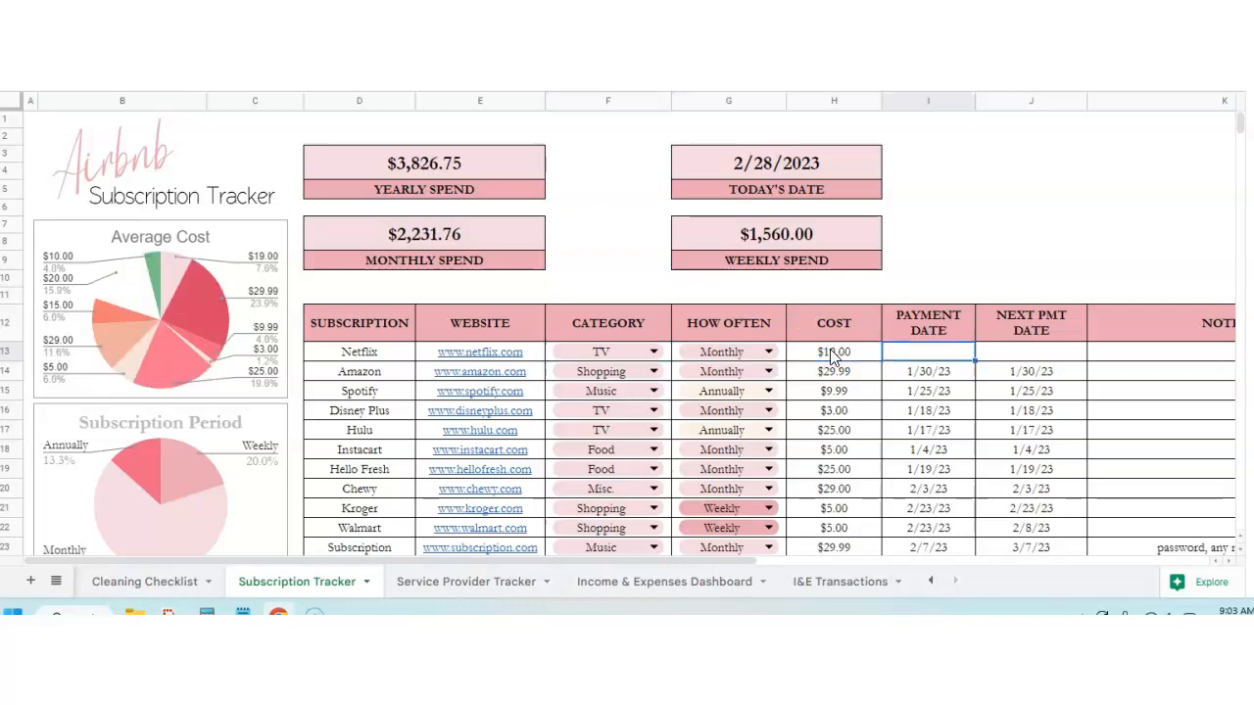
left_click(927, 351)
type("2/28/23")
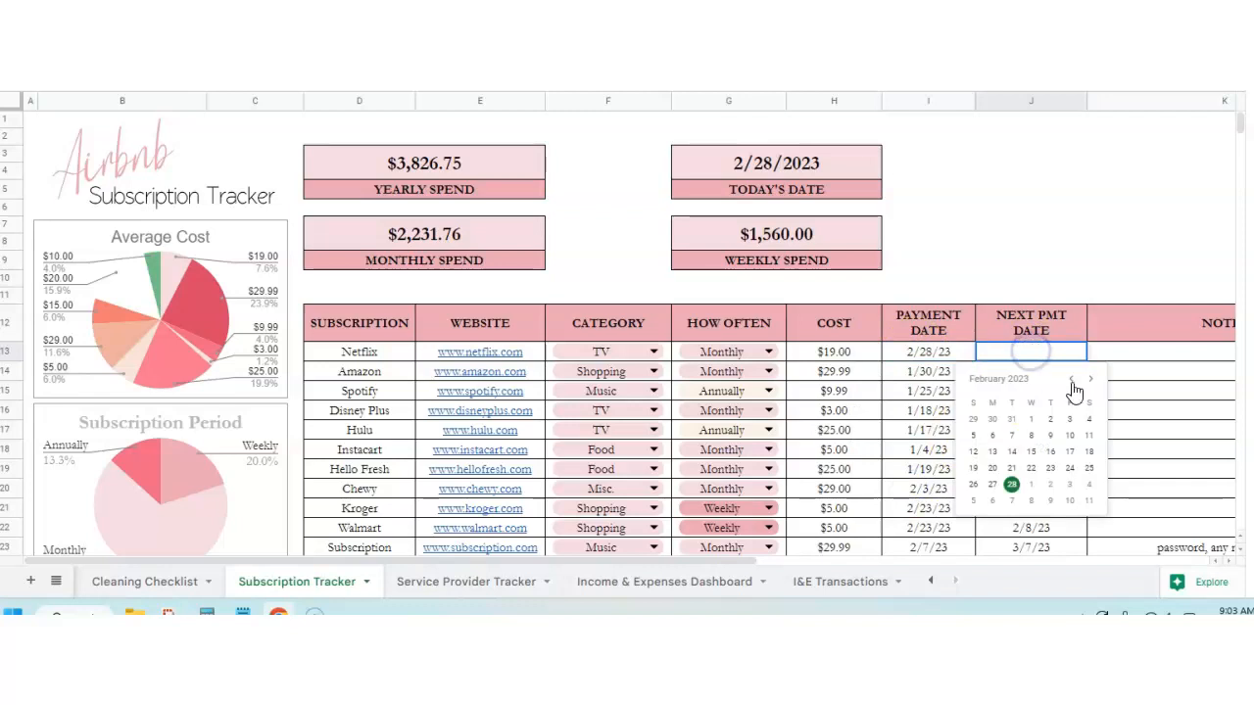
left_click(1018, 484)
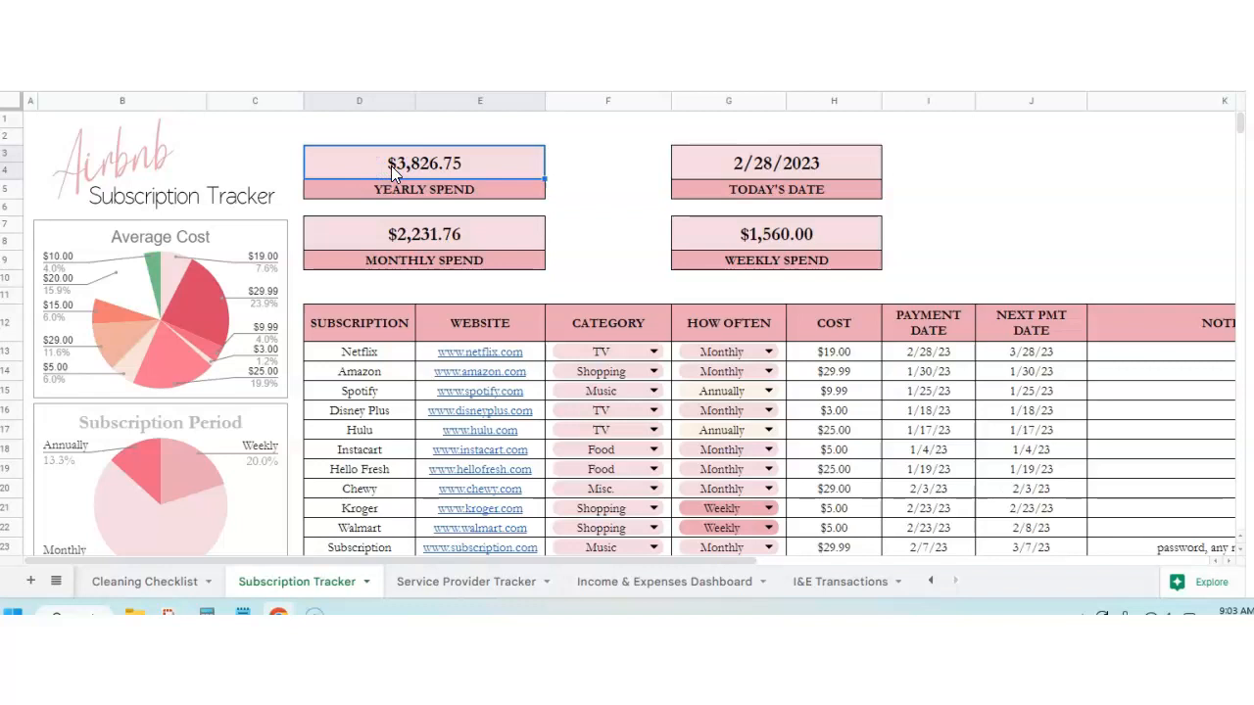
left_click(787, 233)
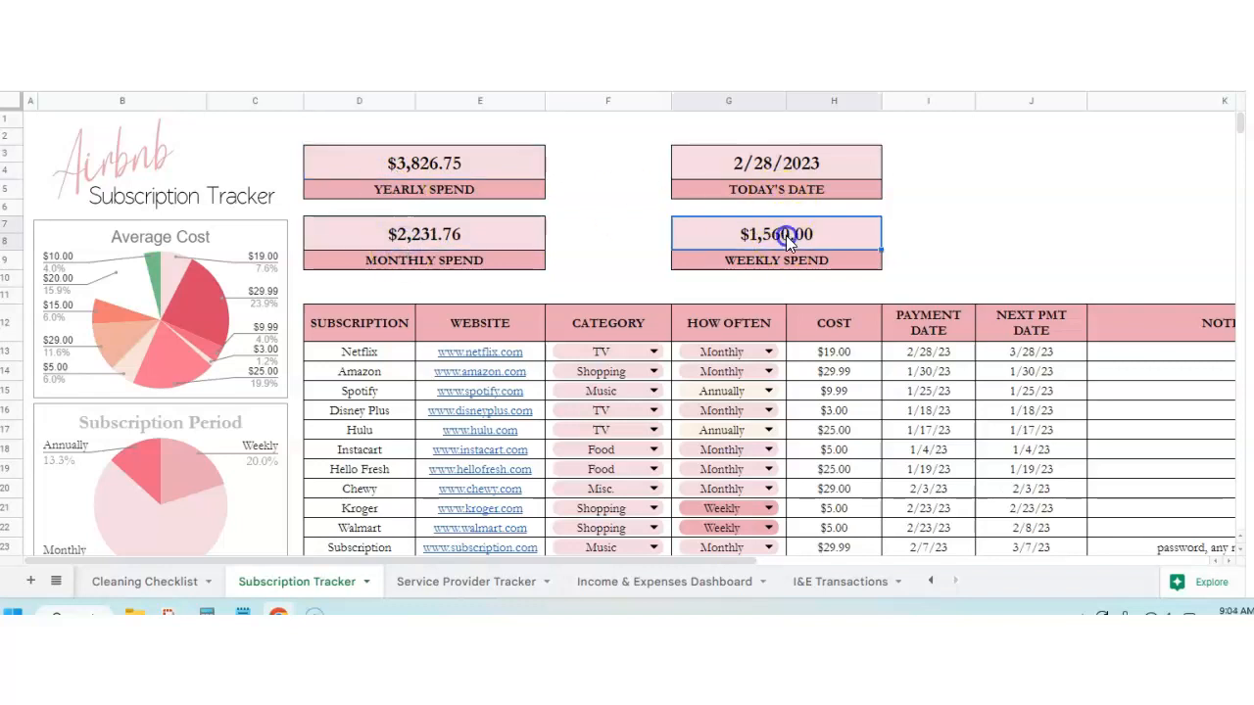
scroll("down", 3)
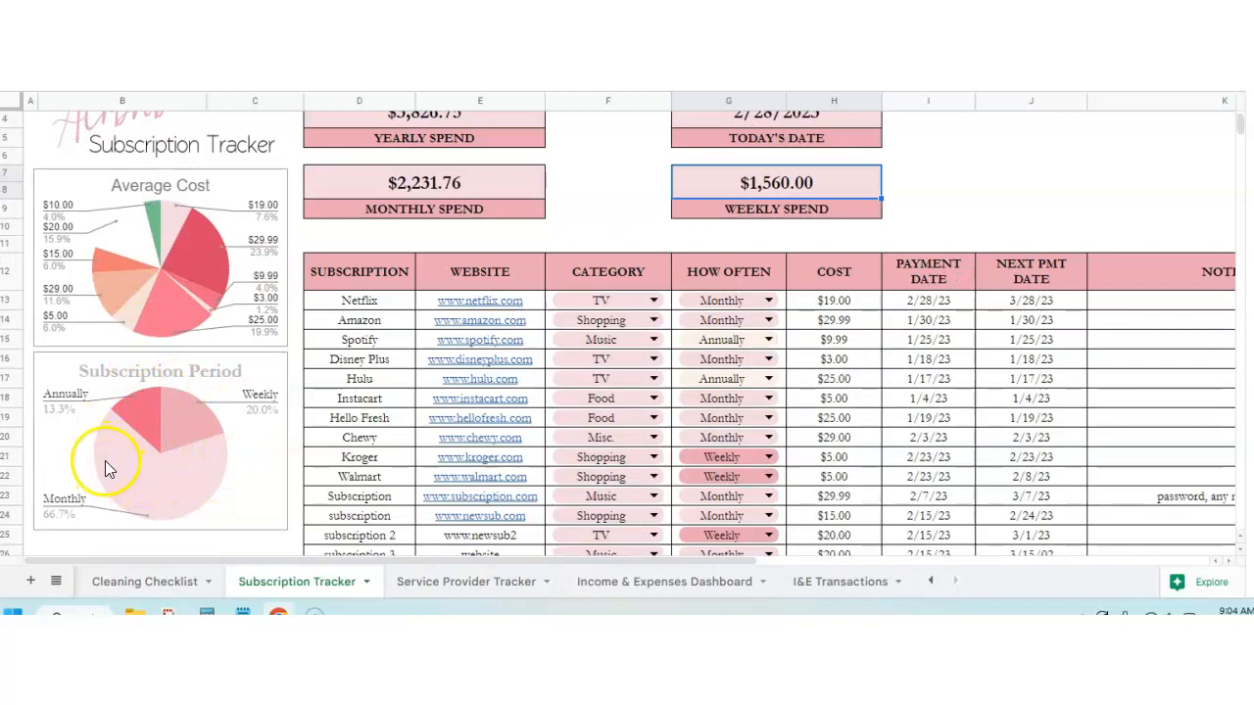
mouse_move(174, 499)
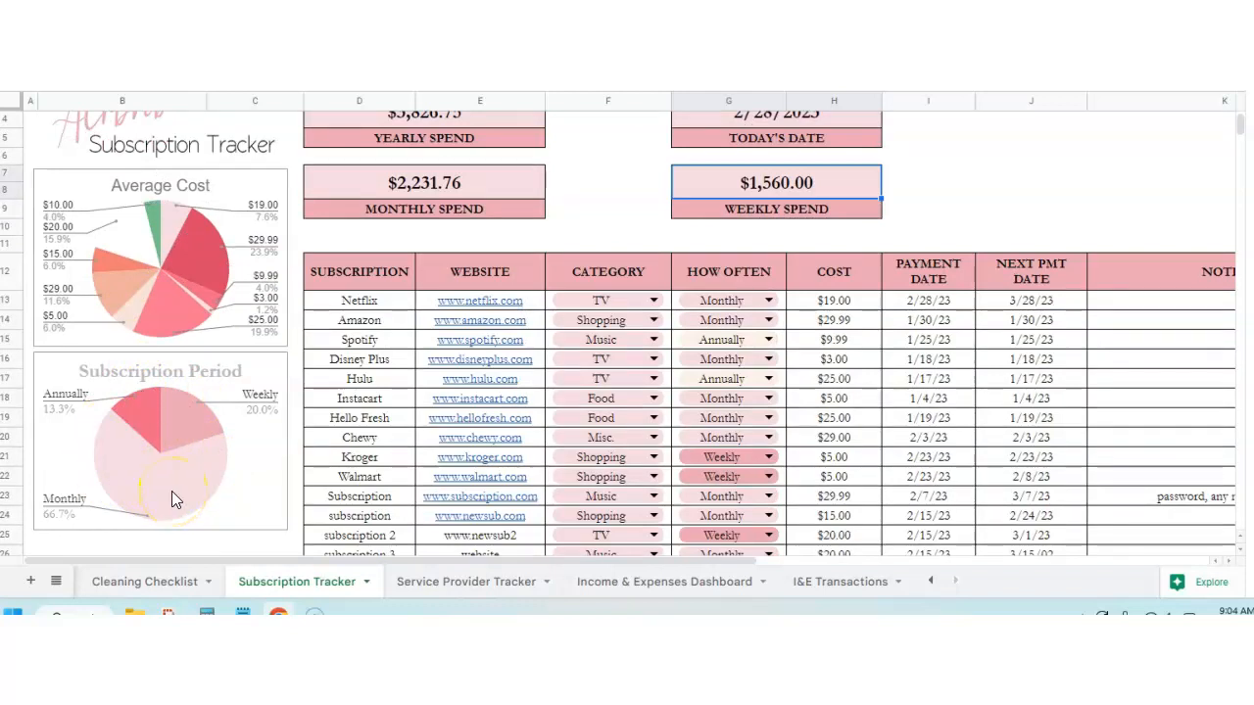
mouse_move(206, 401)
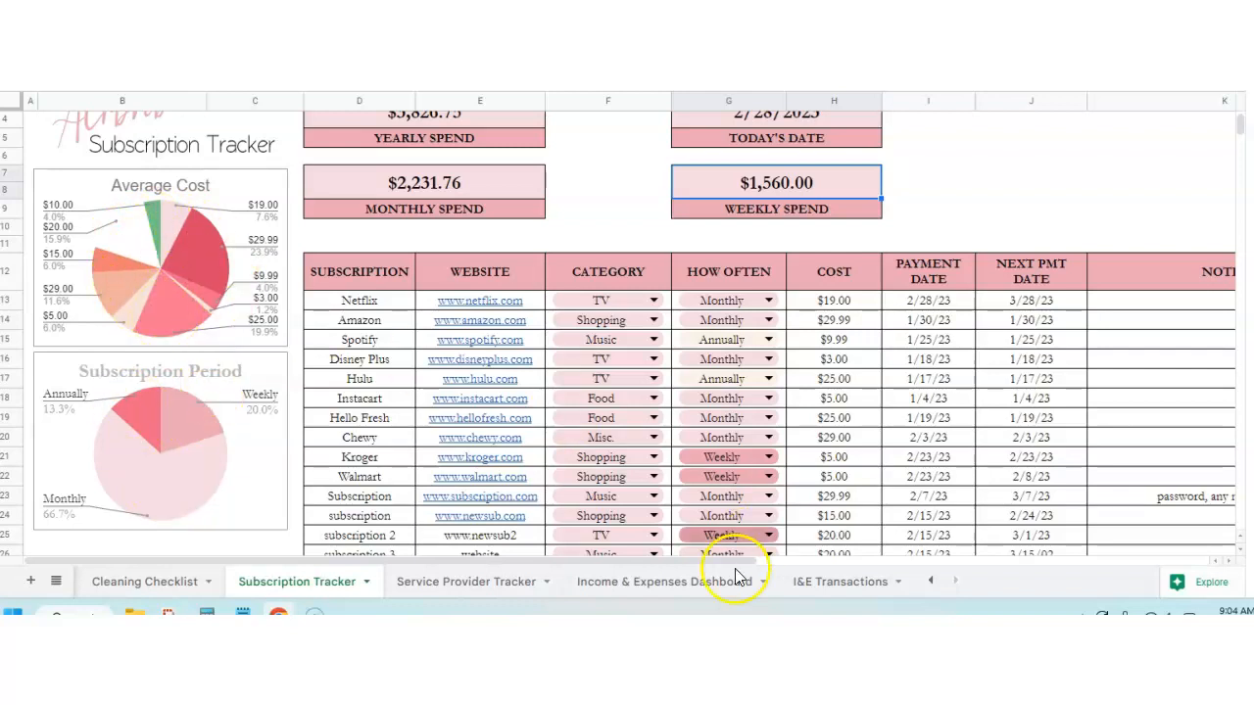
- Review the Air Conditioning provider's phone number, service date and paid status
left_click(466, 581)
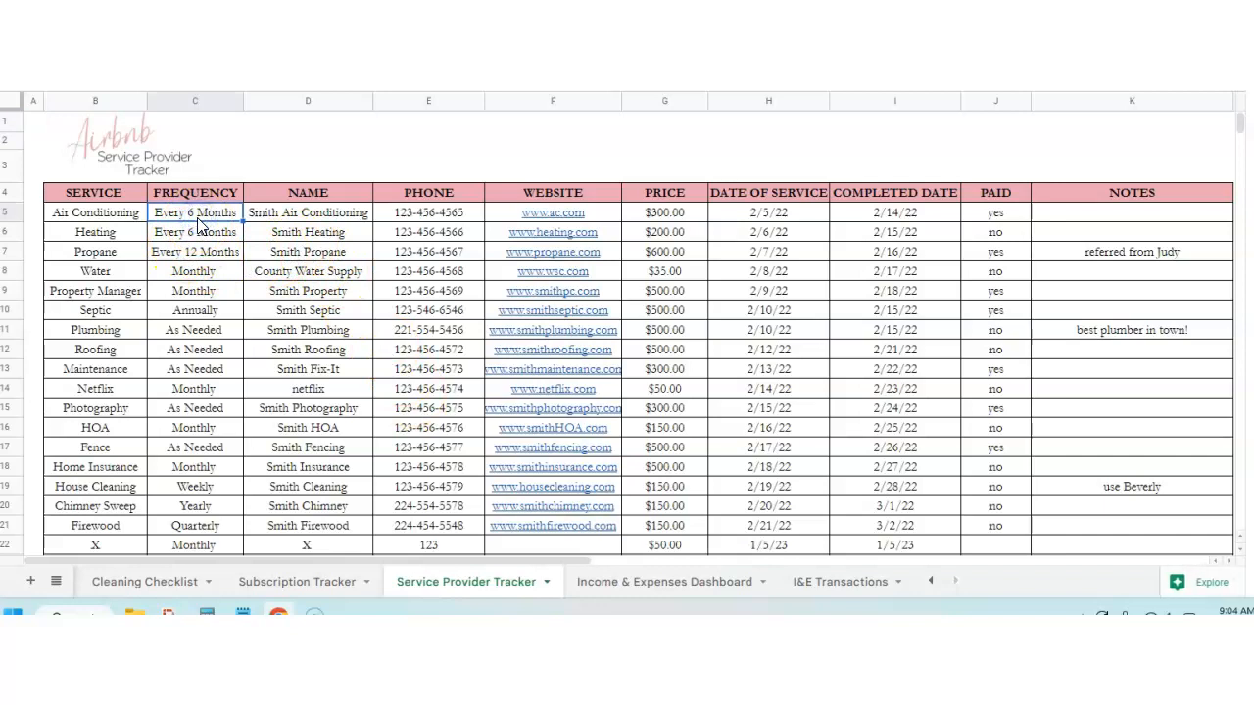
left_click(427, 213)
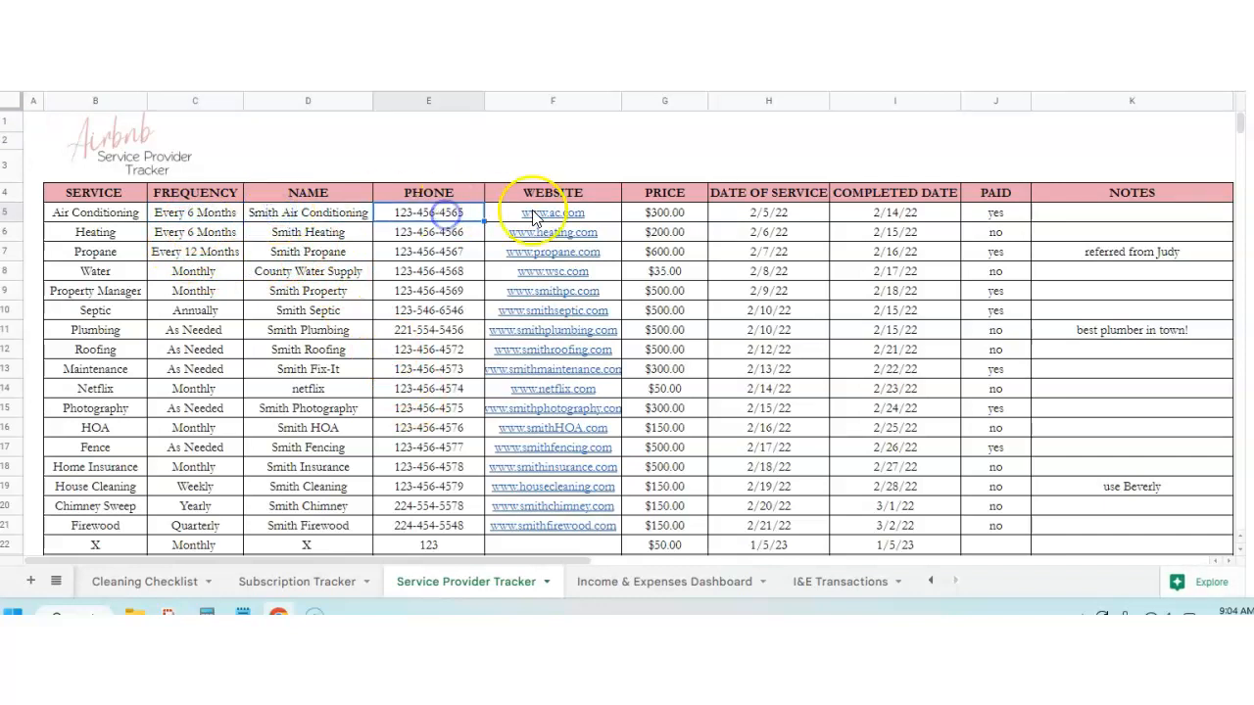
left_click(768, 212)
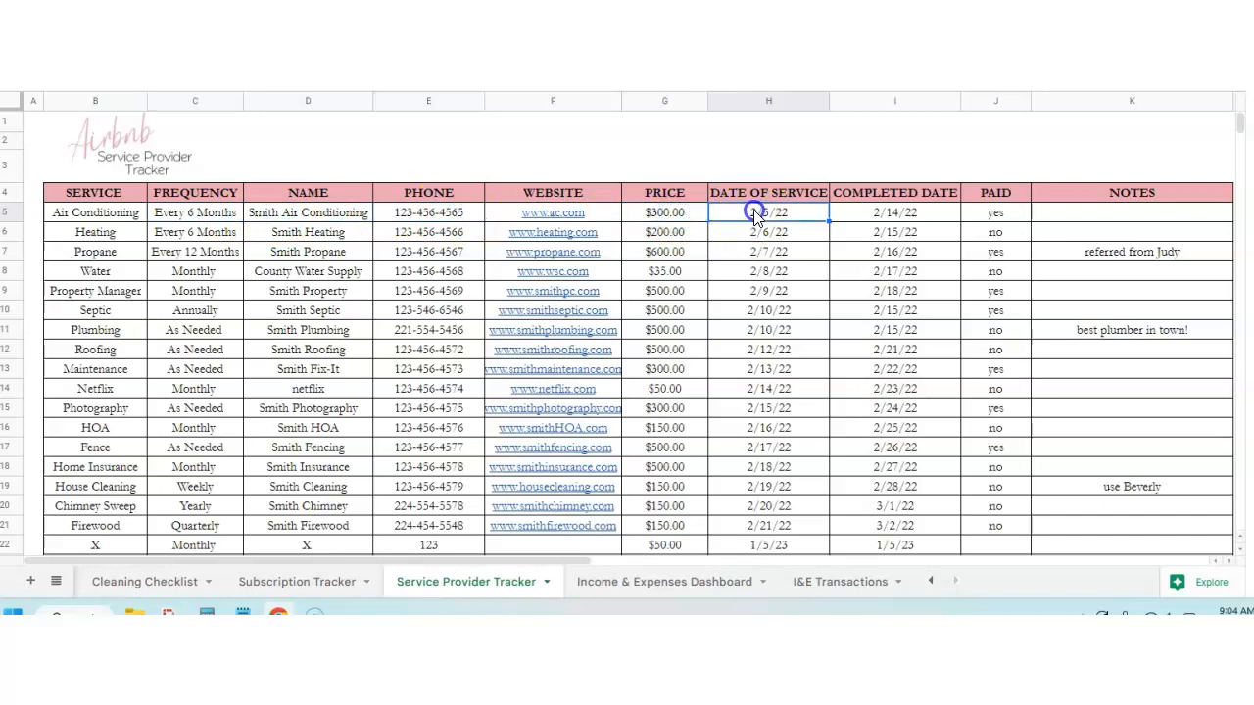
left_click(994, 213)
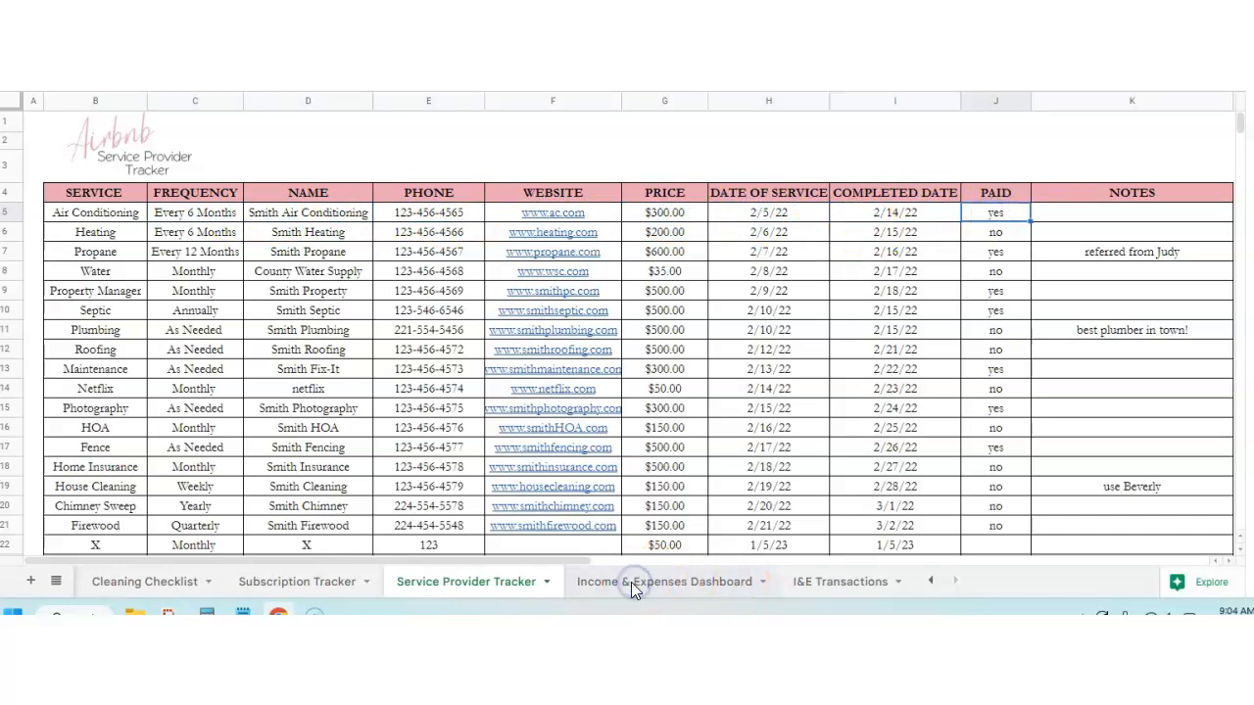
- Review the dashboard's $191,550.00 total annual income and $2,630.00 total expenses
left_click(659, 582)
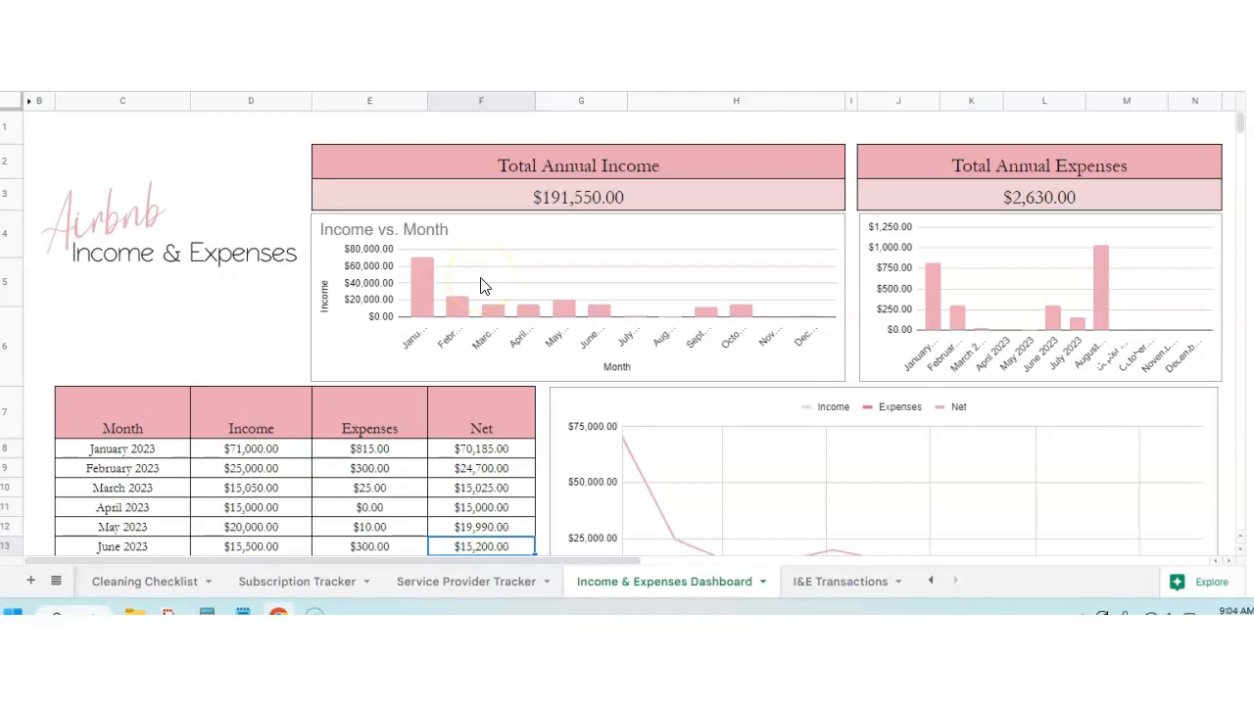
left_click(578, 197)
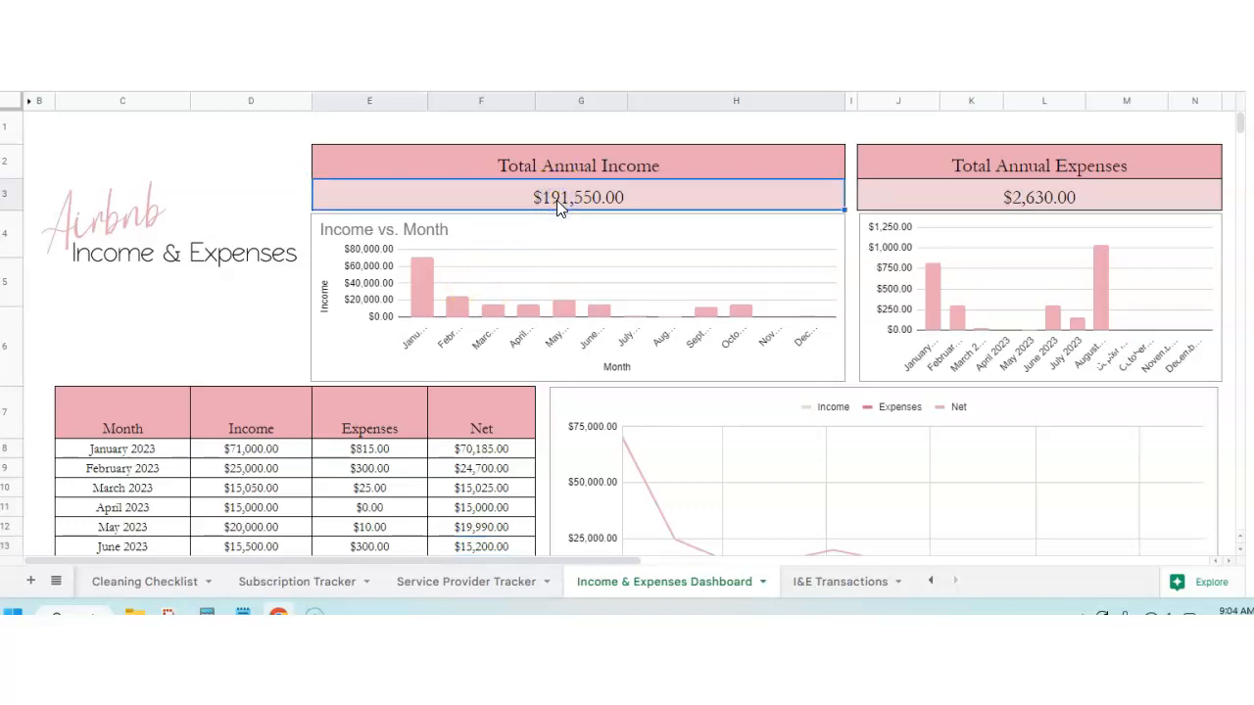
mouse_move(769, 529)
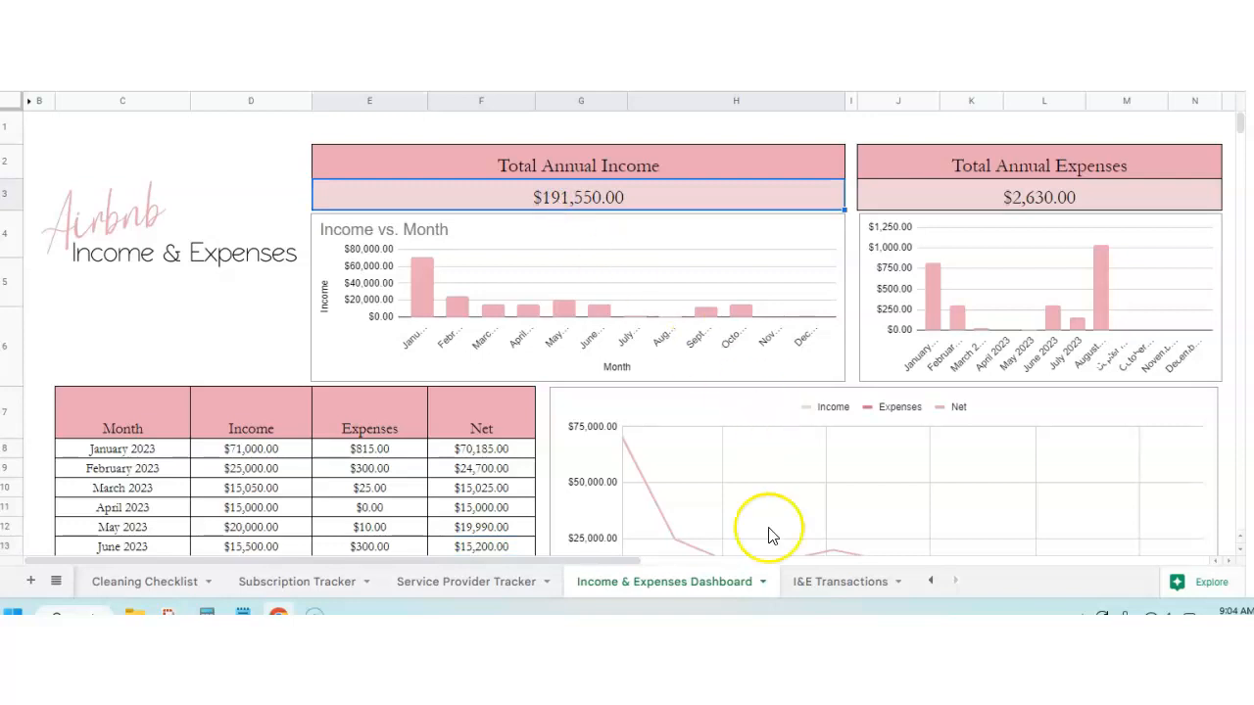
left_click(954, 581)
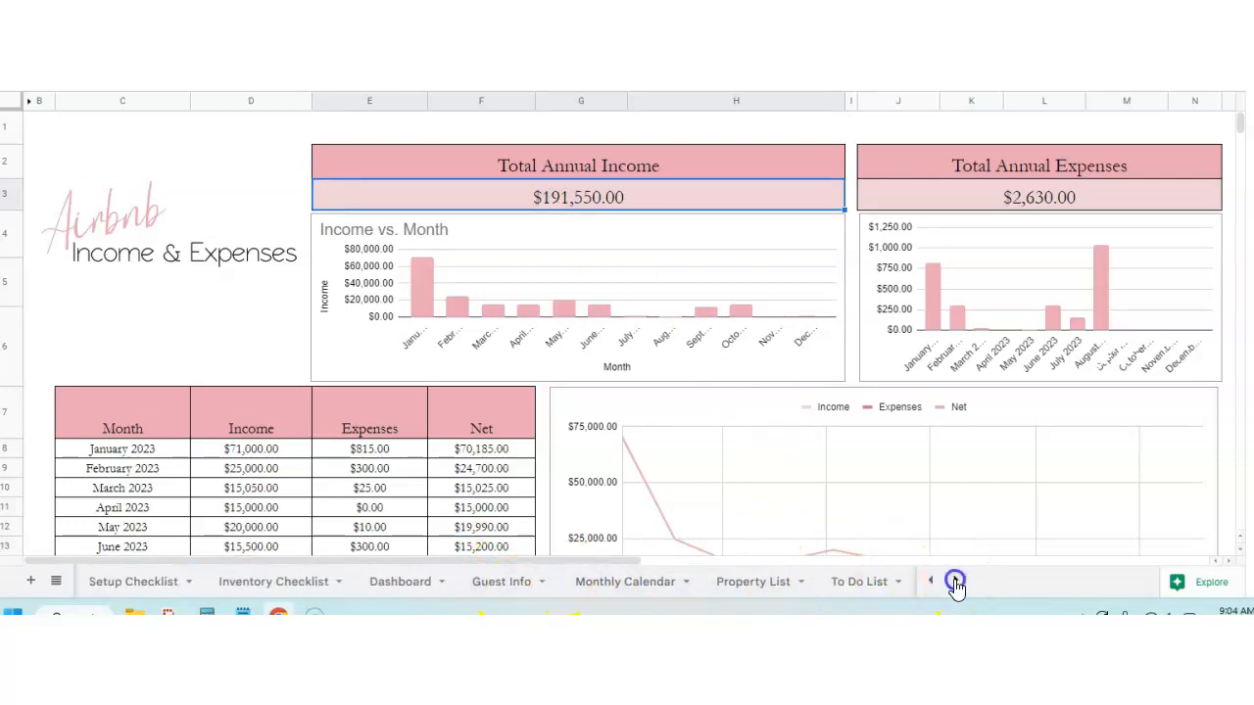
left_click(954, 581)
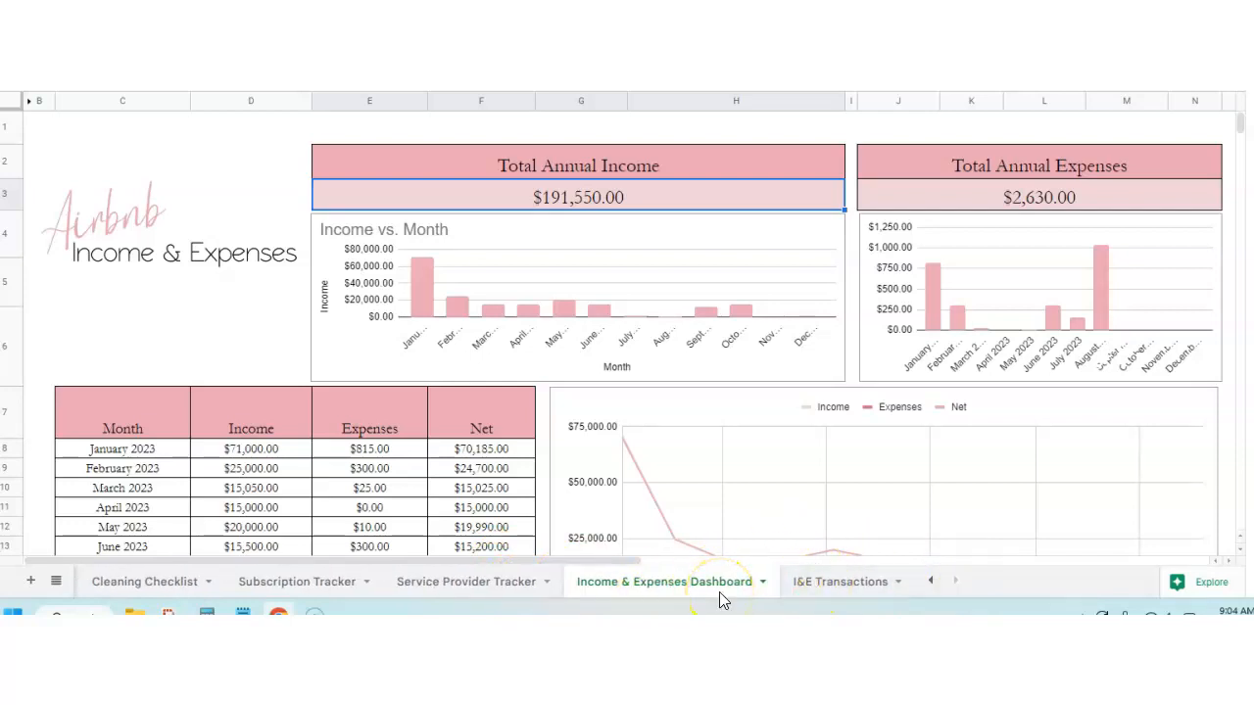
mouse_move(821, 590)
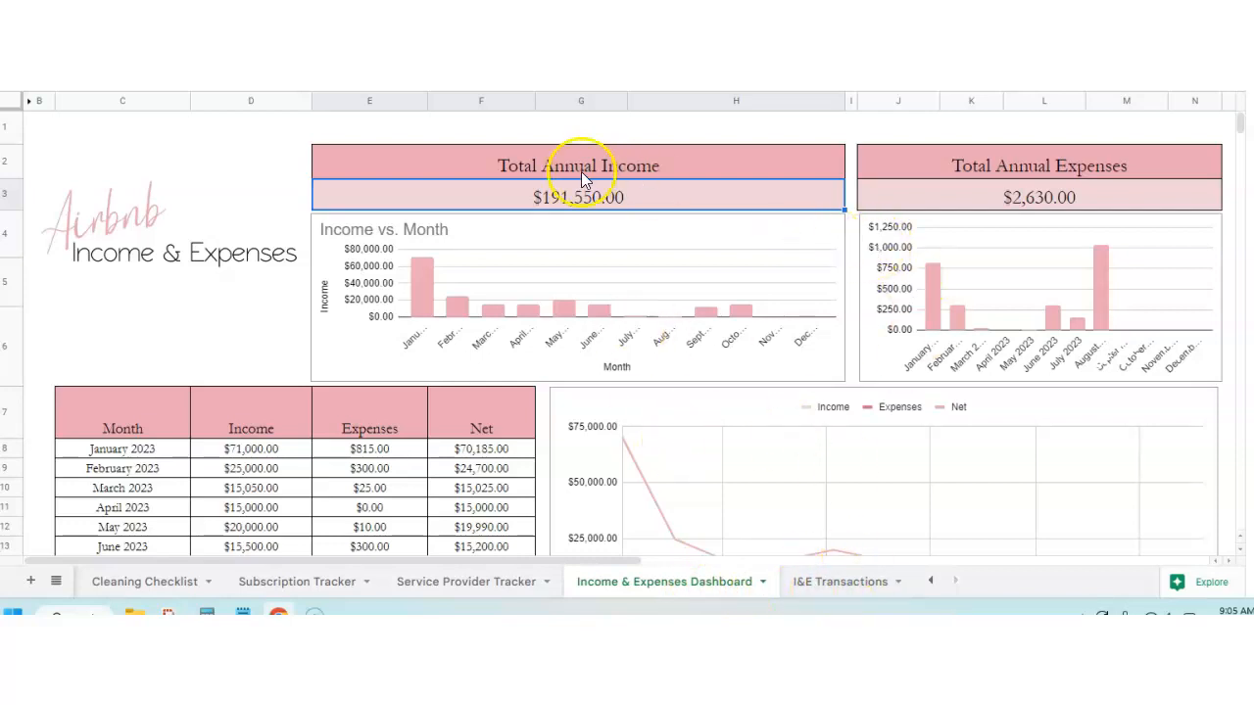
left_click(1038, 197)
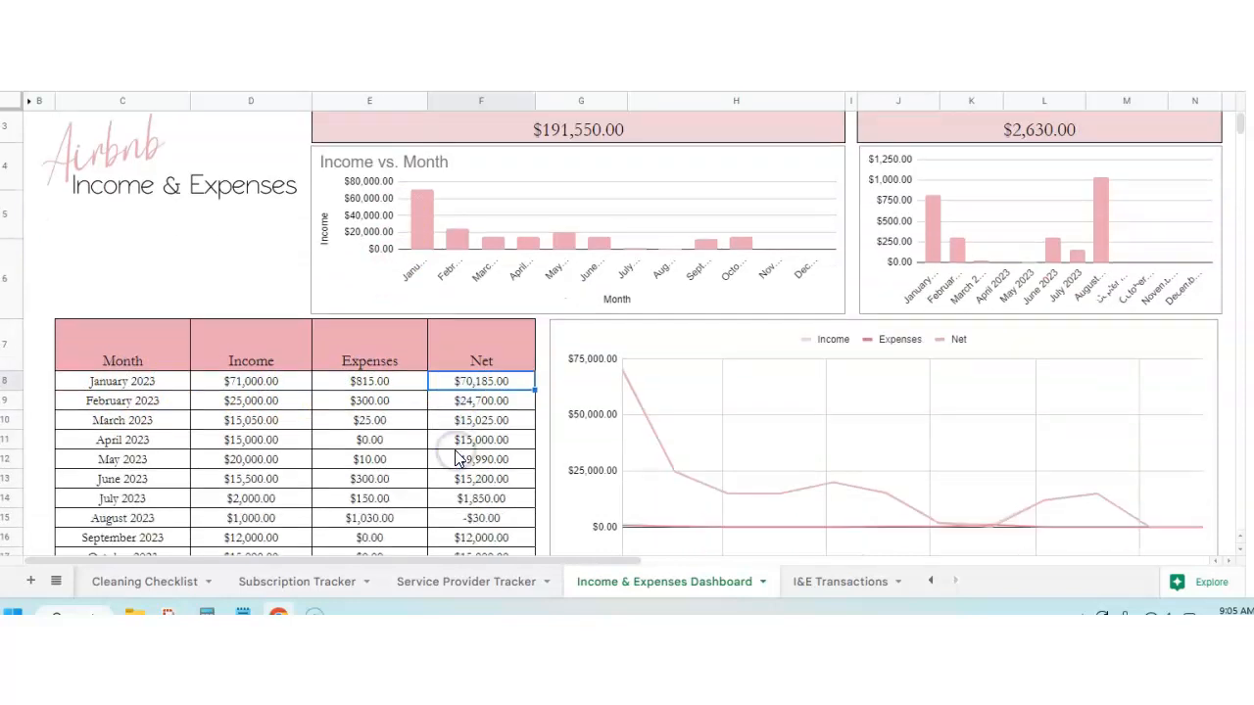
scroll("down", 3)
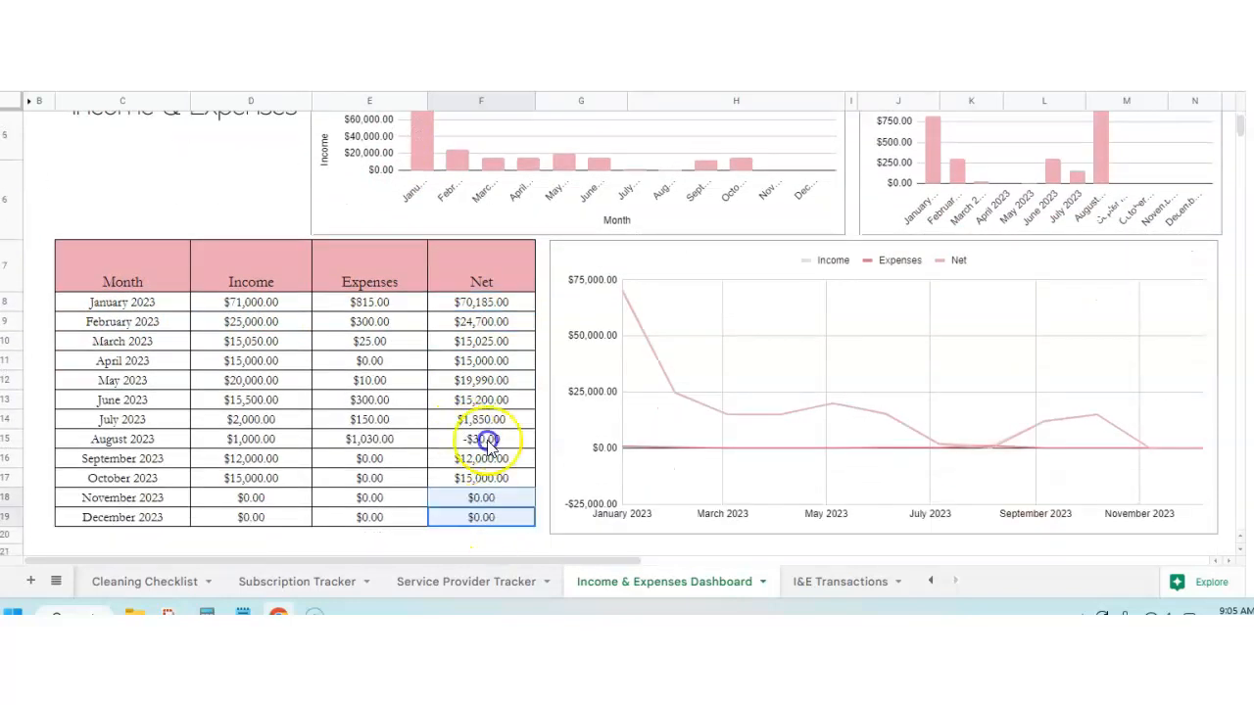
left_click_drag(481, 302, 481, 517)
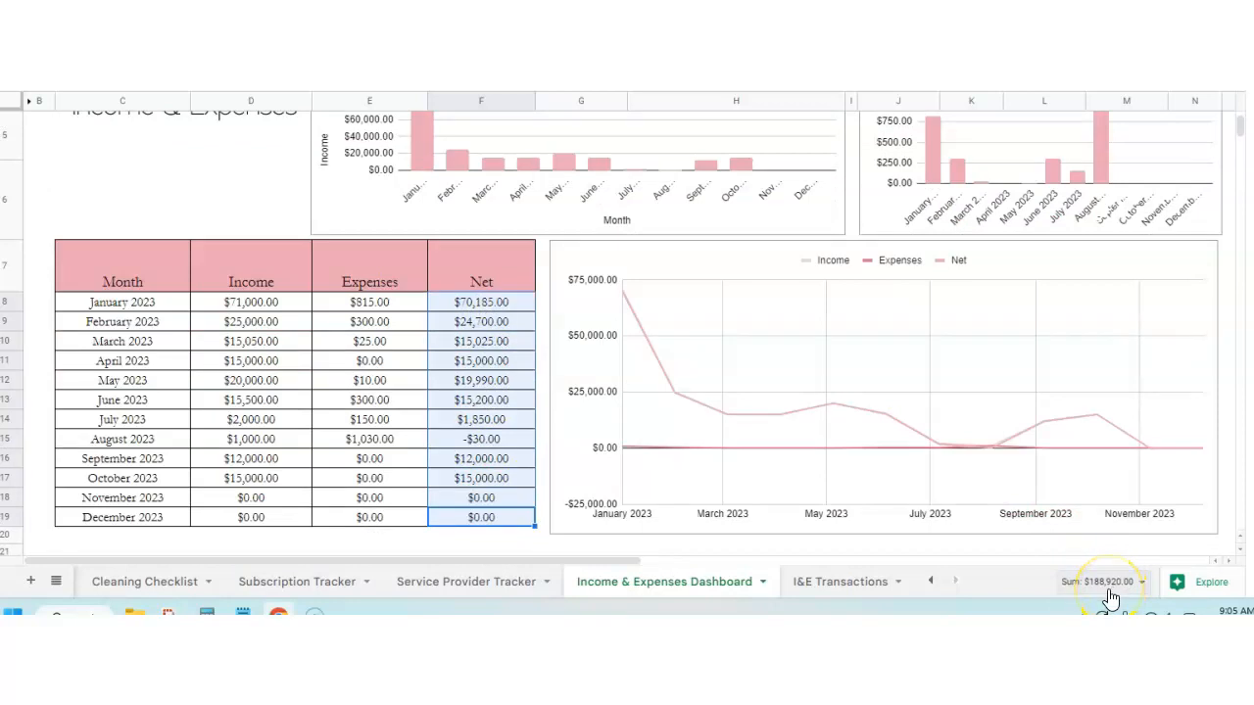
mouse_move(1088, 595)
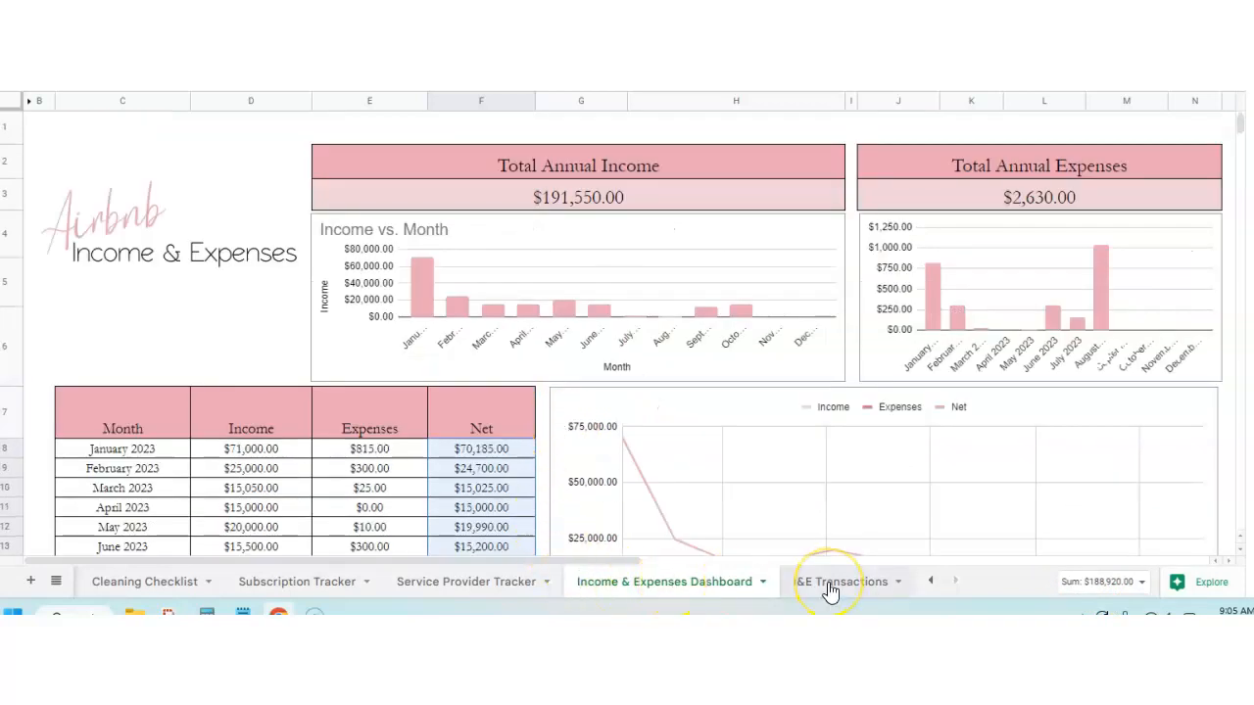
left_click(426, 296)
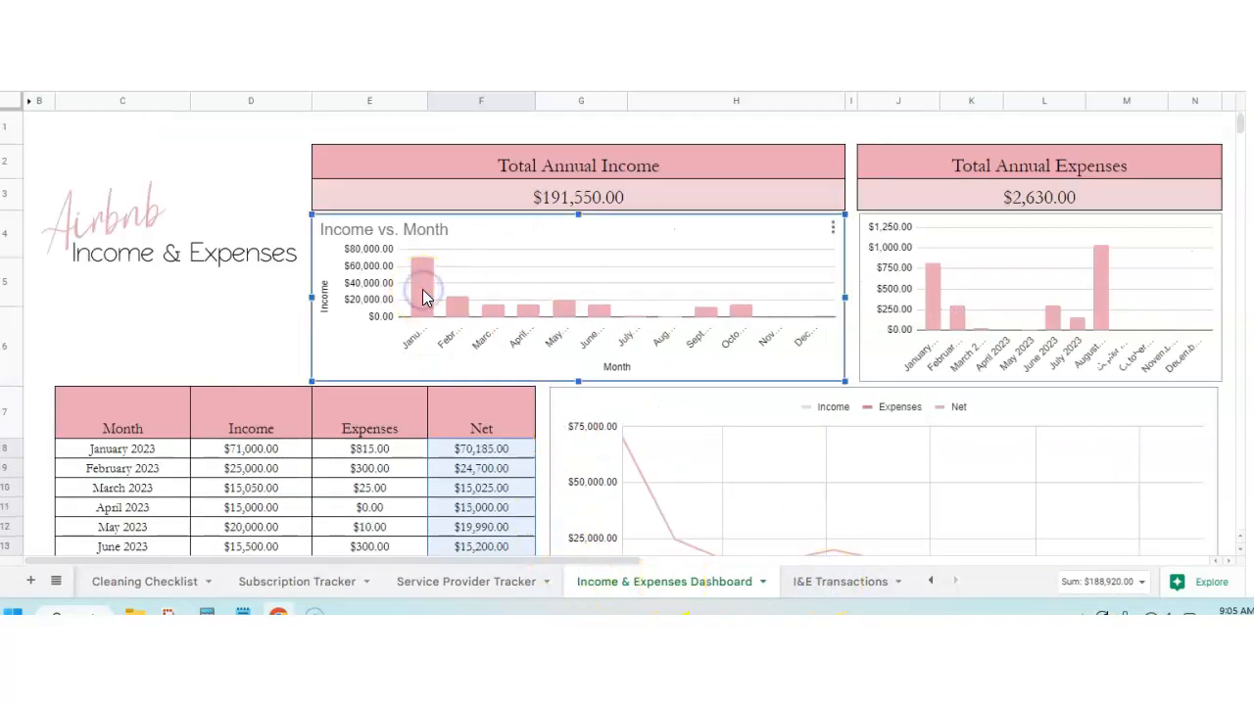
mouse_move(456, 309)
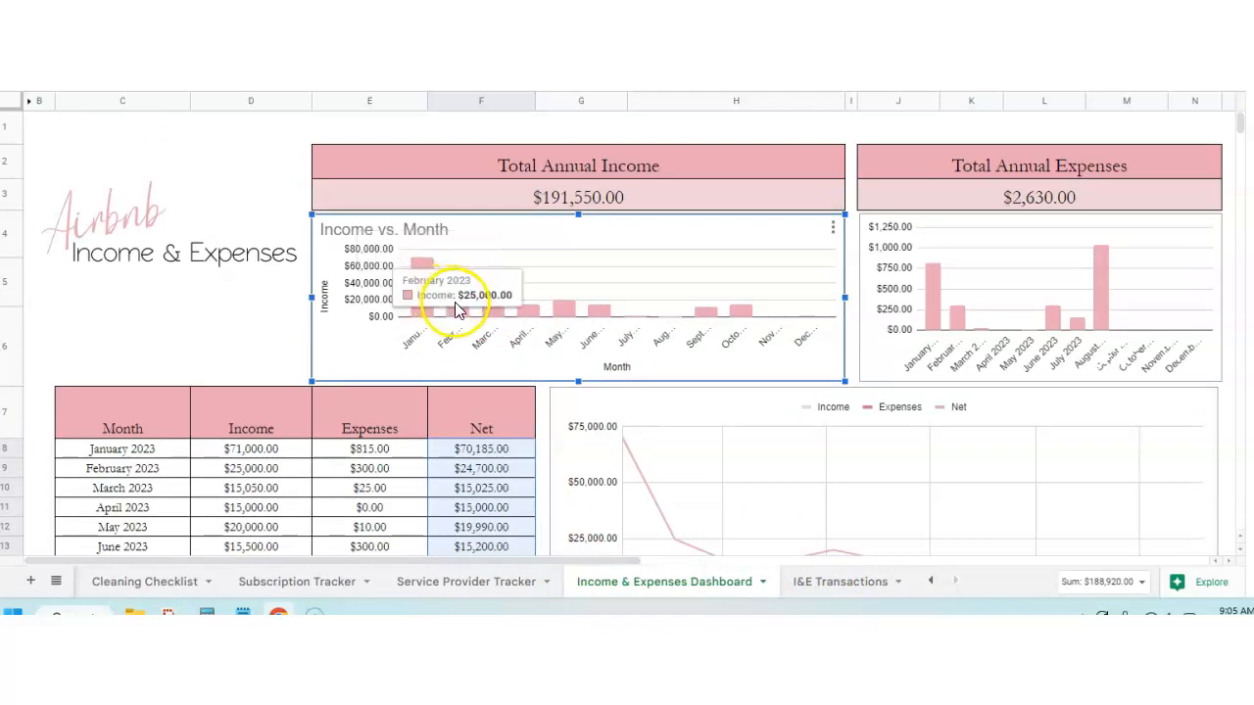
mouse_move(531, 319)
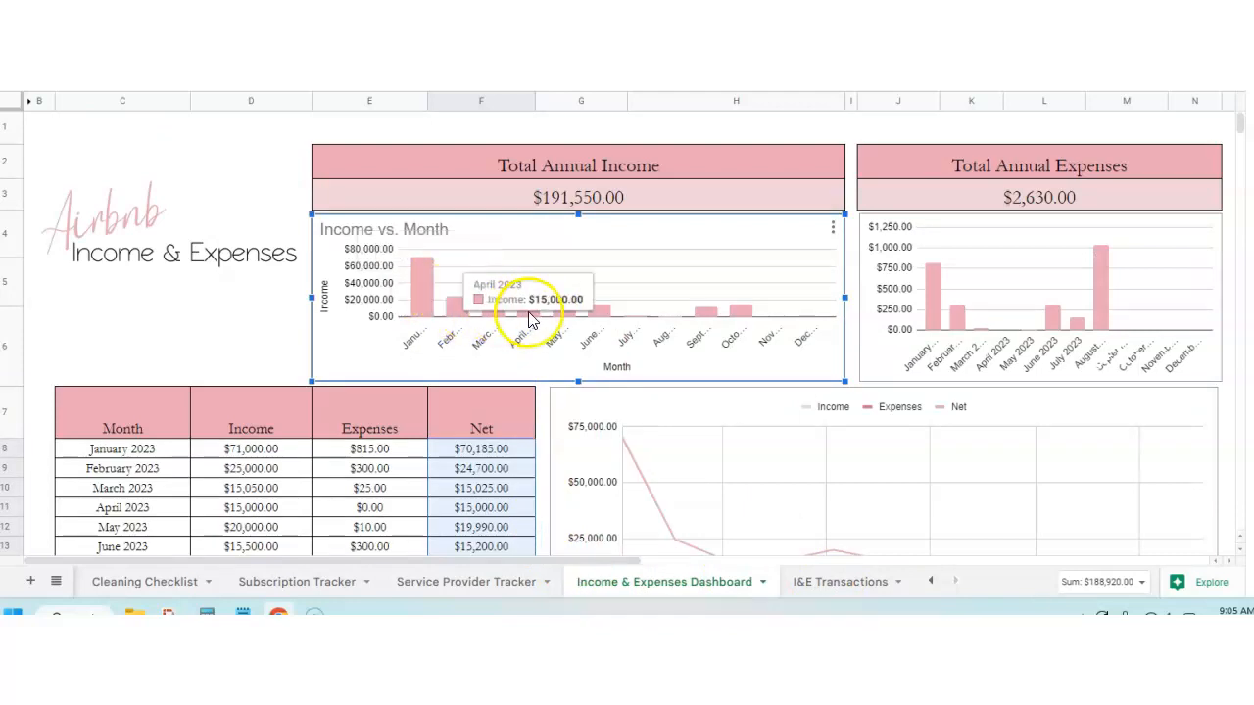
mouse_move(711, 321)
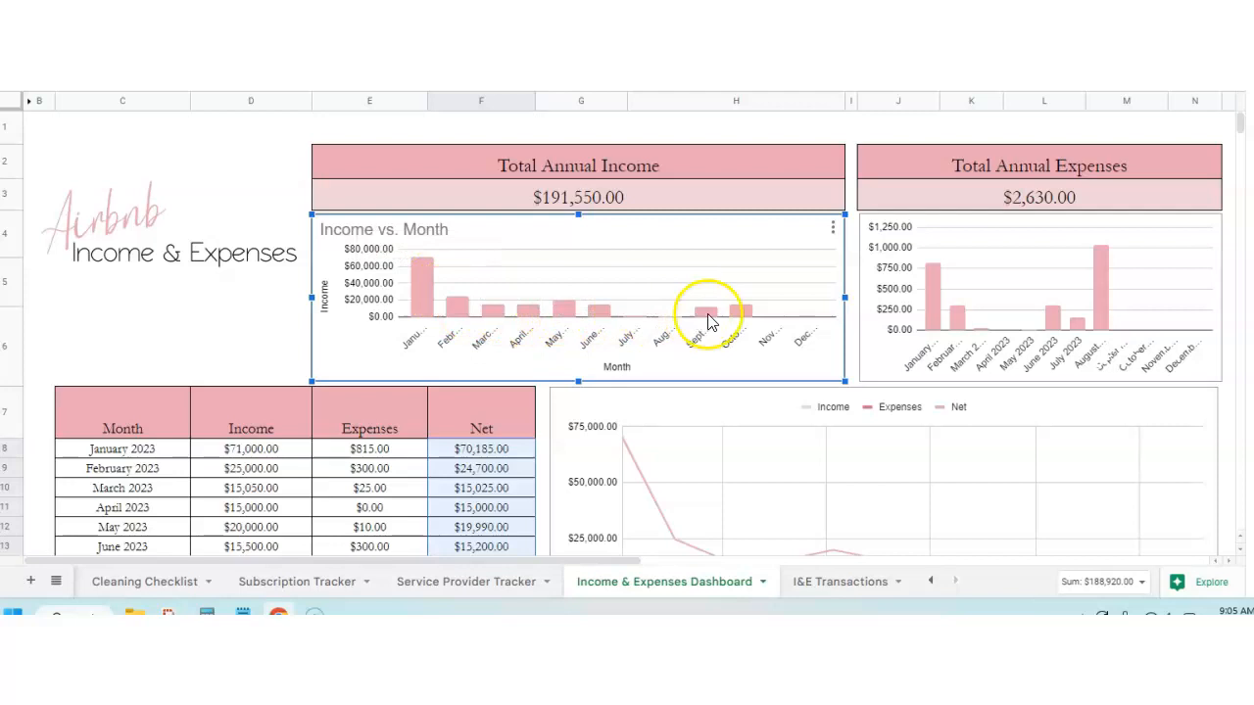
mouse_move(735, 321)
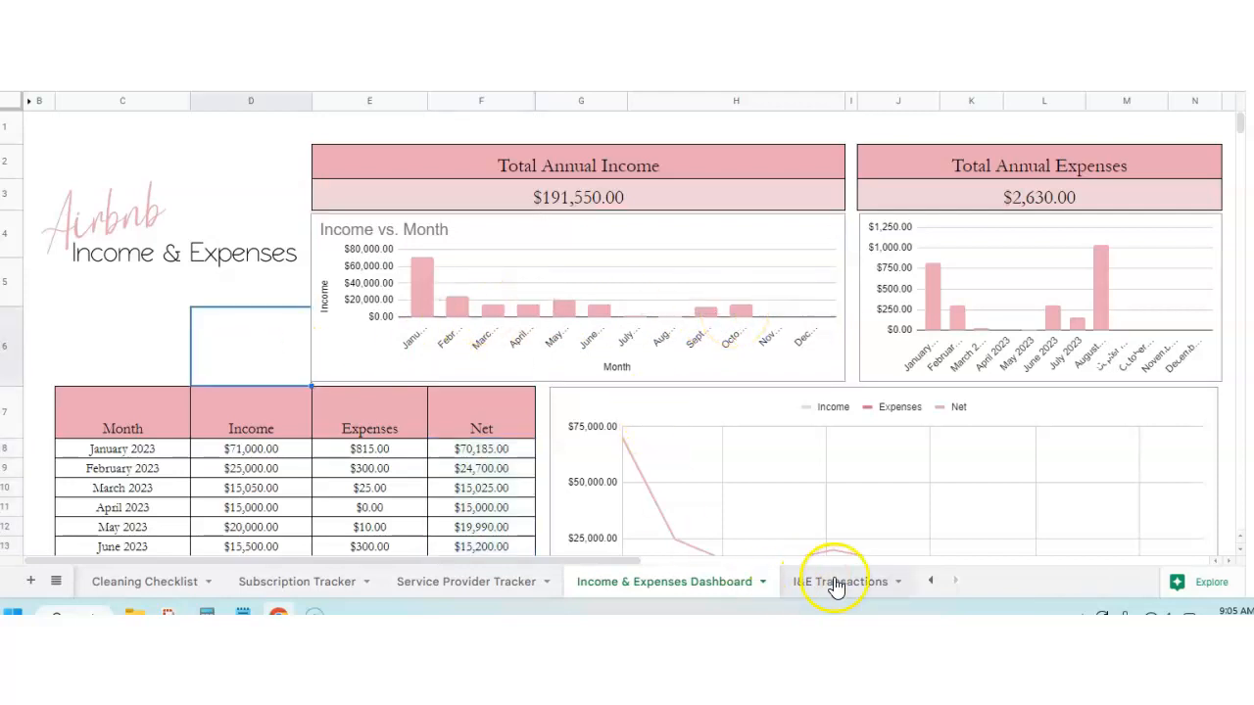
- Clear the first Booking transaction, dropping income to $191,050.00 and net to $188,420.00
left_click(839, 581)
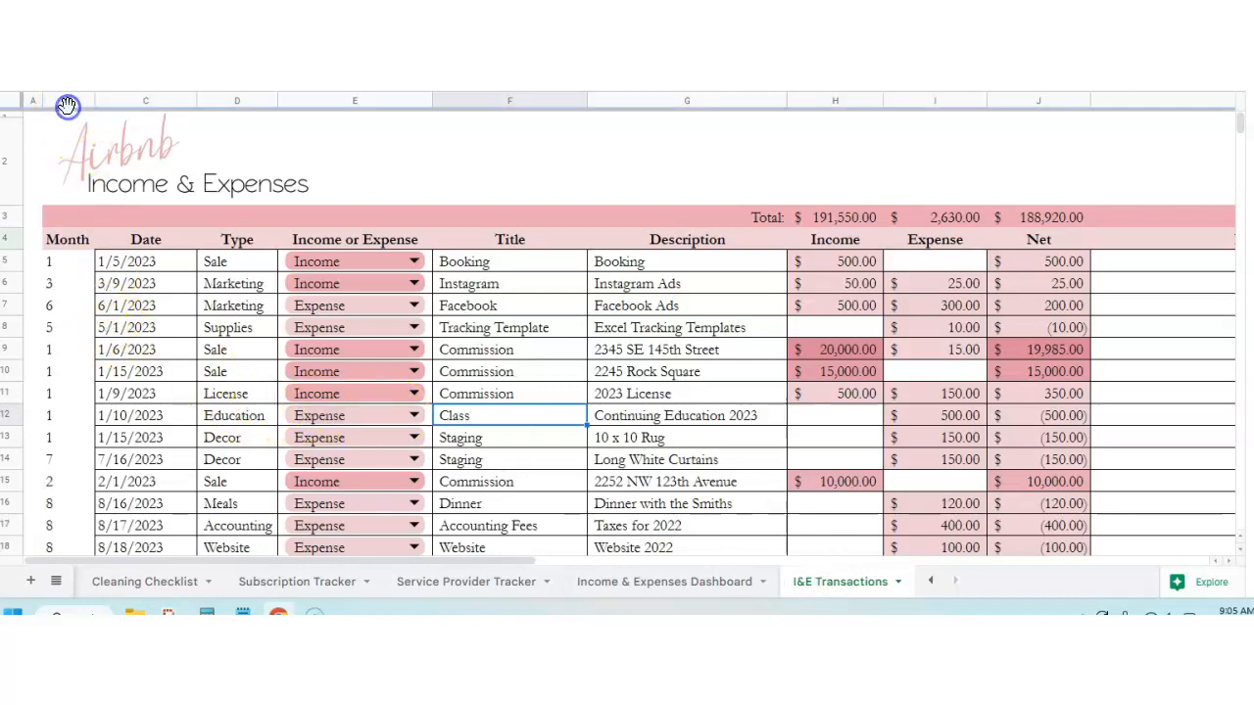
left_click(66, 100)
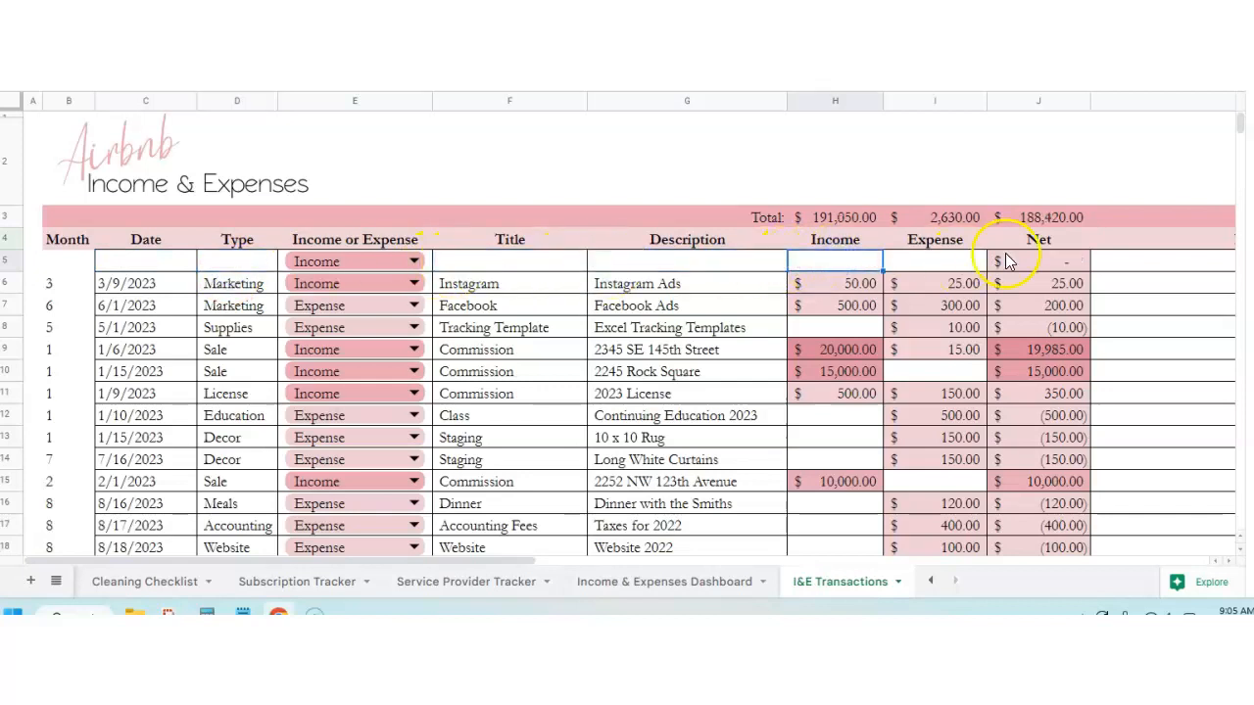
left_click(1048, 217)
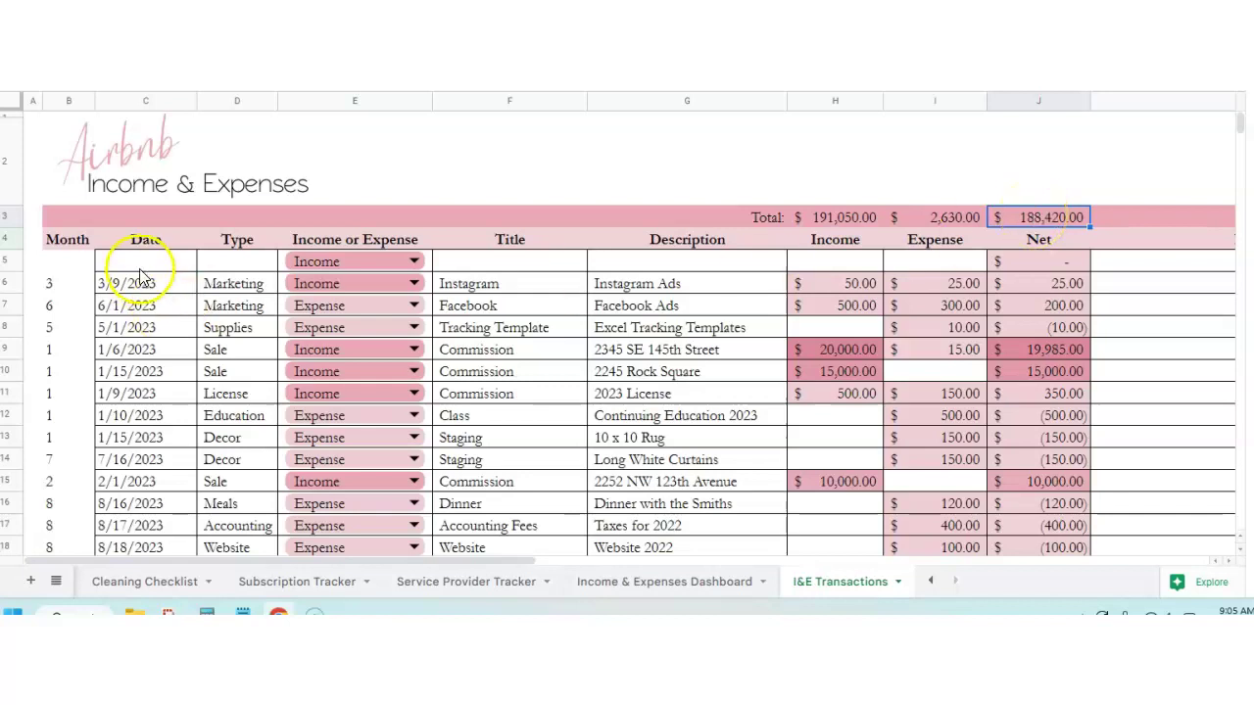
- Enter a 1/5/2023 Sale Booking for the Smiths with $500 income and $26 expense
type("1/5/2023")
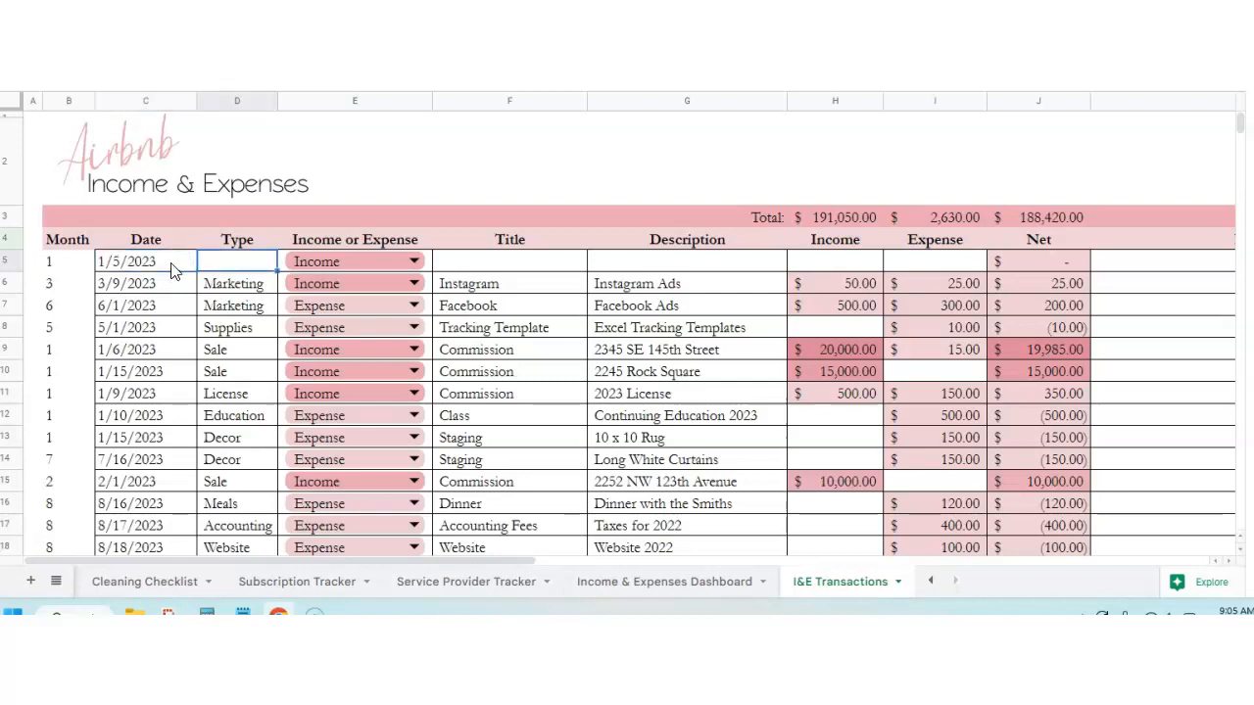
type("Sale")
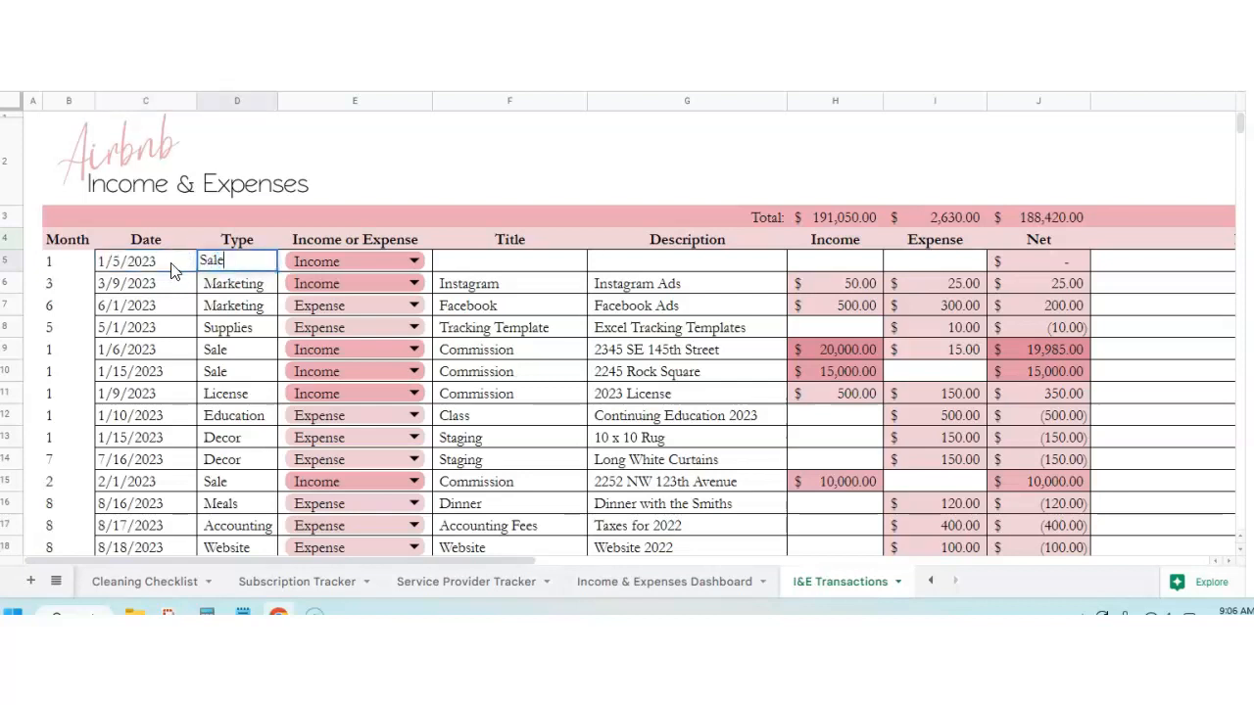
left_click(531, 262)
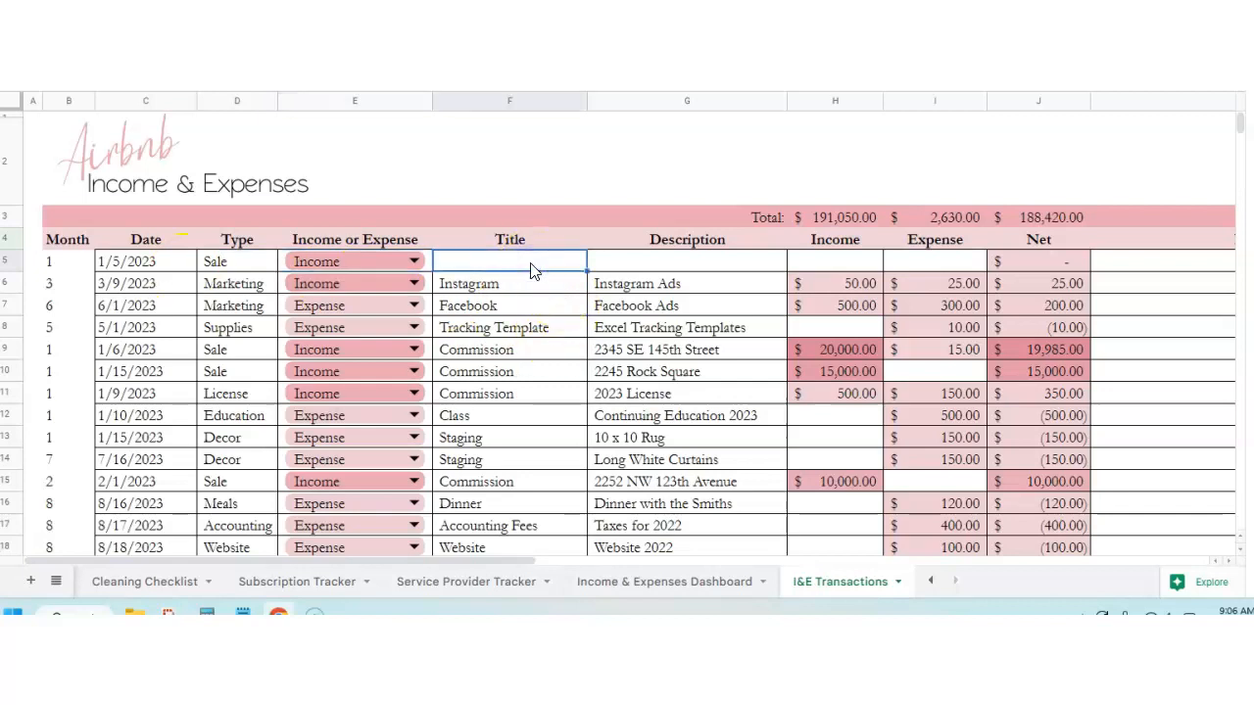
type("Booki")
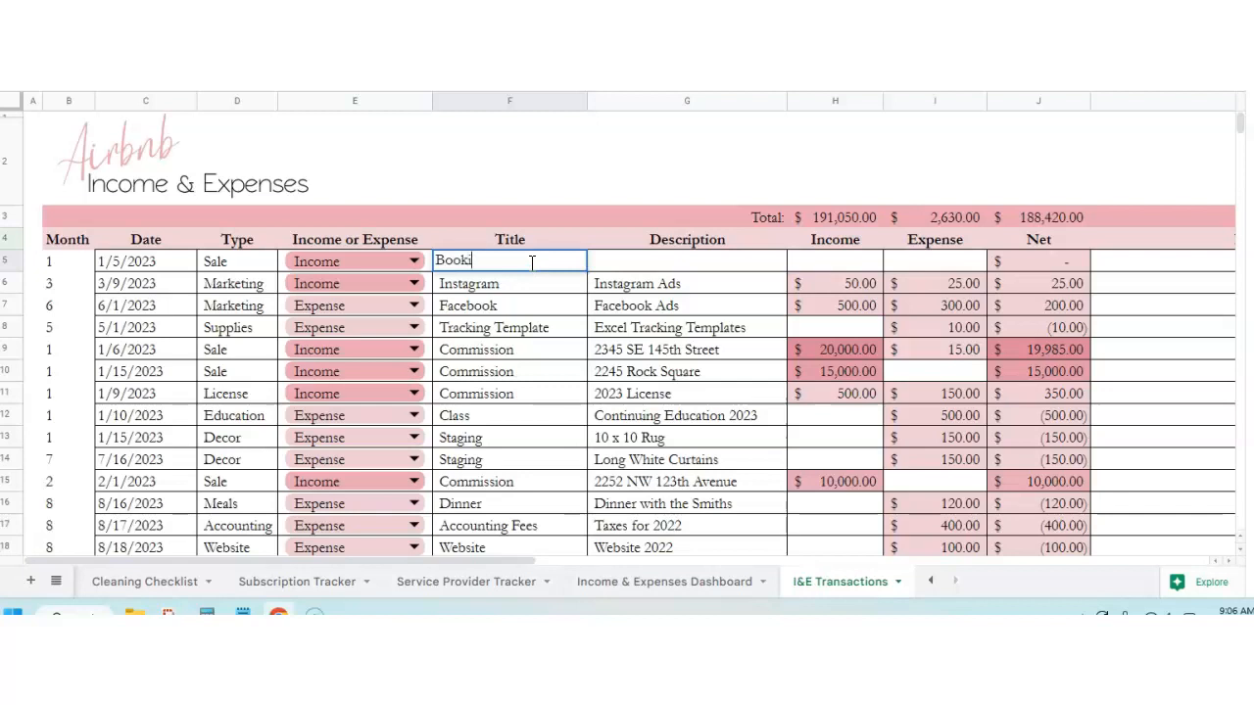
type("Booking")
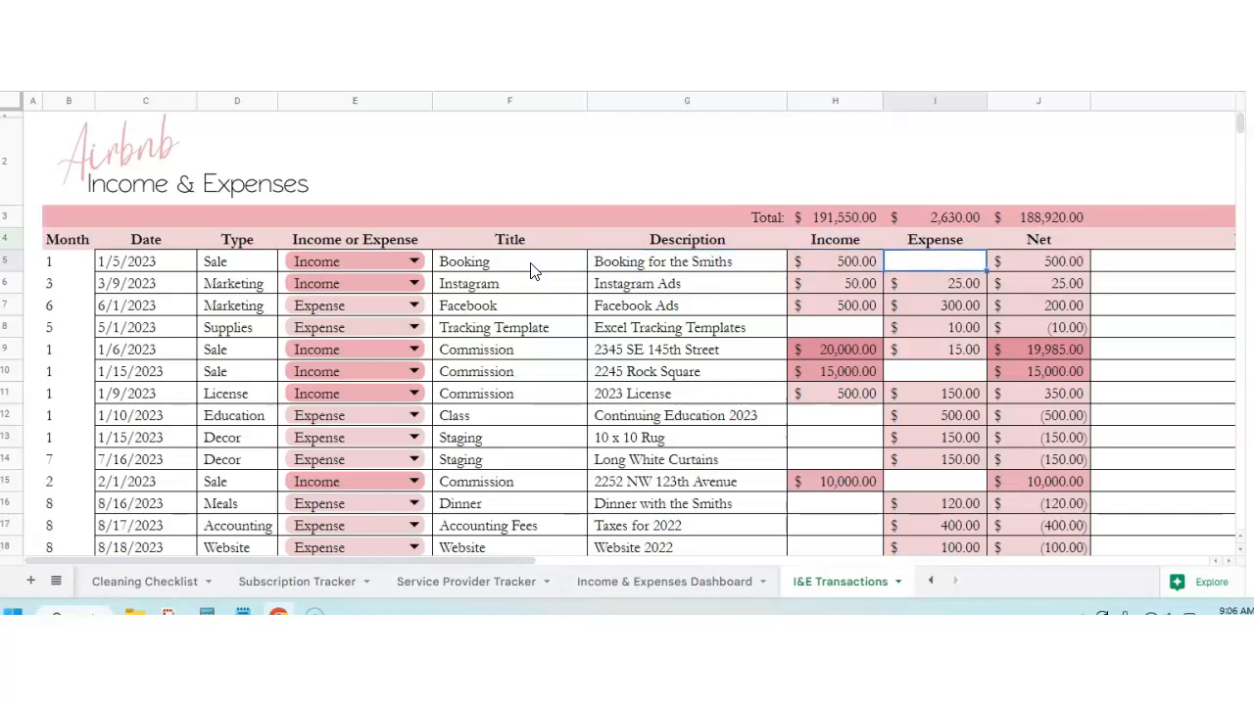
type("2")
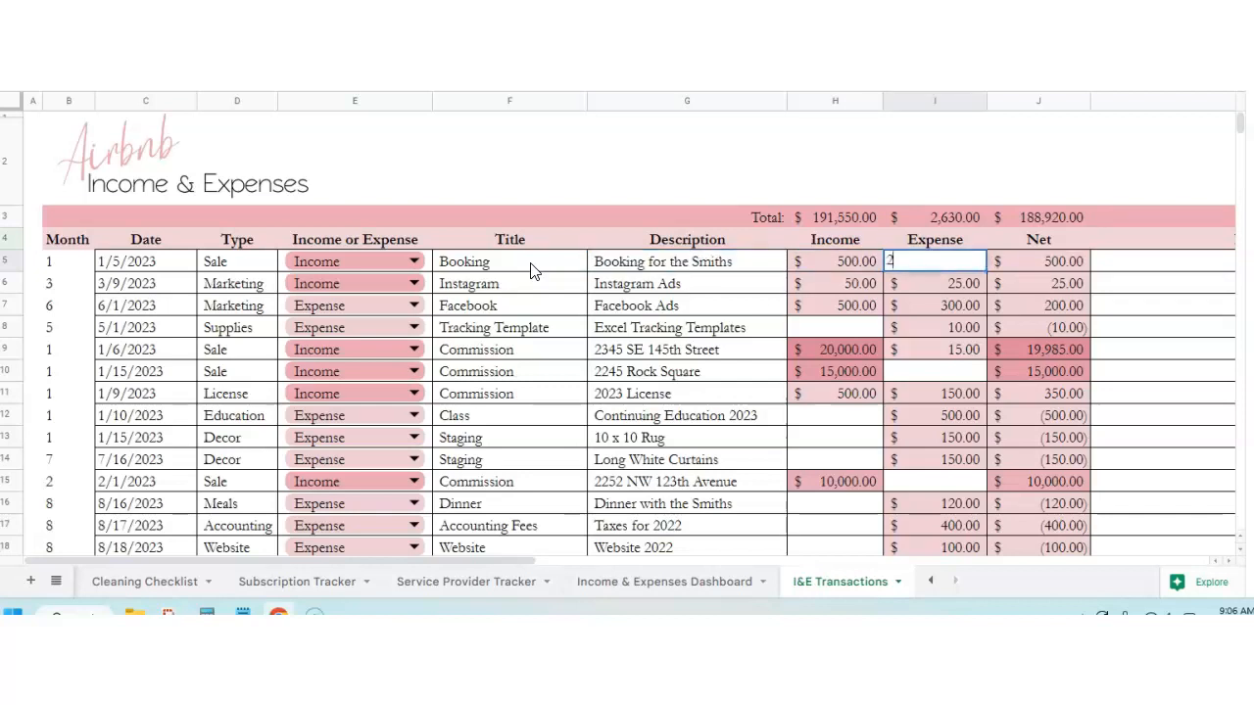
type("26.00")
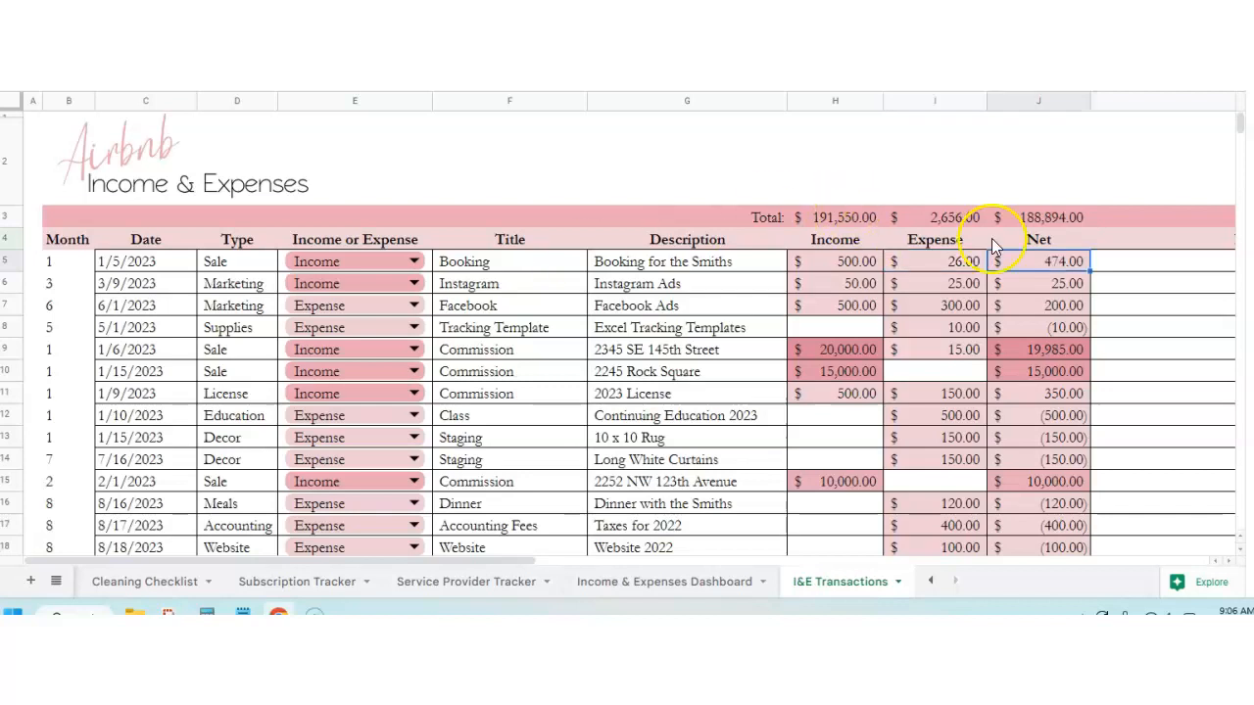
left_click(1038, 217)
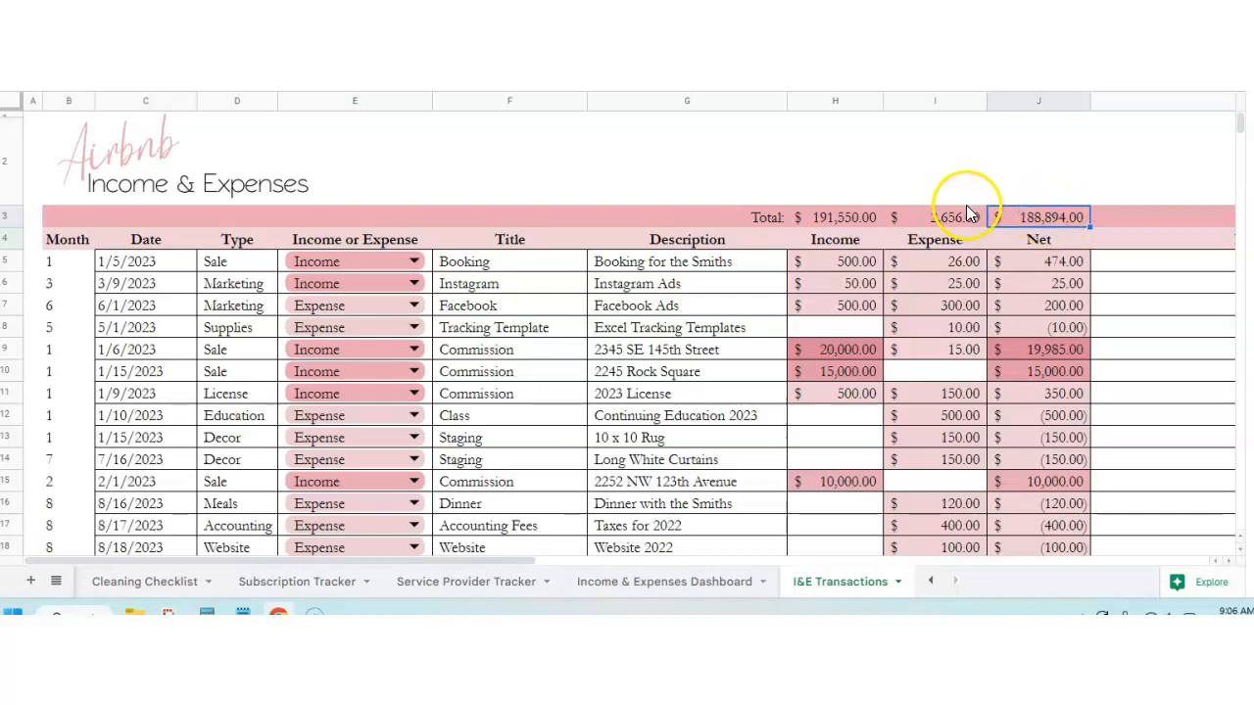
left_click(835, 217)
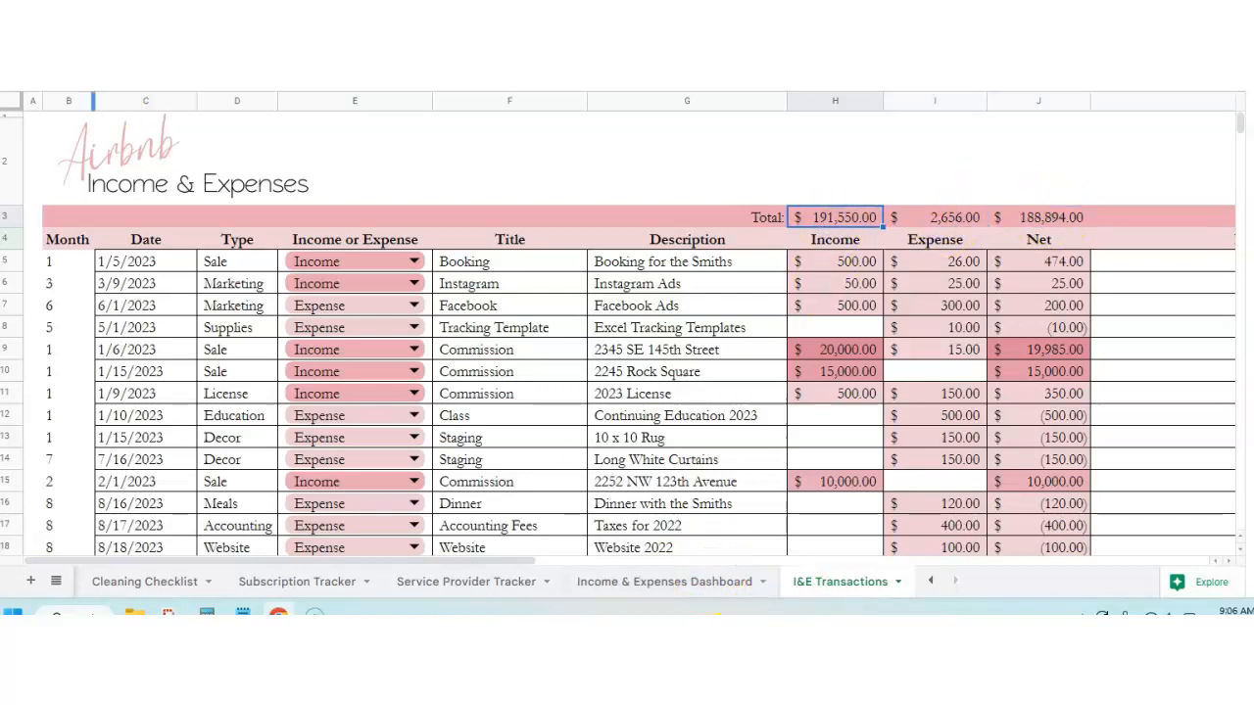
left_click(663, 582)
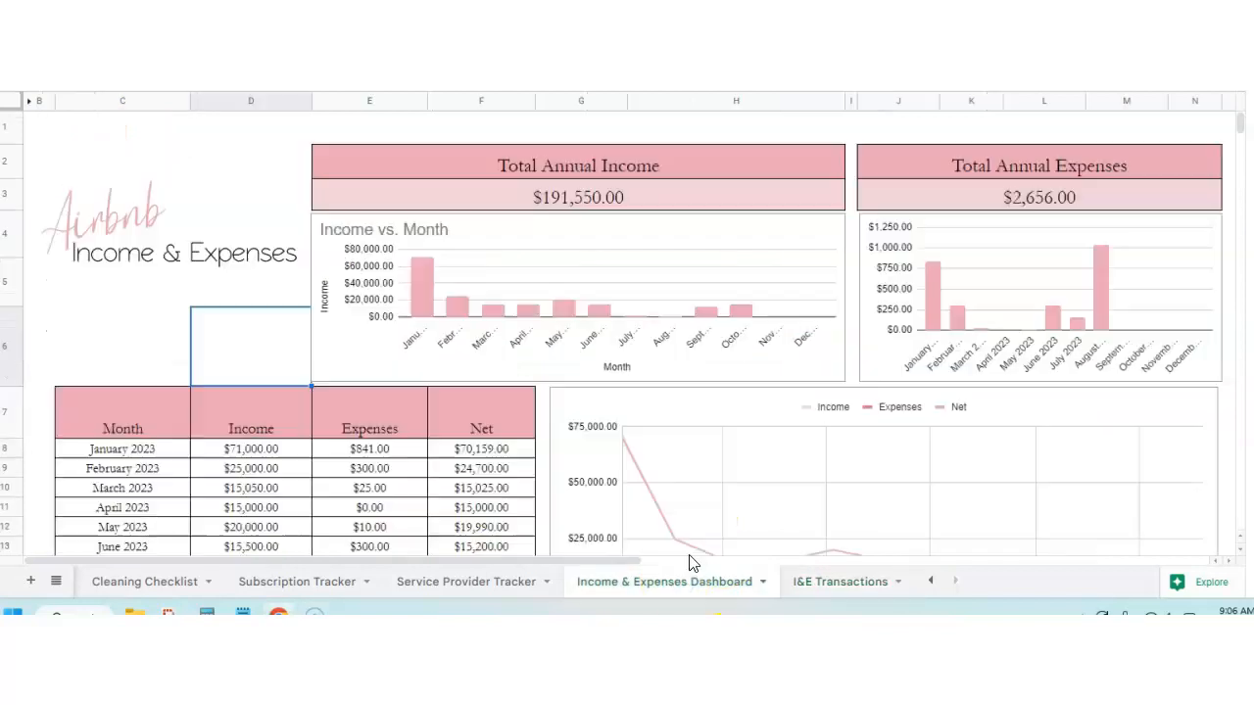
left_click(1047, 197)
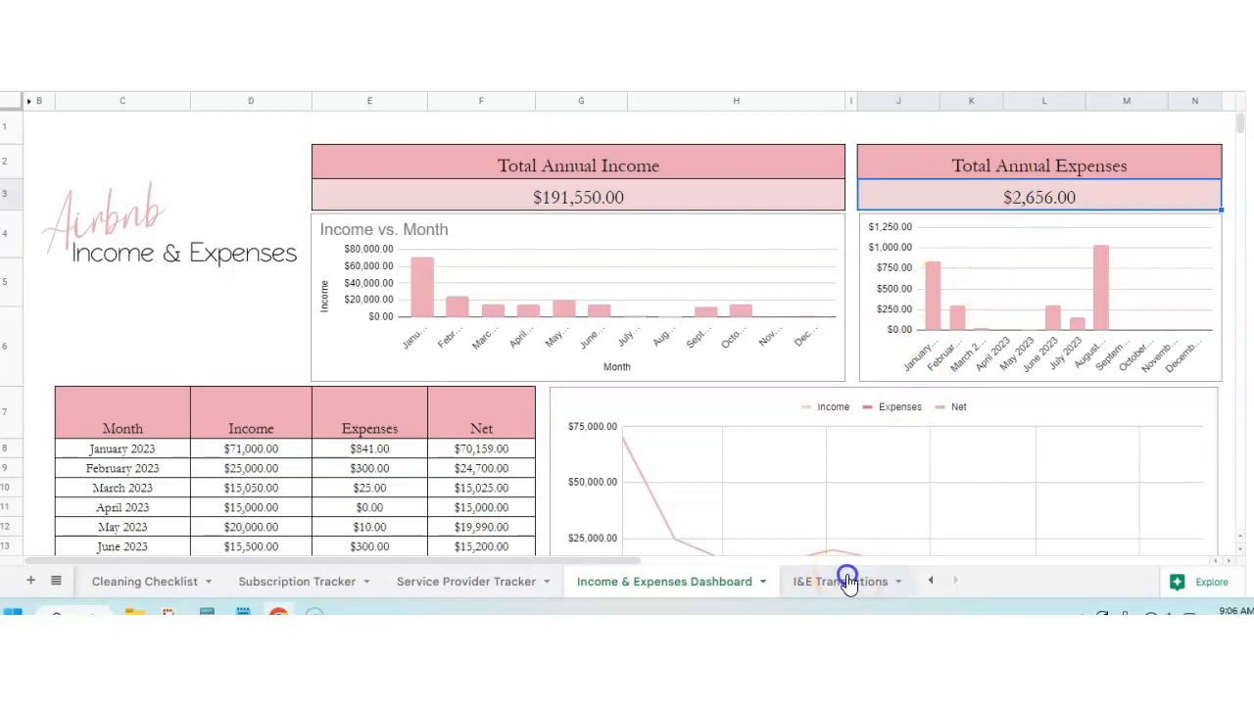
left_click(848, 581)
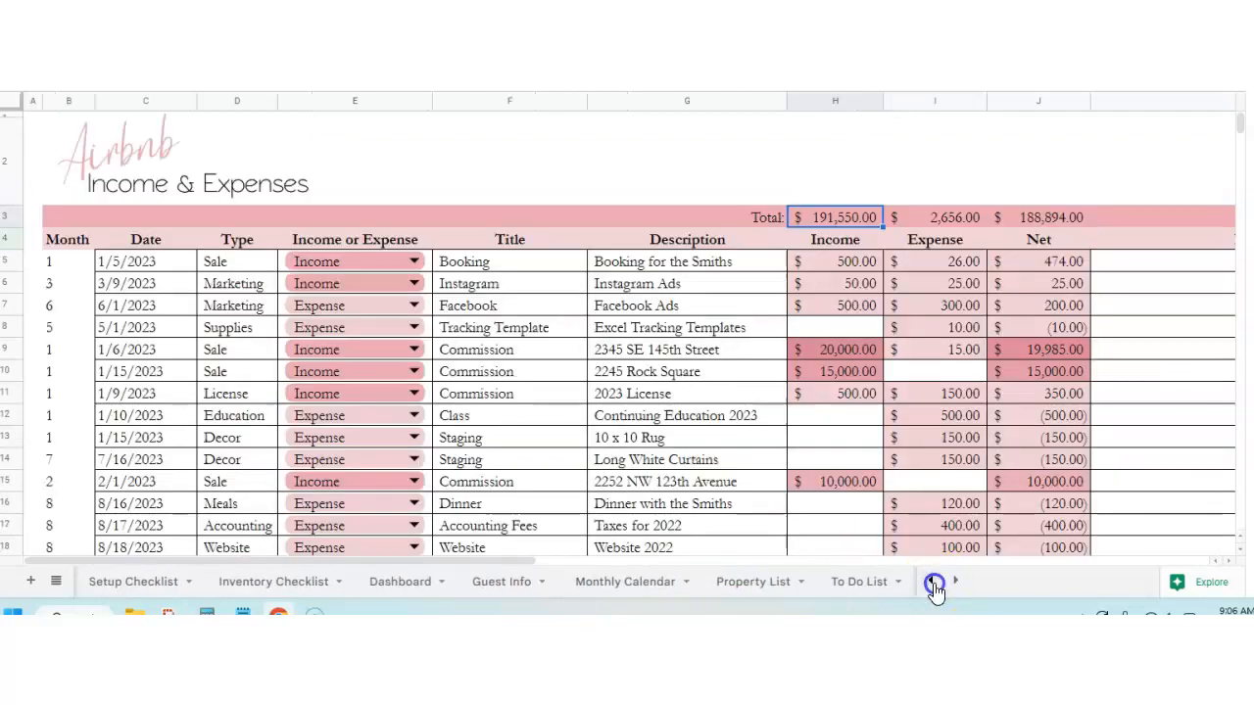